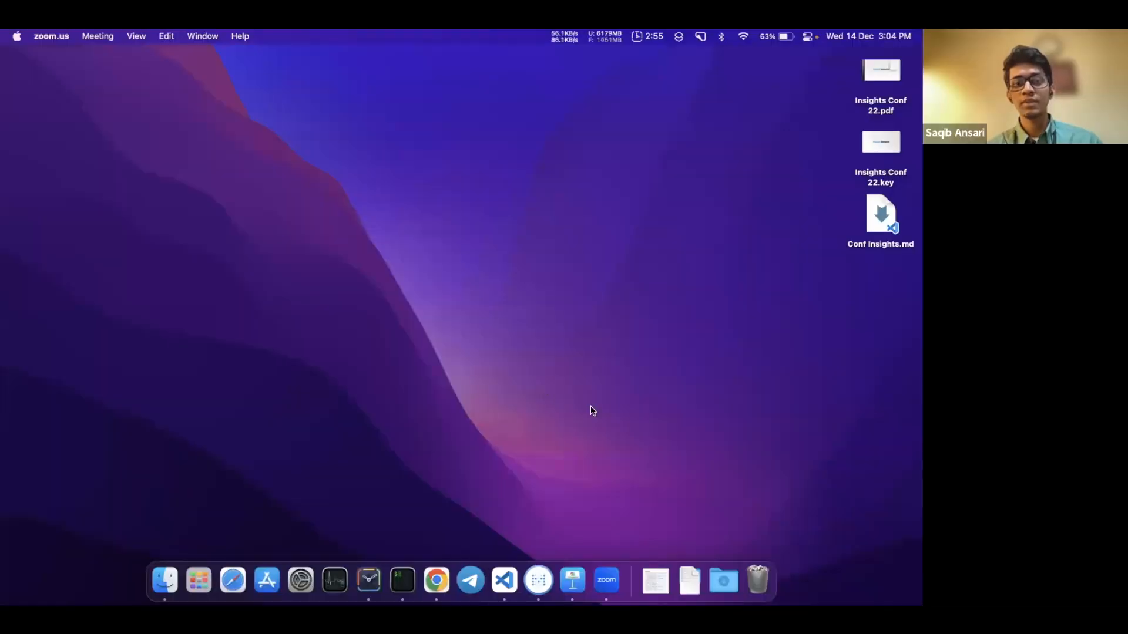
pyautogui.moveTo(469, 579)
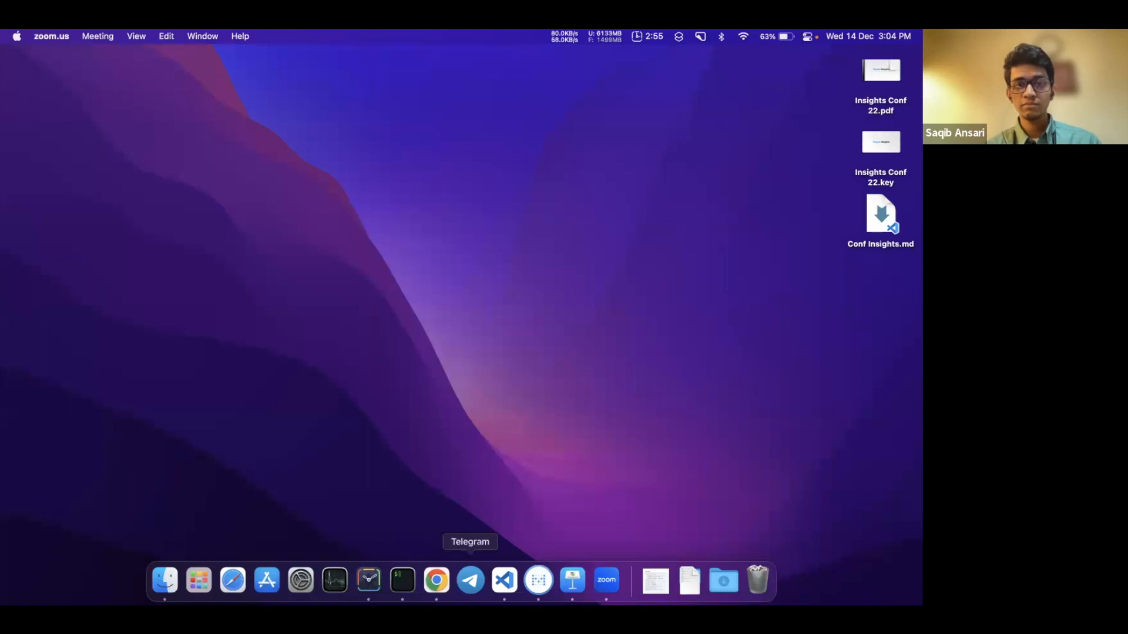
pyautogui.moveTo(436, 580)
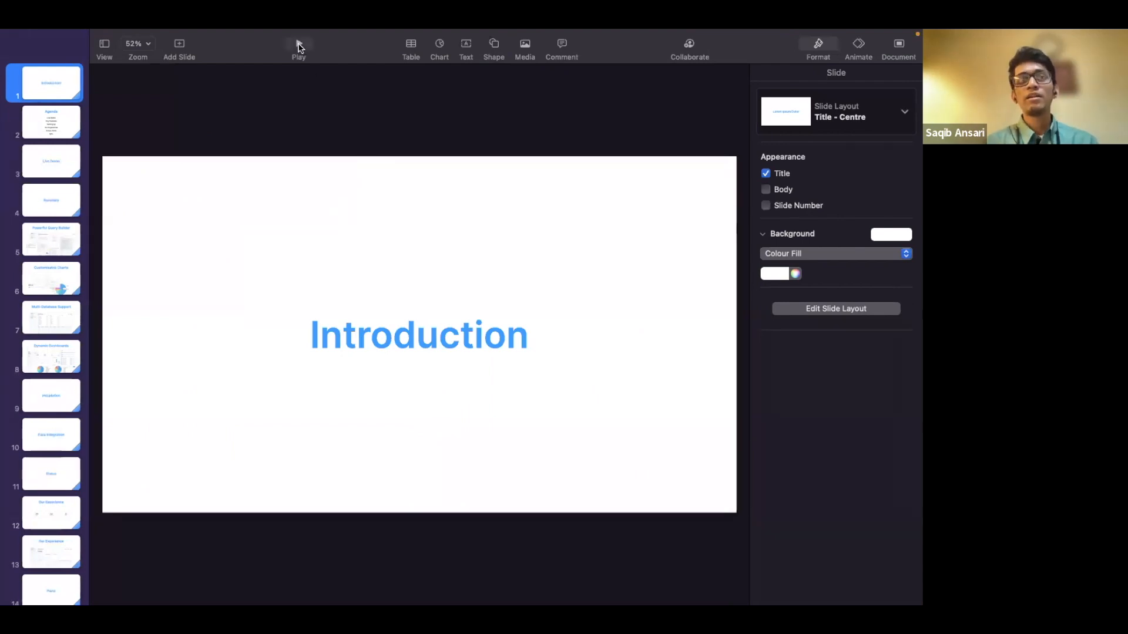
# Step: Play the Keynote slideshow full screen from Introduction to Live Demo, then exit
pyautogui.click(298, 44)
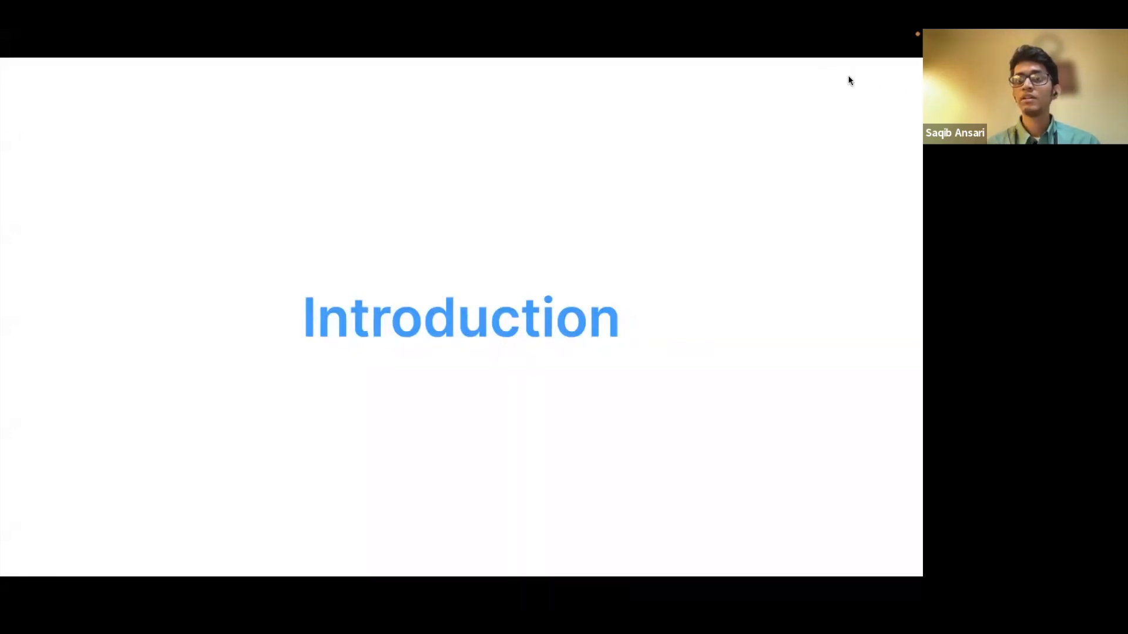
pyautogui.moveTo(503, 522)
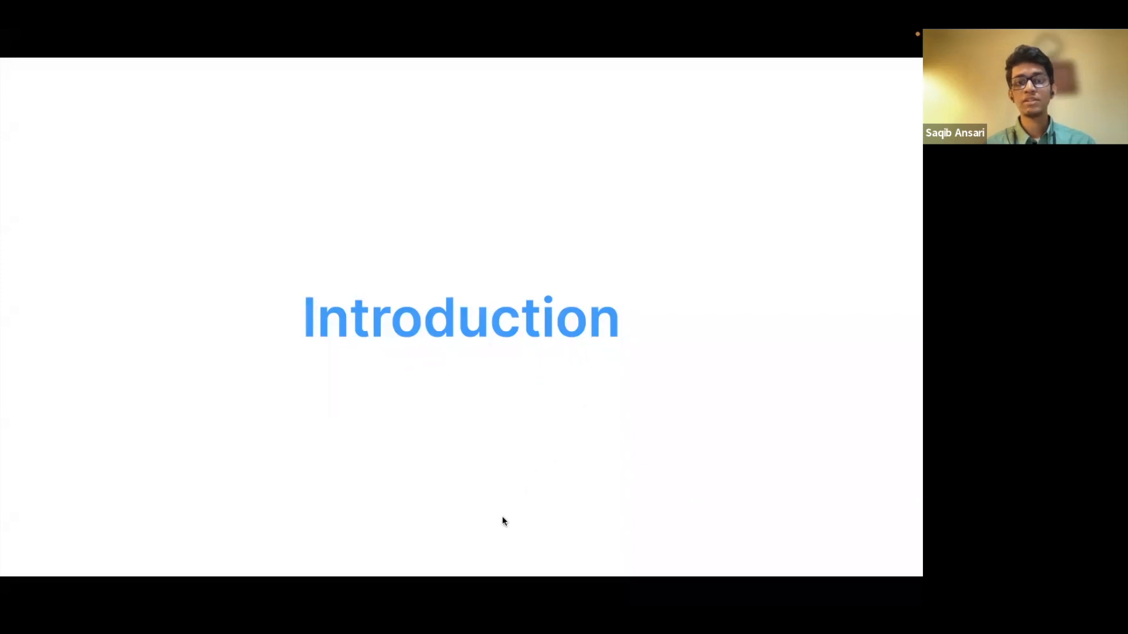
pyautogui.press('right')
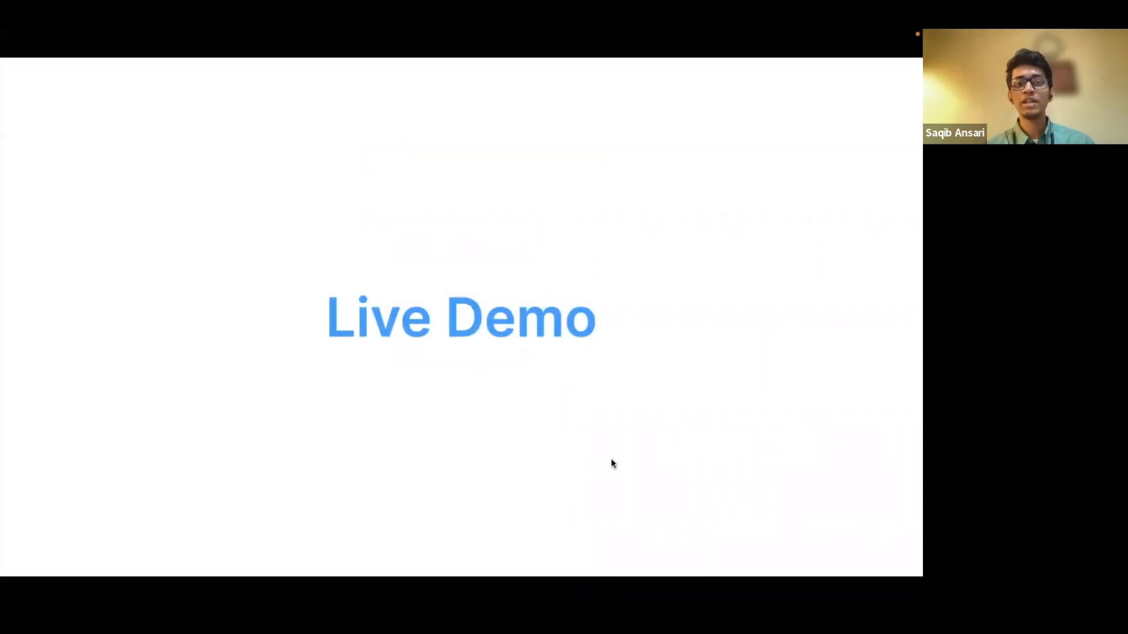
pyautogui.moveTo(428, 345)
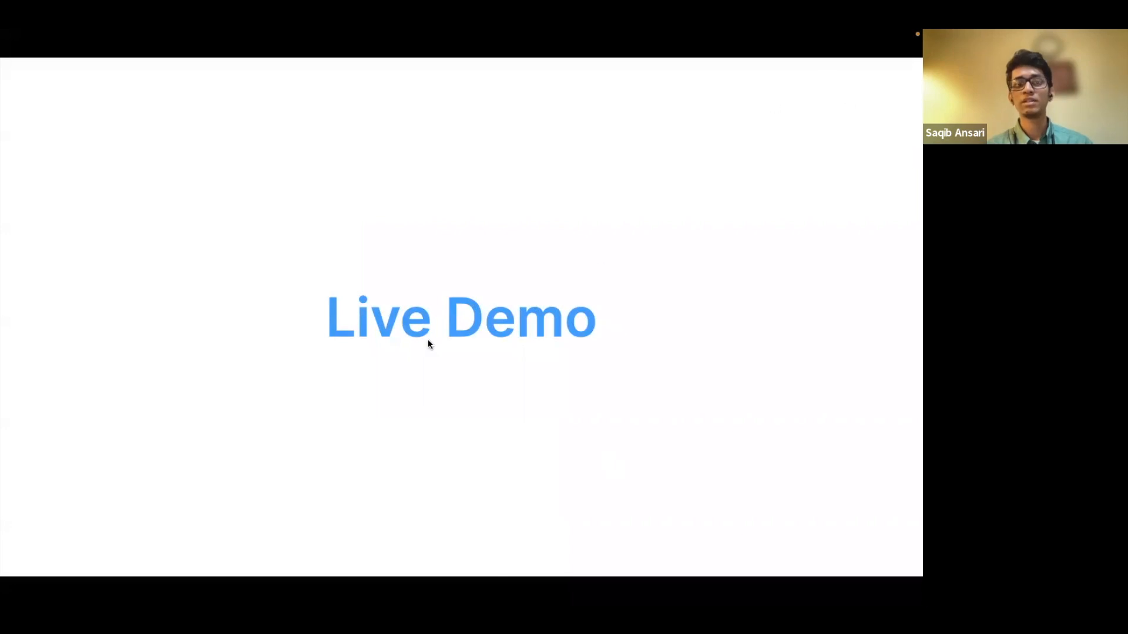
pyautogui.press('escape')
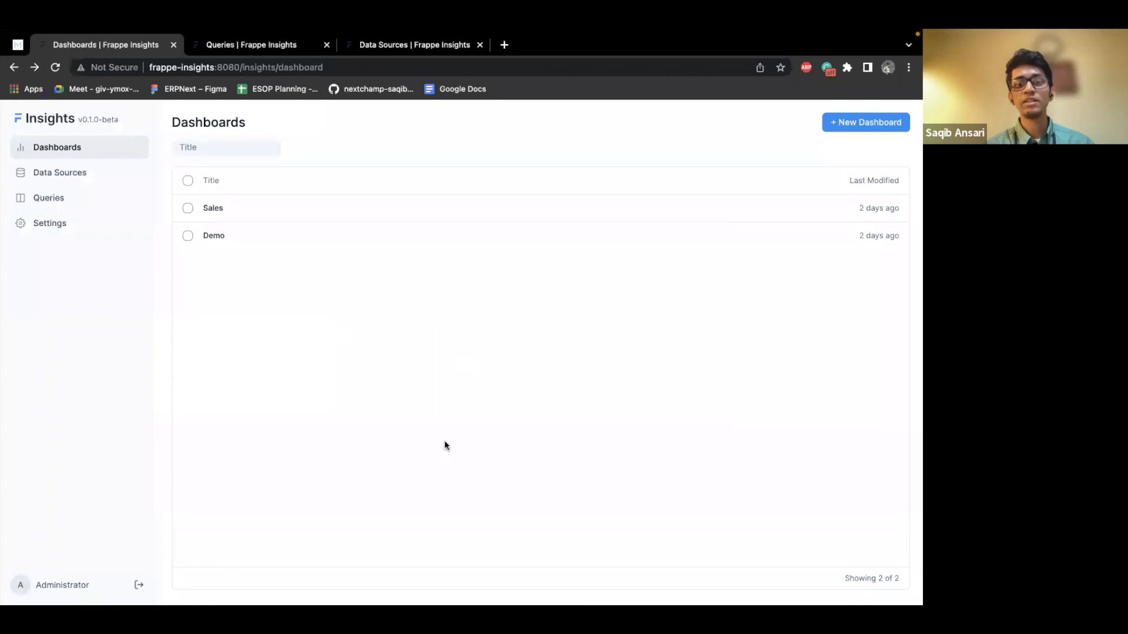
pyautogui.moveTo(451, 380)
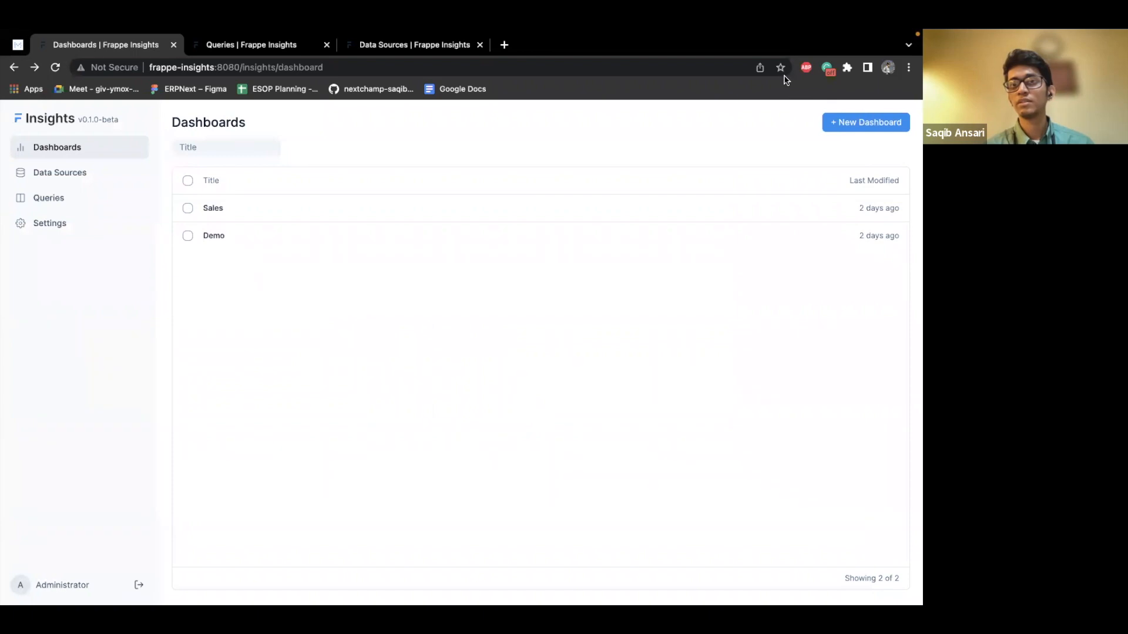
pyautogui.moveTo(832, 52)
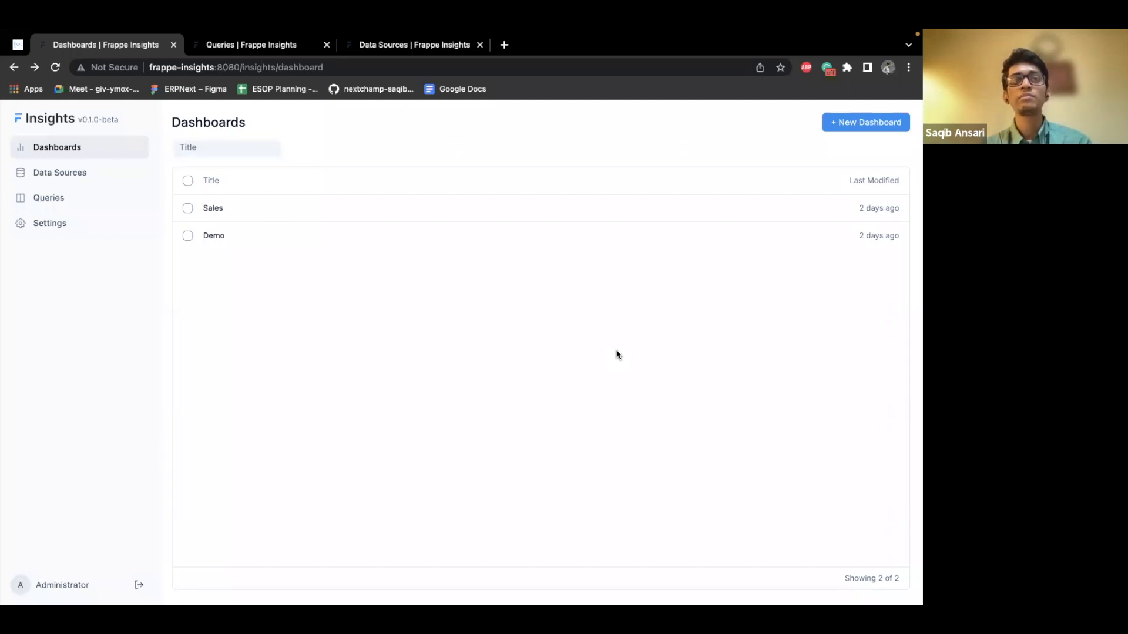
pyautogui.moveTo(323, 355)
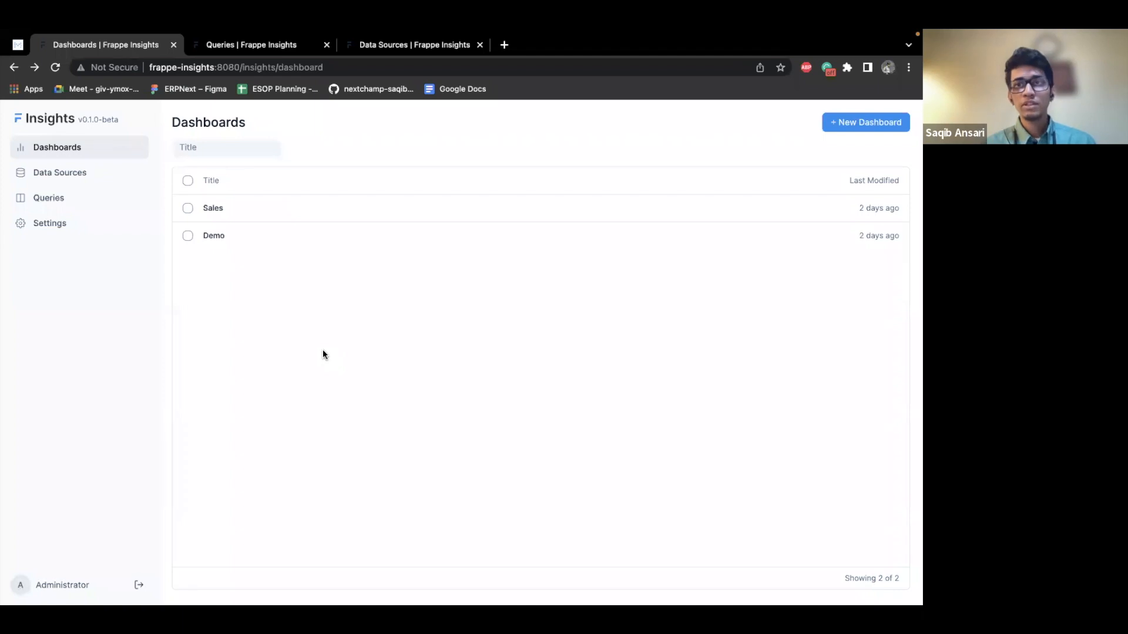
pyautogui.moveTo(369, 342)
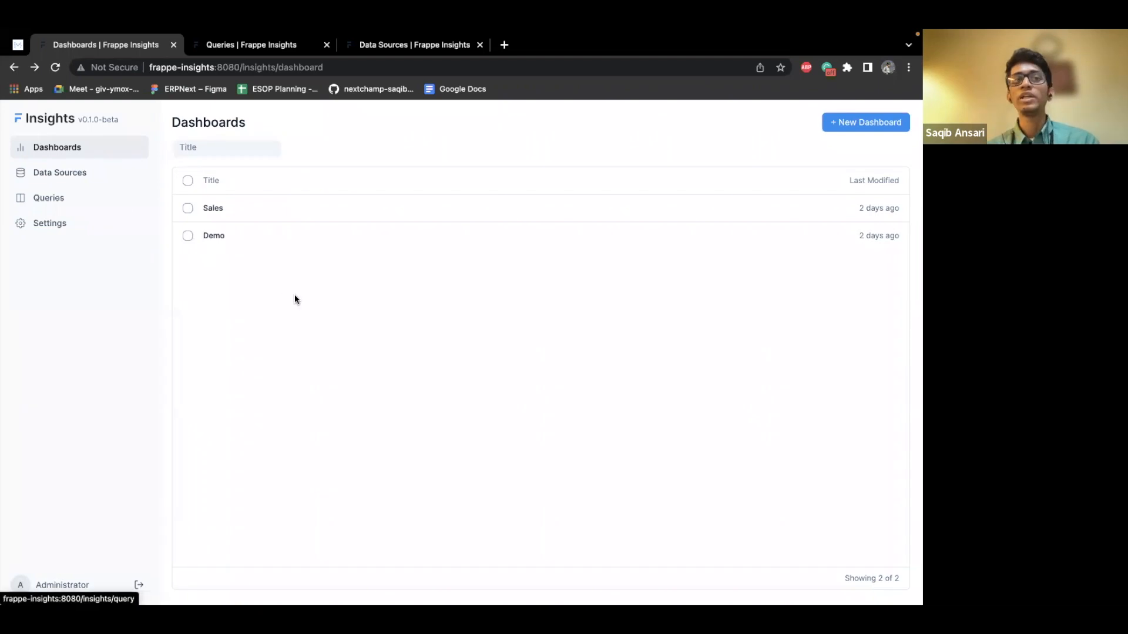
pyautogui.moveTo(103, 177)
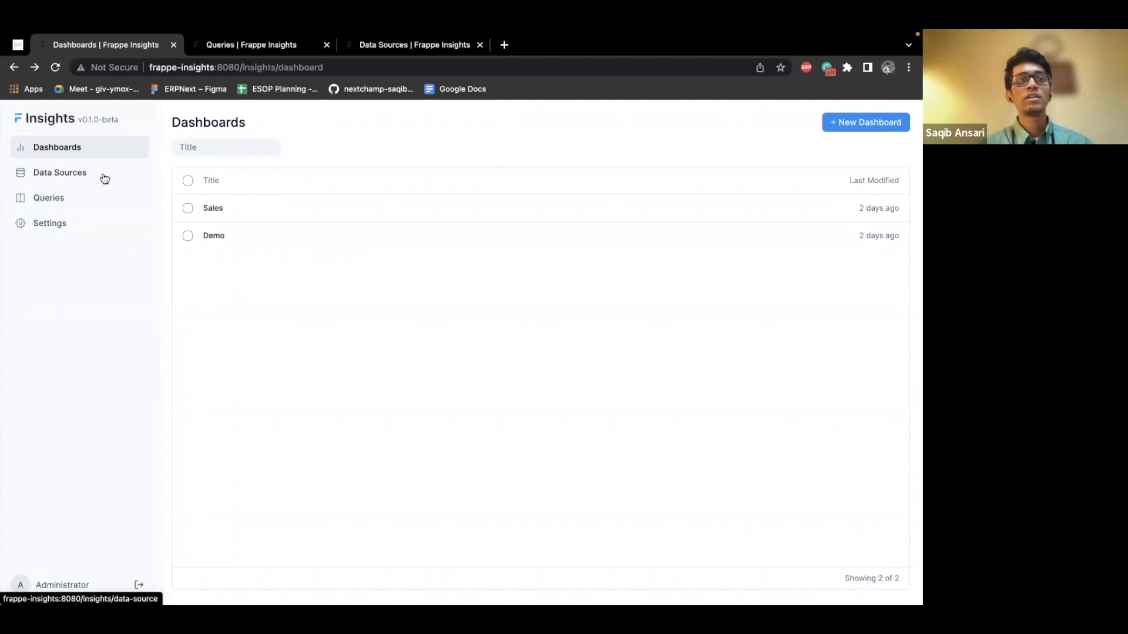
# Step: Show the Data Sources page listing Site DB, Demo Data and the other connections
pyautogui.click(60, 172)
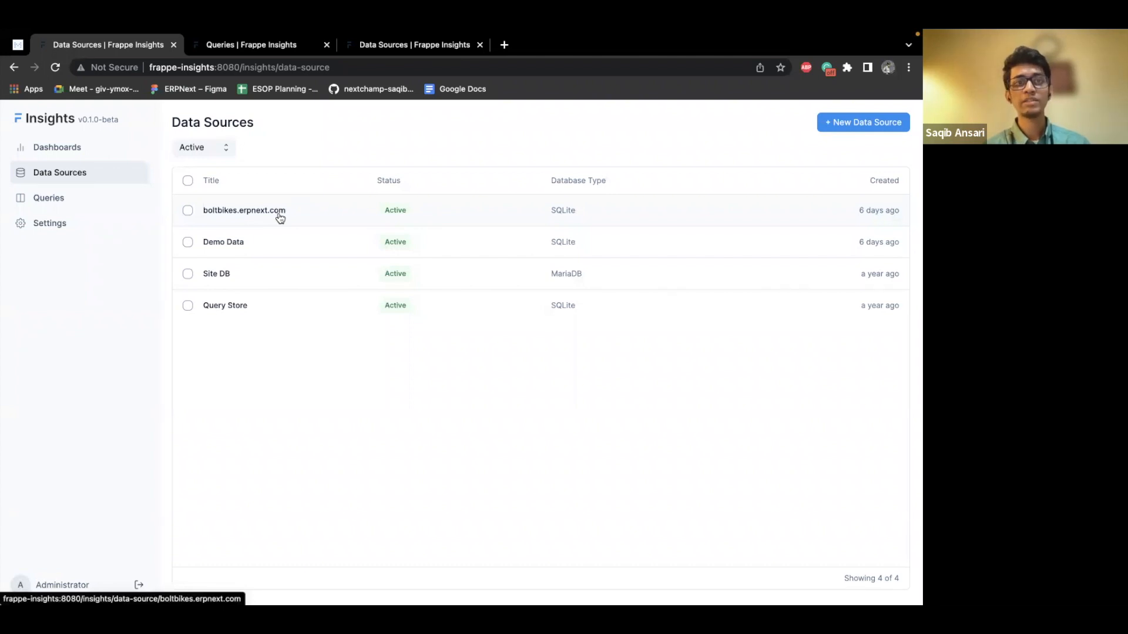
pyautogui.moveTo(324, 228)
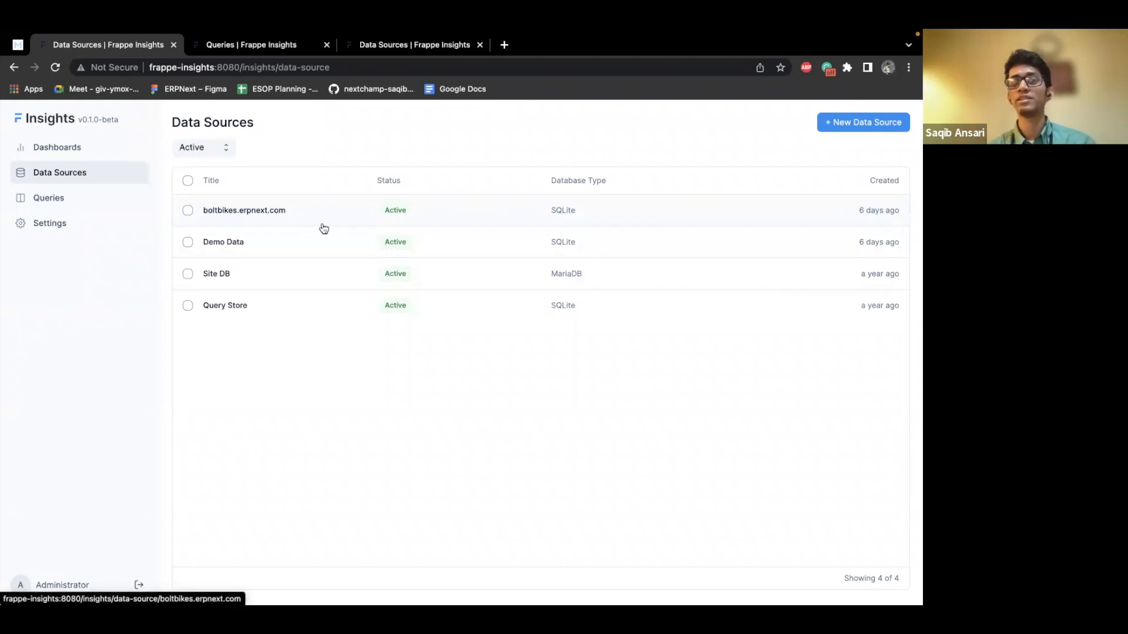
pyautogui.moveTo(326, 242)
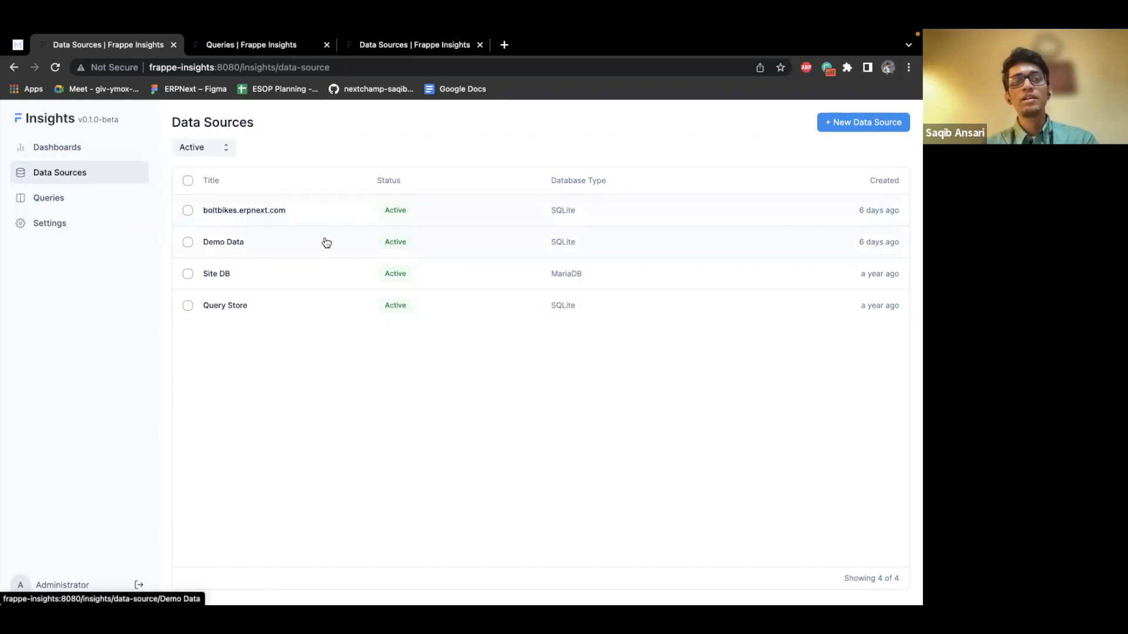
pyautogui.moveTo(325, 299)
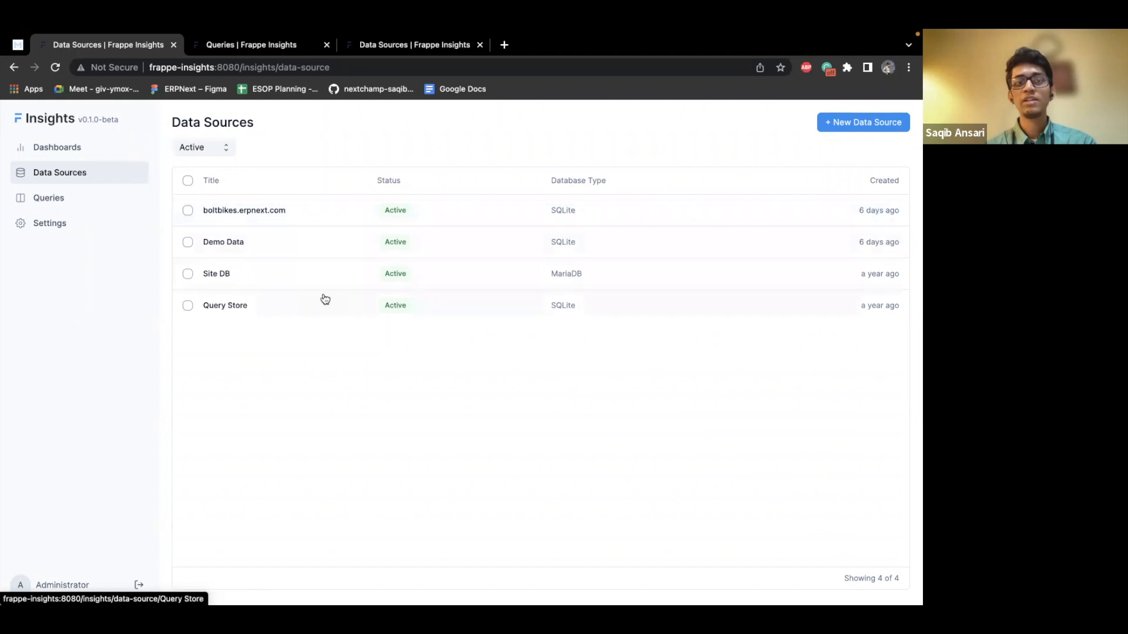
pyautogui.moveTo(432, 410)
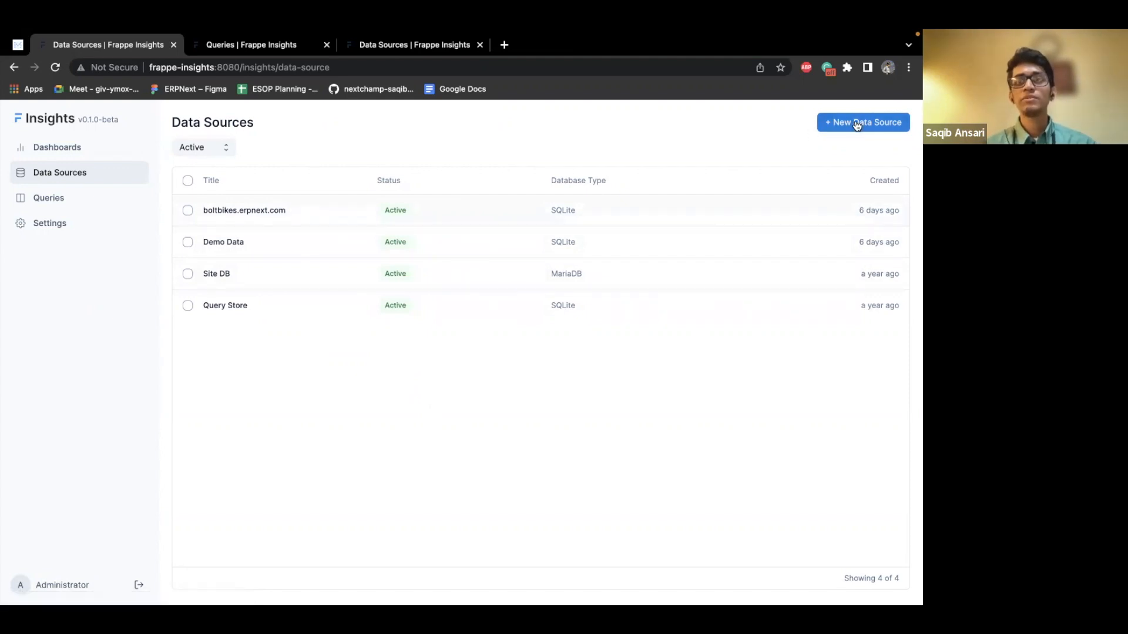
pyautogui.click(863, 122)
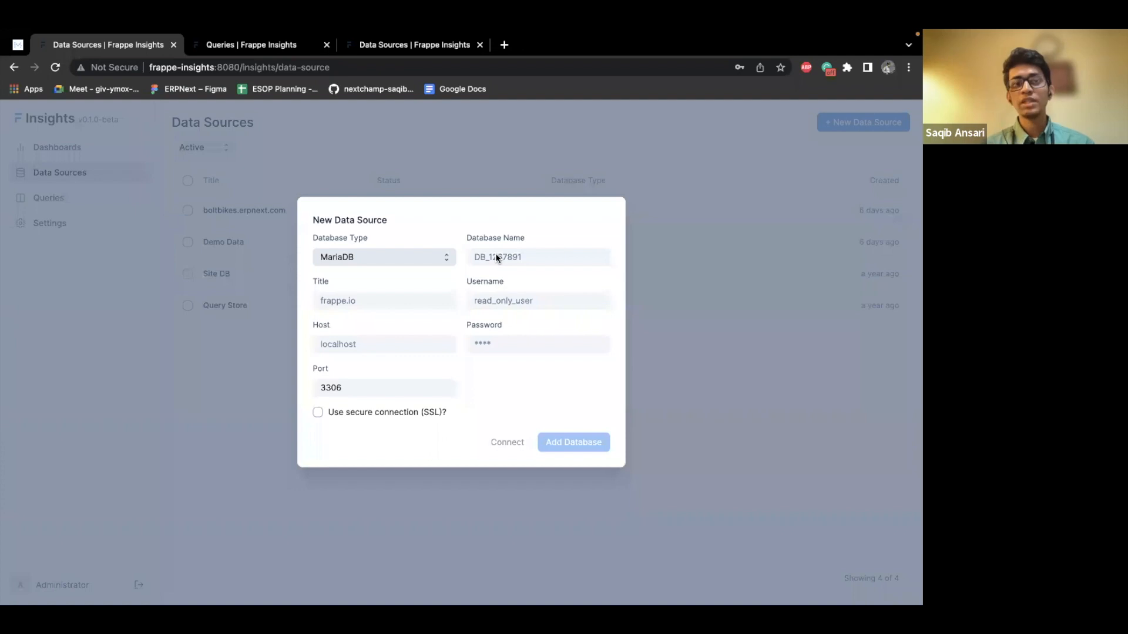
pyautogui.moveTo(426, 279)
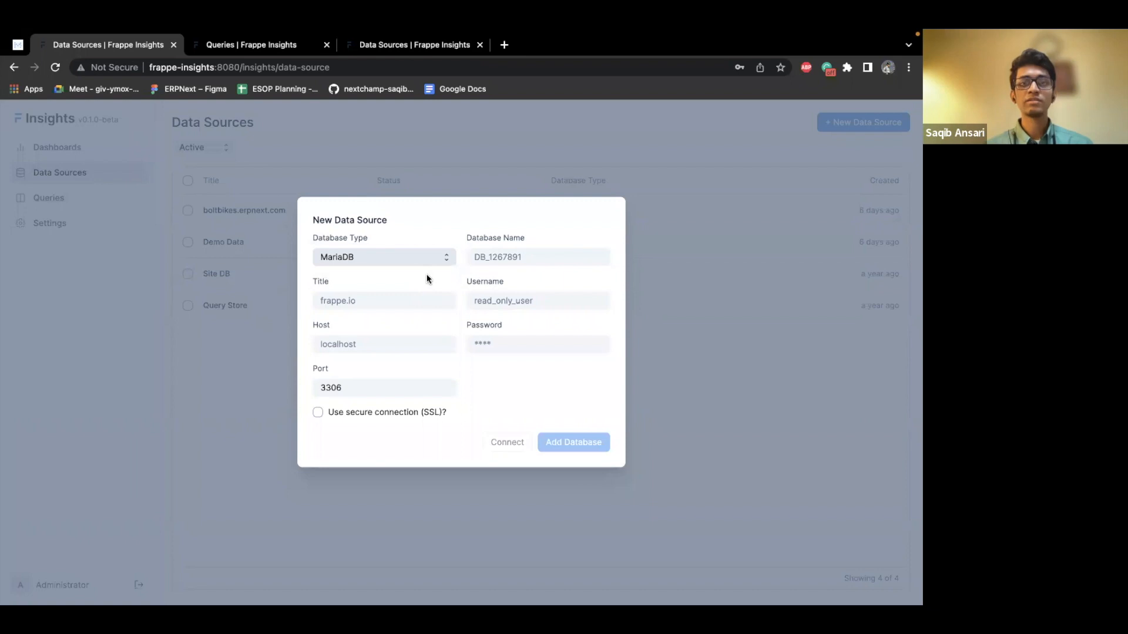
pyautogui.moveTo(475, 289)
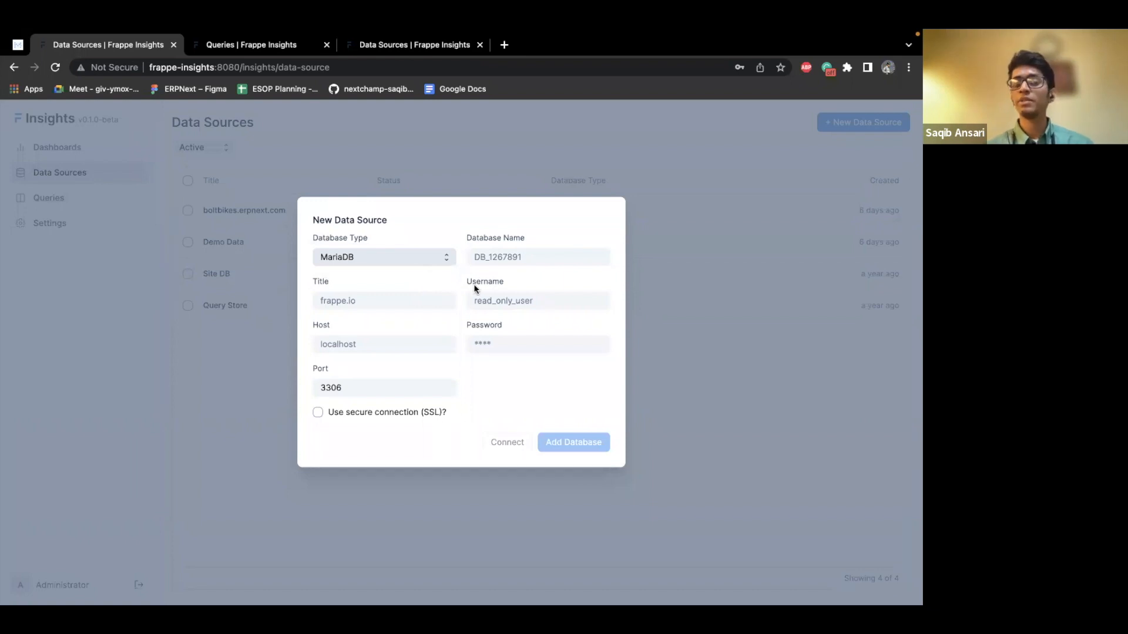
pyautogui.moveTo(630, 310)
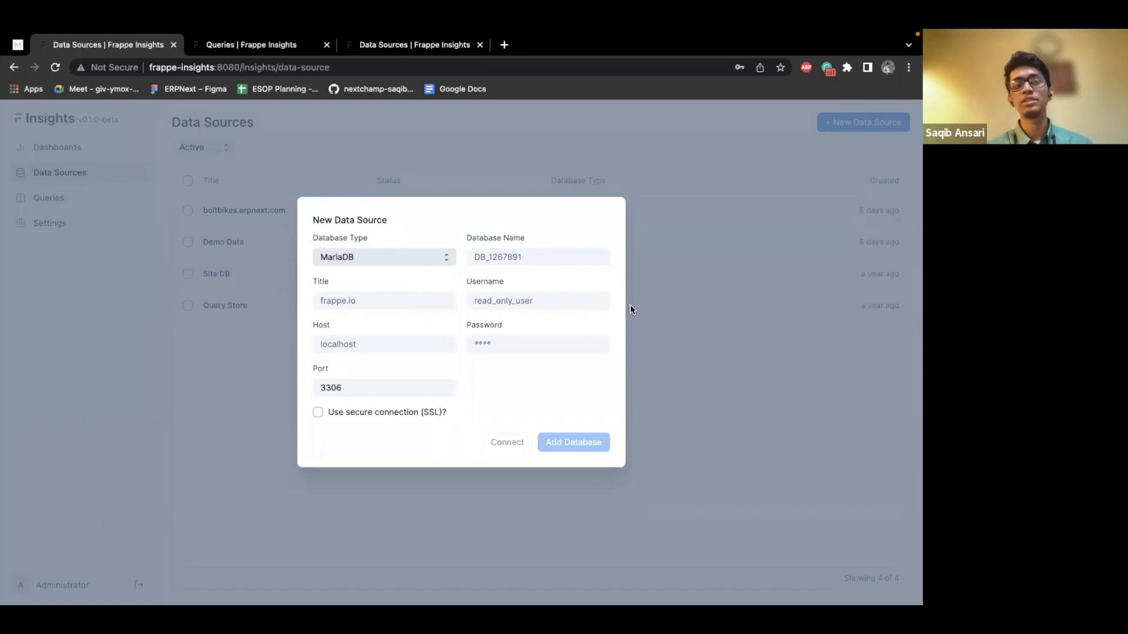
pyautogui.moveTo(651, 309)
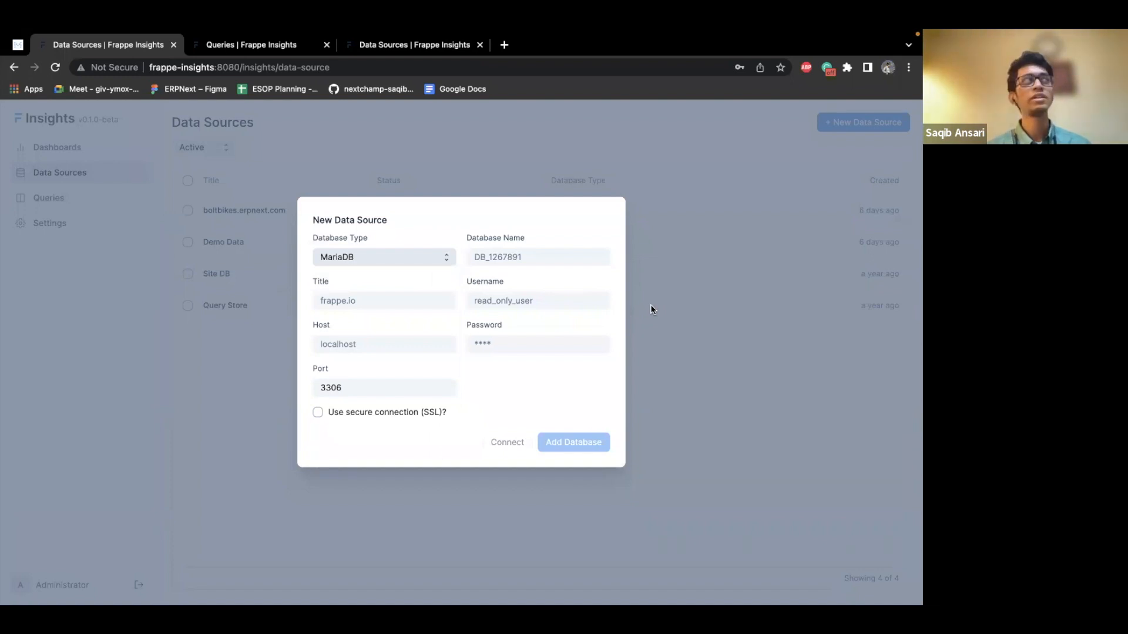
pyautogui.moveTo(660, 314)
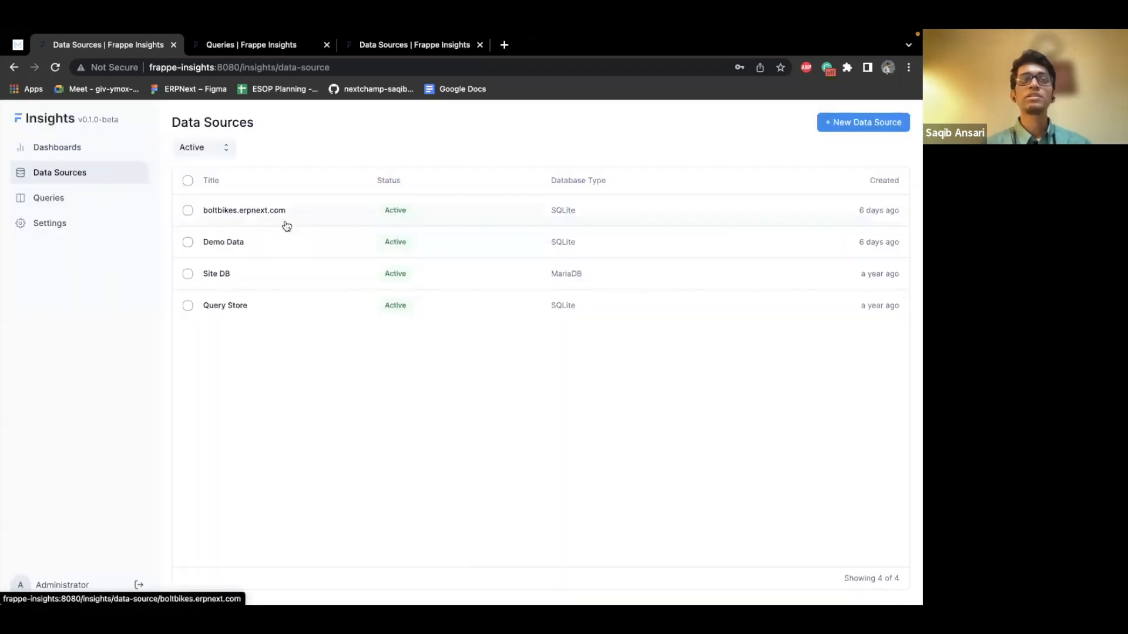
pyautogui.moveTo(389, 395)
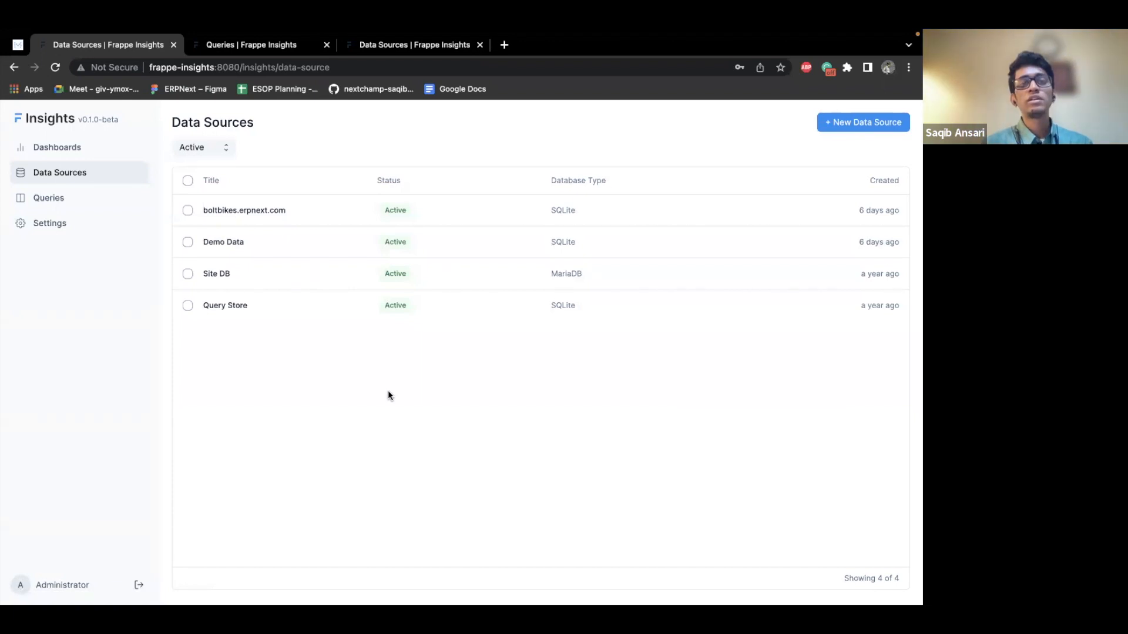
pyautogui.moveTo(266, 214)
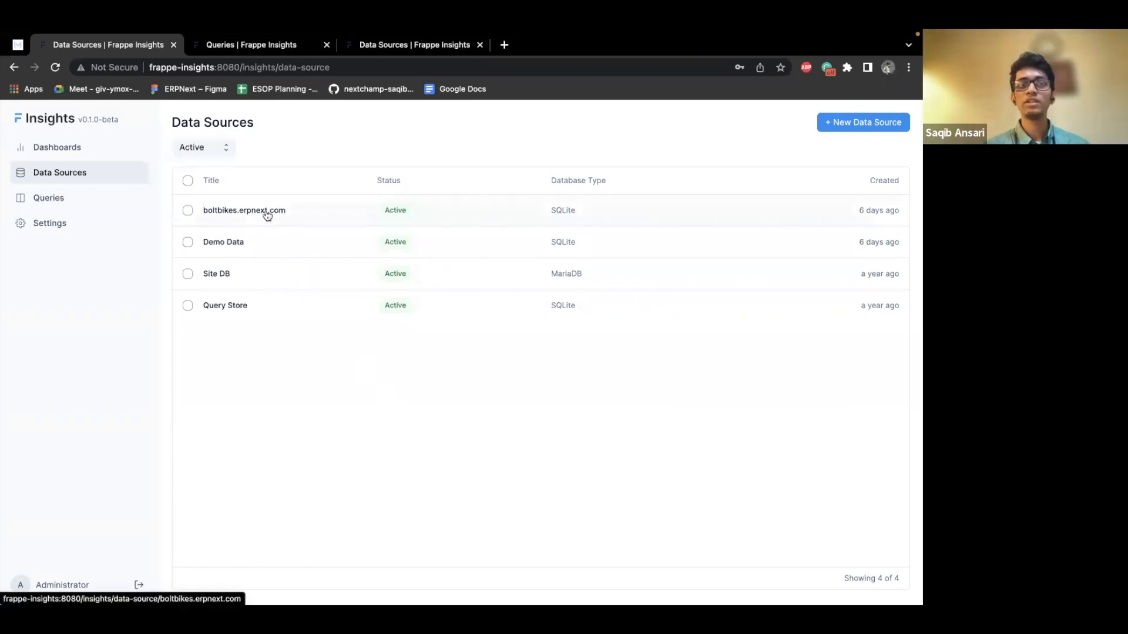
# Step: Preview the ProductCategoryText (9 rows) and Products (42 rows) tables, then return to the table list
pyautogui.click(244, 210)
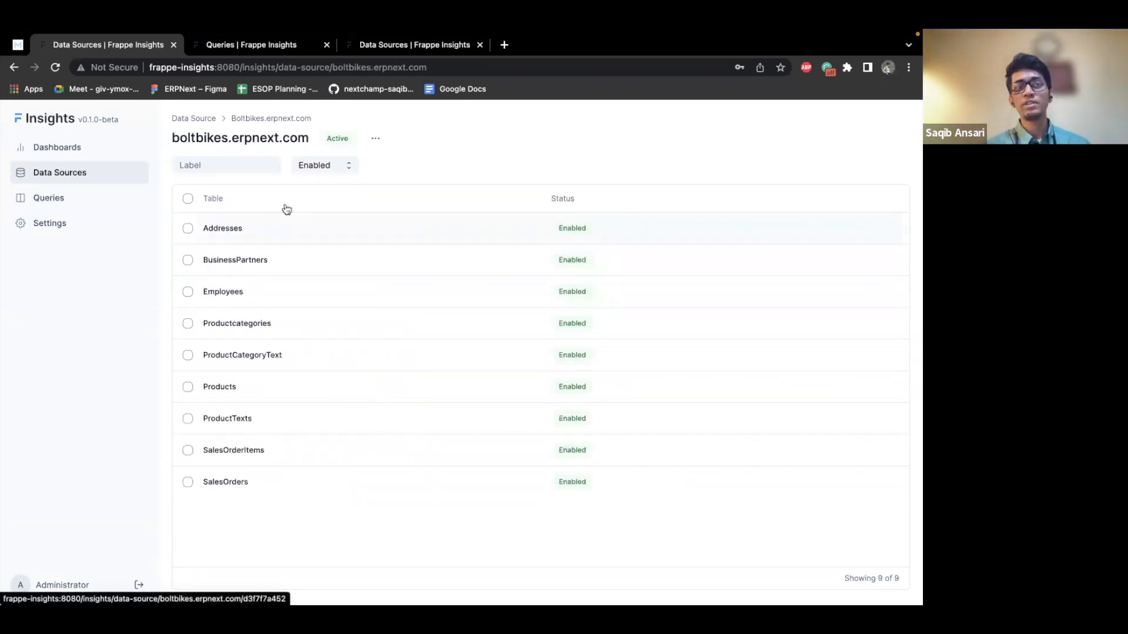
pyautogui.moveTo(439, 189)
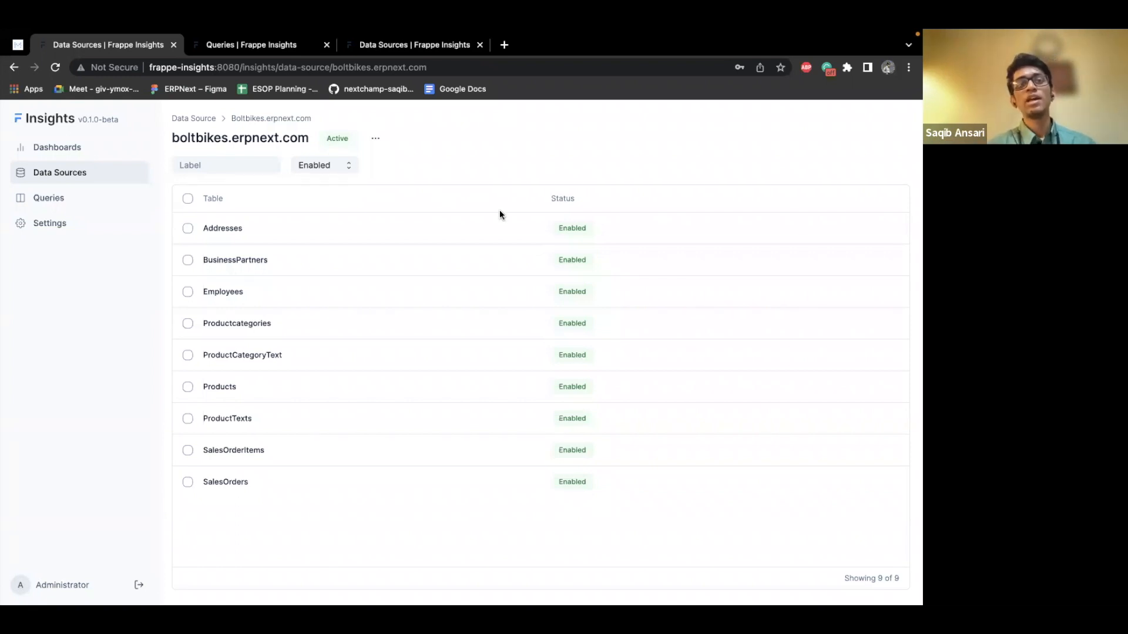
pyautogui.moveTo(309, 368)
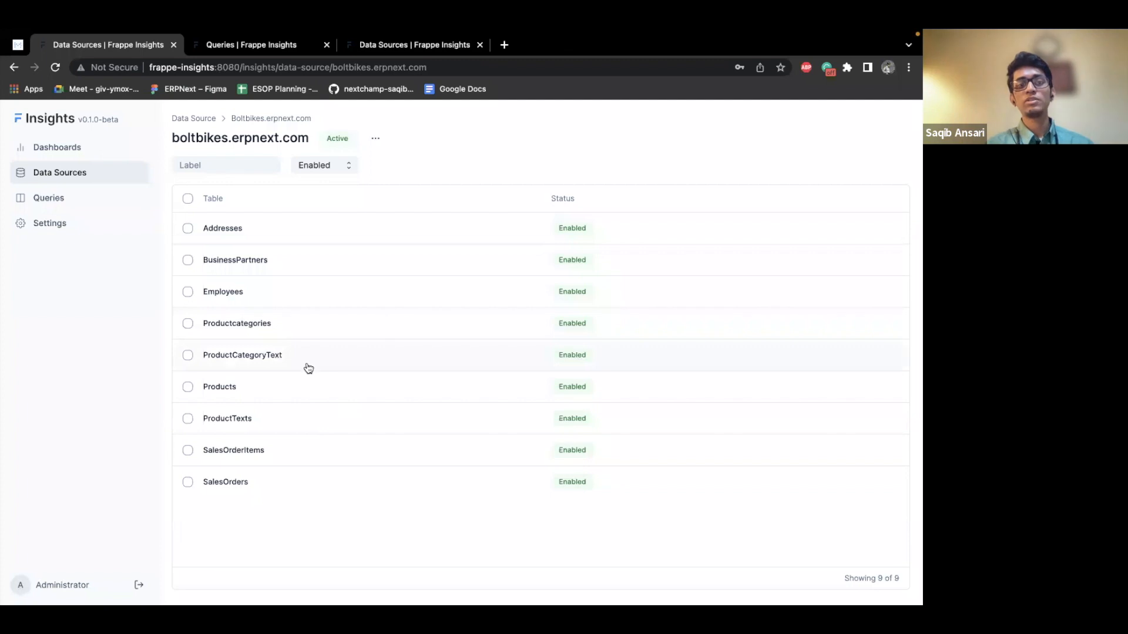
pyautogui.click(241, 354)
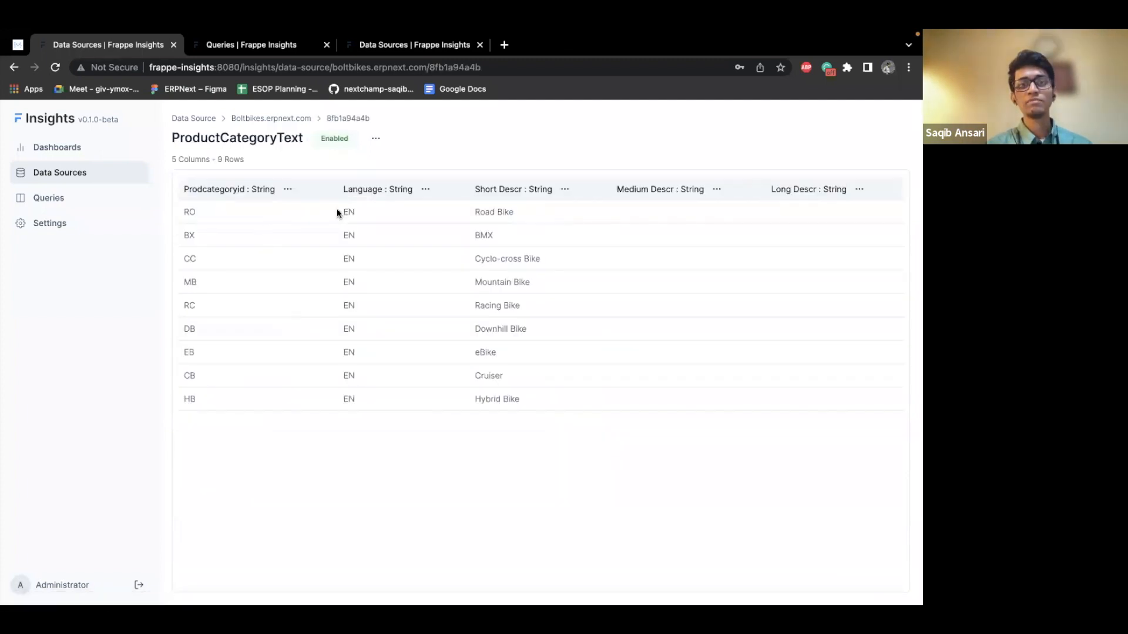
pyautogui.moveTo(548, 418)
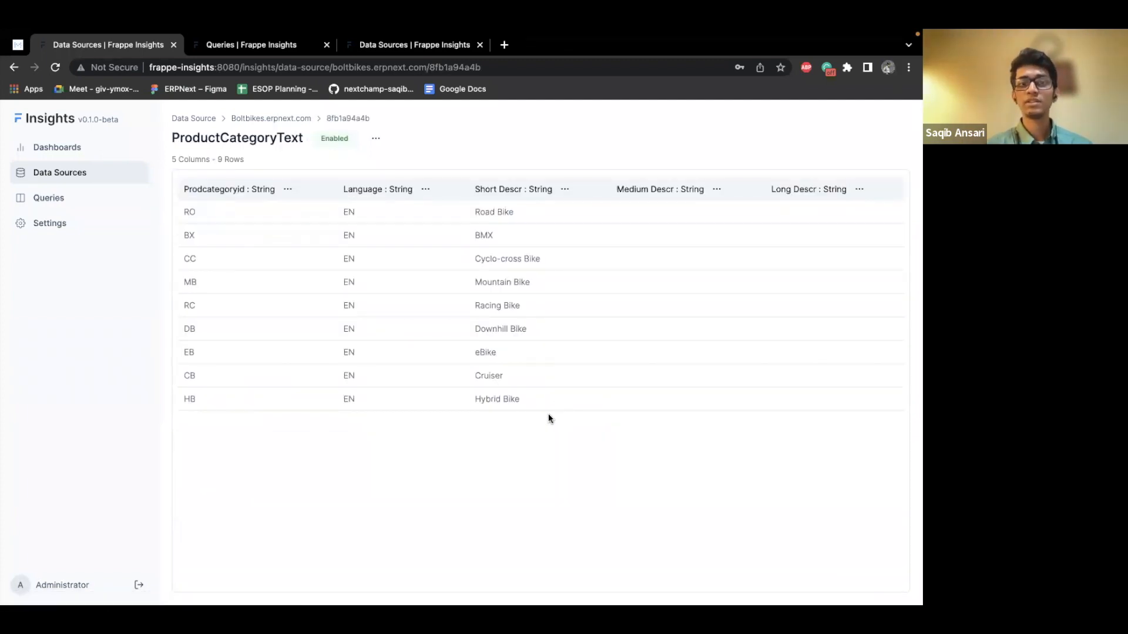
pyautogui.moveTo(532, 310)
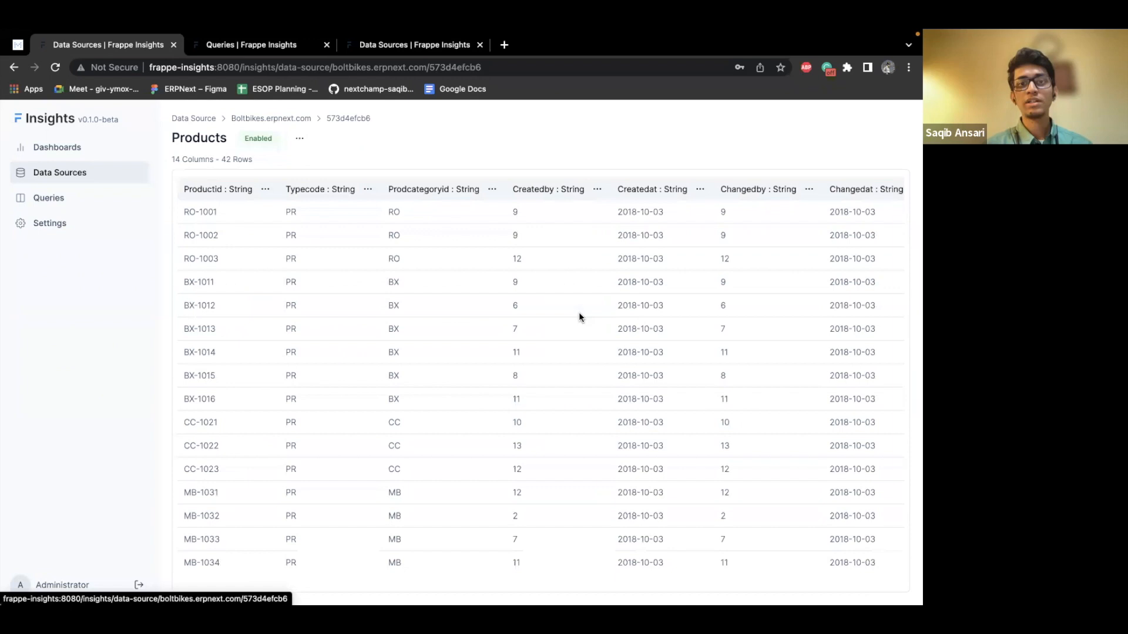
pyautogui.moveTo(217, 212)
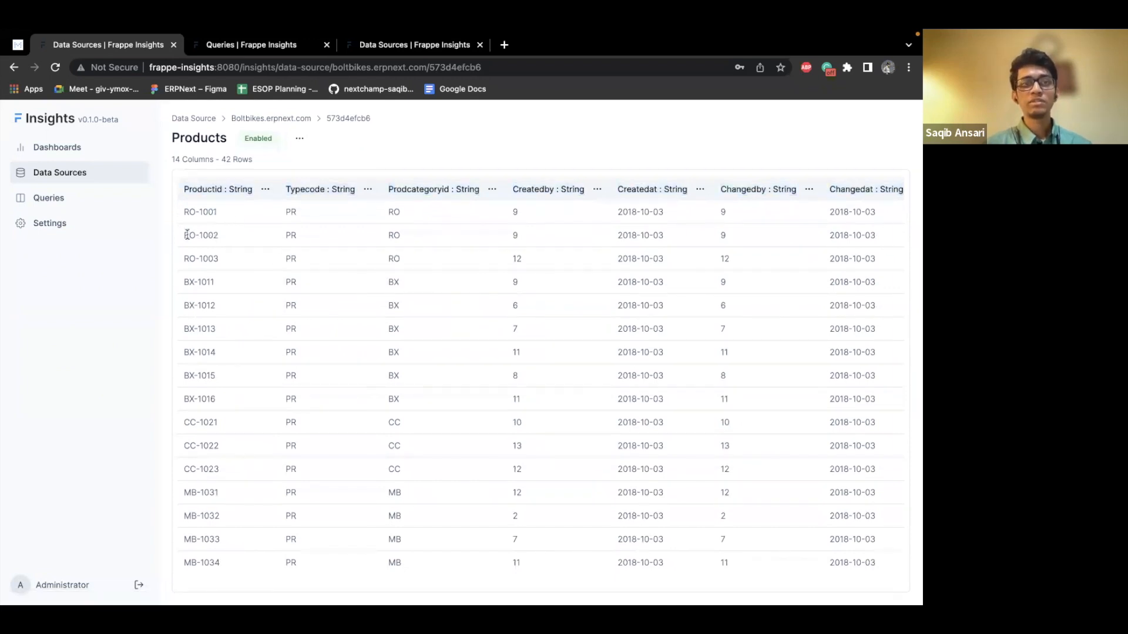
pyautogui.click(270, 118)
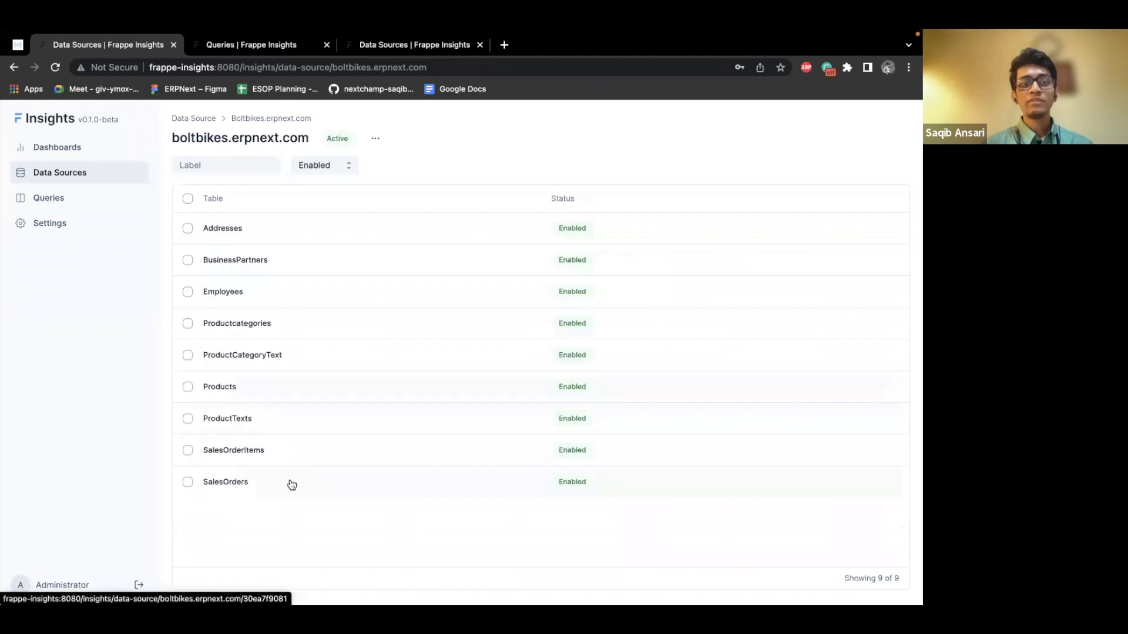
pyautogui.click(225, 482)
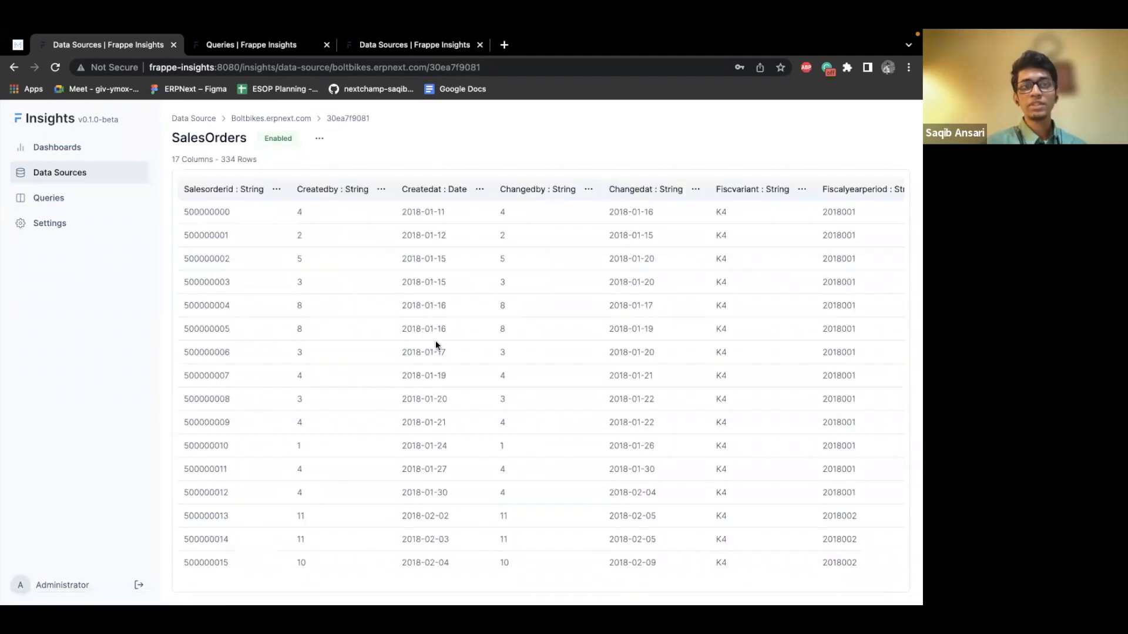
pyautogui.hscroll(3)
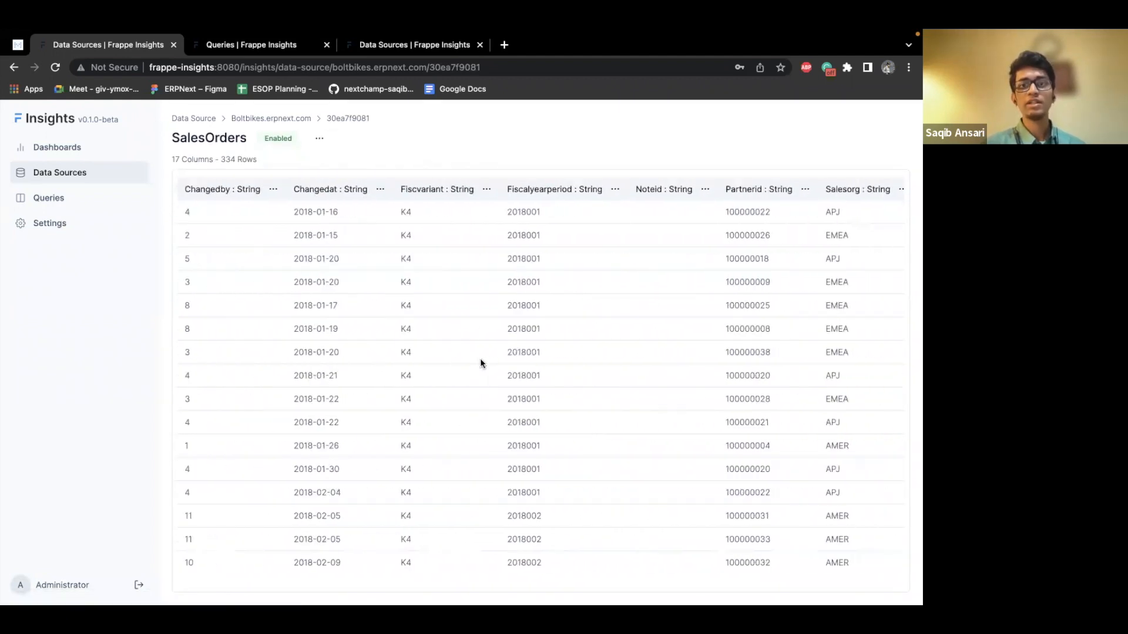
pyautogui.hscroll(3)
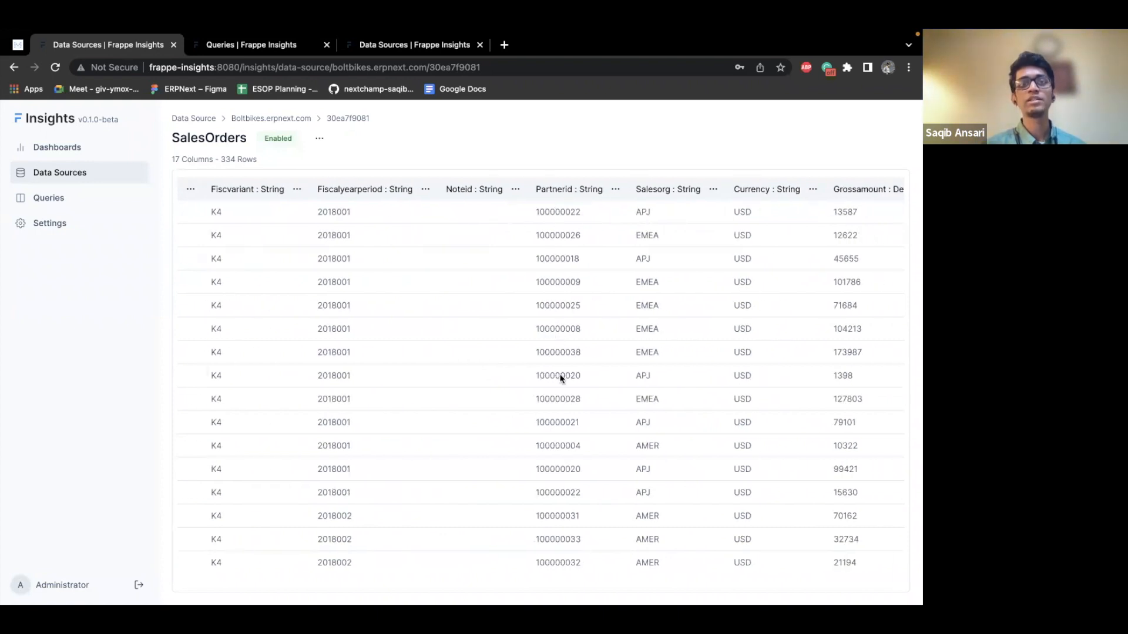
pyautogui.hscroll(-3)
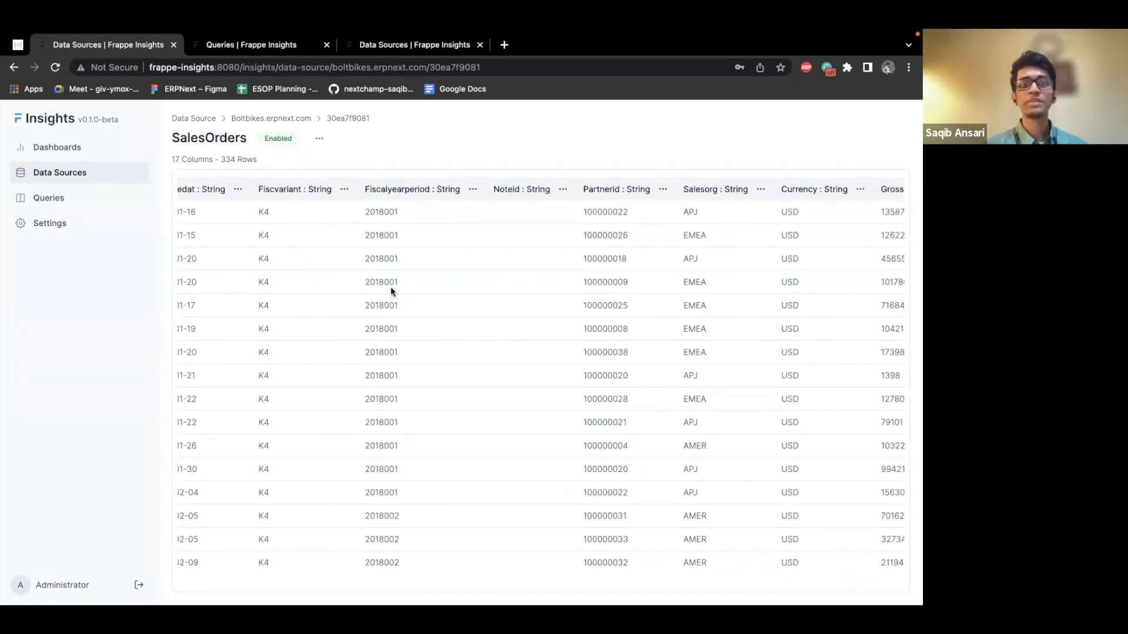
pyautogui.hscroll(3)
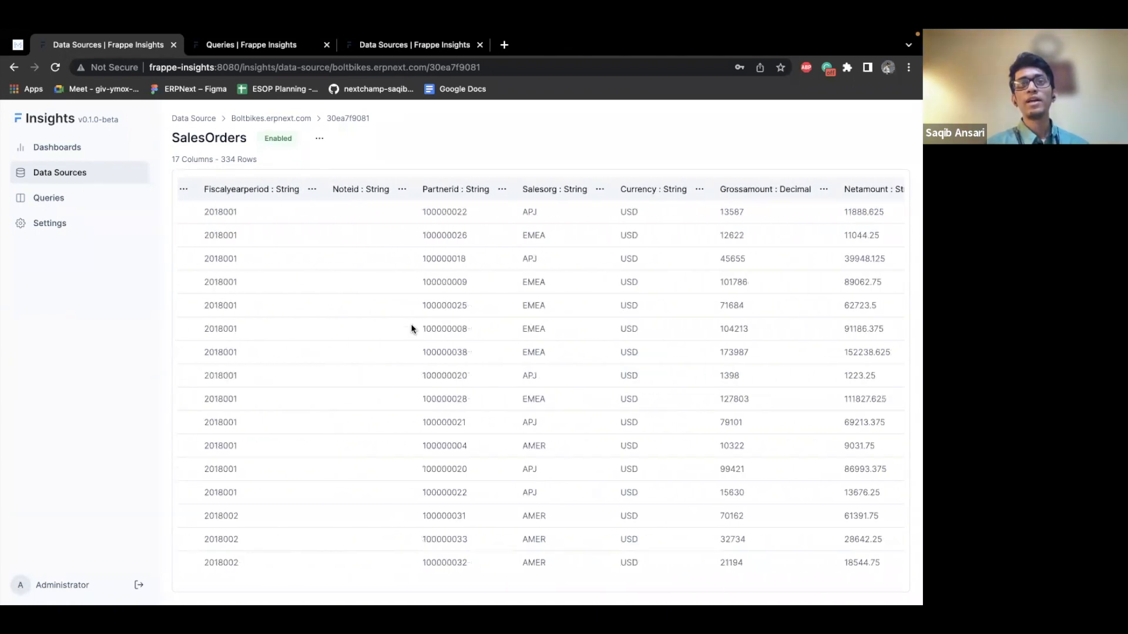
pyautogui.hscroll(3)
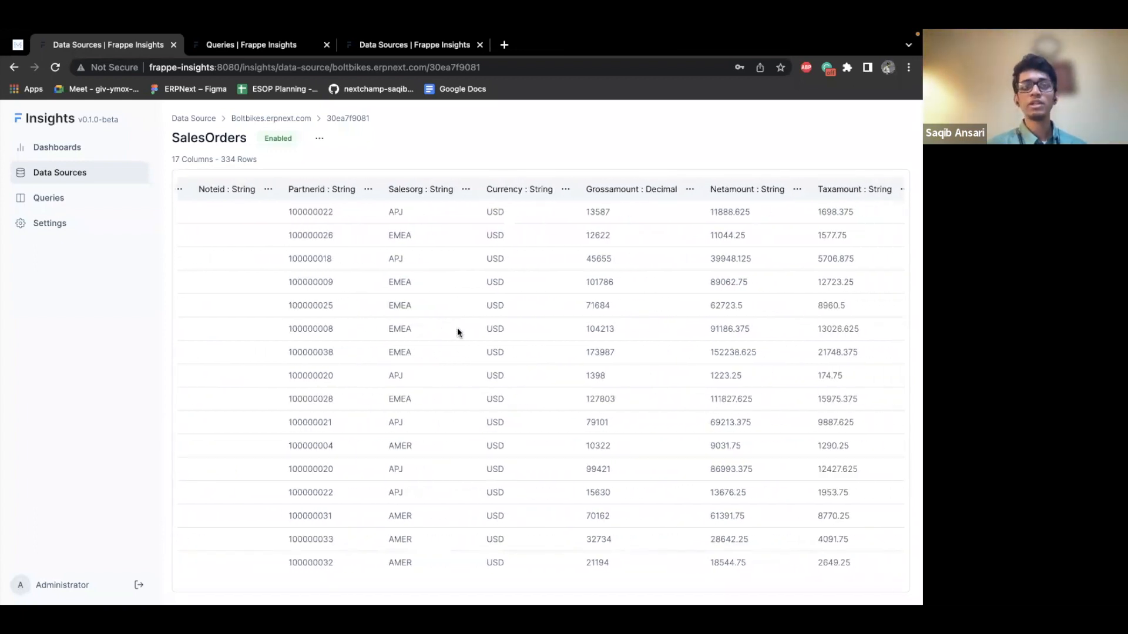
pyautogui.hscroll(3)
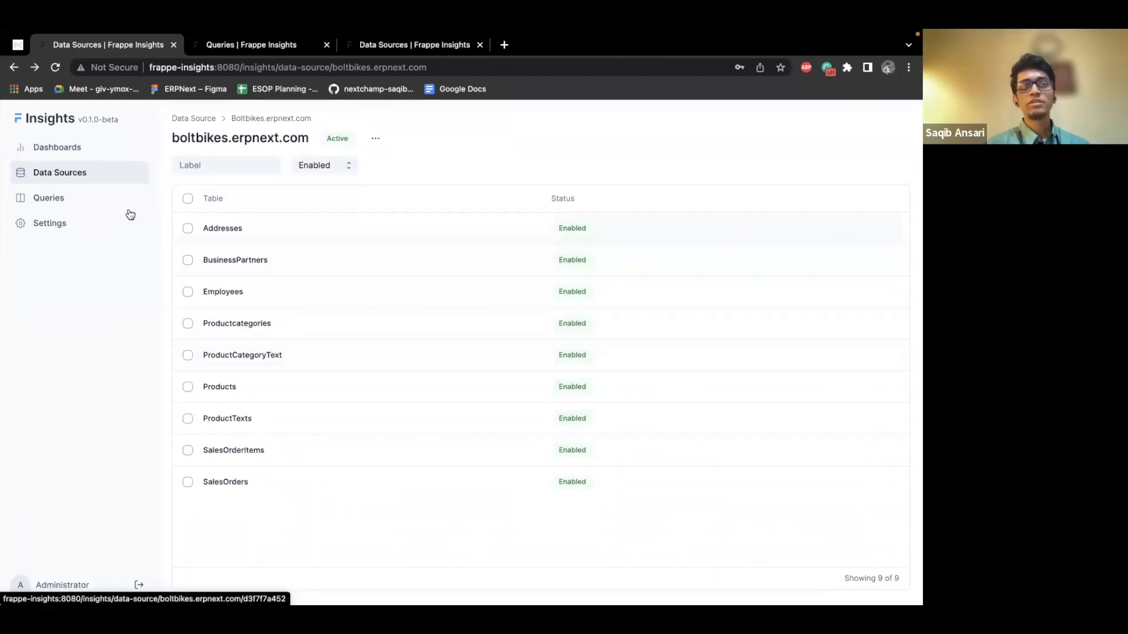
# Step: Open the saved Queries list and start a new query
pyautogui.click(48, 198)
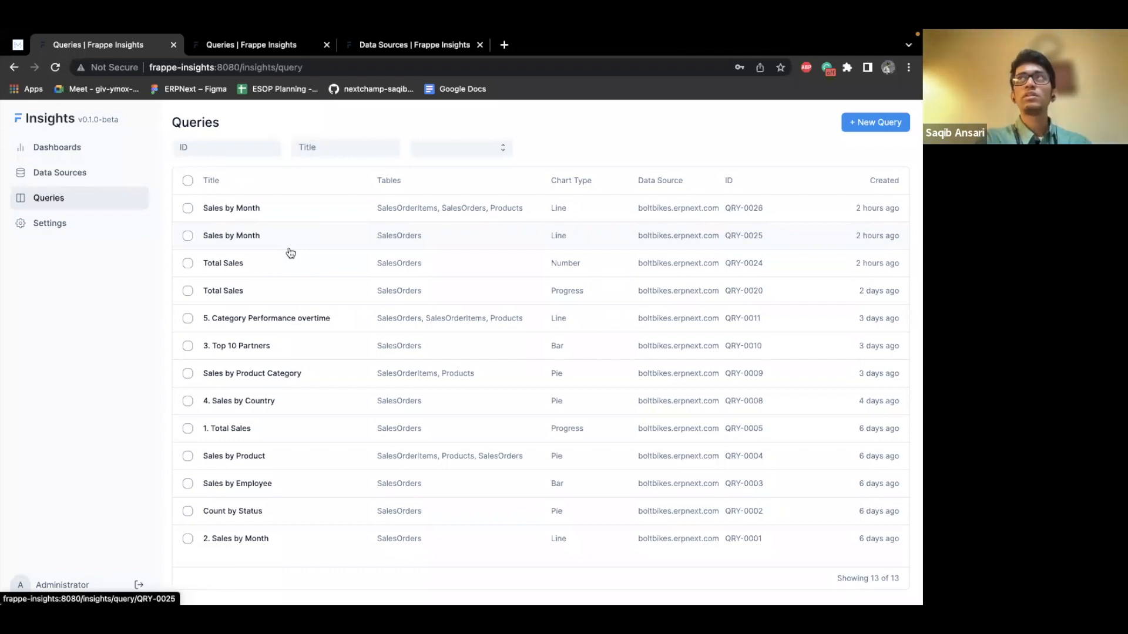
pyautogui.moveTo(366, 281)
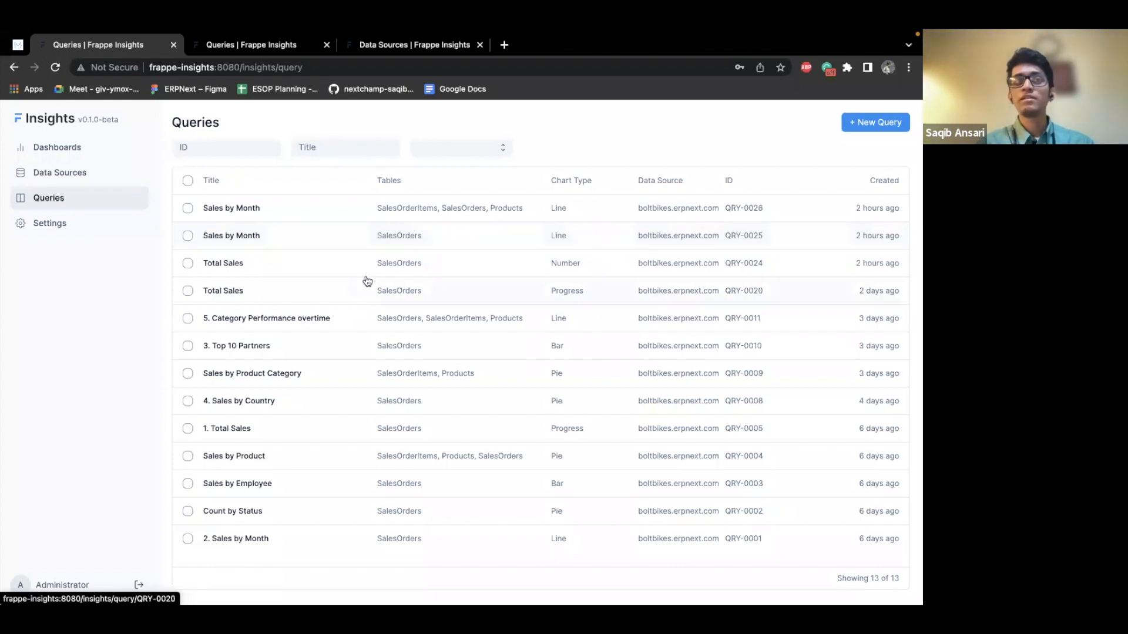
pyautogui.moveTo(107, 167)
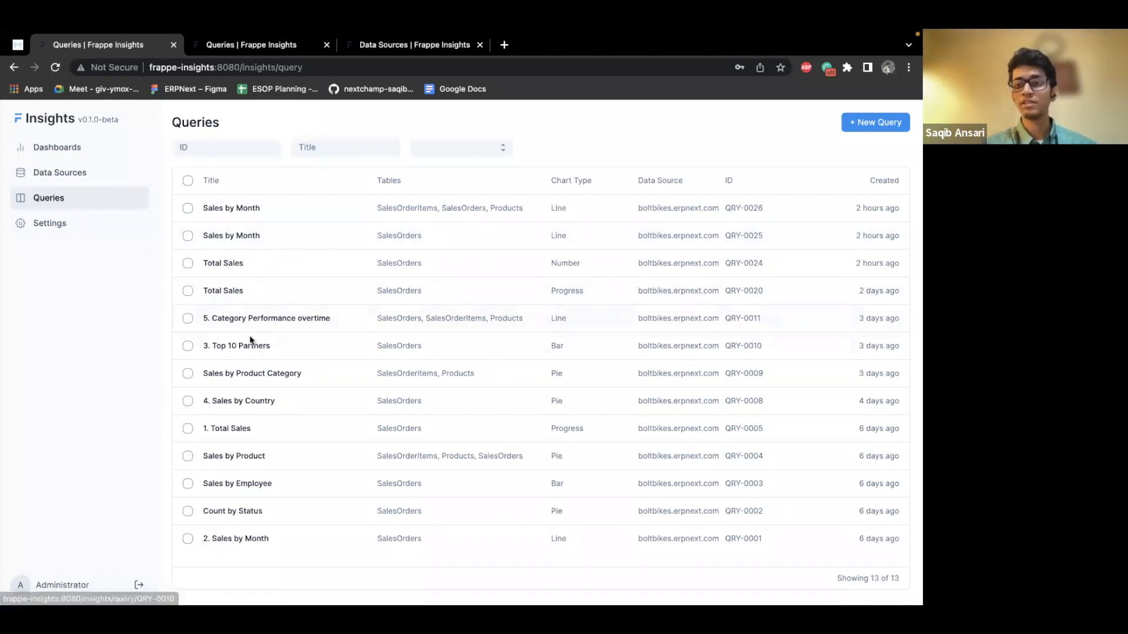
pyautogui.moveTo(366, 397)
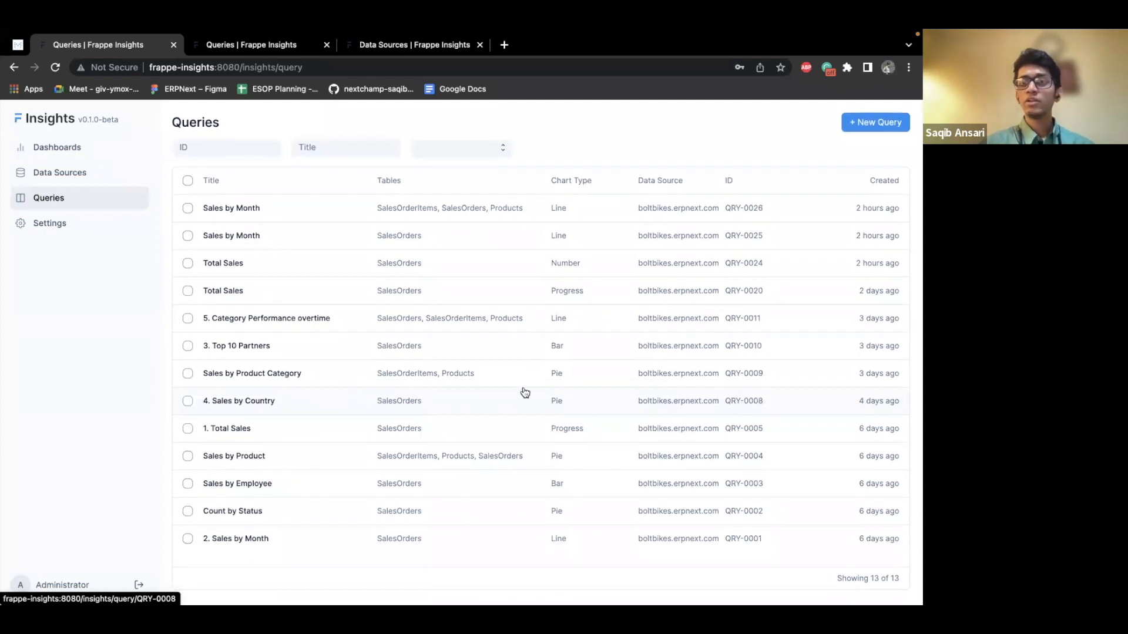
pyautogui.click(874, 122)
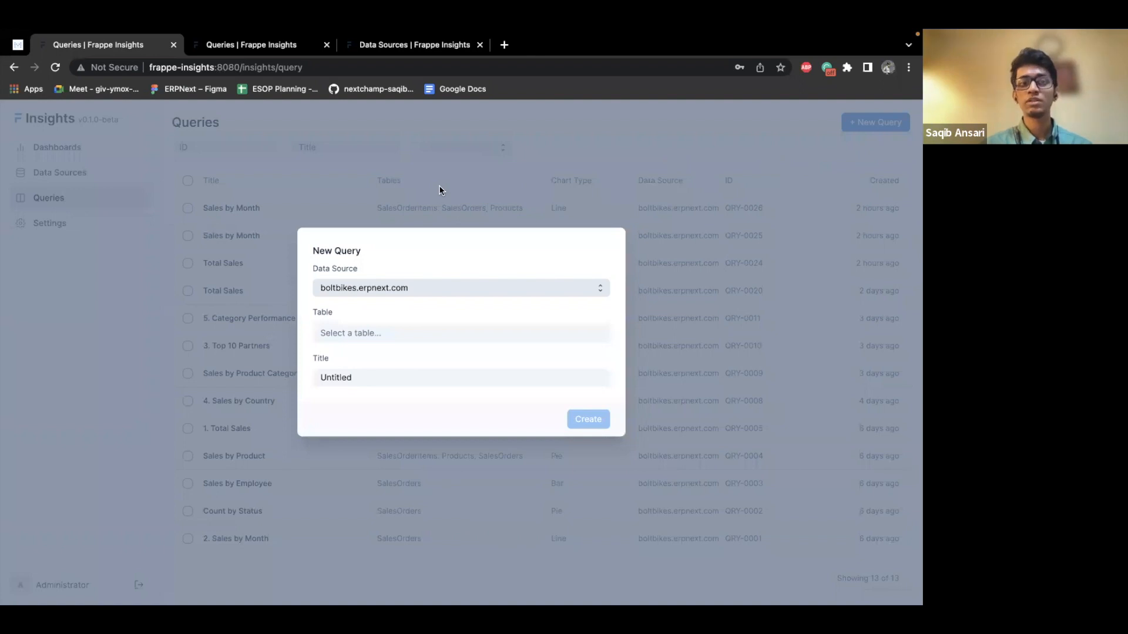
pyautogui.moveTo(445, 287)
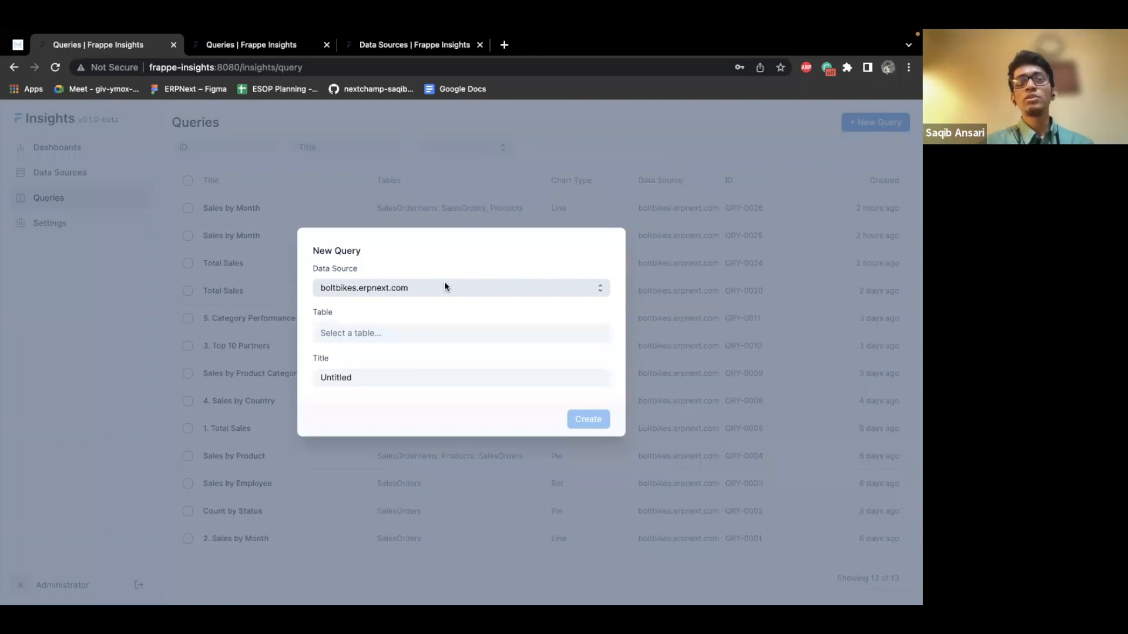
pyautogui.moveTo(406, 295)
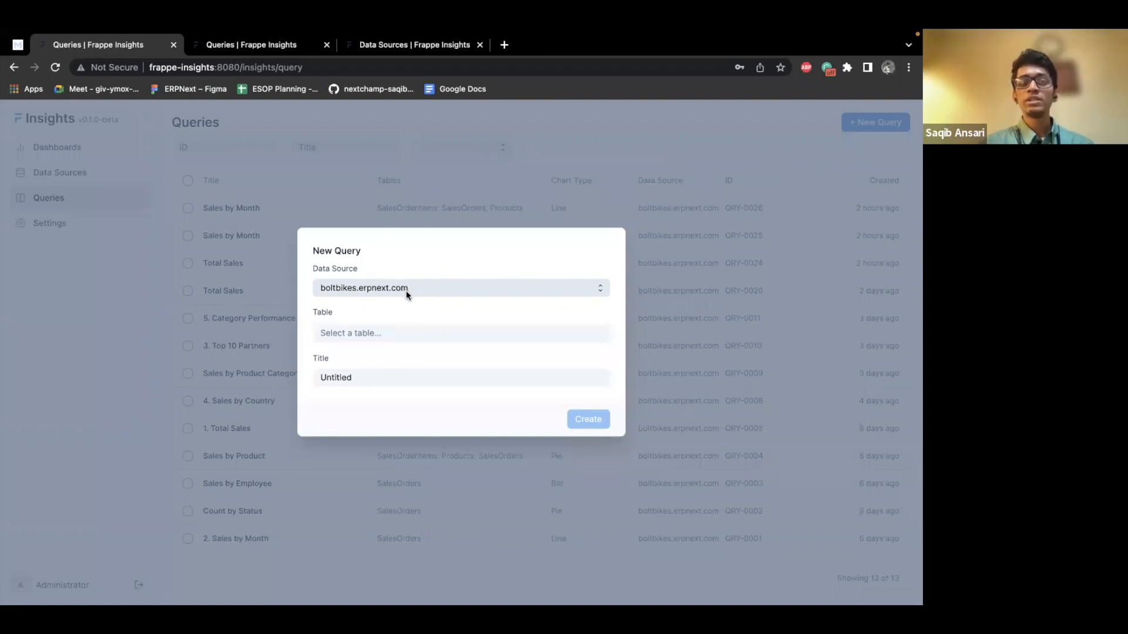
# Step: Base the new query on boltbikes.erpnext.com's SalesOrders table, titled 'Total Sales by Month'
pyautogui.click(459, 287)
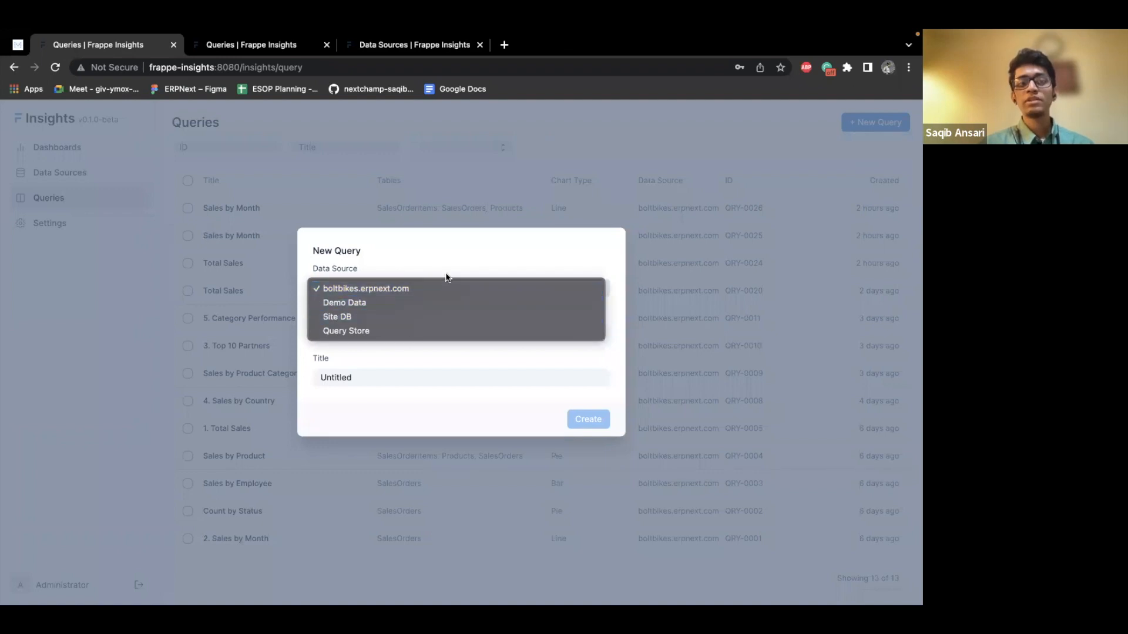
pyautogui.click(365, 289)
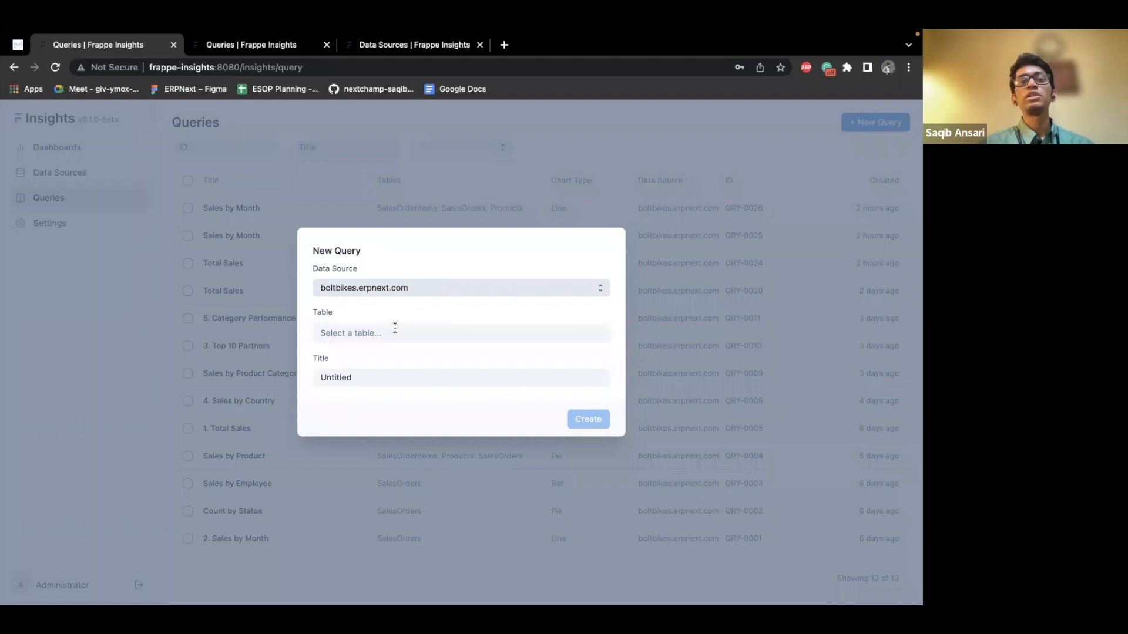
pyautogui.click(461, 332)
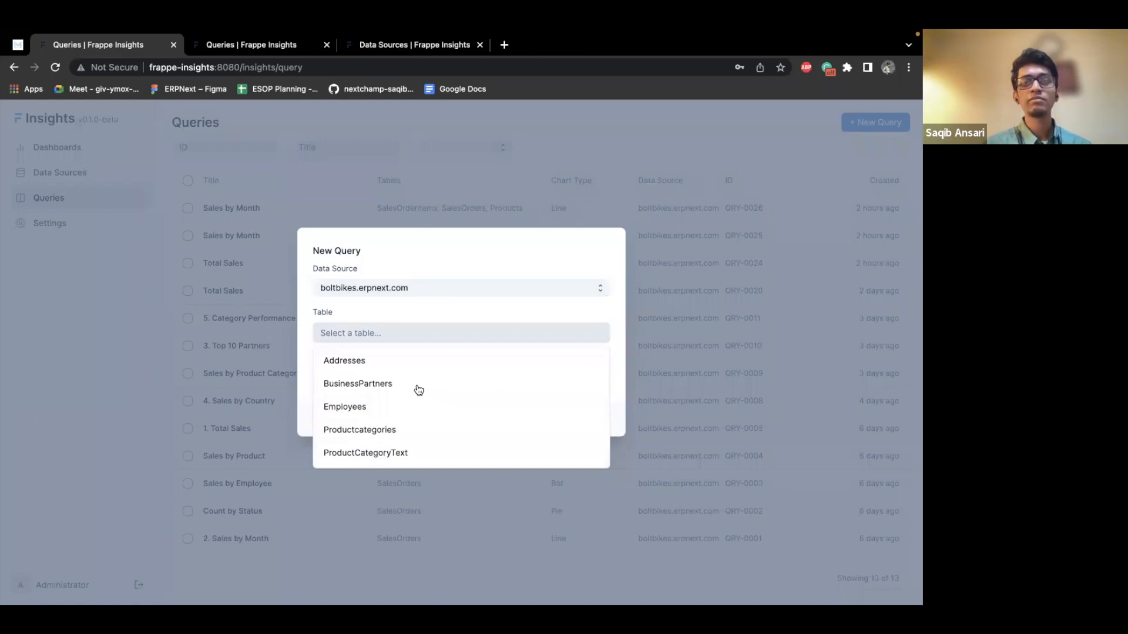
pyautogui.moveTo(410, 415)
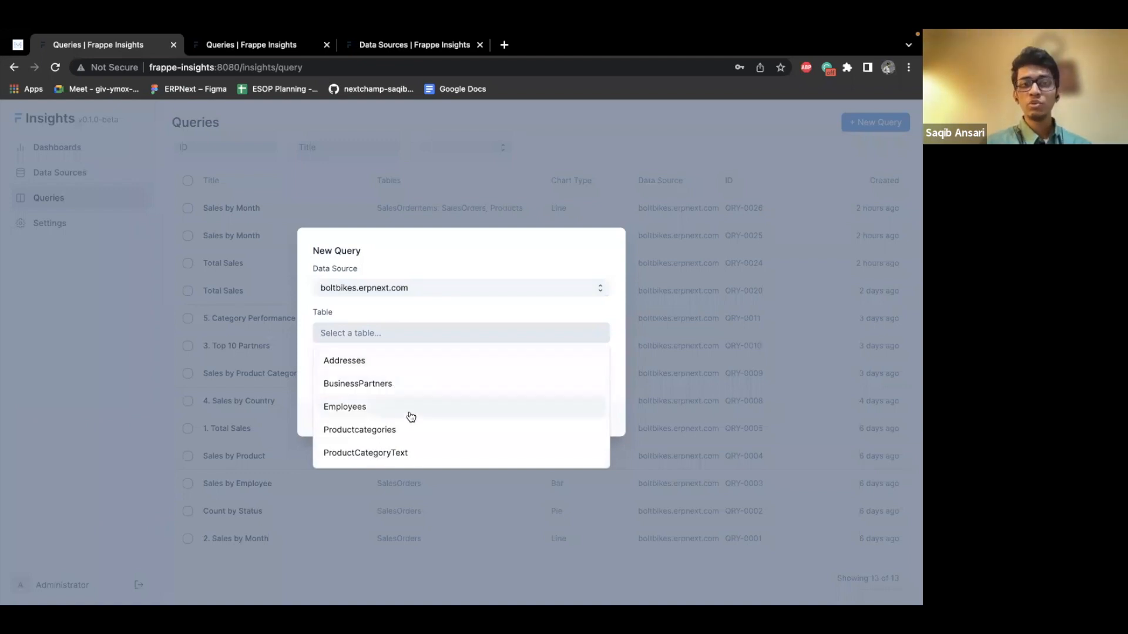
pyautogui.scroll(-3)
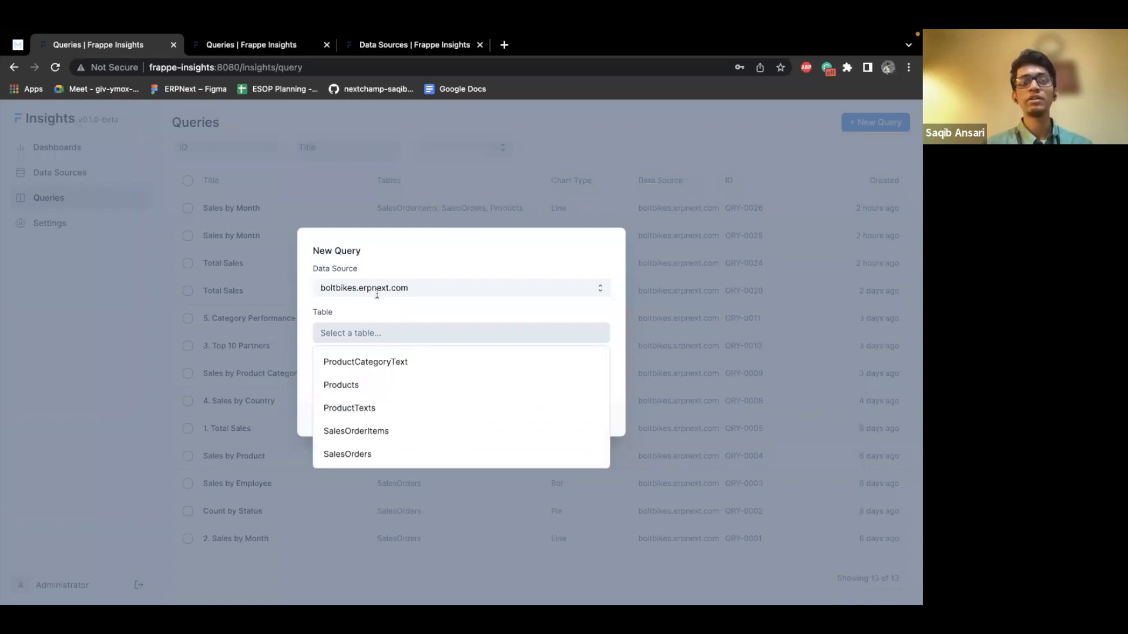
pyautogui.moveTo(396, 454)
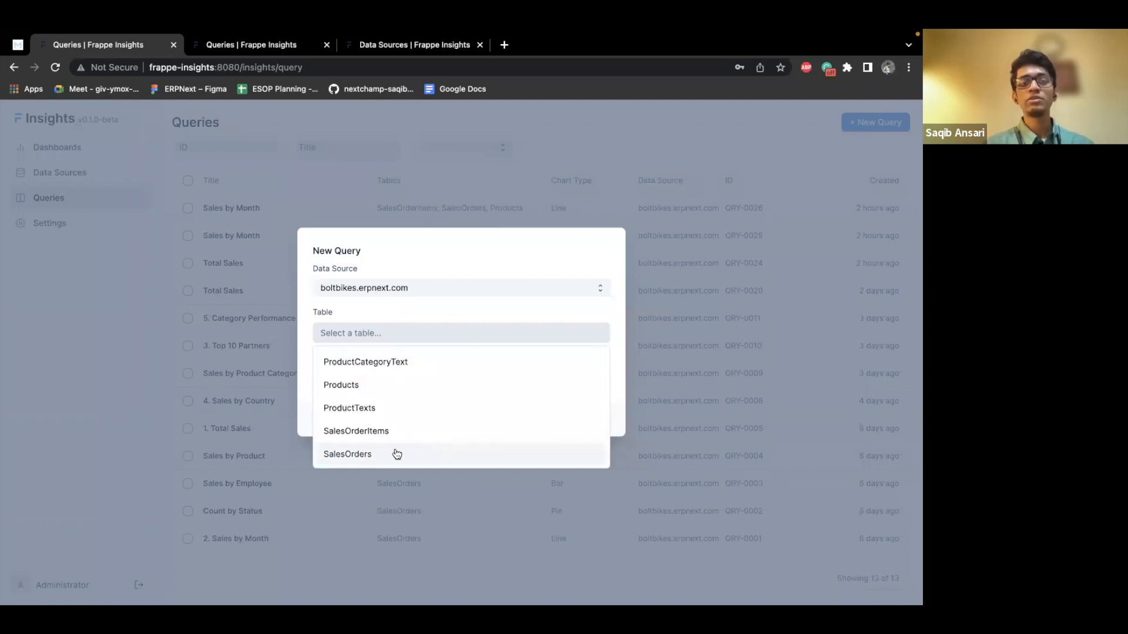
pyautogui.click(347, 454)
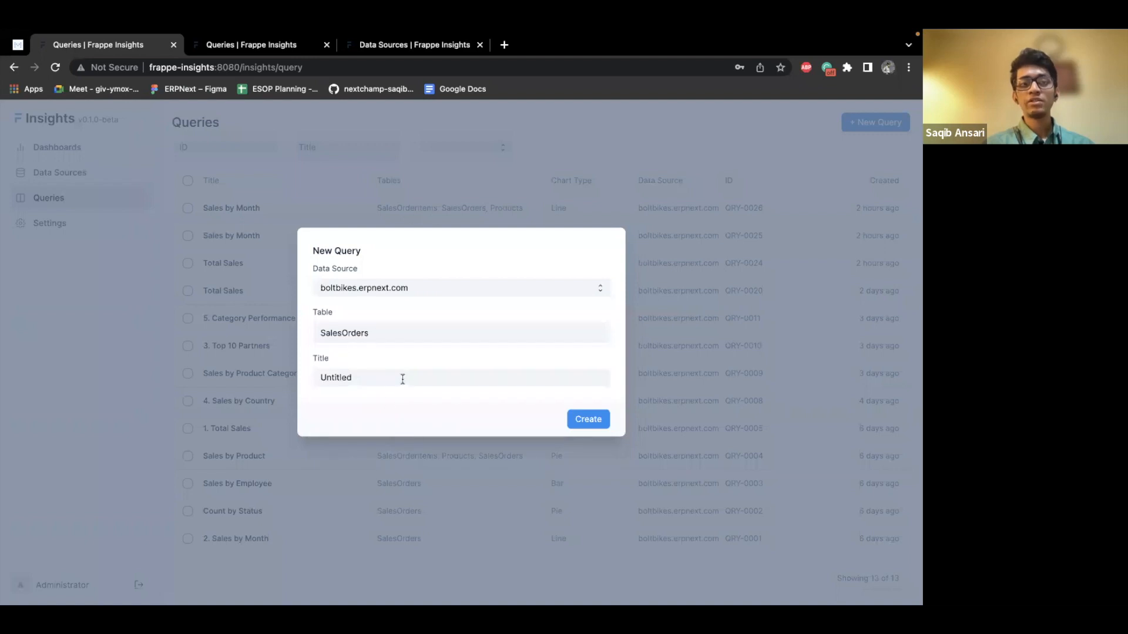
pyautogui.write('Total Sales by Month')
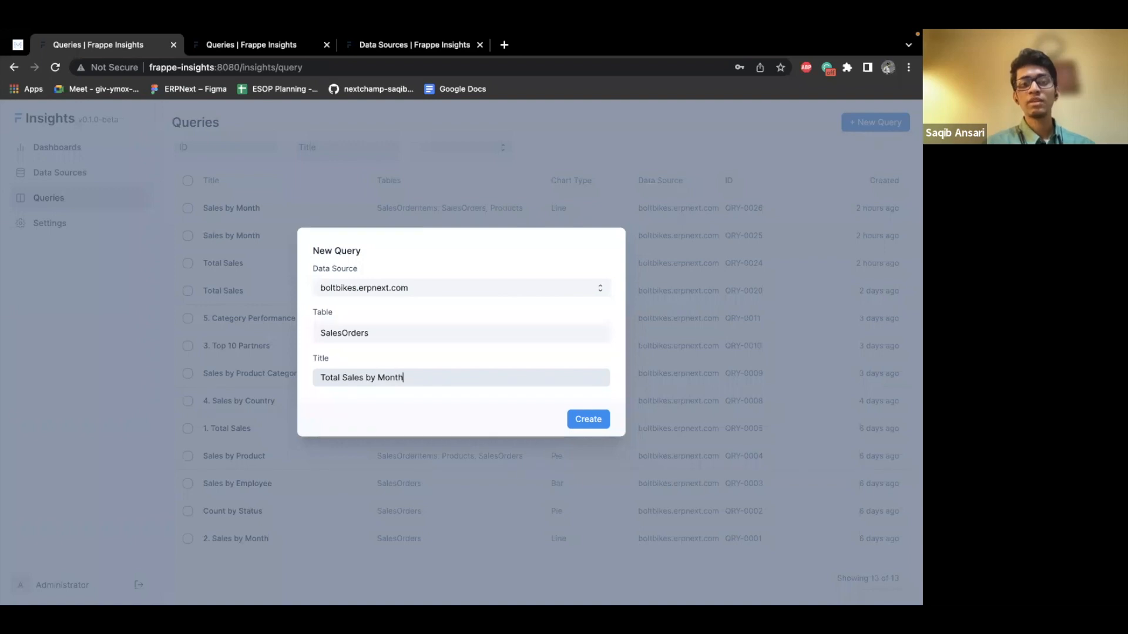
# Step: Create the query and run it to browse all 334 SalesOrders rows
pyautogui.click(587, 419)
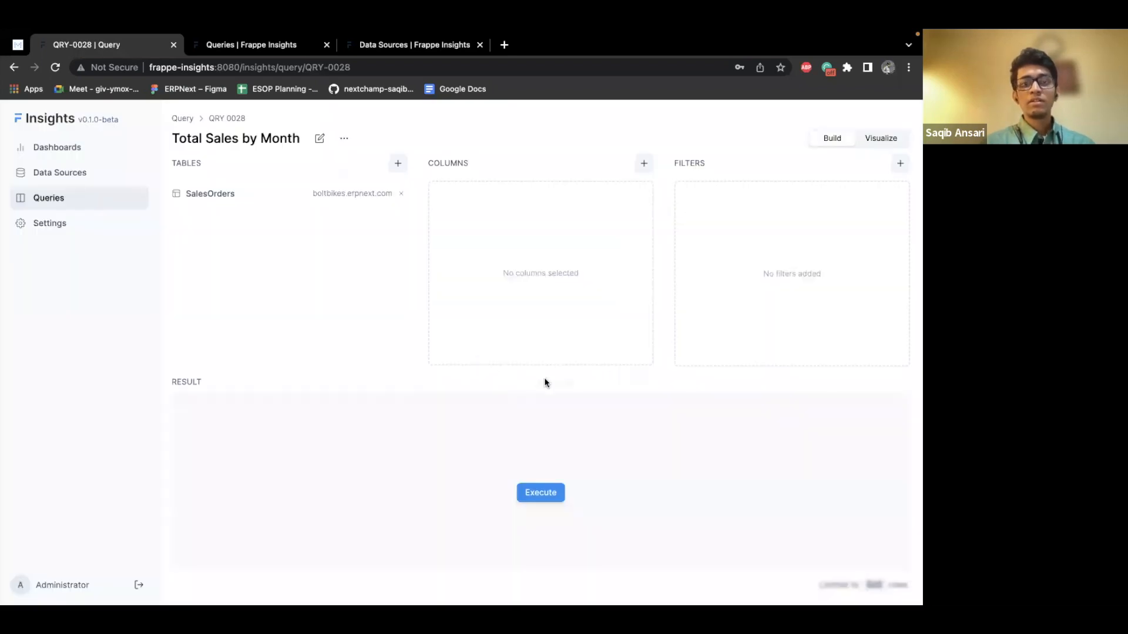
pyautogui.moveTo(572, 432)
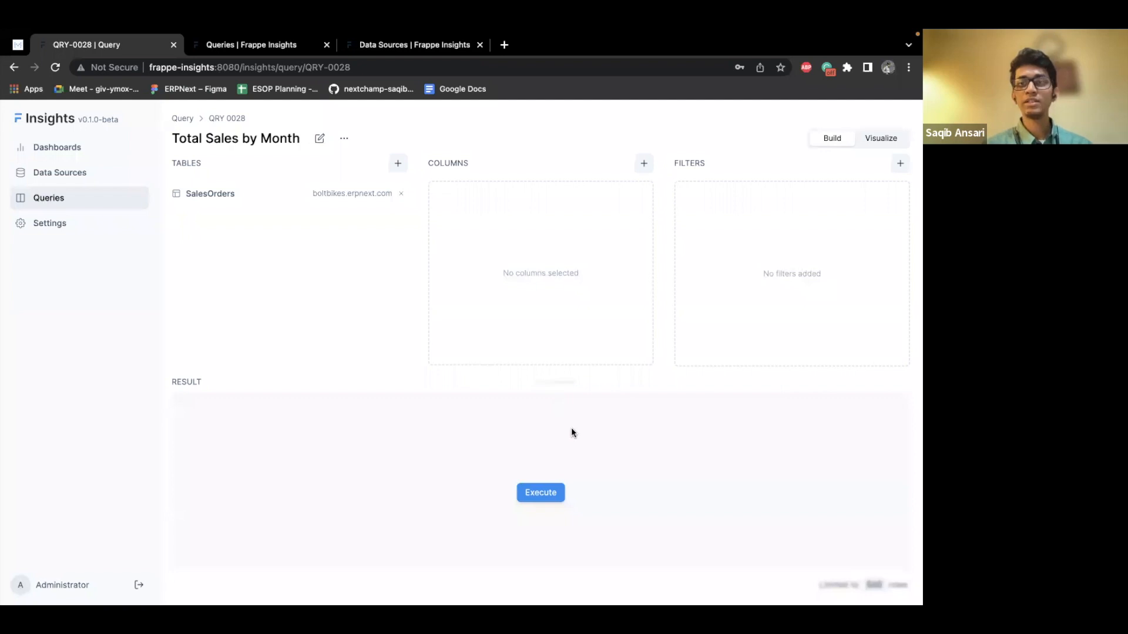
pyautogui.moveTo(228, 186)
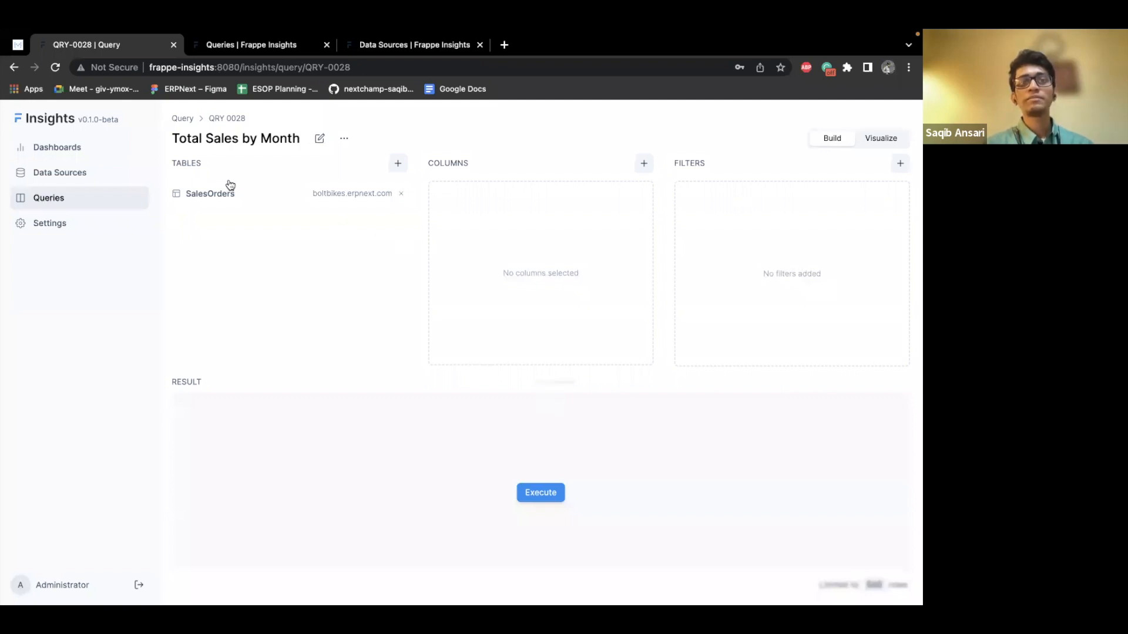
pyautogui.moveTo(572, 291)
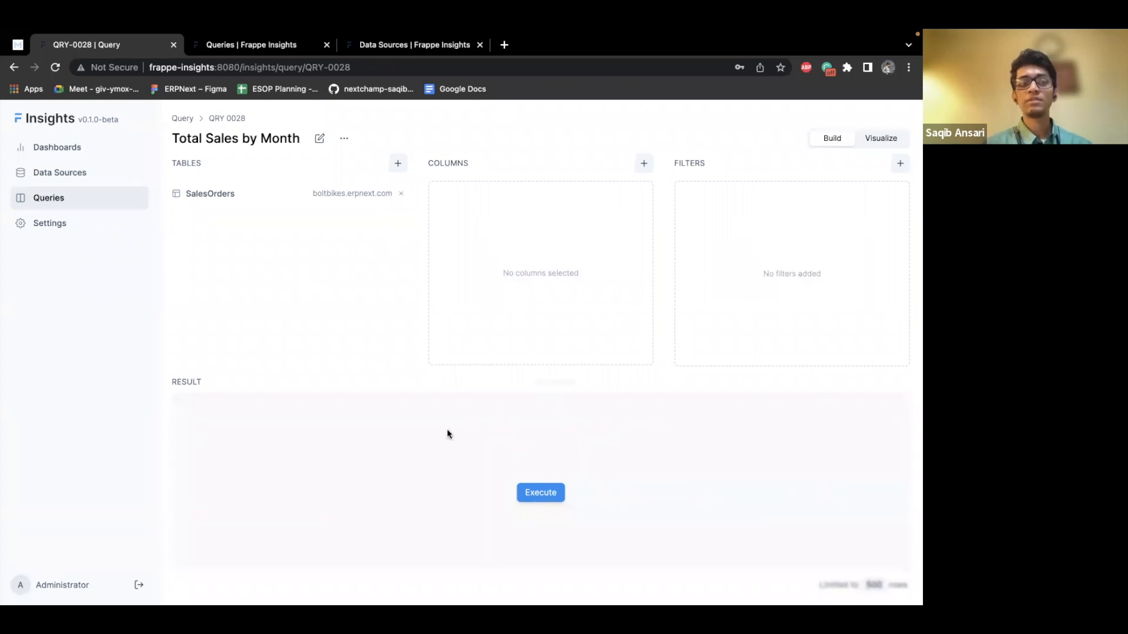
pyautogui.click(541, 492)
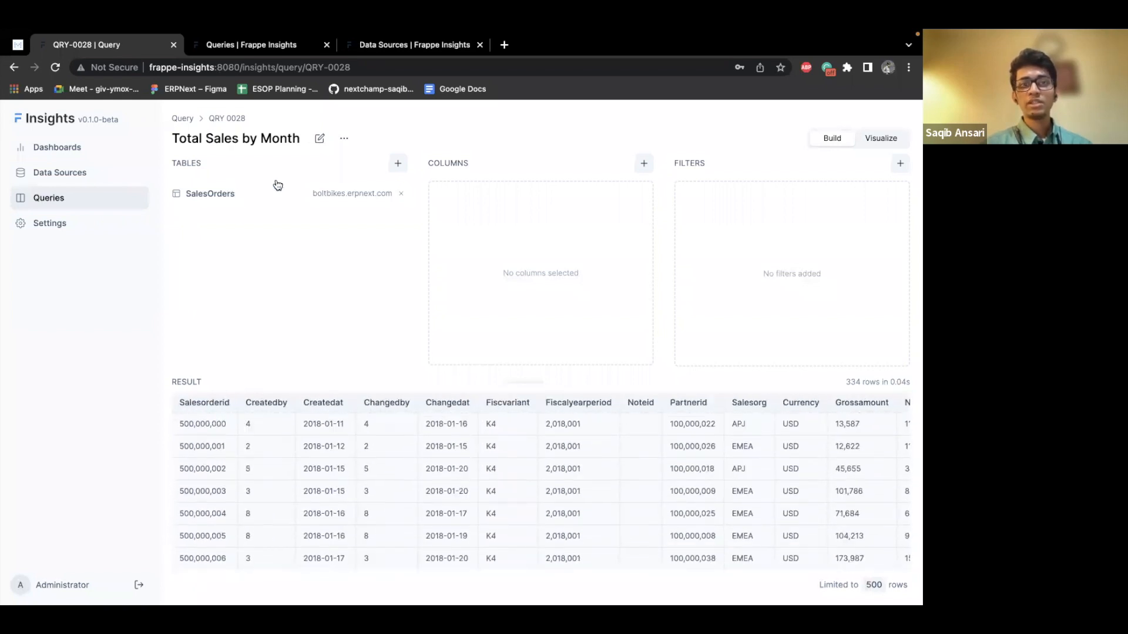
pyautogui.hscroll(3)
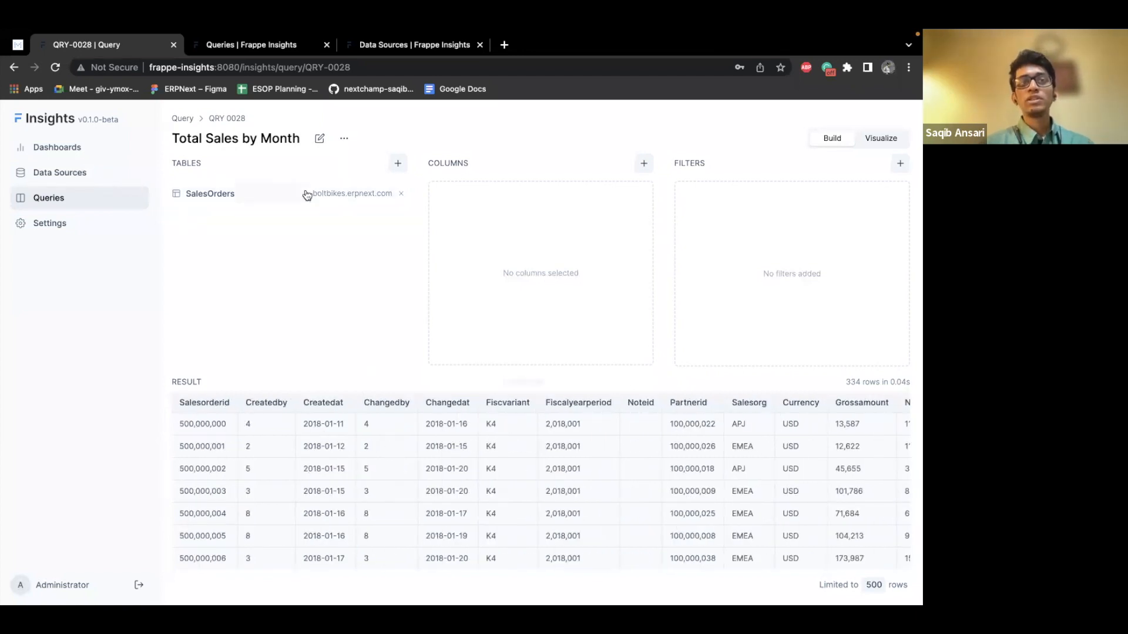
pyautogui.moveTo(273, 192)
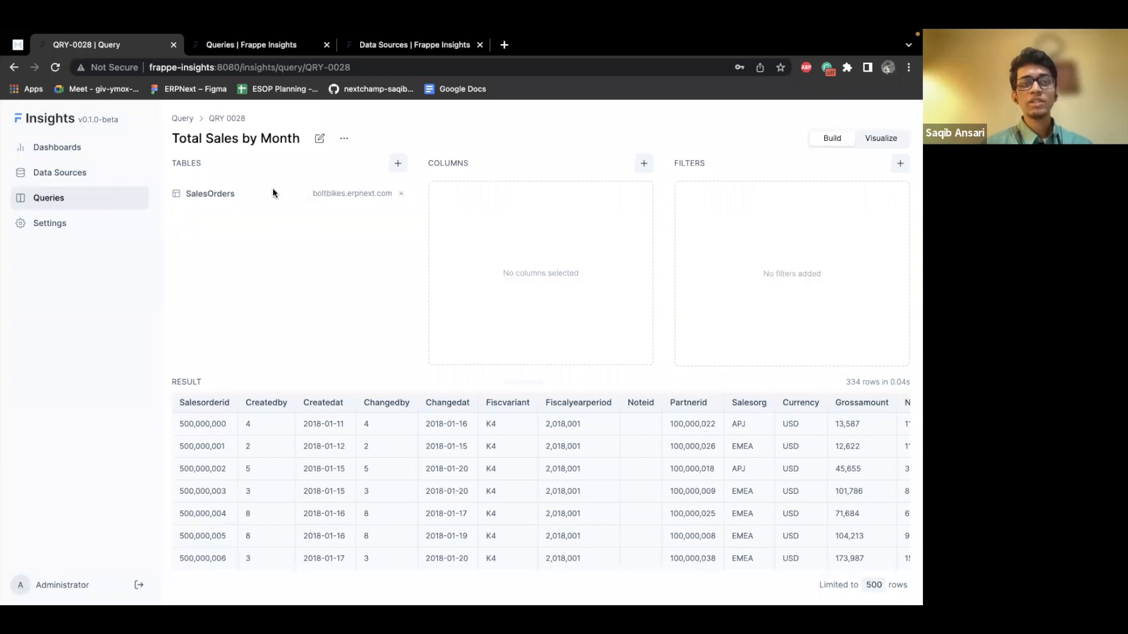
pyautogui.moveTo(275, 286)
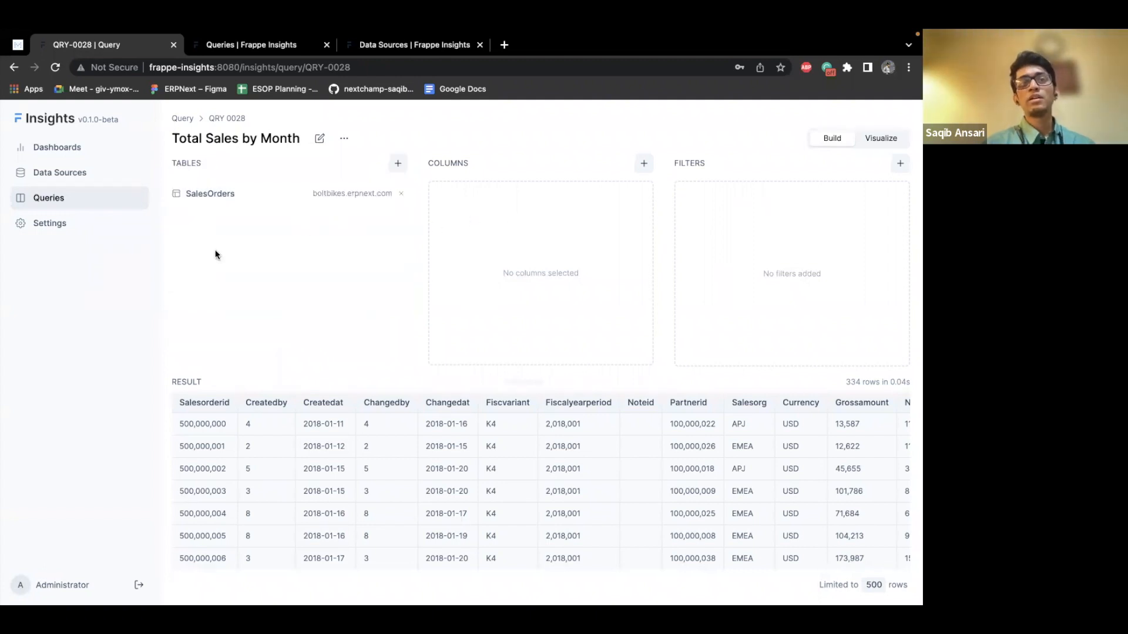
pyautogui.moveTo(535, 251)
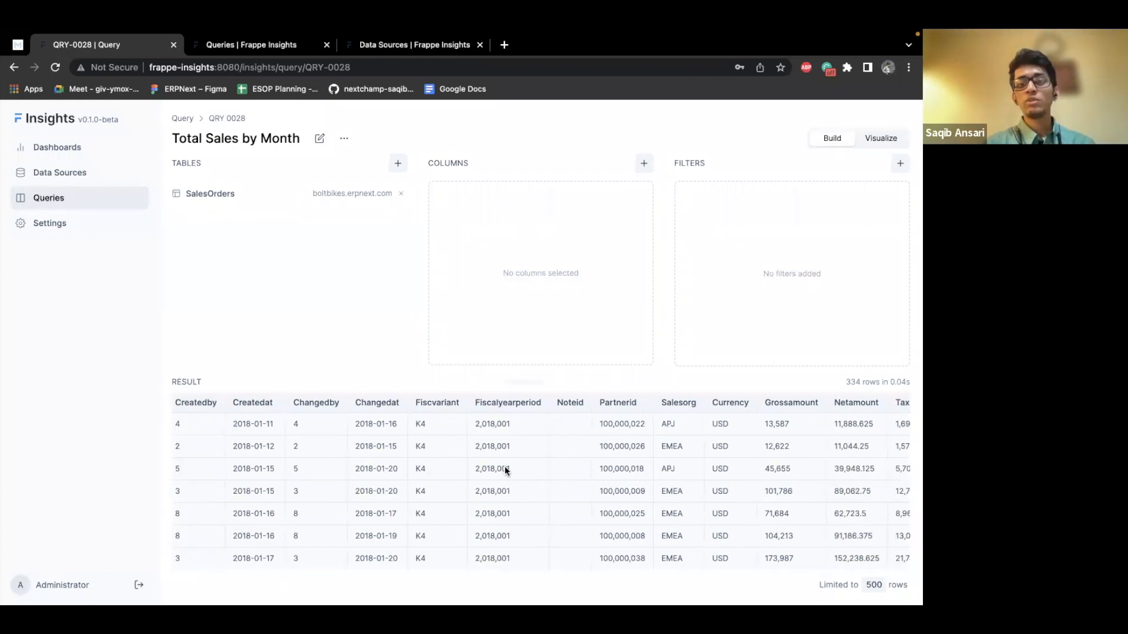
pyautogui.hscroll(3)
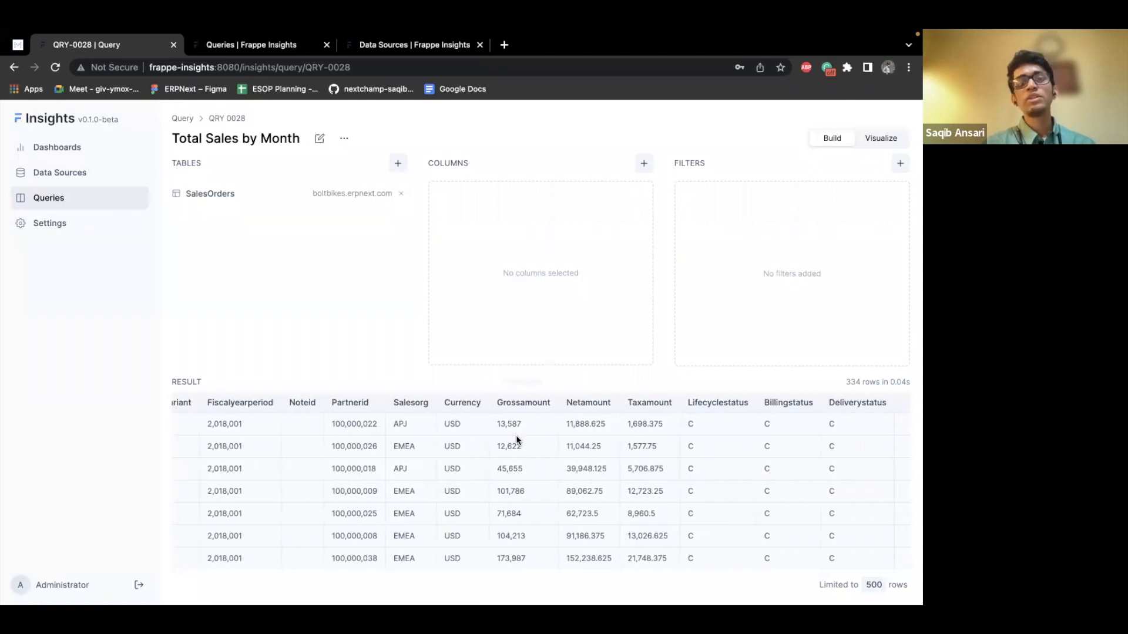
pyautogui.moveTo(276, 138)
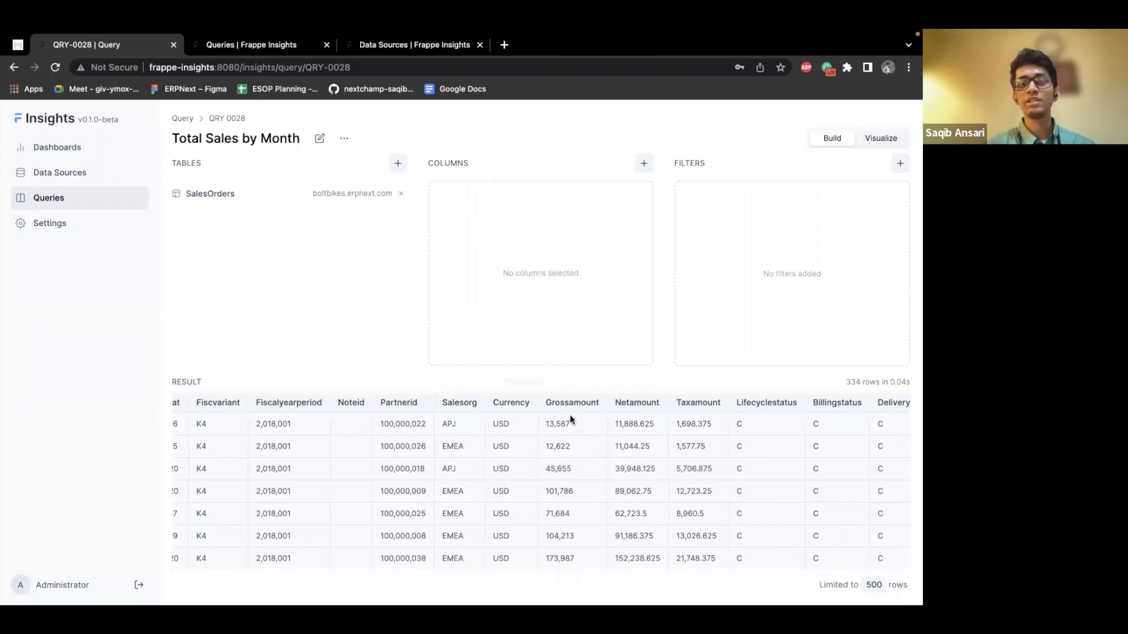
pyautogui.click(643, 163)
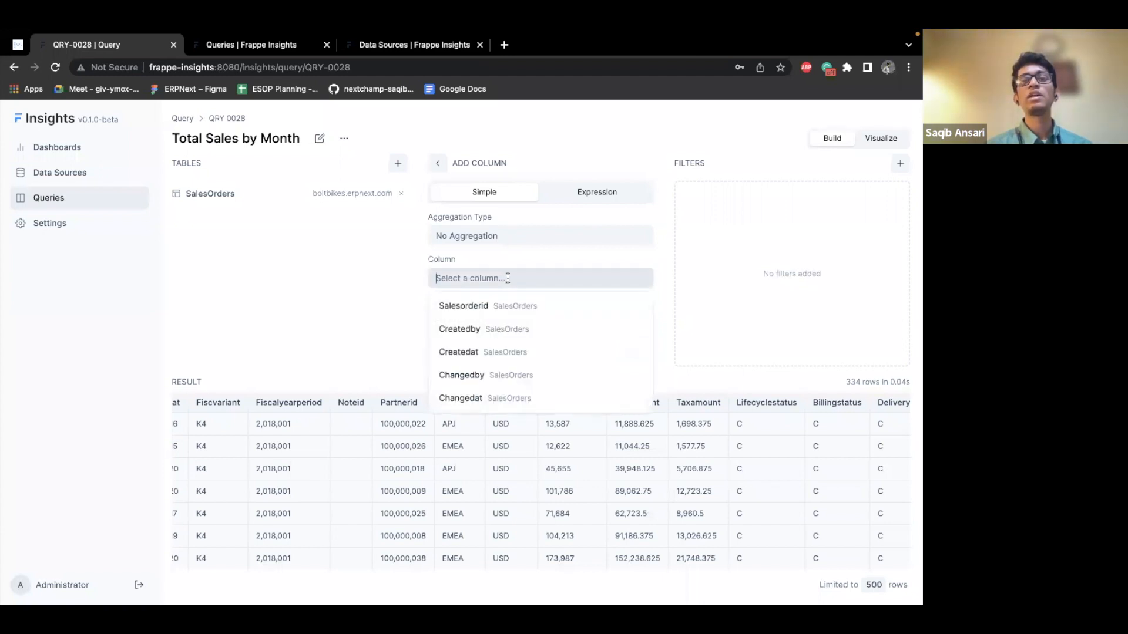
# Step: Add Grossamount and Createdat columns, with Createdat formatted like '12th January, 2020'
pyautogui.write('g')
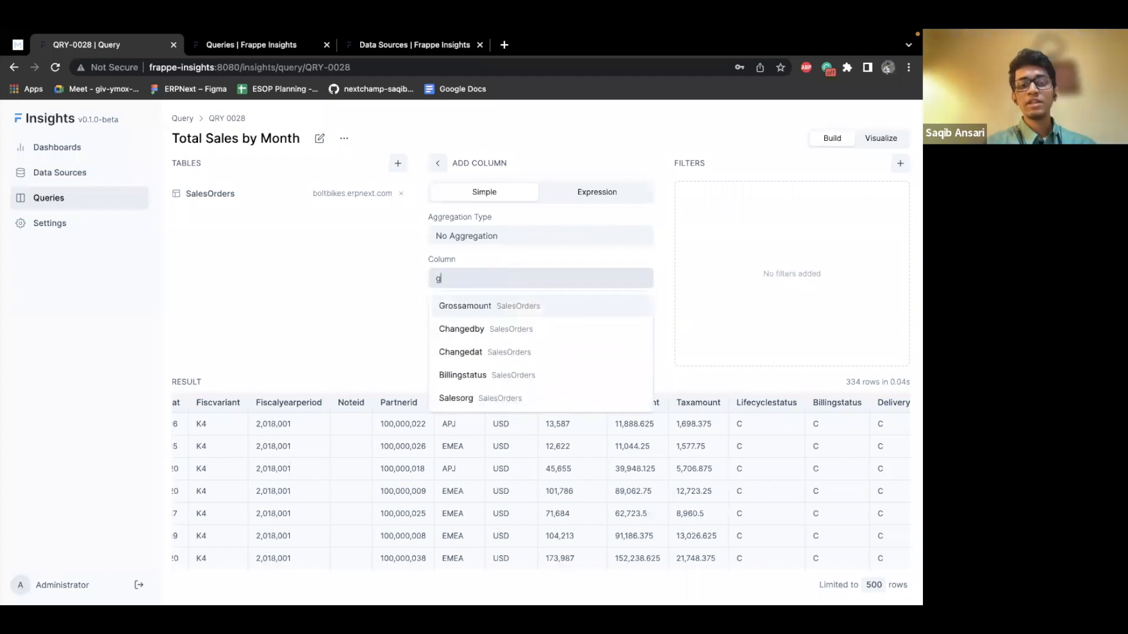
pyautogui.click(464, 305)
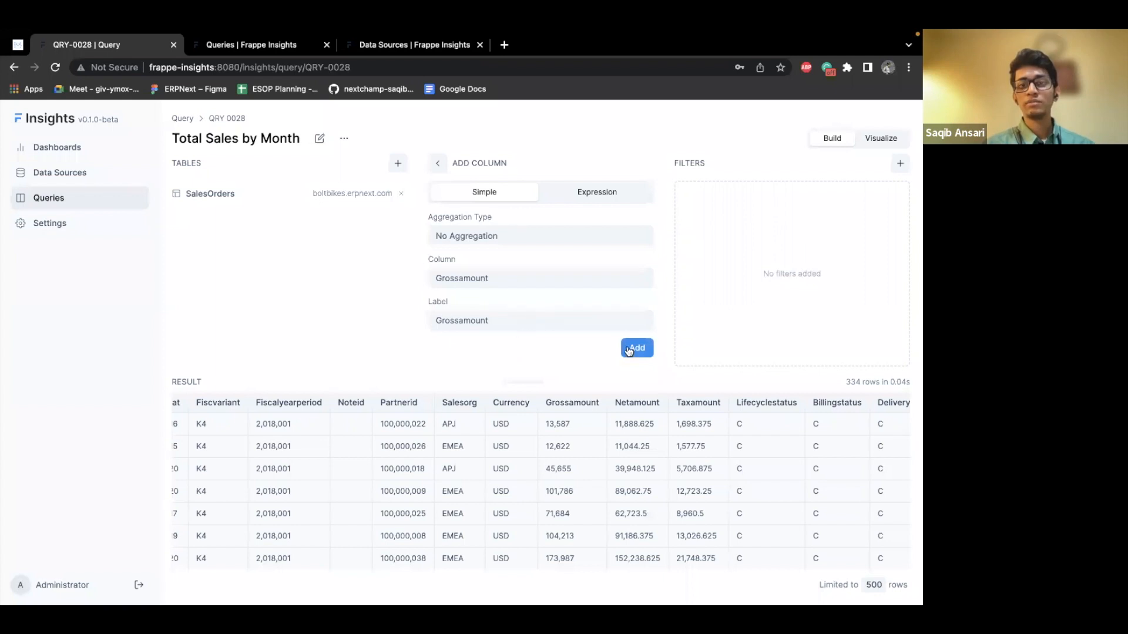
pyautogui.click(636, 348)
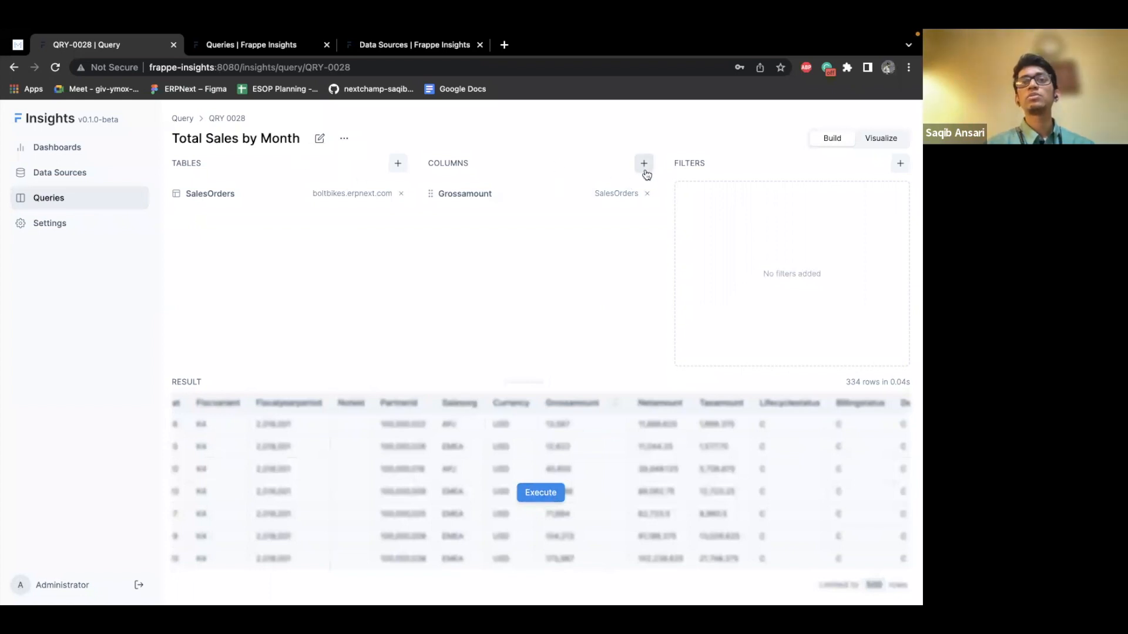
pyautogui.write('crea')
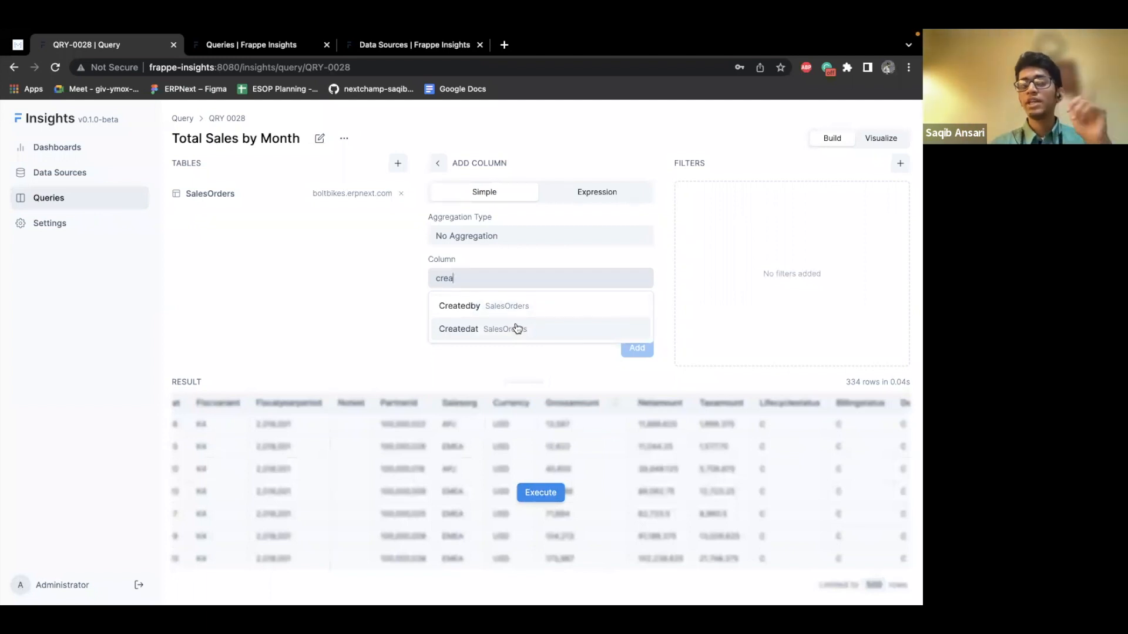
pyautogui.click(458, 329)
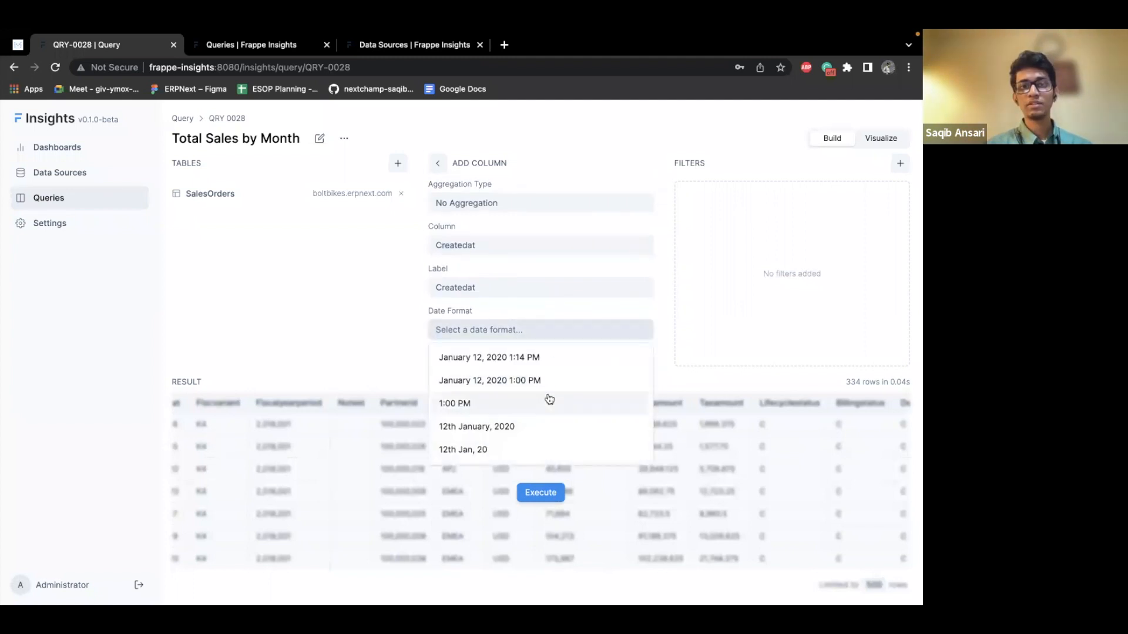
pyautogui.scroll(-3)
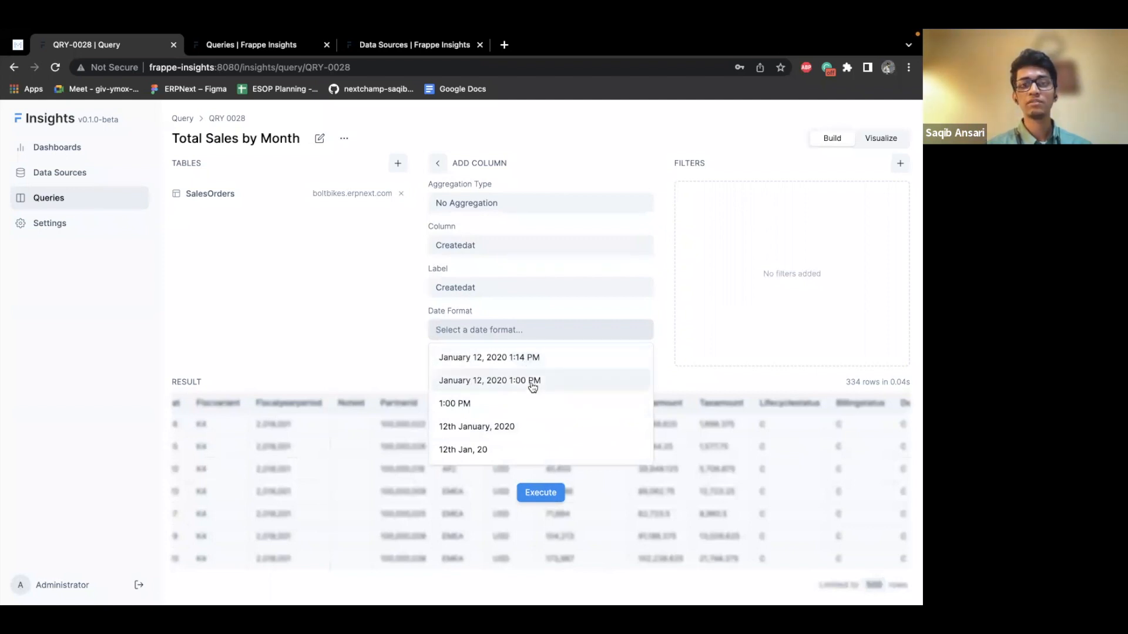
pyautogui.click(477, 426)
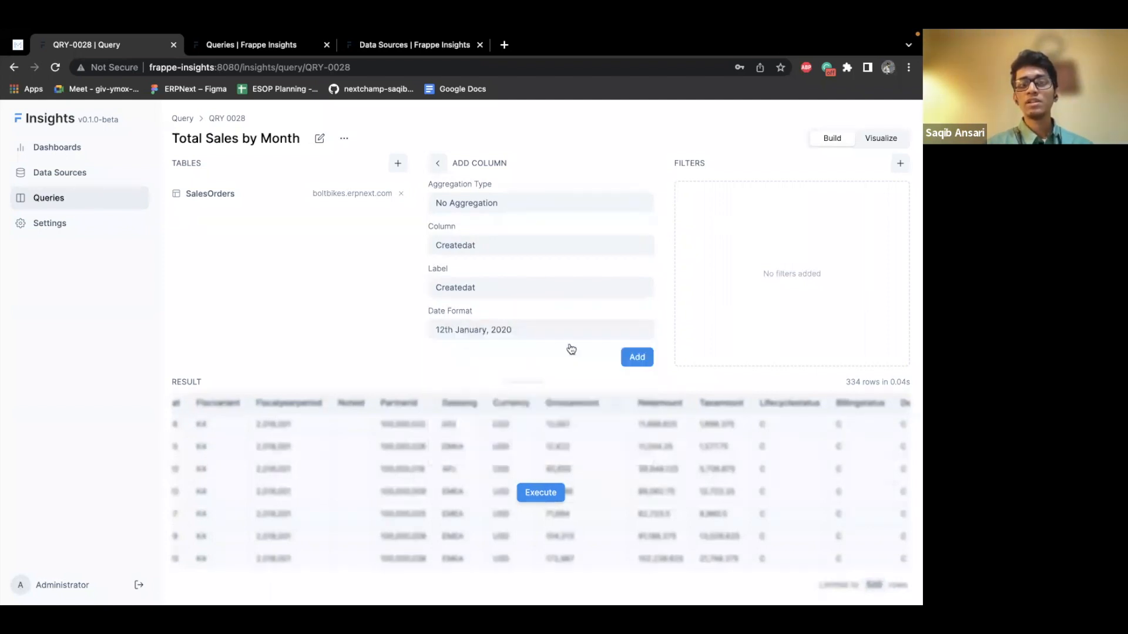
pyautogui.click(635, 356)
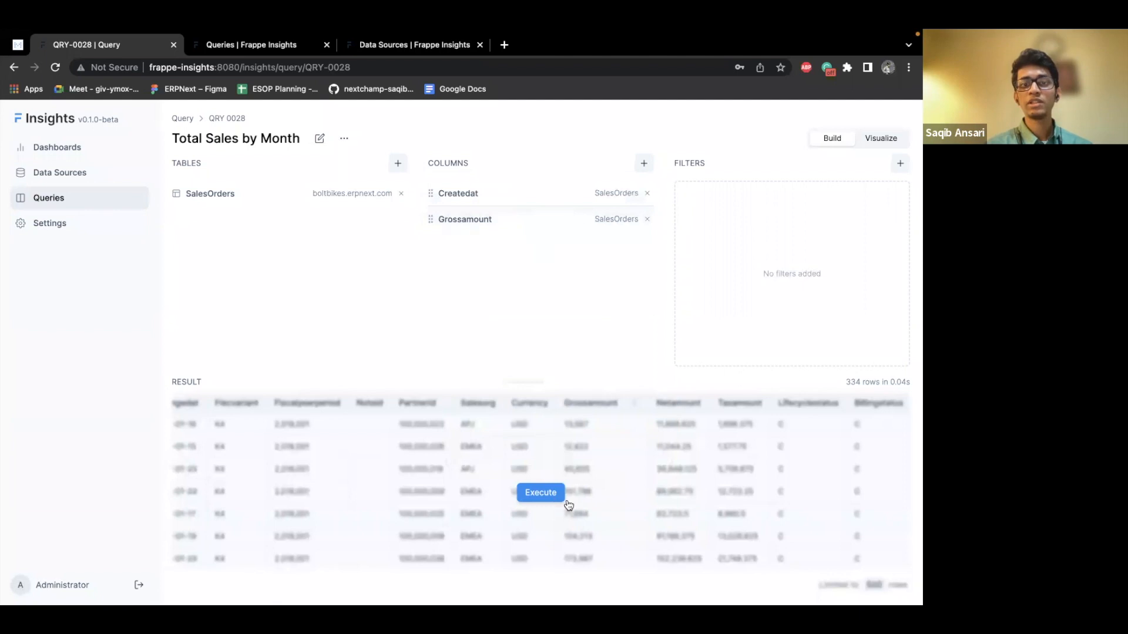
# Step: Rerun the query to show Createdat and Grossamount across all 334 rows
pyautogui.click(540, 493)
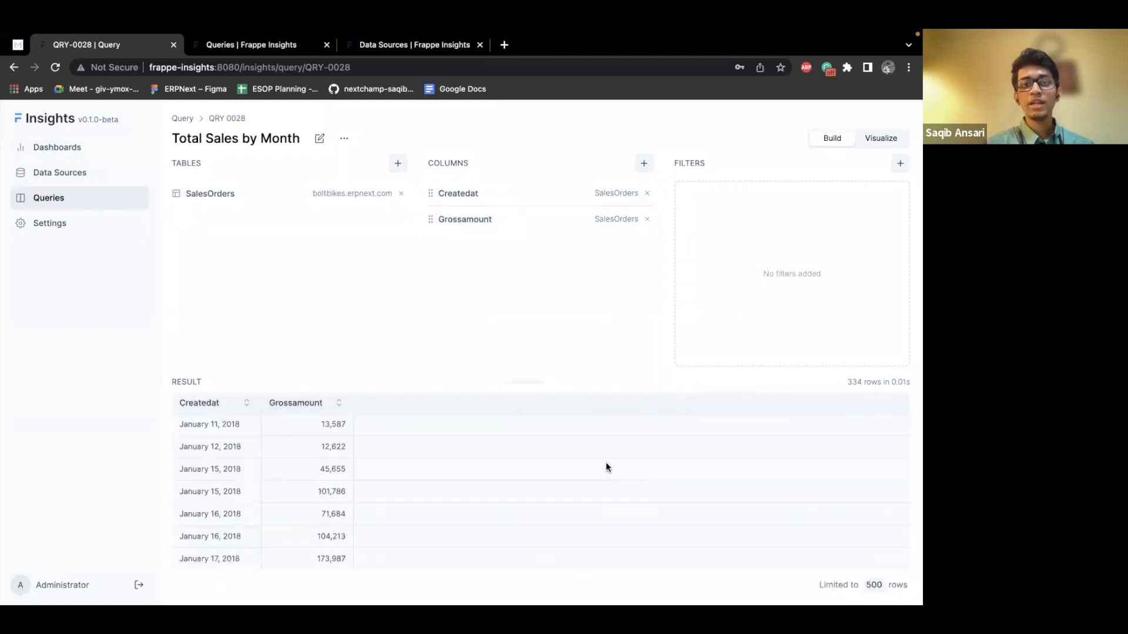
pyautogui.scroll(-3)
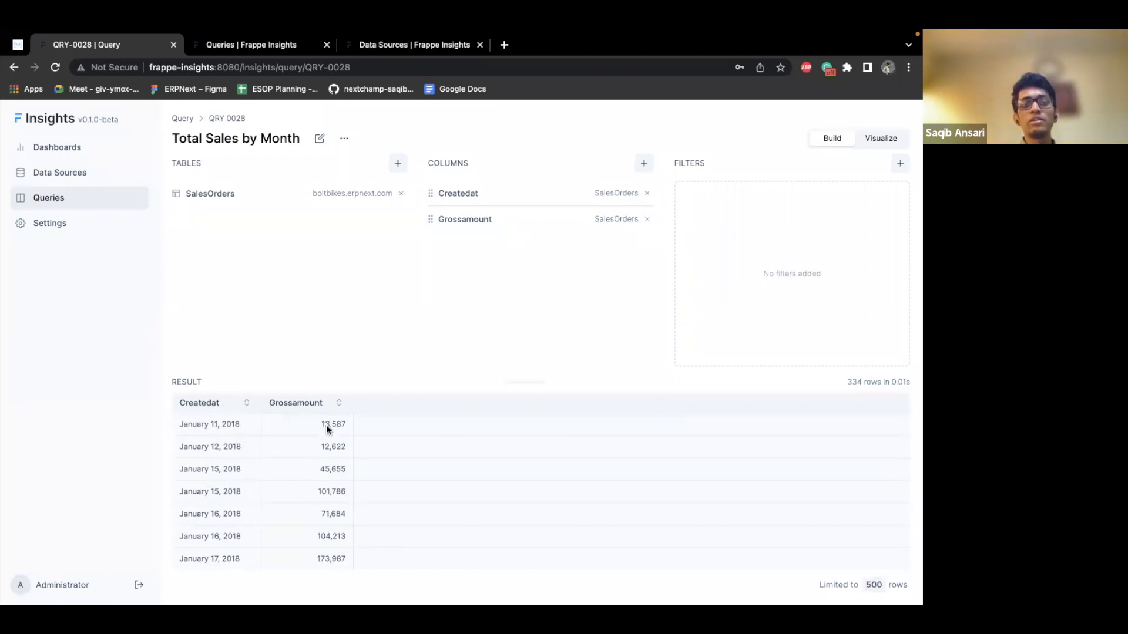
pyautogui.moveTo(221, 424)
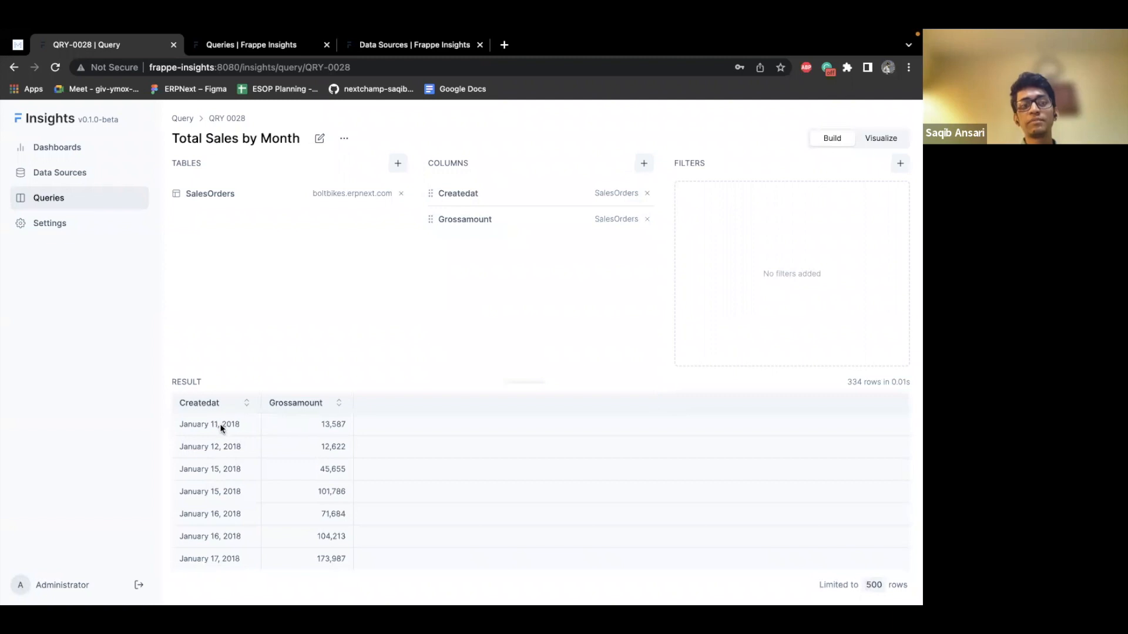
pyautogui.moveTo(226, 434)
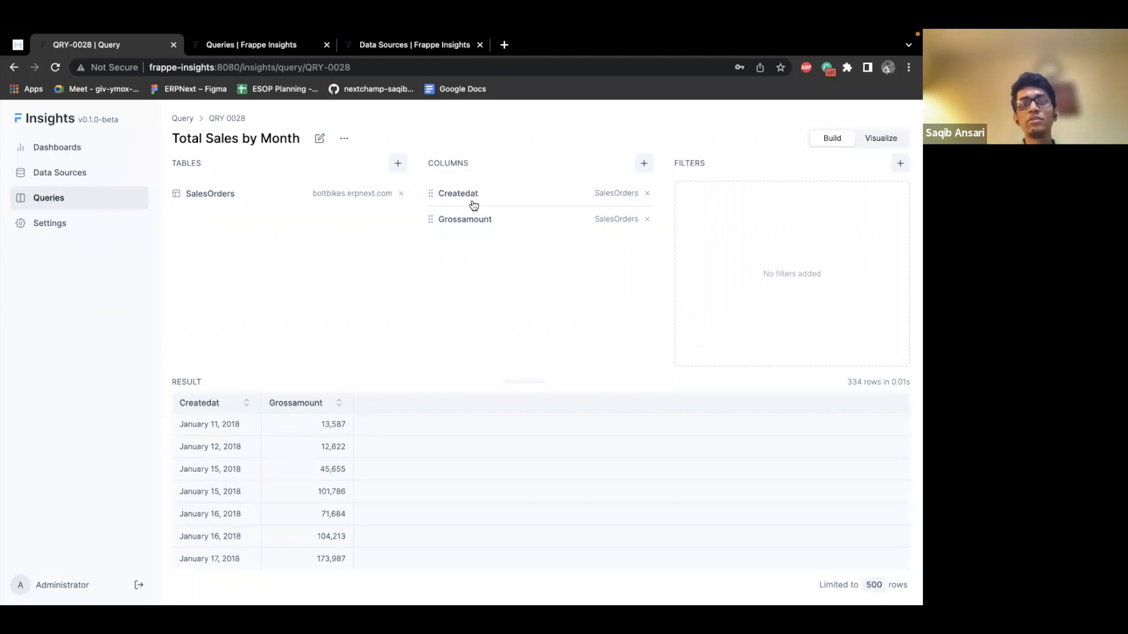
# Step: Group Createdat by a month date format, label it Month, and rerun for 18 rows
pyautogui.click(458, 193)
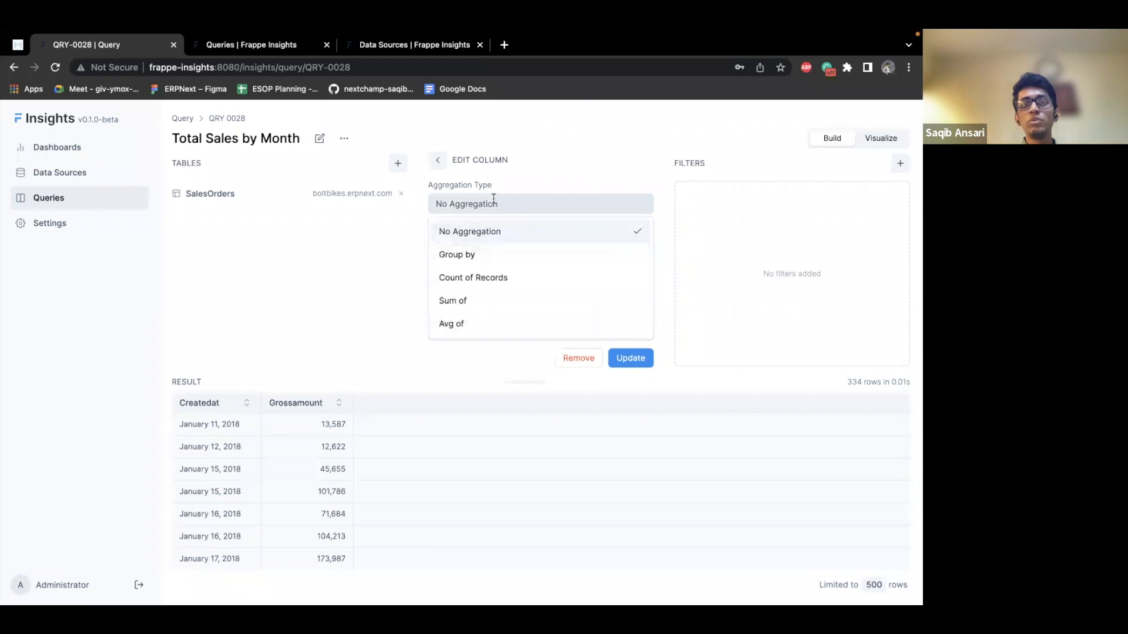
pyautogui.click(436, 160)
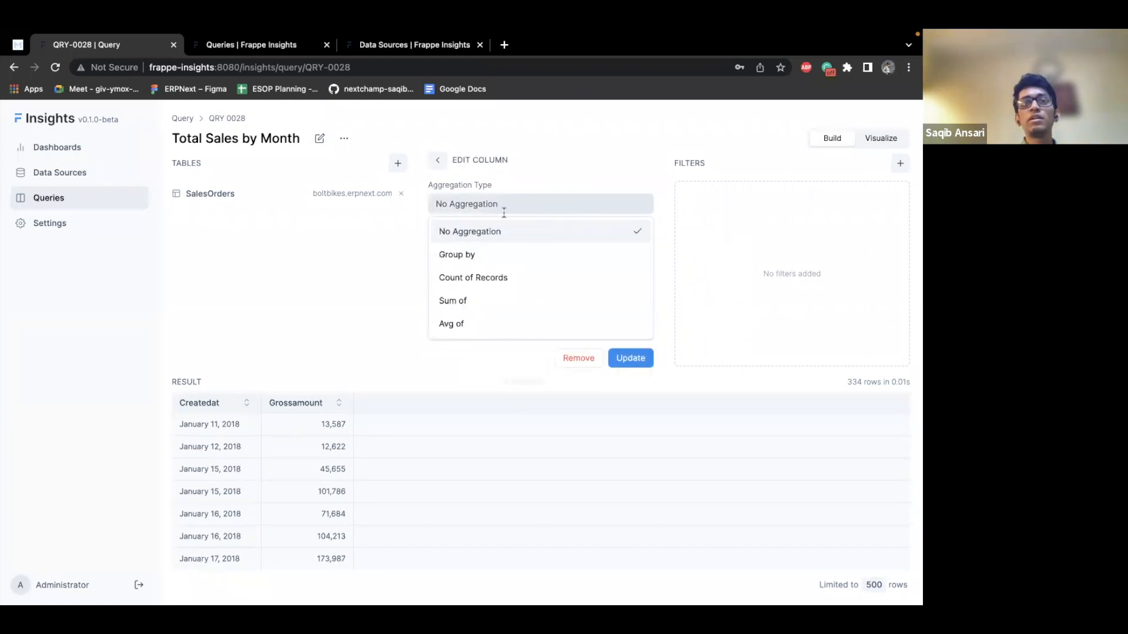
pyautogui.click(457, 254)
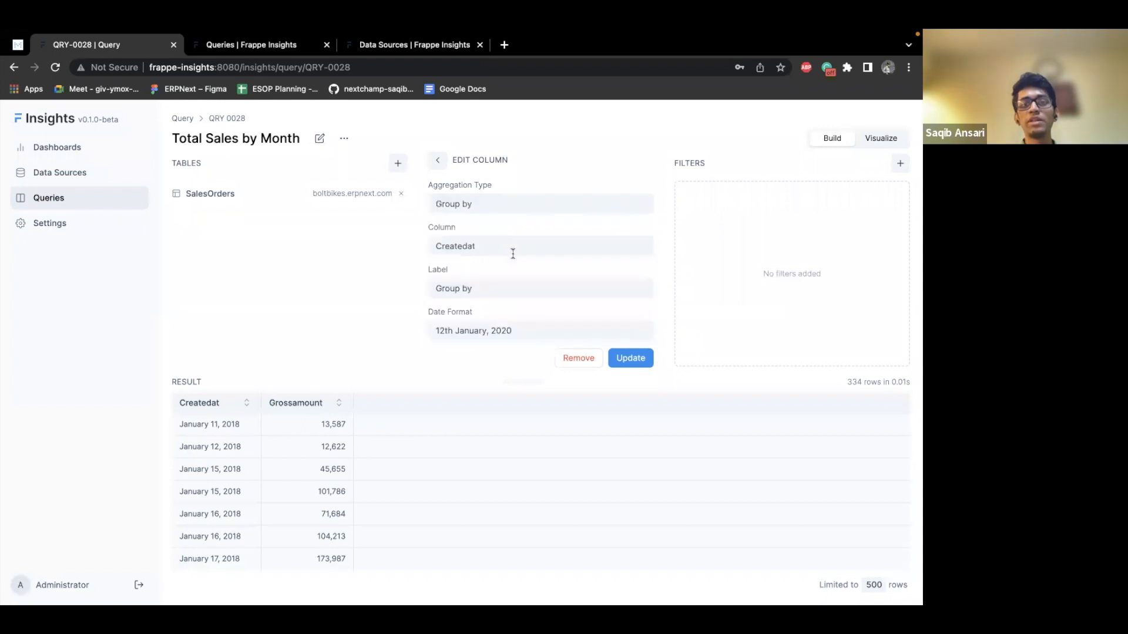
pyautogui.write('M')
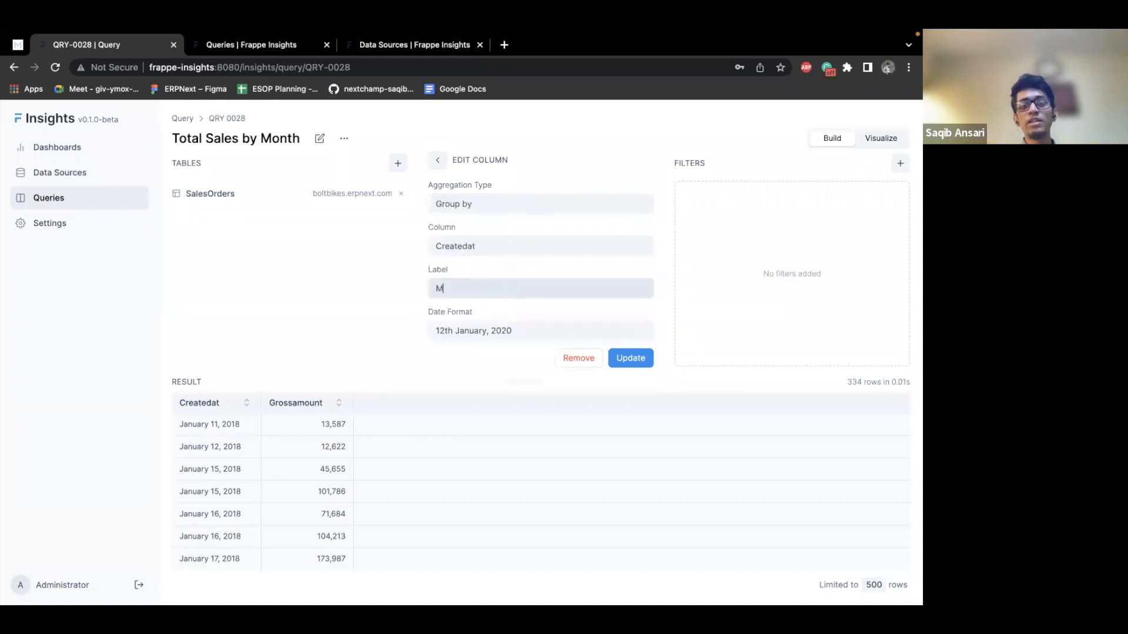
pyautogui.write('onth')
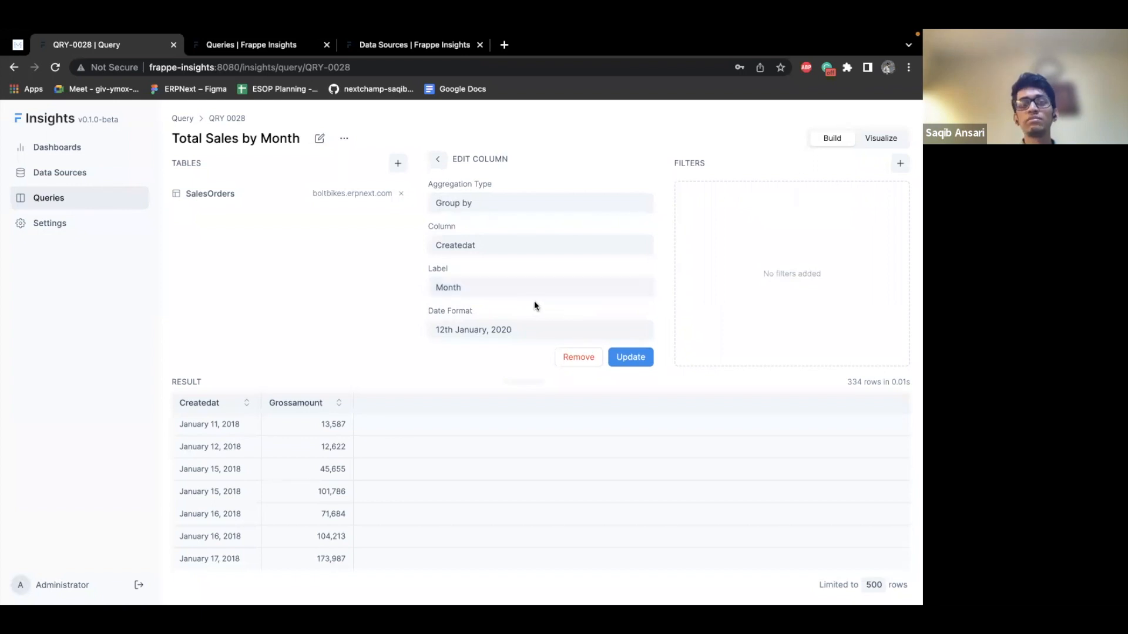
pyautogui.moveTo(519, 298)
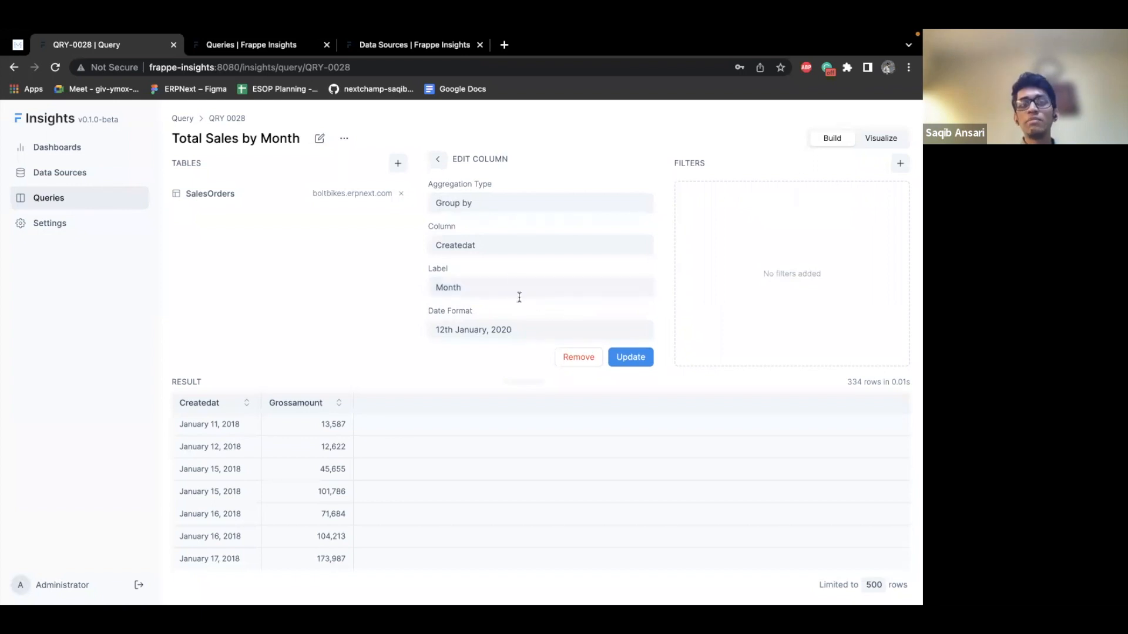
pyautogui.moveTo(502, 317)
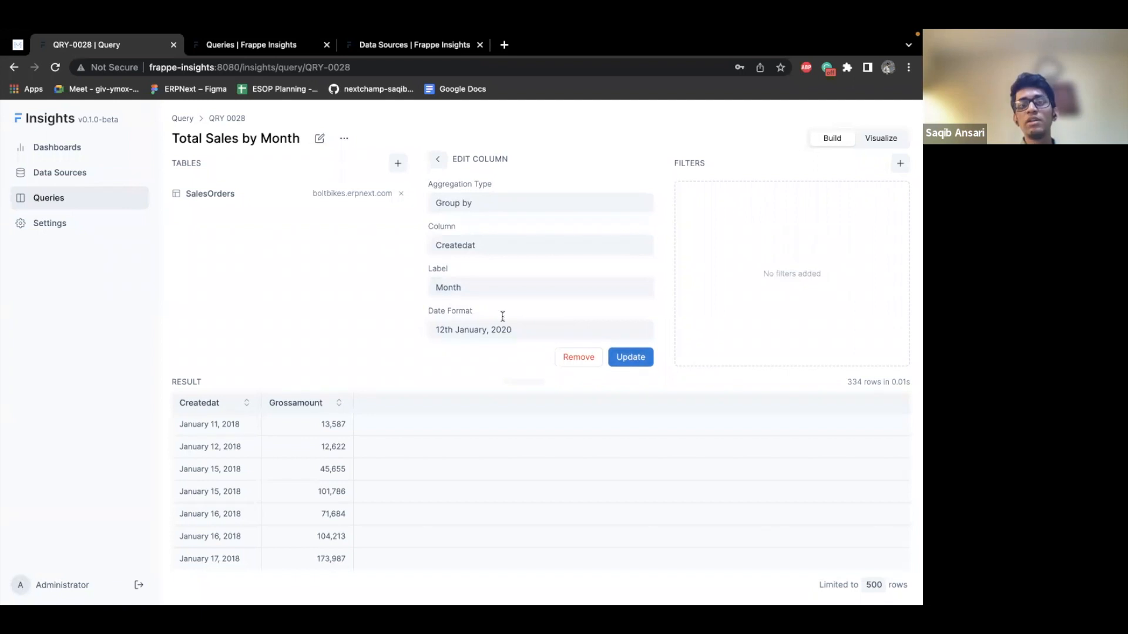
pyautogui.click(539, 329)
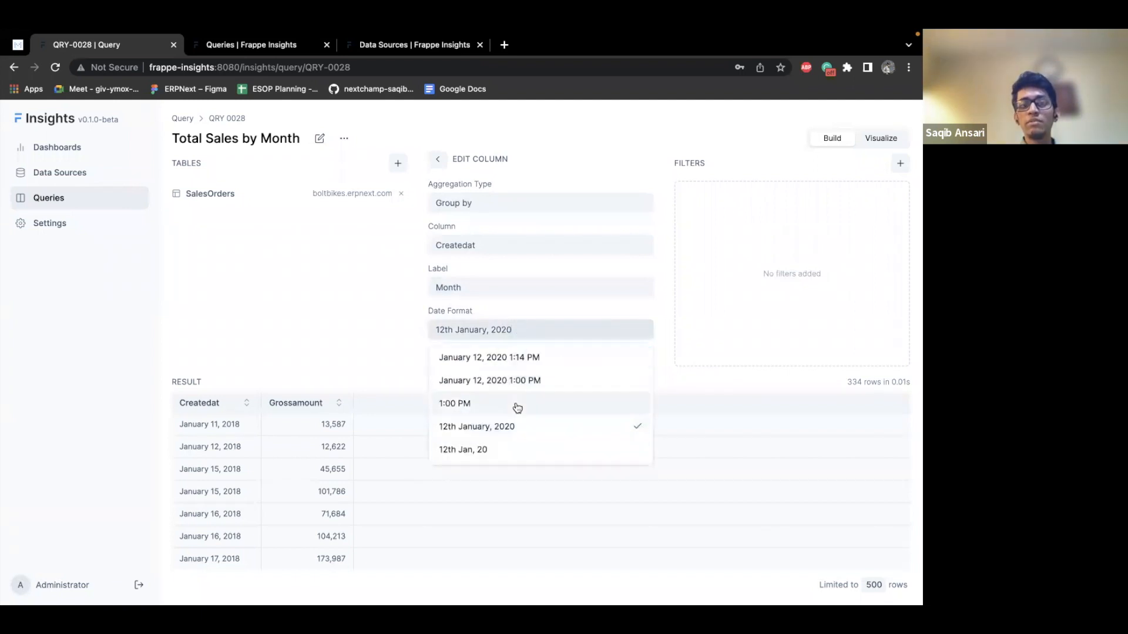
pyautogui.click(464, 449)
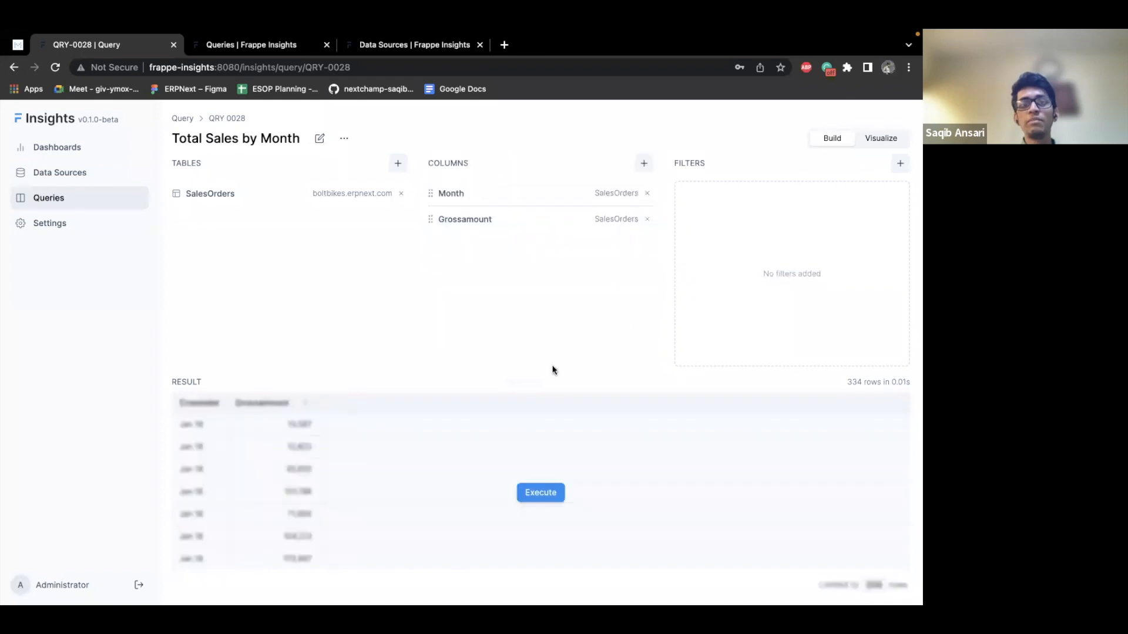
pyautogui.moveTo(569, 525)
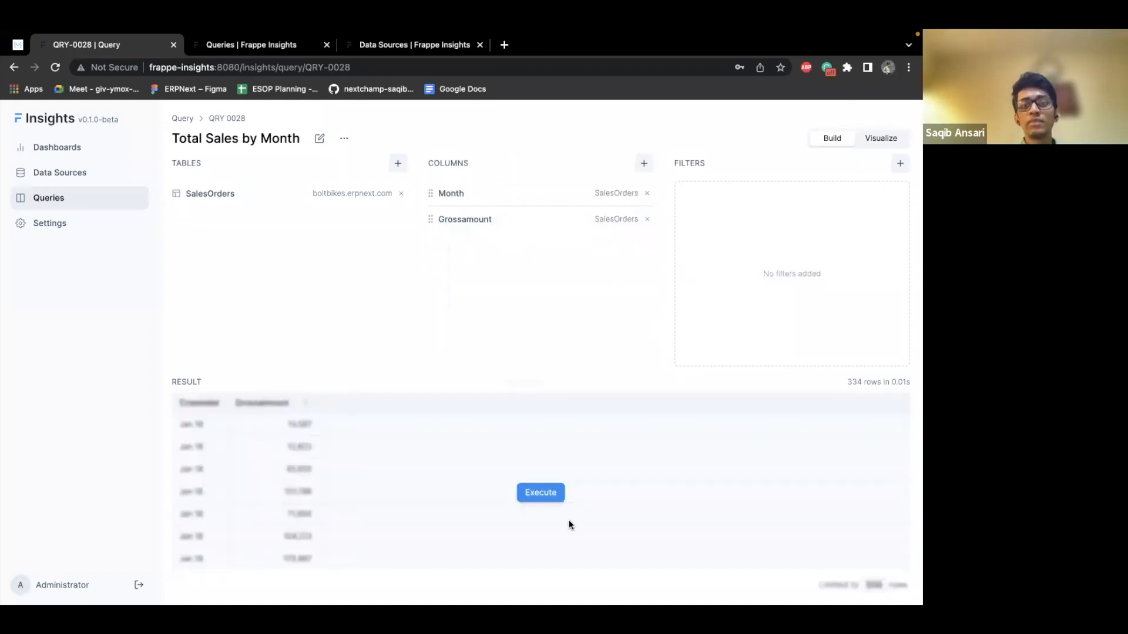
pyautogui.click(540, 493)
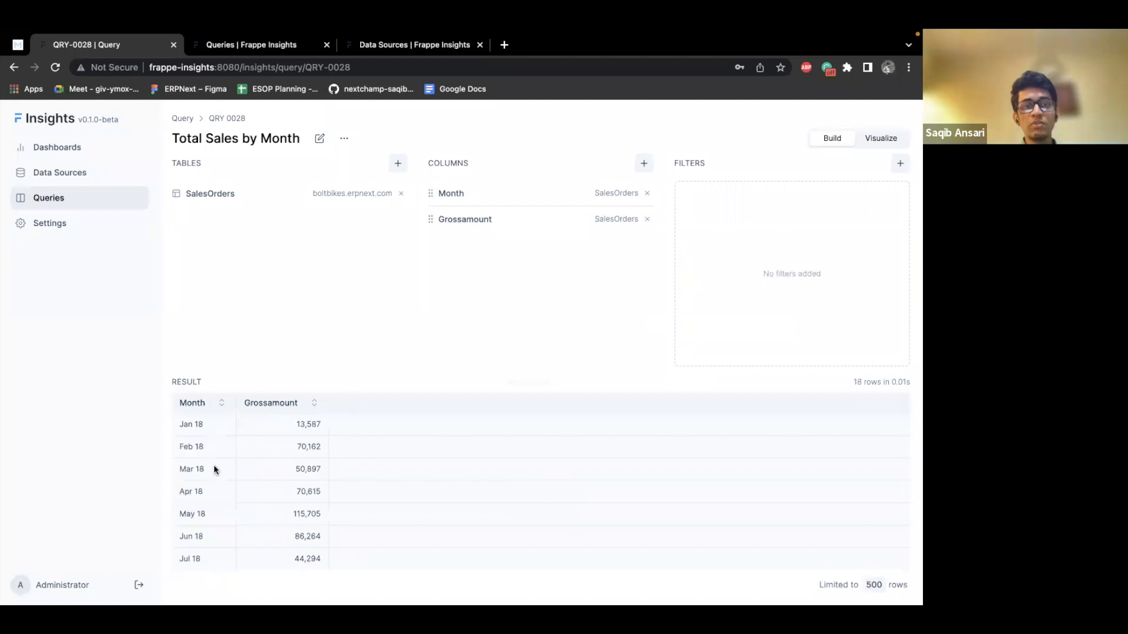
pyautogui.scroll(-3)
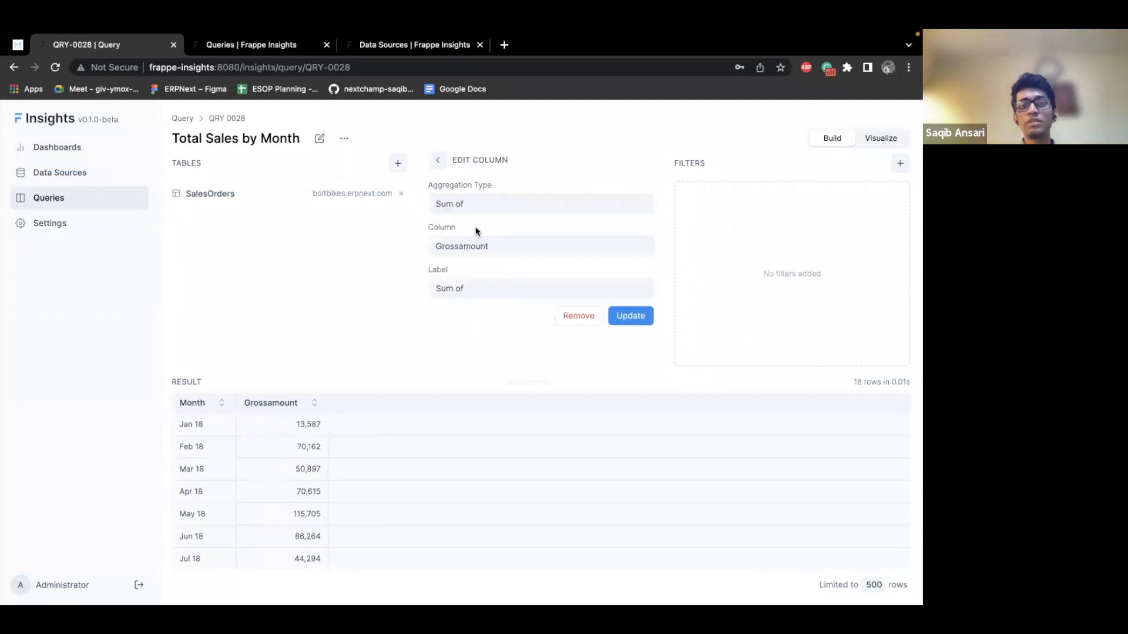
# Step: Label the summed Grossamount column 'Total Sales' and rerun, giving Jan 18 at 857,209
pyautogui.click(539, 289)
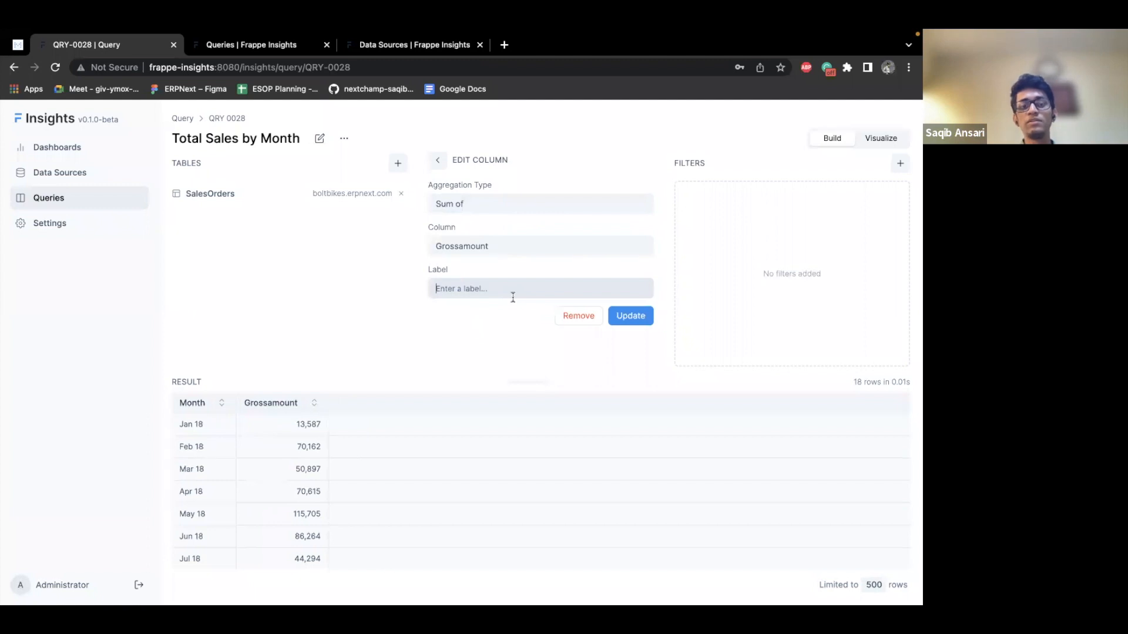
pyautogui.write('Total Sales')
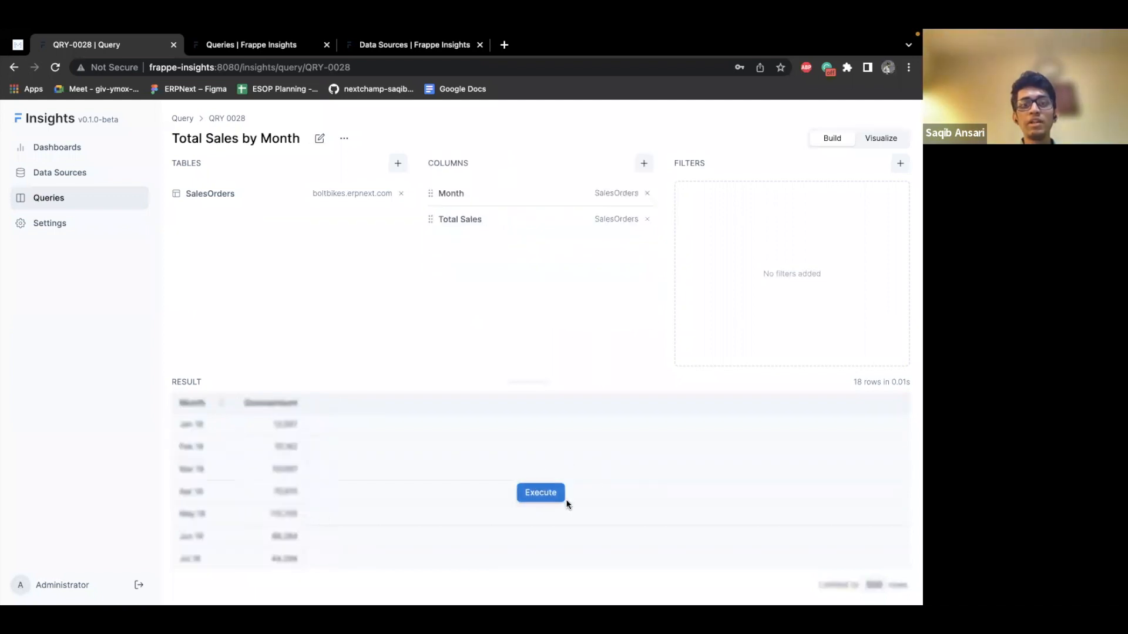
pyautogui.click(541, 493)
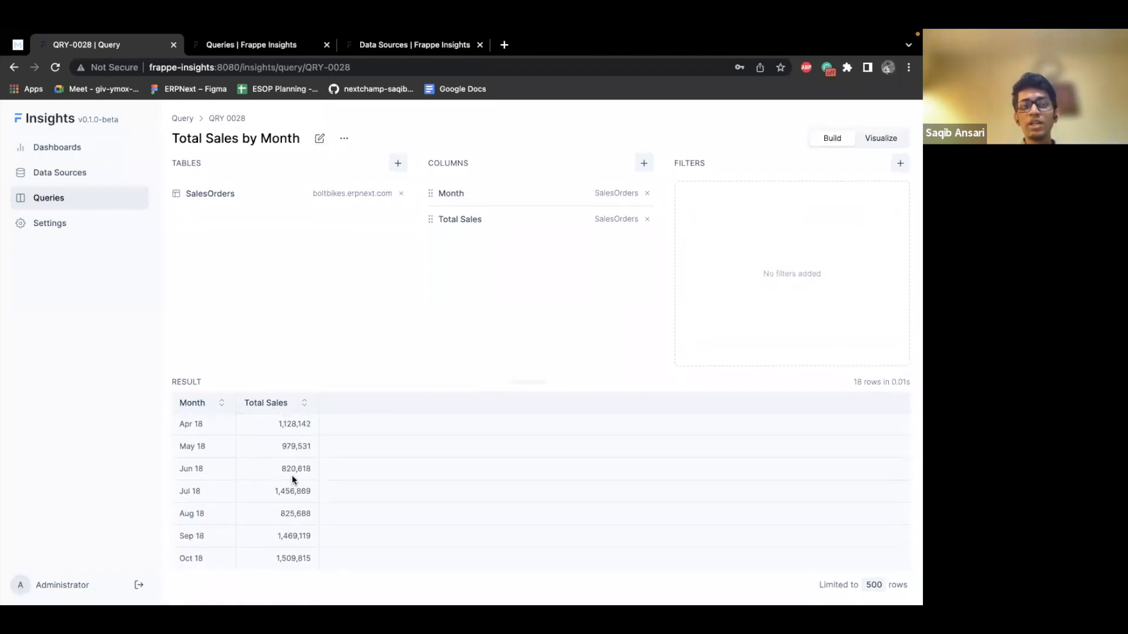
pyautogui.scroll(3)
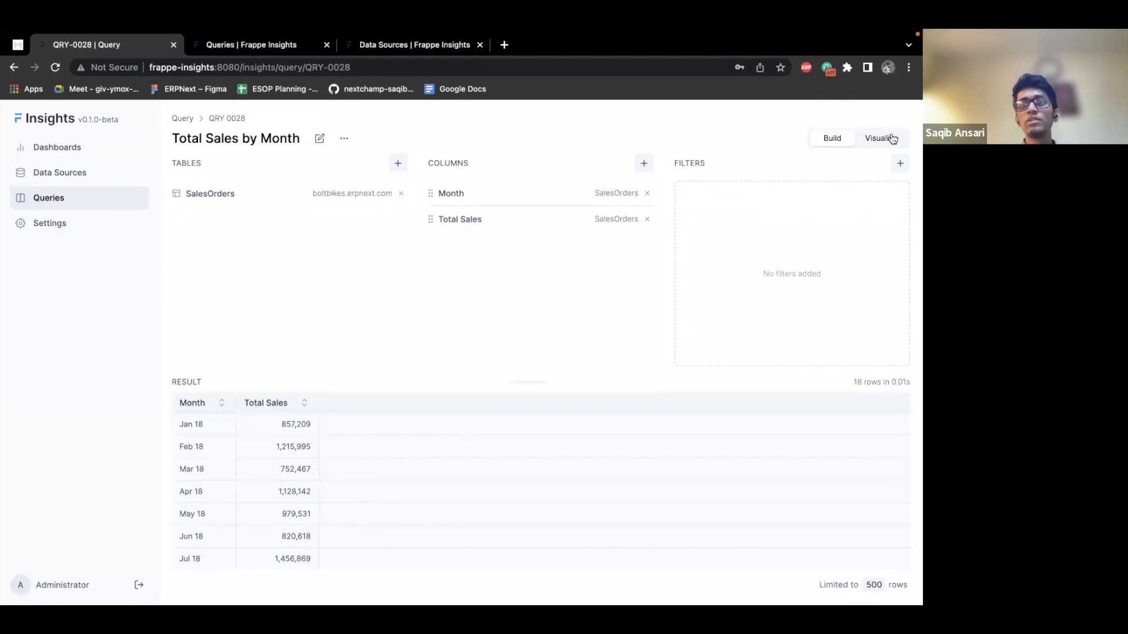
# Step: Switch the query to Visualize as a Line chart with Month as the dimension
pyautogui.click(880, 138)
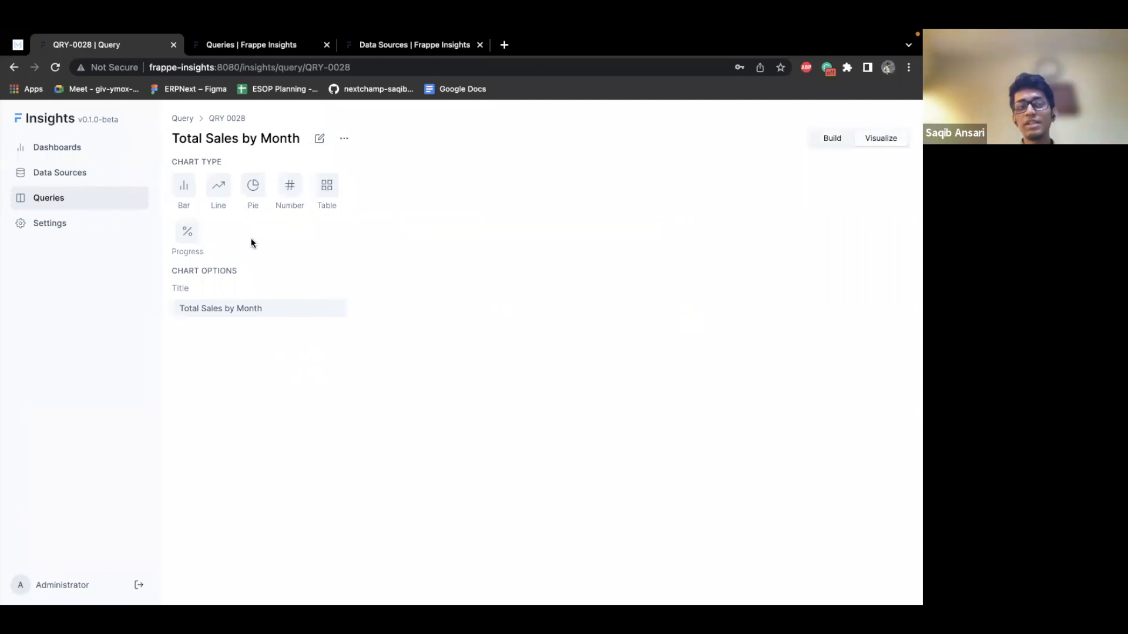
pyautogui.moveTo(345, 240)
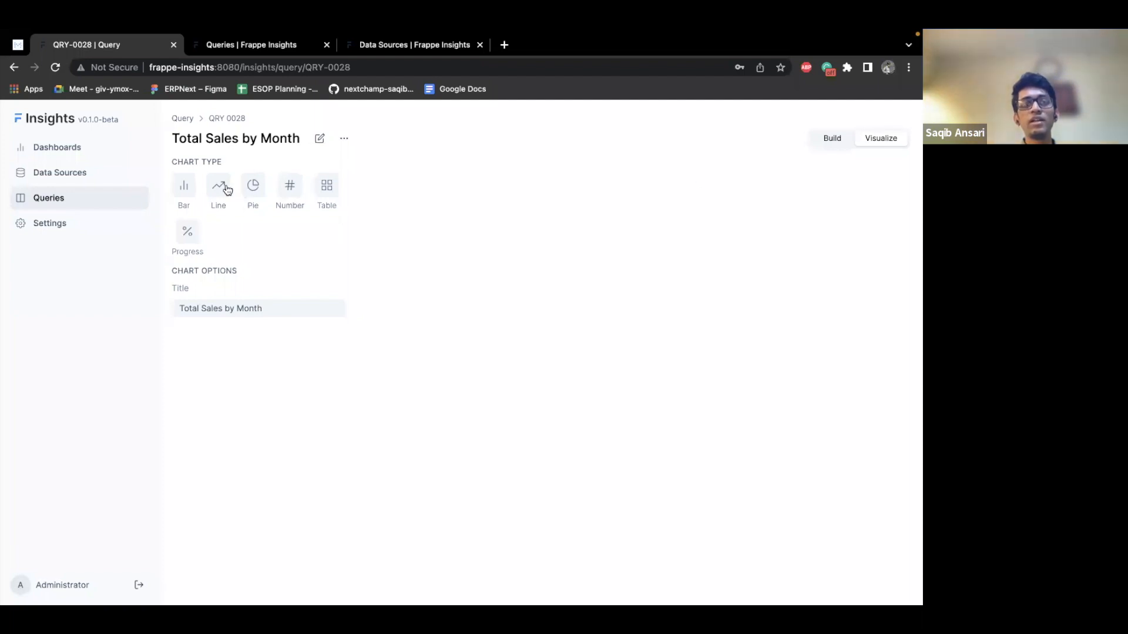
pyautogui.click(217, 185)
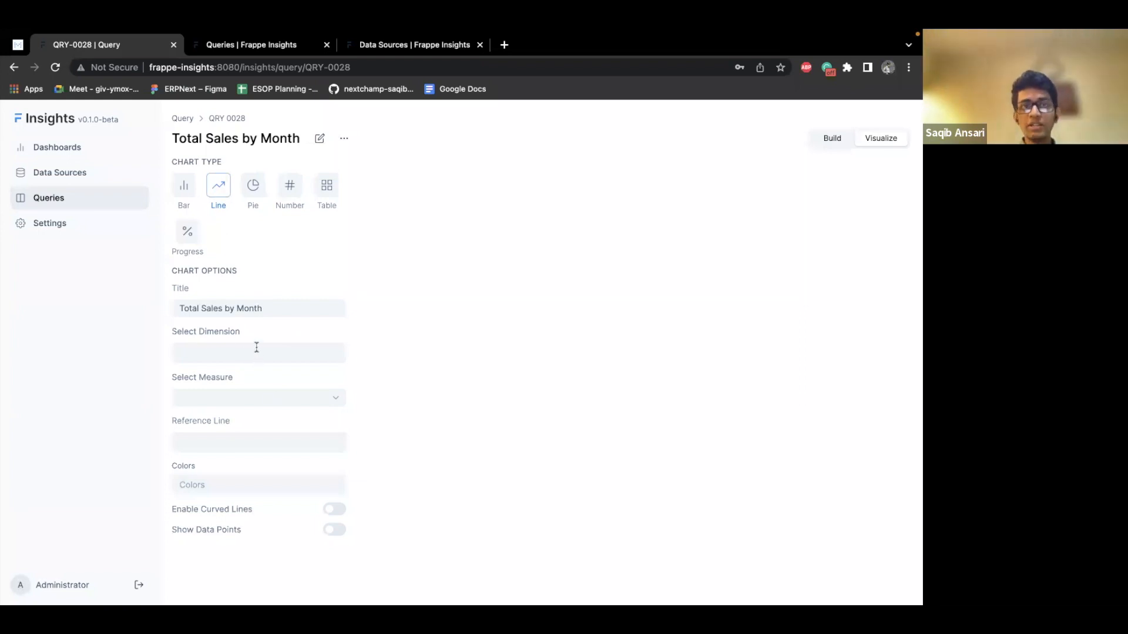
pyautogui.moveTo(289, 185)
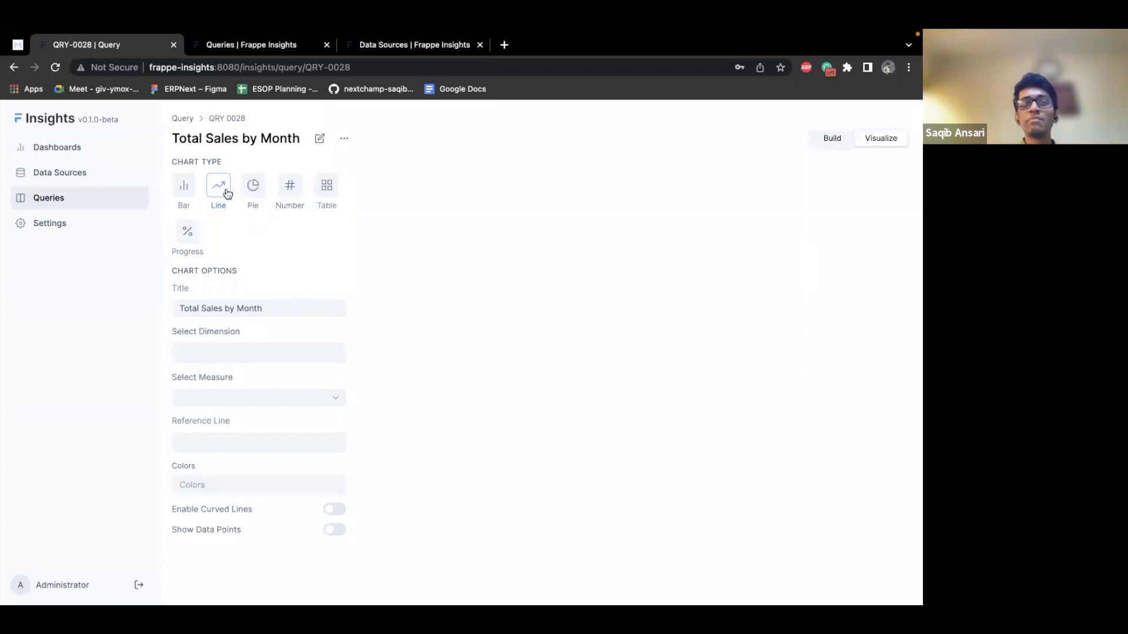
pyautogui.click(257, 352)
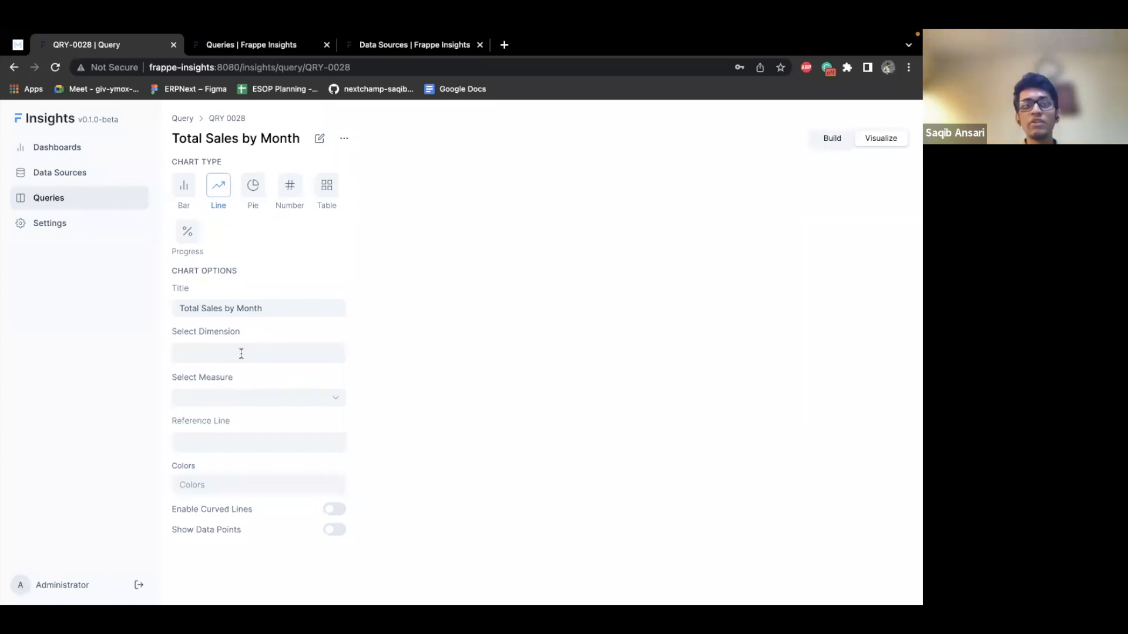
pyautogui.click(257, 353)
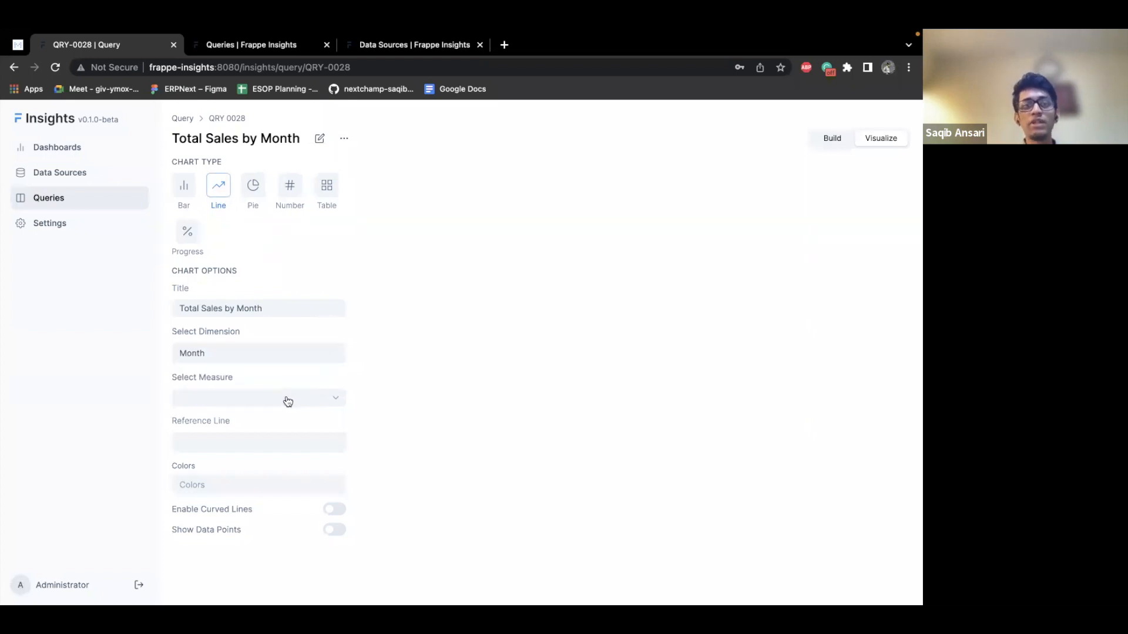
# Step: Set the measure to Total Sales, show data points, and add an Average reference line
pyautogui.click(257, 399)
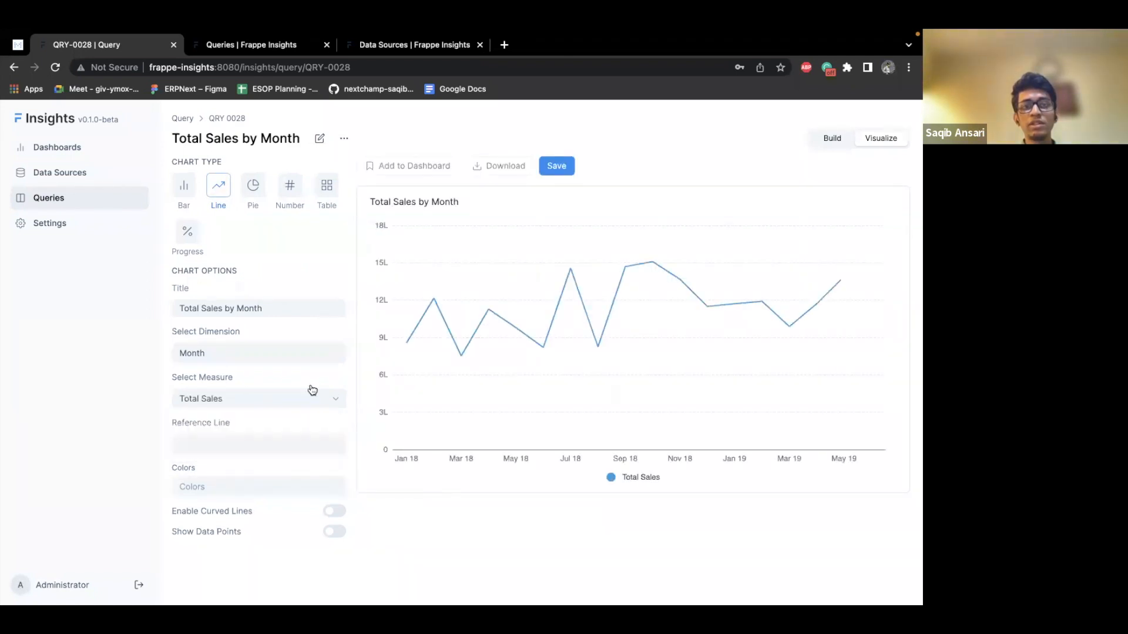
pyautogui.moveTo(874, 308)
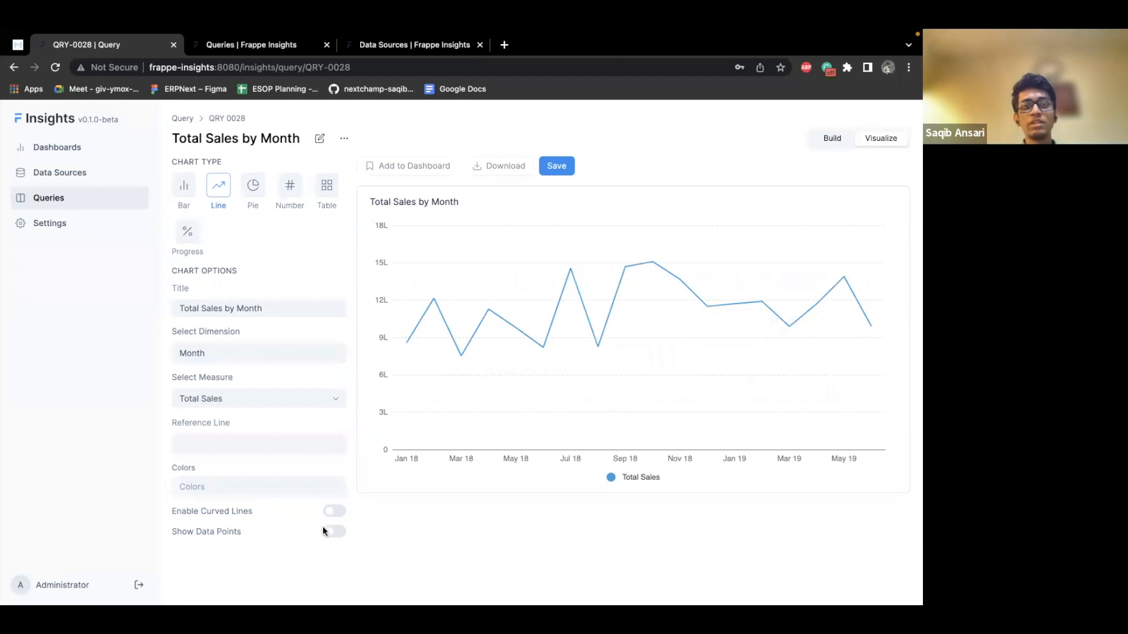
pyautogui.click(333, 531)
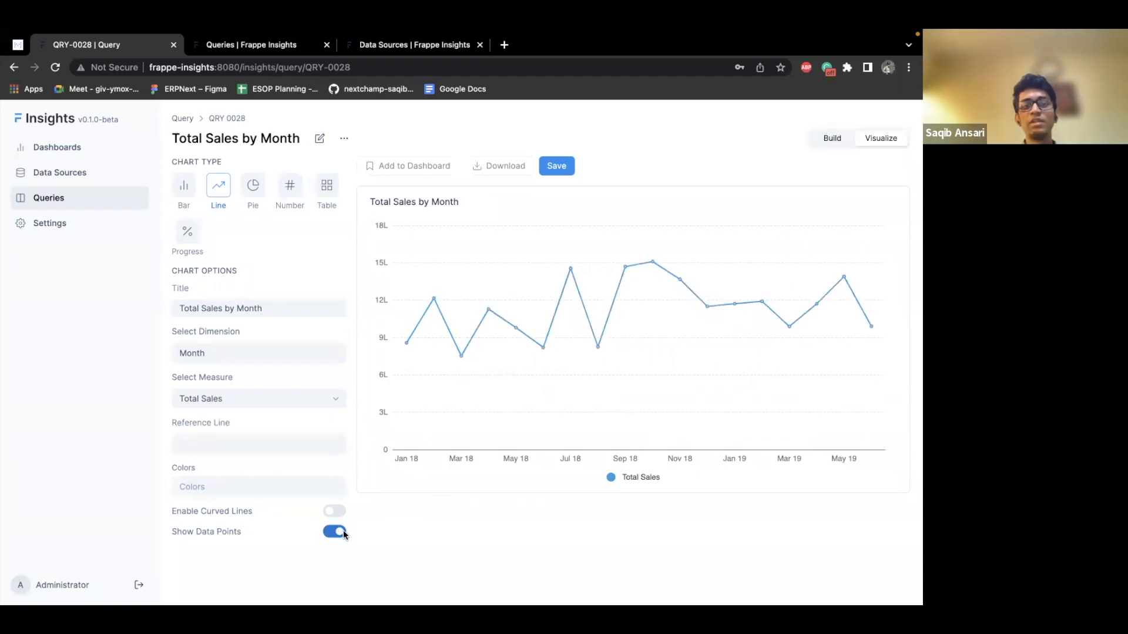
pyautogui.click(257, 444)
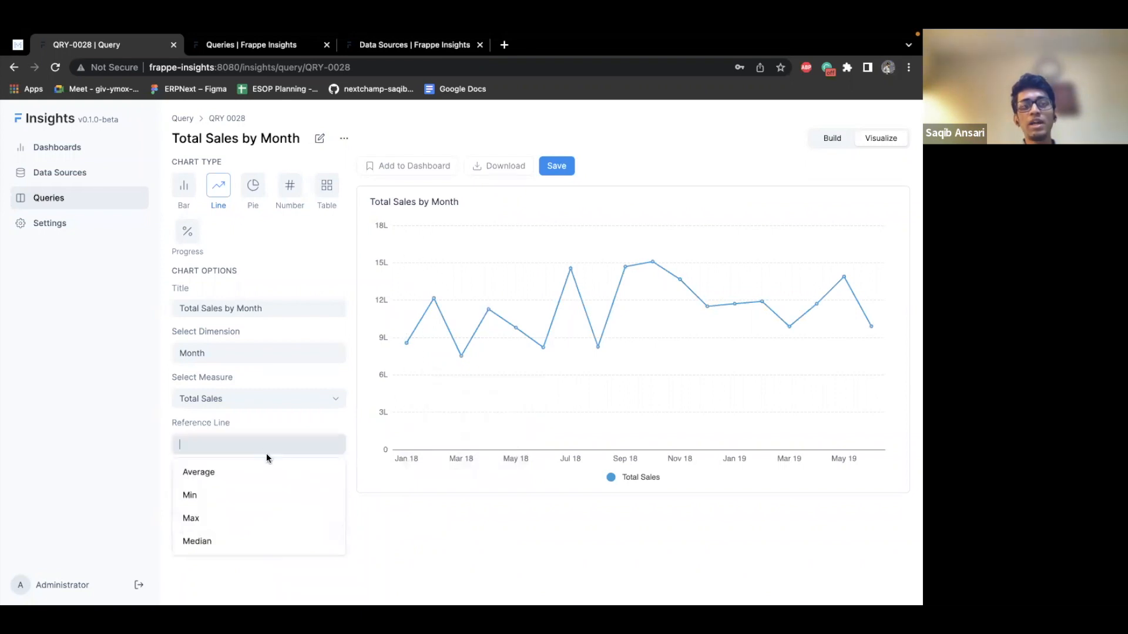
pyautogui.click(198, 472)
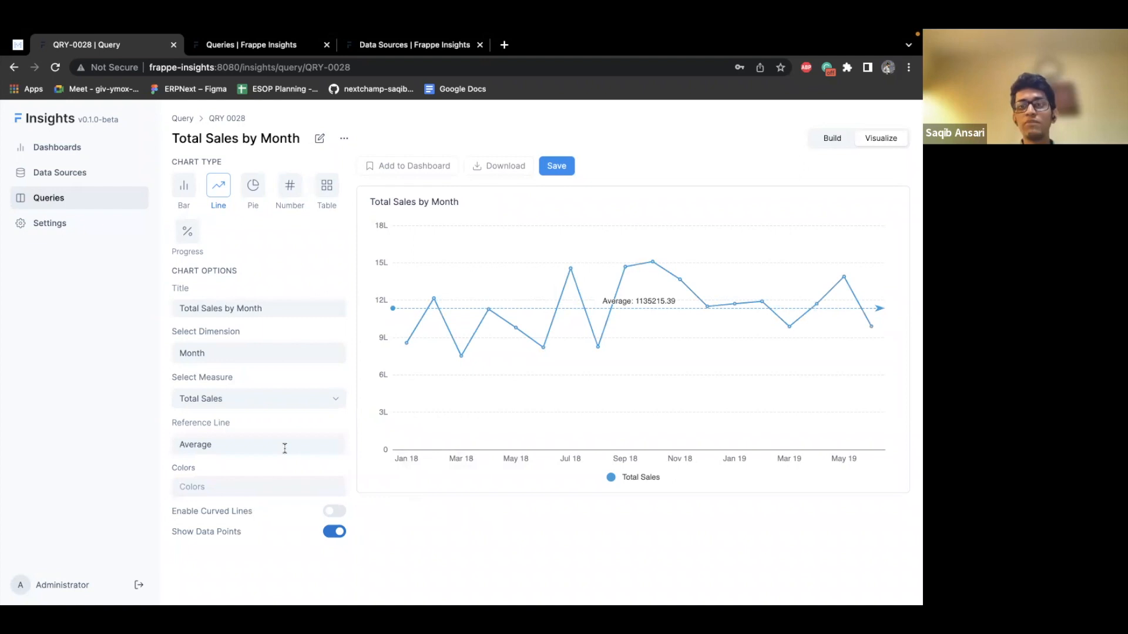
pyautogui.moveTo(365, 529)
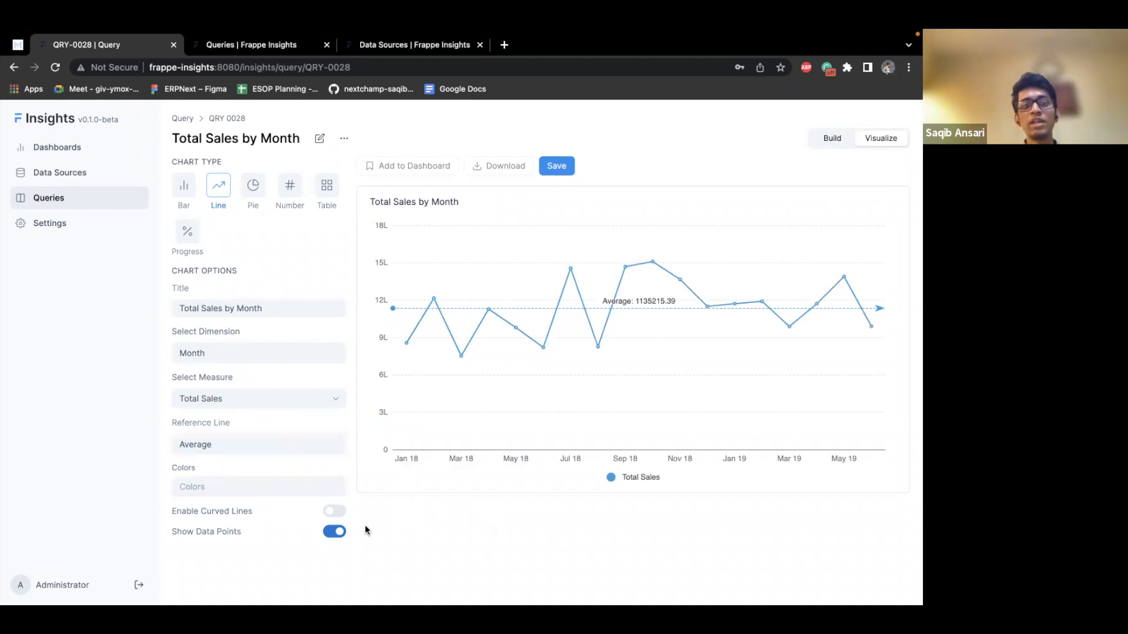
pyautogui.moveTo(432, 530)
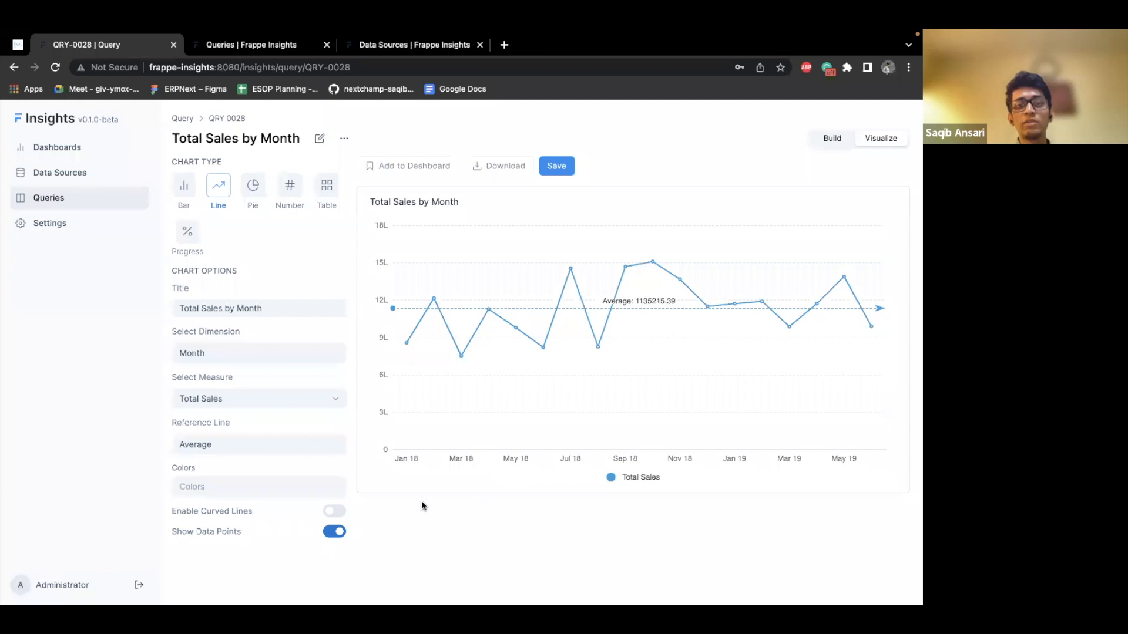
# Step: Save the Total Sales by Month chart and bring up the Add to Dashboard picker
pyautogui.click(556, 165)
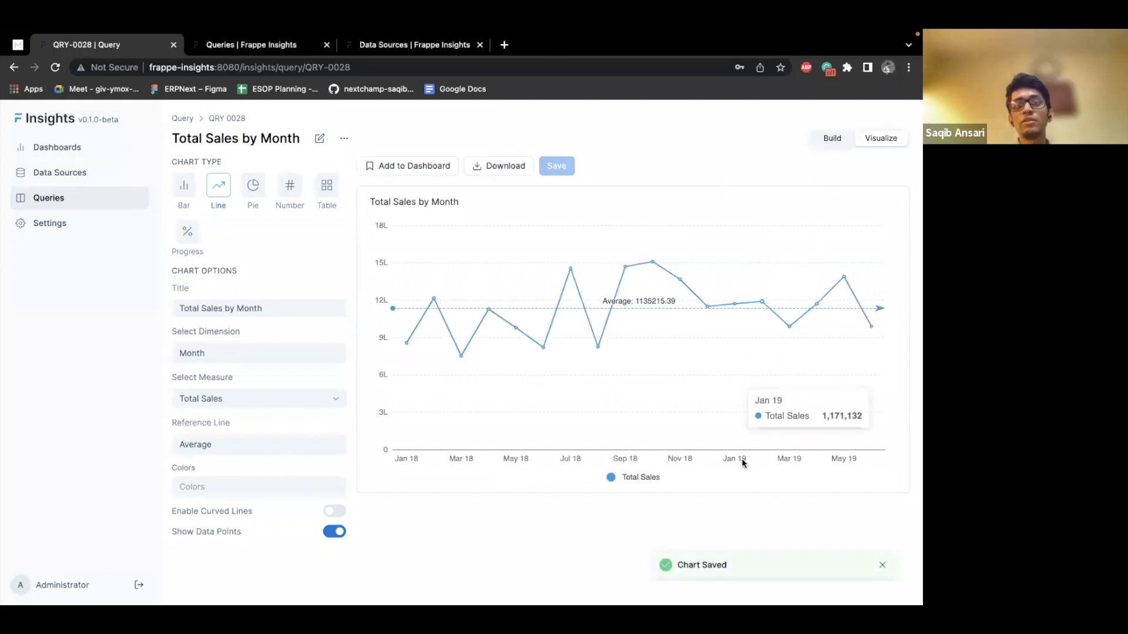
pyautogui.moveTo(475, 352)
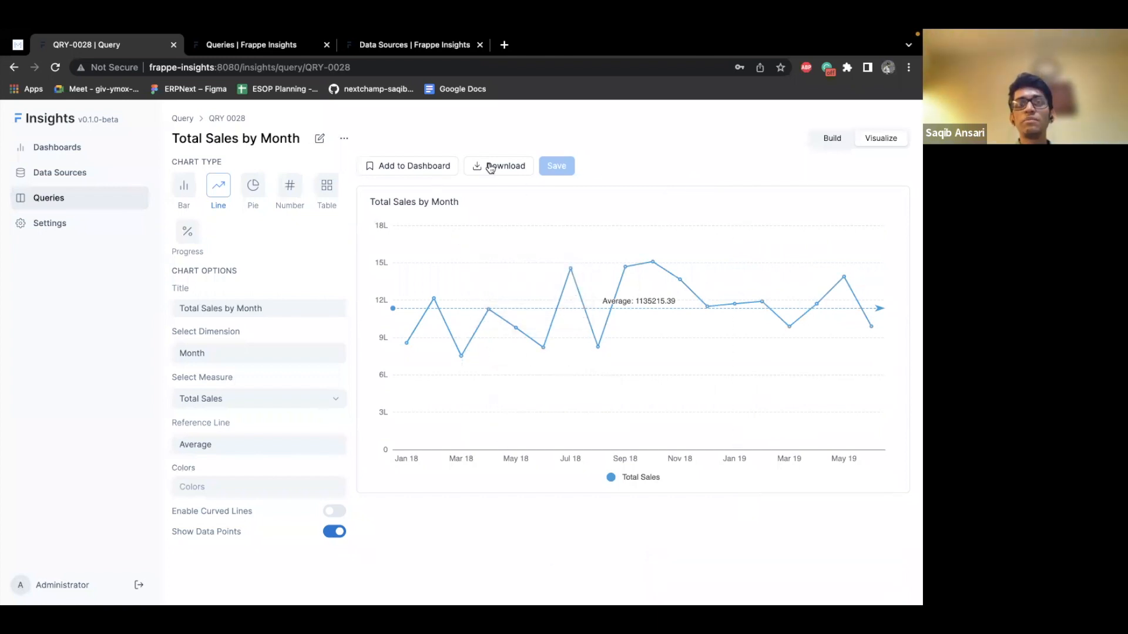
pyautogui.moveTo(519, 185)
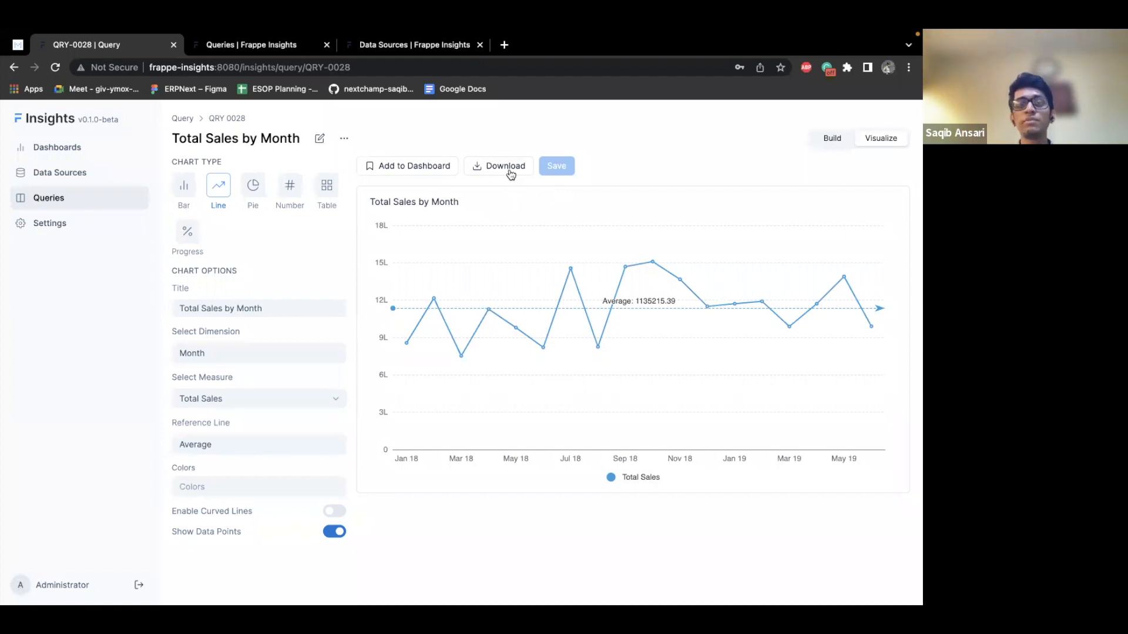
pyautogui.moveTo(499, 178)
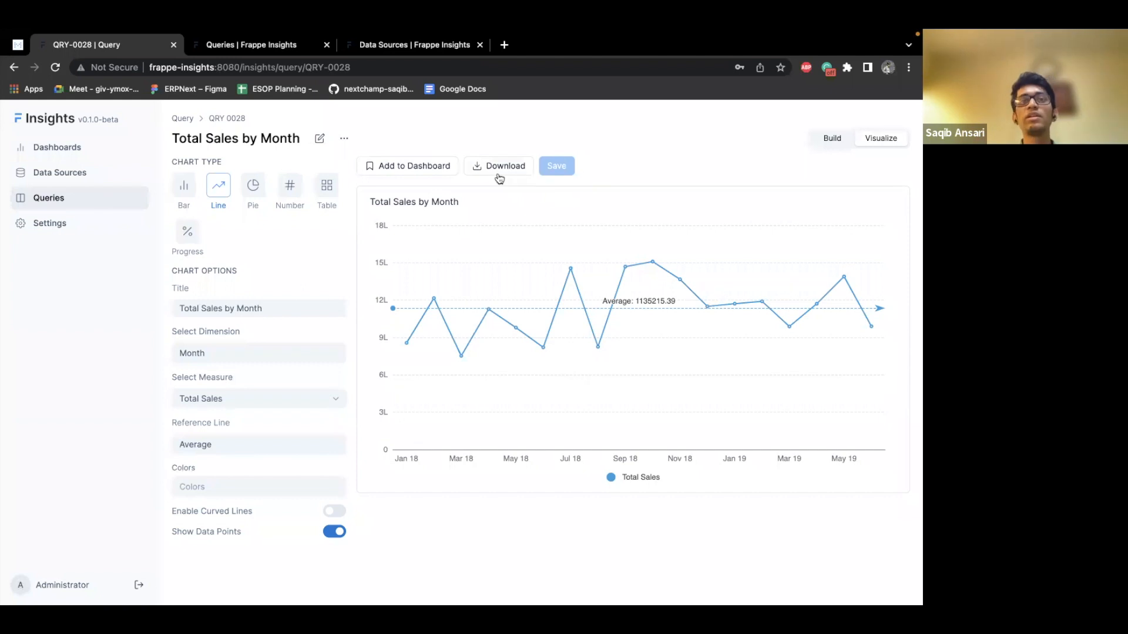
pyautogui.moveTo(401, 171)
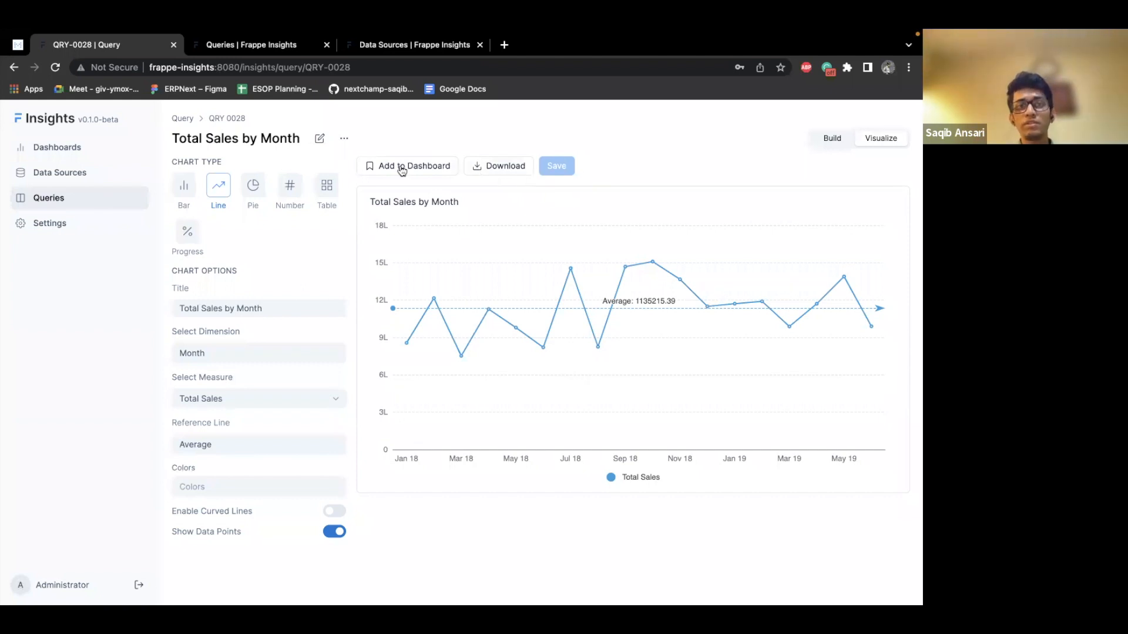
pyautogui.click(407, 166)
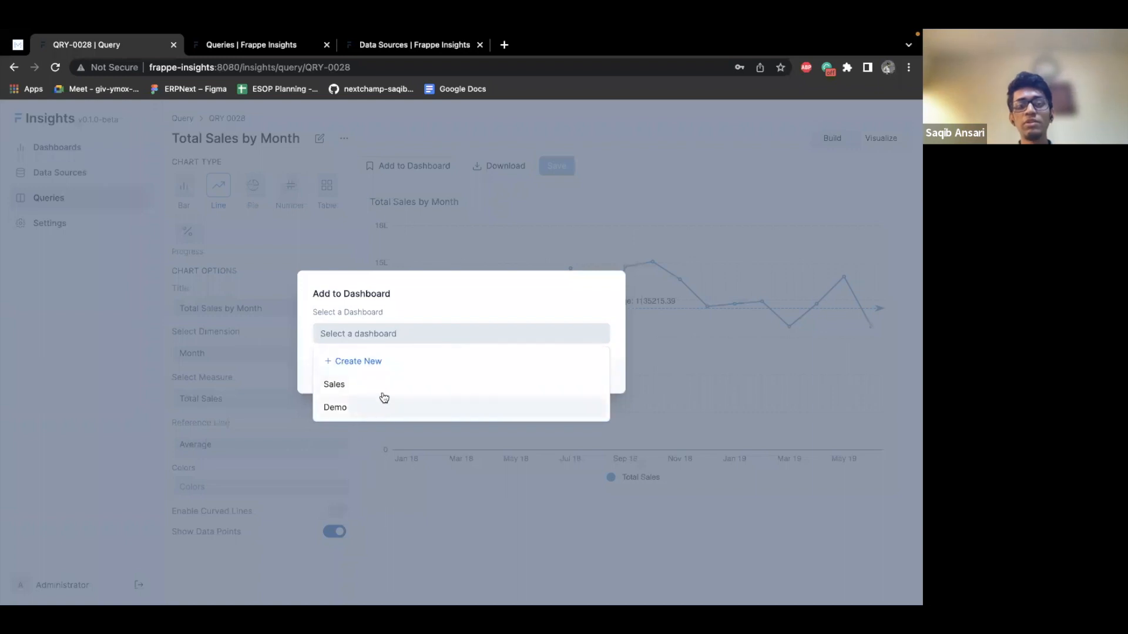
pyautogui.moveTo(483, 375)
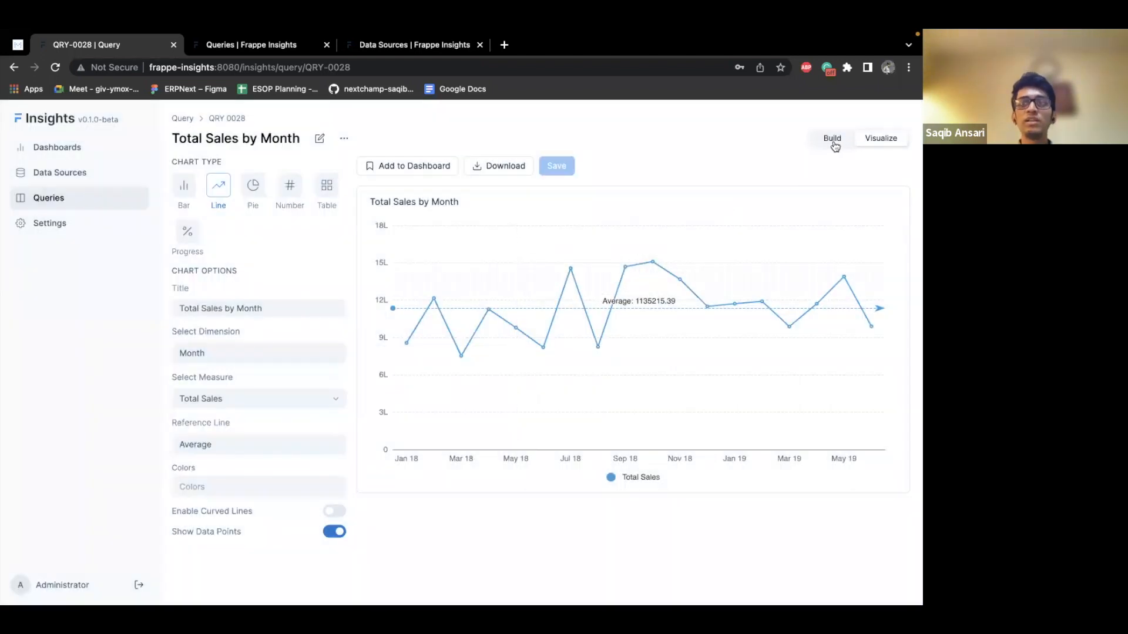
pyautogui.moveTo(218, 195)
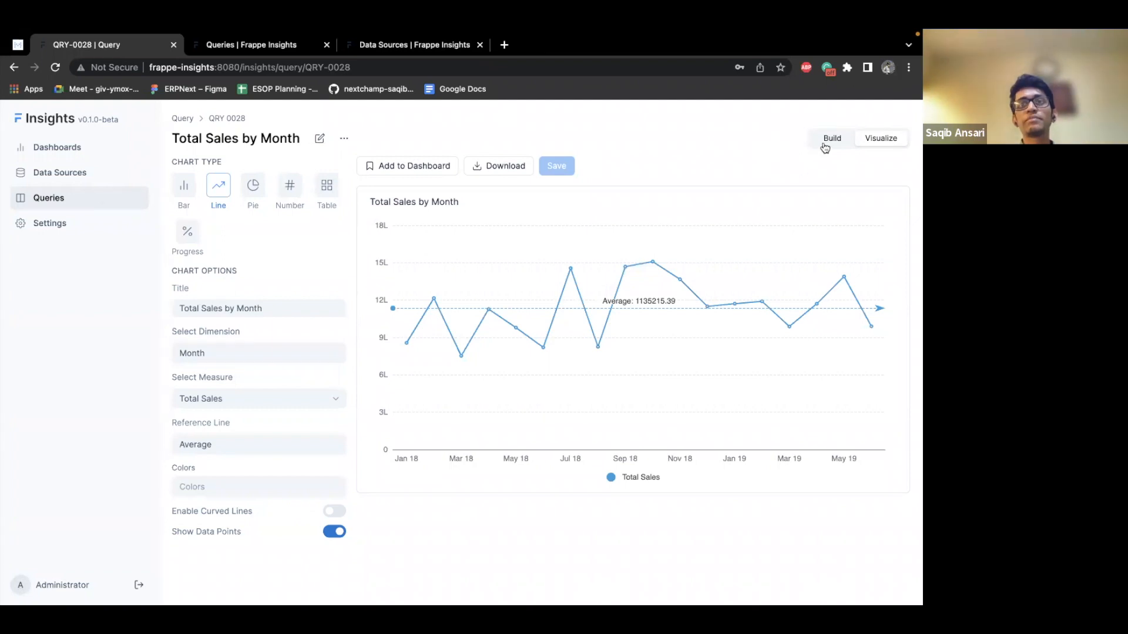
# Step: Return to the query's Build view with its 18-row Month and Total Sales results
pyautogui.click(831, 138)
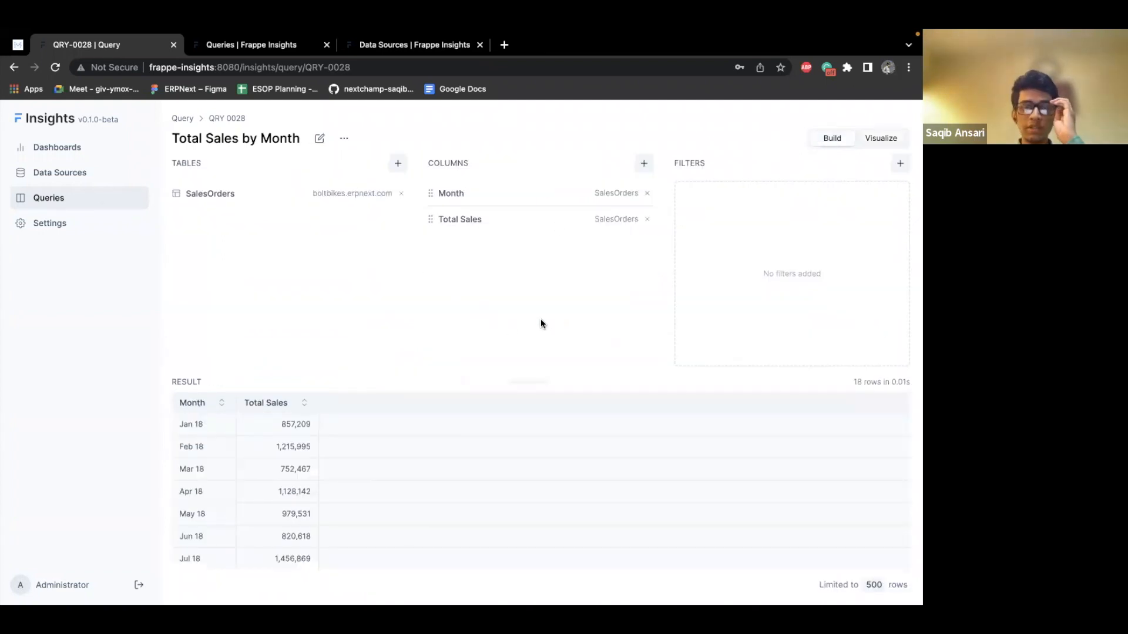
pyautogui.moveTo(496, 347)
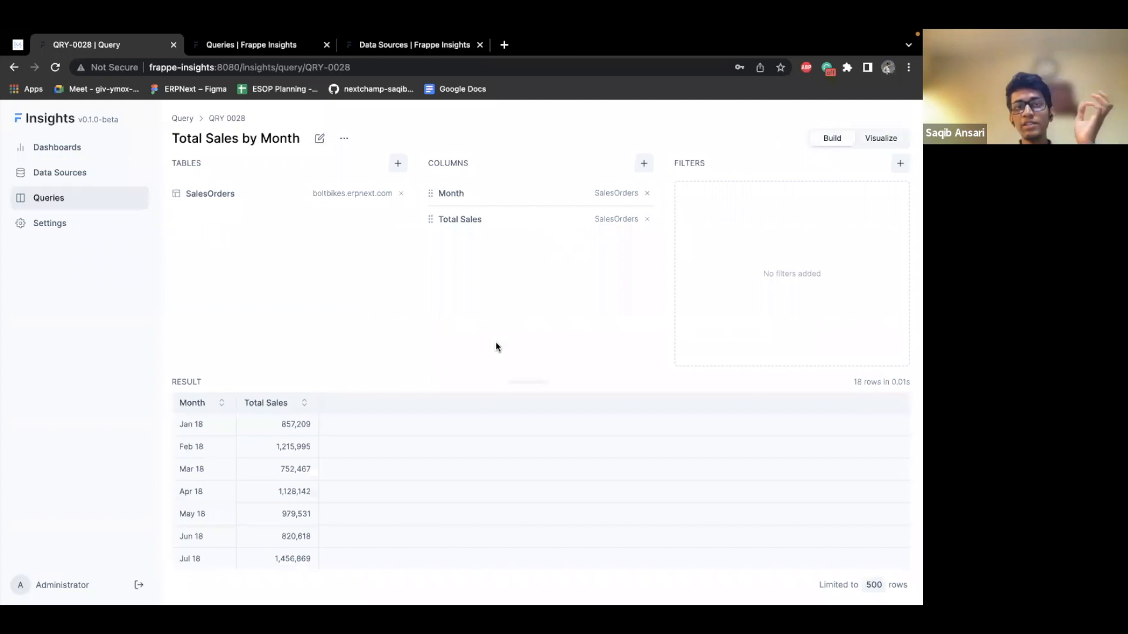
pyautogui.moveTo(529, 382)
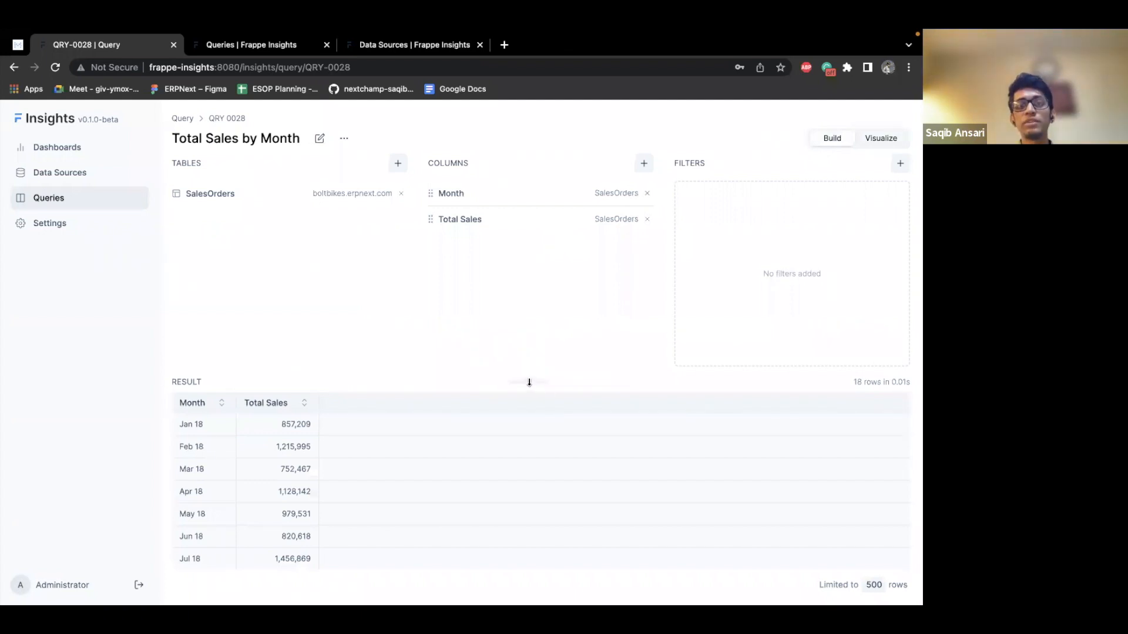
pyautogui.moveTo(525, 313)
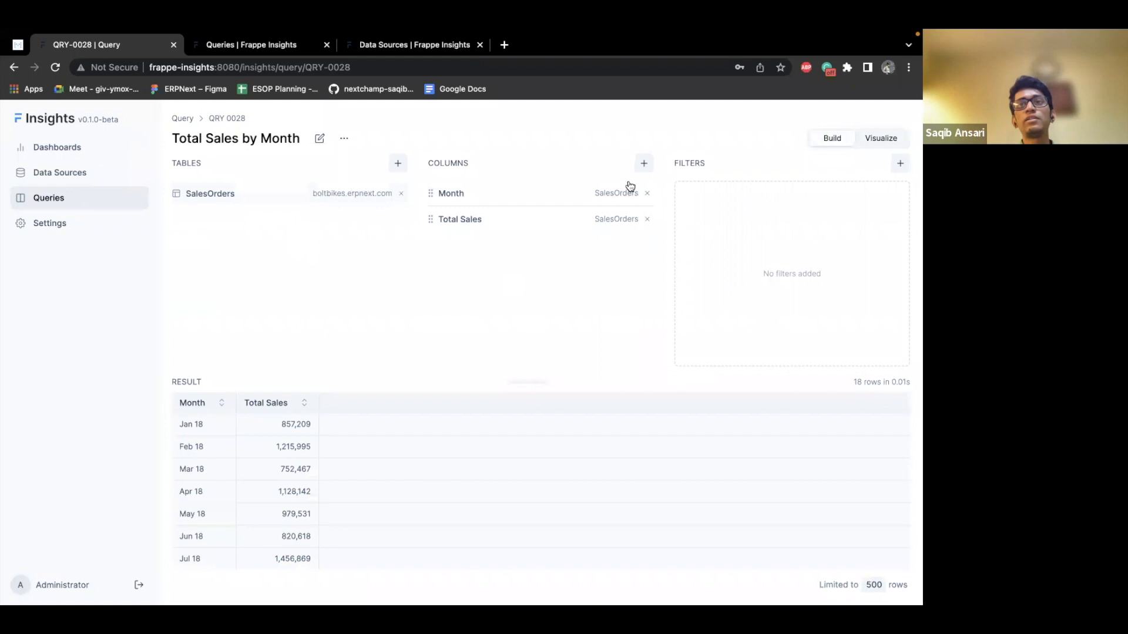
# Step: Browse the boltbikes.erpnext.com data source's tables, then return to the queries list
pyautogui.click(48, 198)
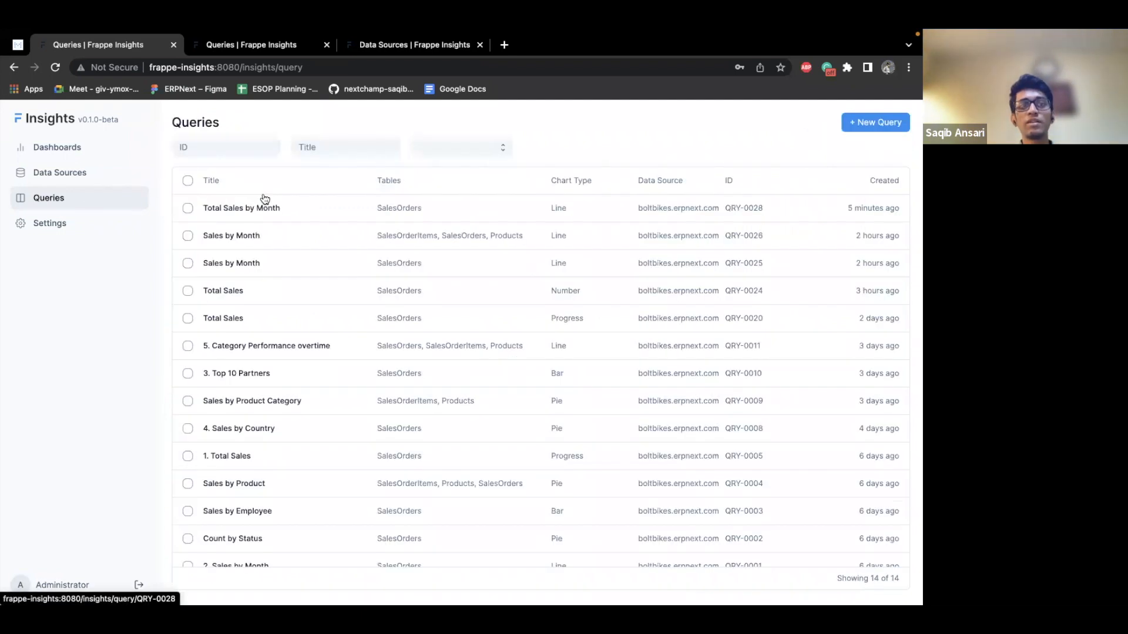
pyautogui.moveTo(102, 176)
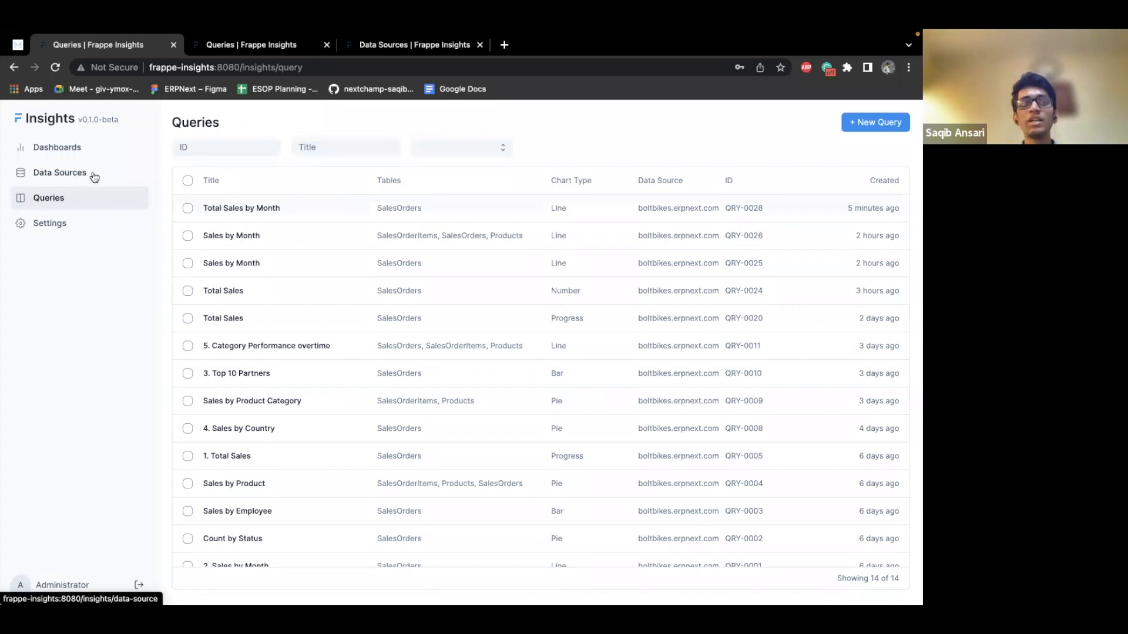
pyautogui.click(60, 173)
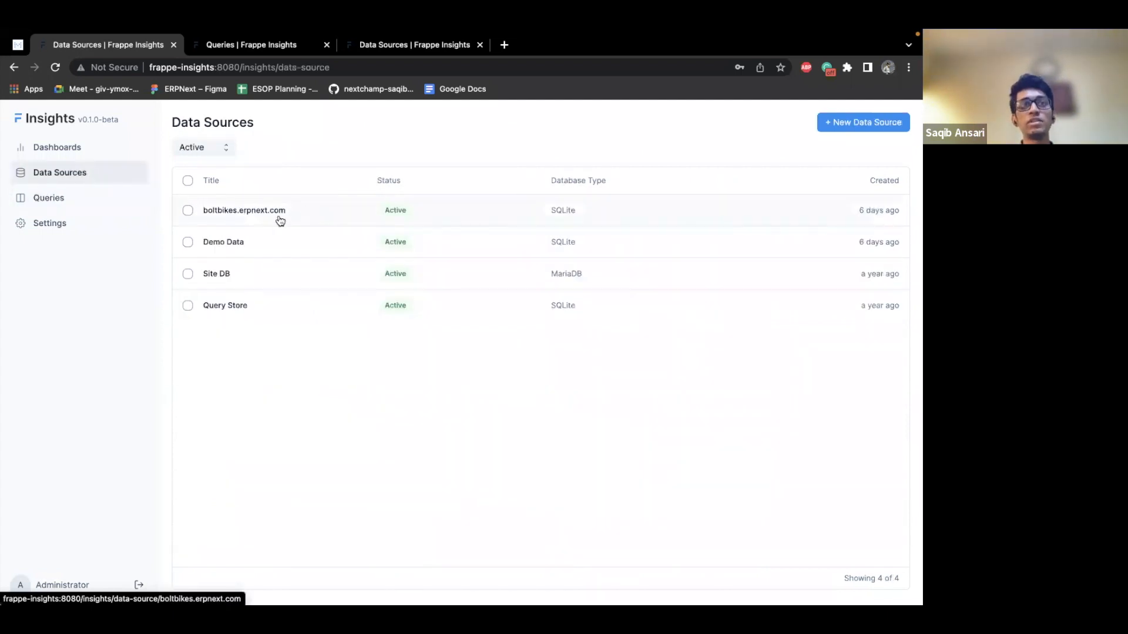
pyautogui.click(243, 211)
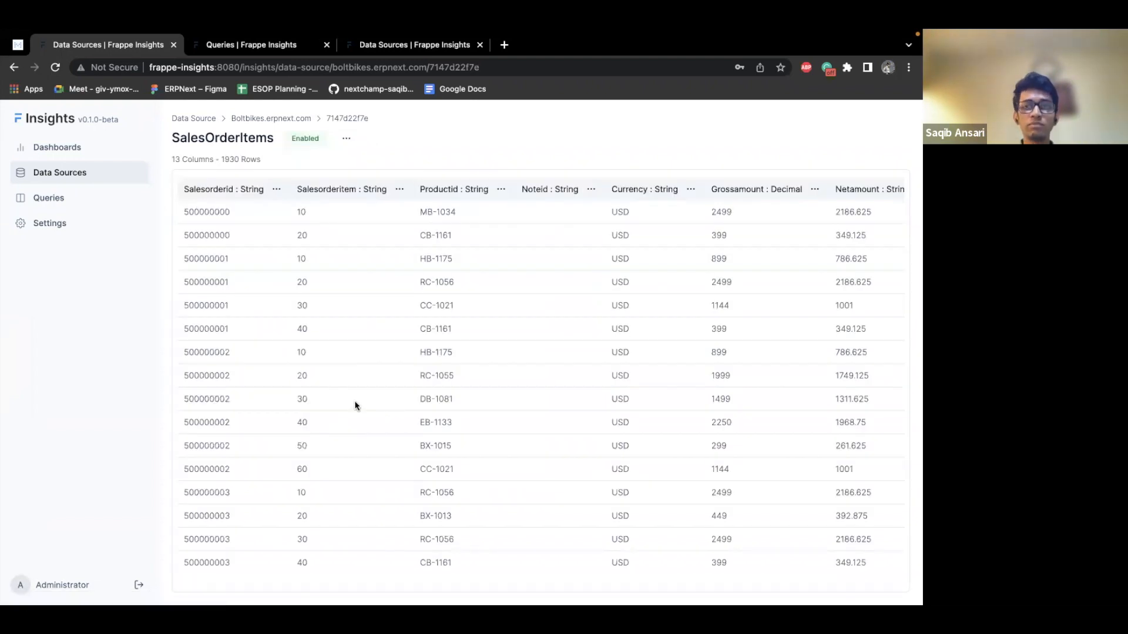
pyautogui.moveTo(391, 412)
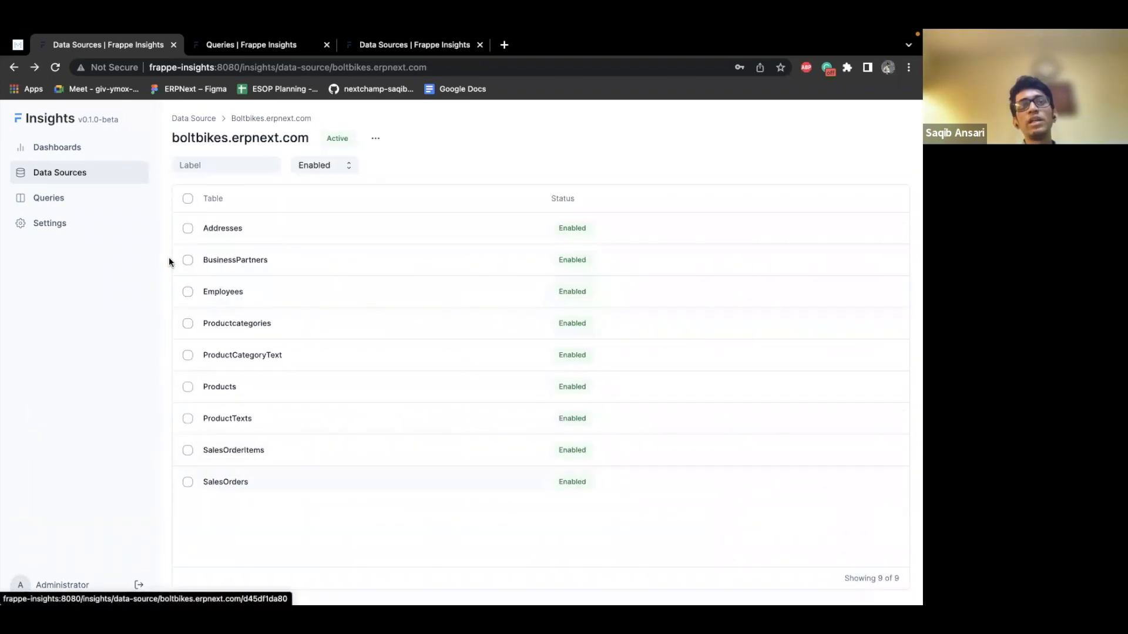
pyautogui.moveTo(379, 436)
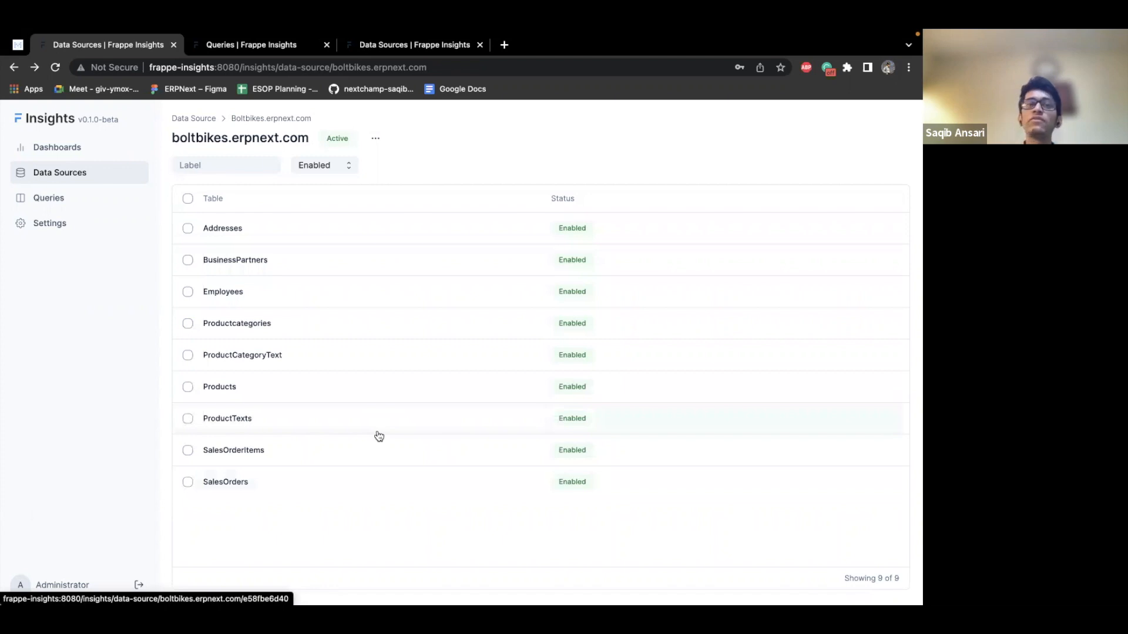
pyautogui.moveTo(419, 421)
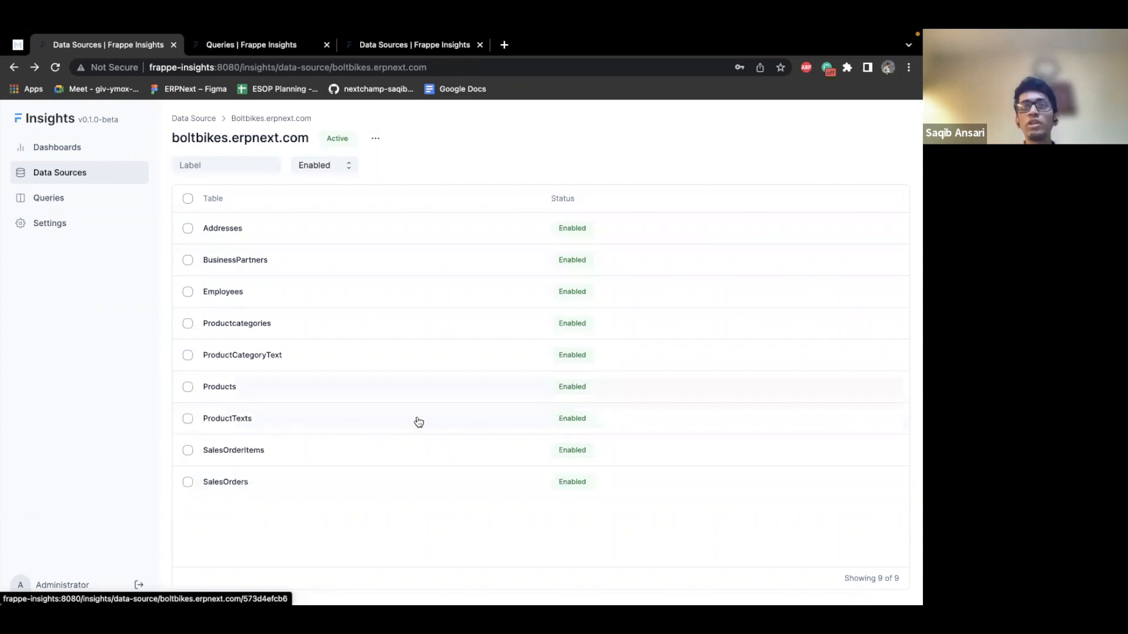
pyautogui.moveTo(502, 393)
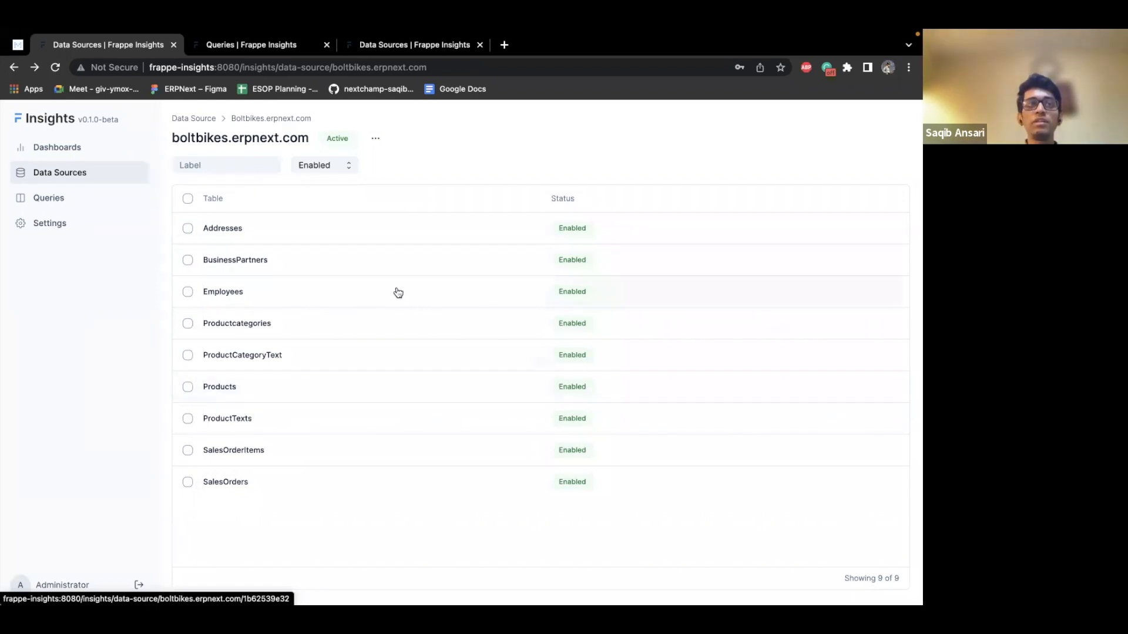
pyautogui.click(49, 198)
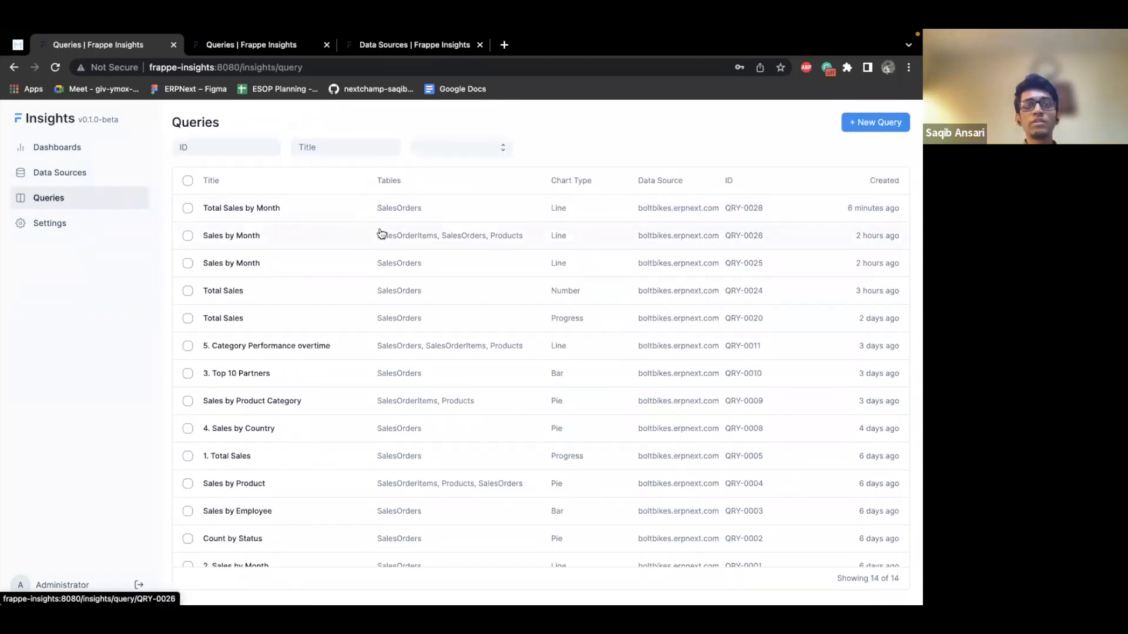
pyautogui.moveTo(874, 122)
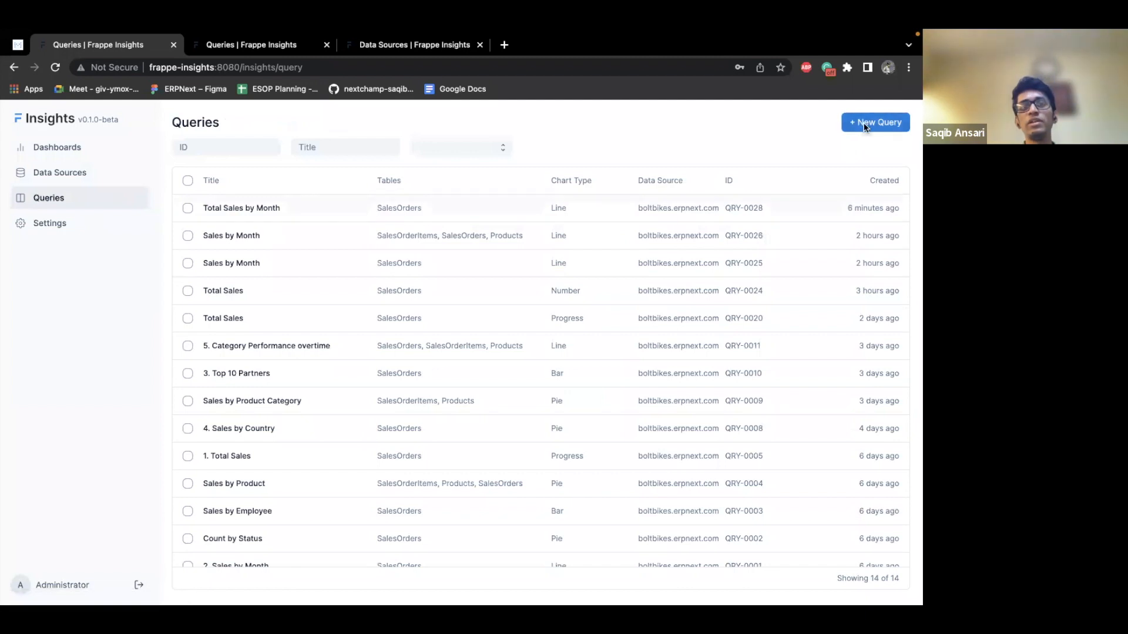
# Step: Start a new query on SalesOrders titled 'Category-wise Sales over time'
pyautogui.click(874, 122)
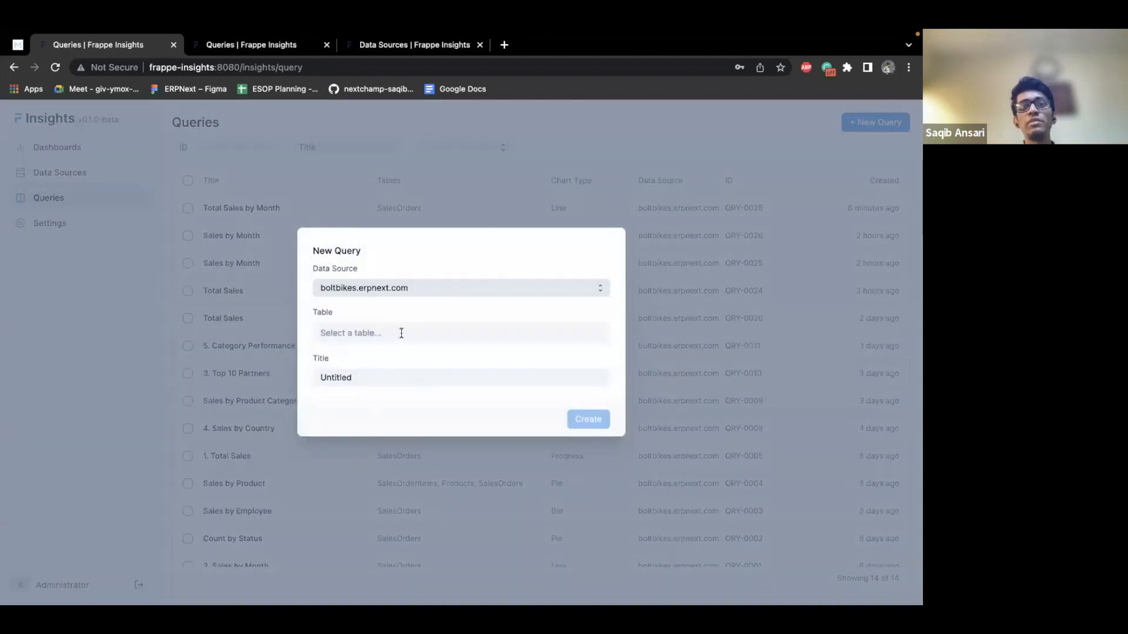
pyautogui.click(401, 332)
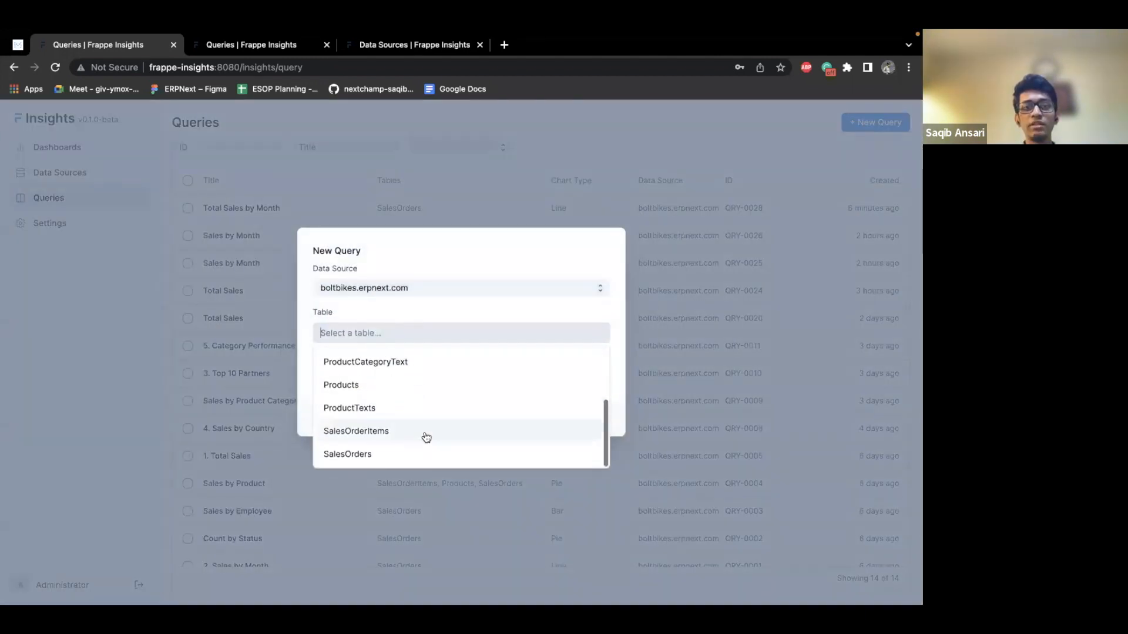
pyautogui.click(347, 454)
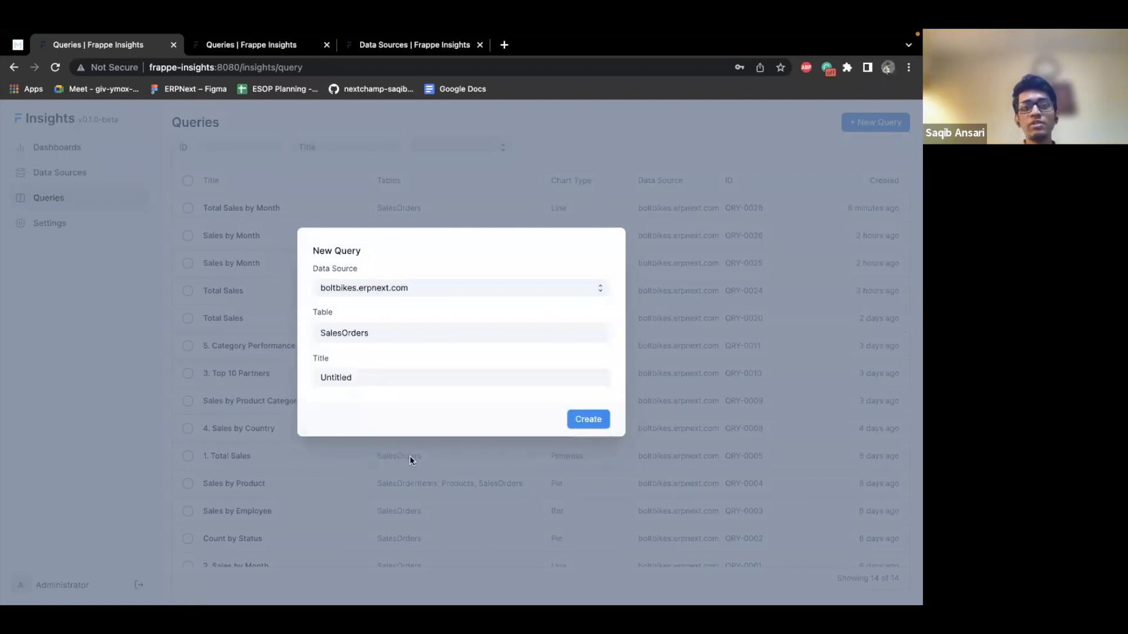
pyautogui.write('Categoryw')
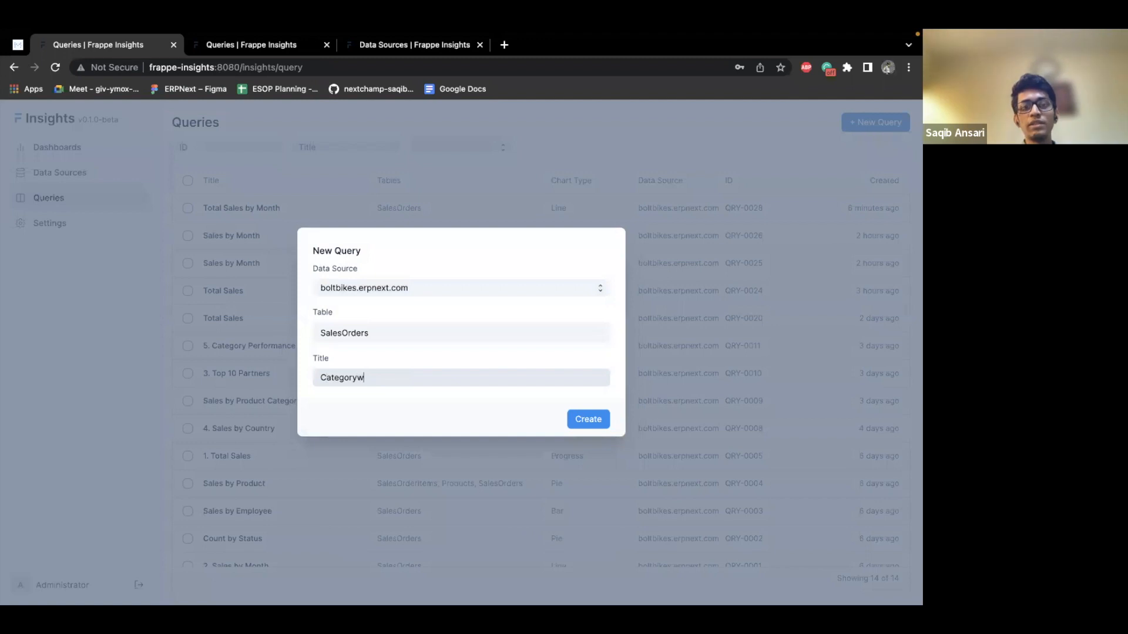
pyautogui.write('-ise')
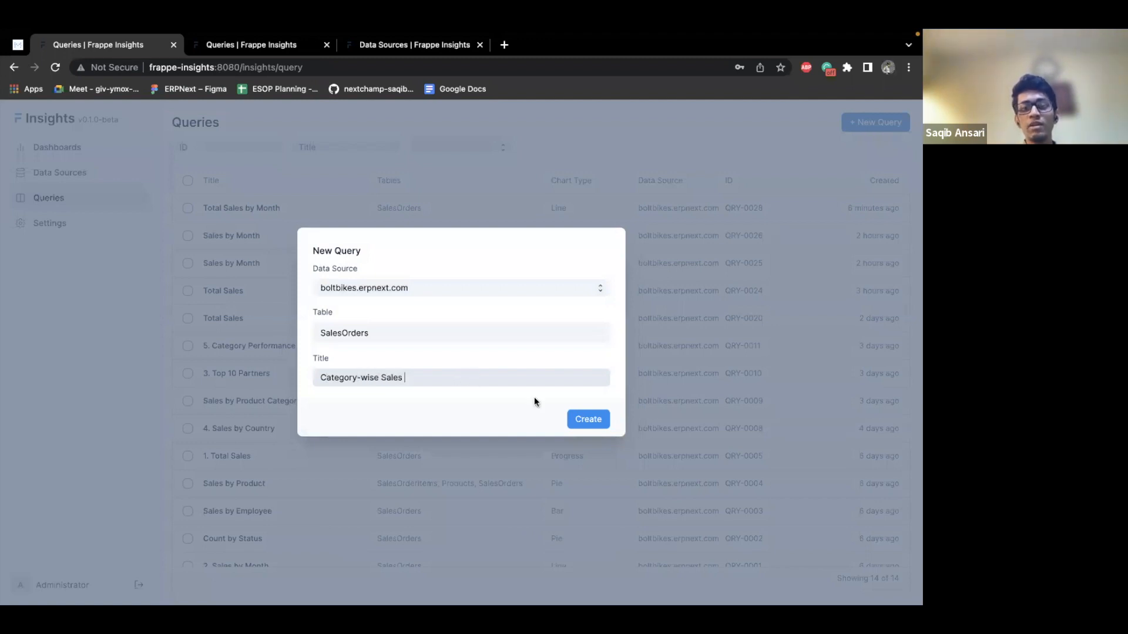
pyautogui.write('over time')
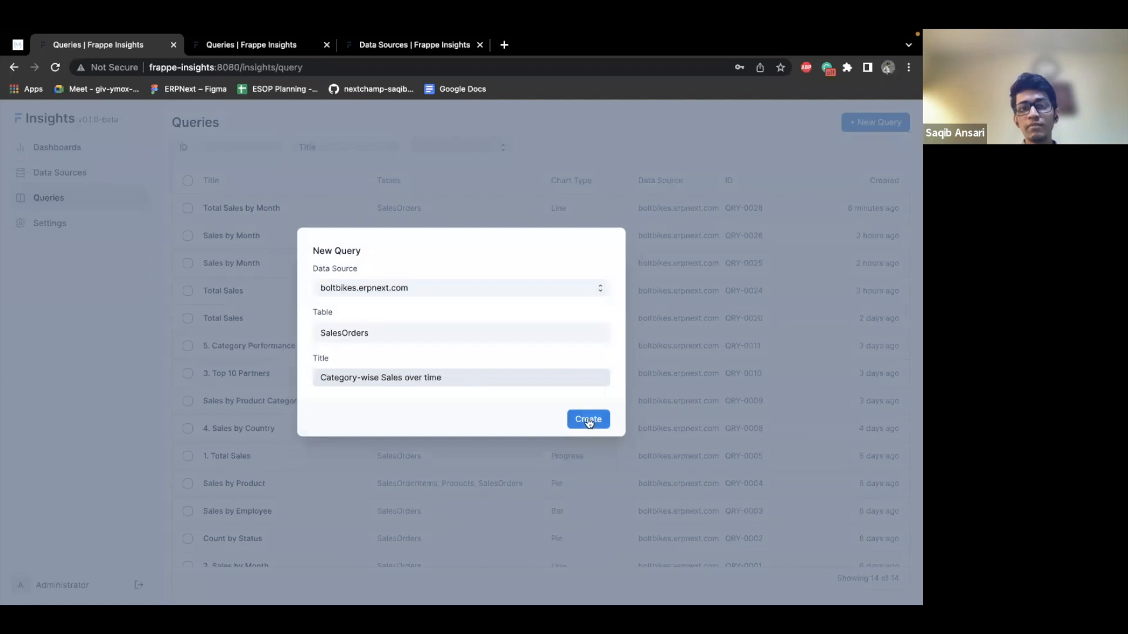
# Step: Create query QRY-0029 and execute it to list 334 SalesOrders rows
pyautogui.click(587, 418)
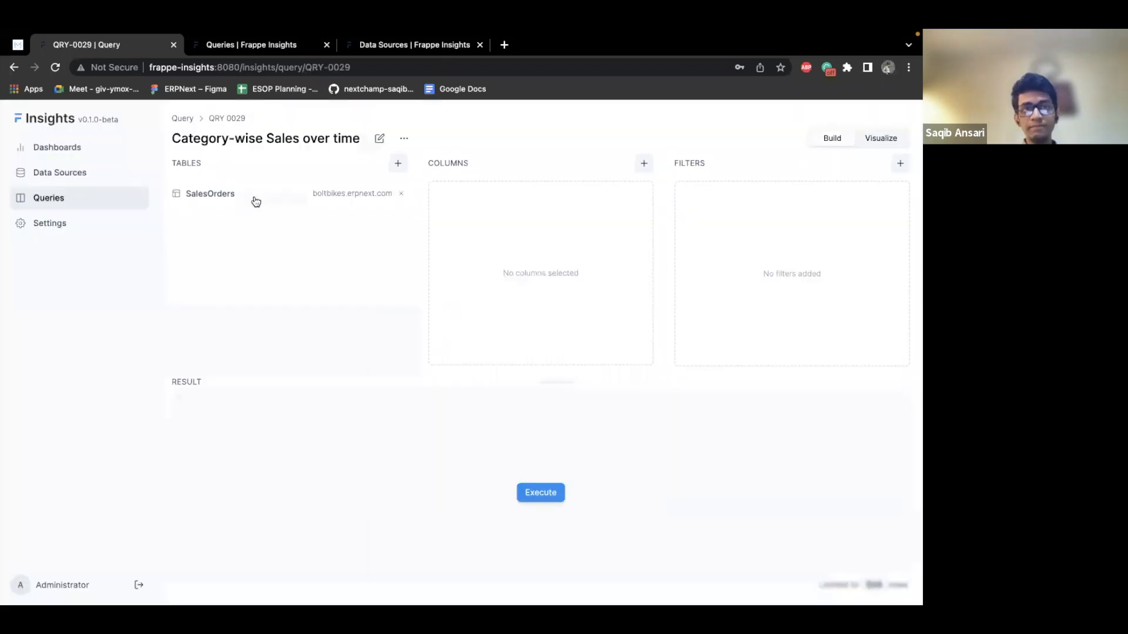
pyautogui.moveTo(615, 491)
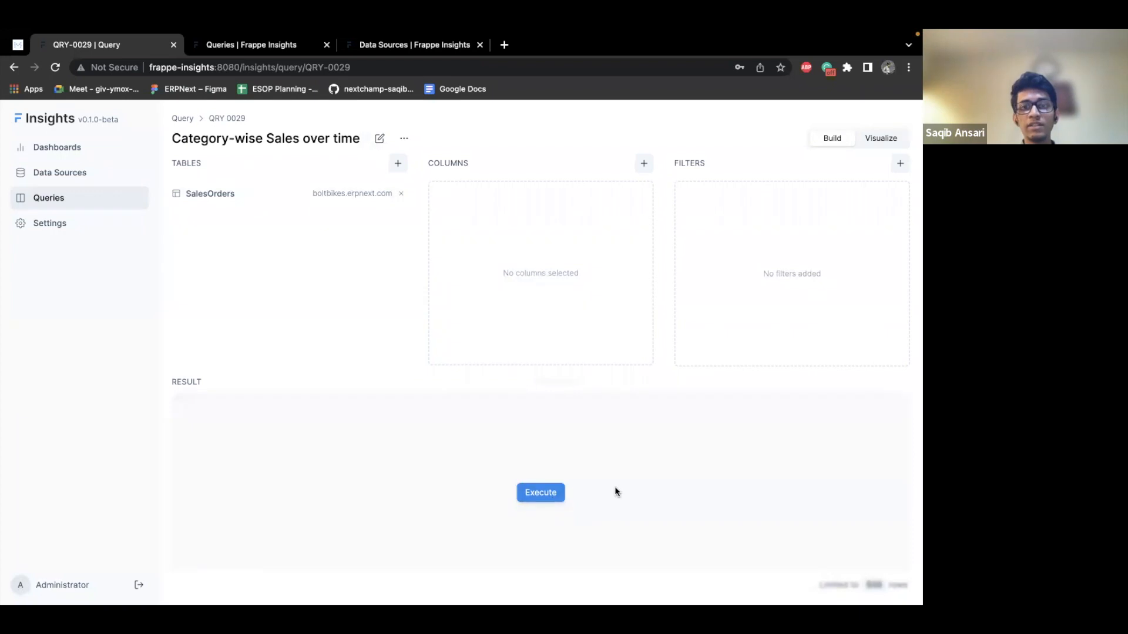
pyautogui.click(540, 493)
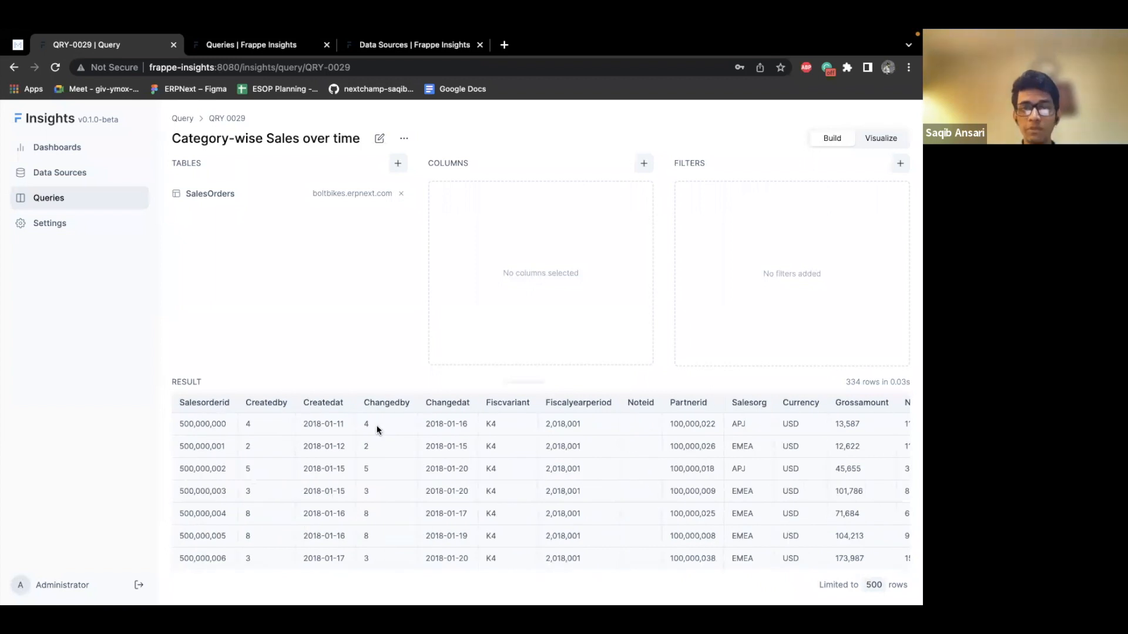
pyautogui.hscroll(3)
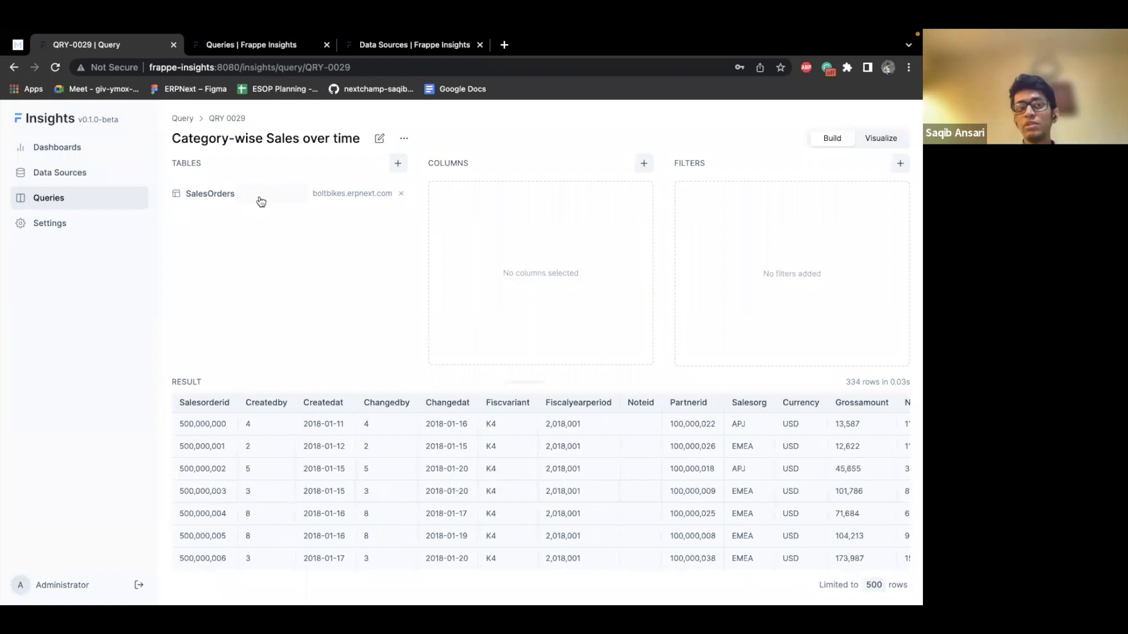
pyautogui.moveTo(279, 199)
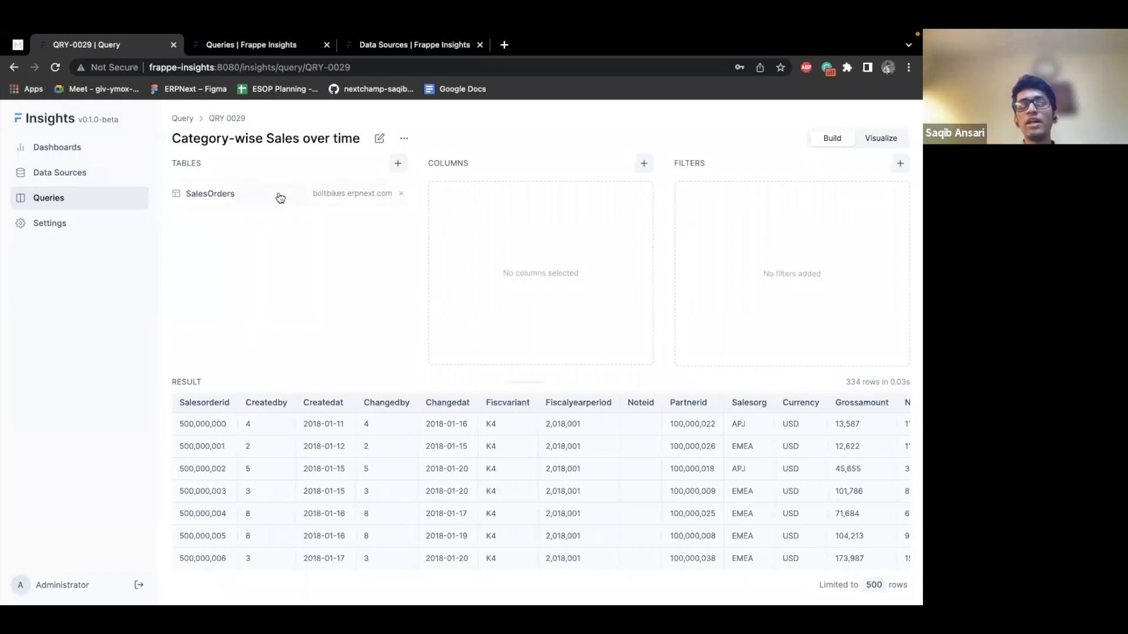
# Step: Left-join SalesOrderItems on Salesorderid and execute, returning 500 item-level rows
pyautogui.click(210, 193)
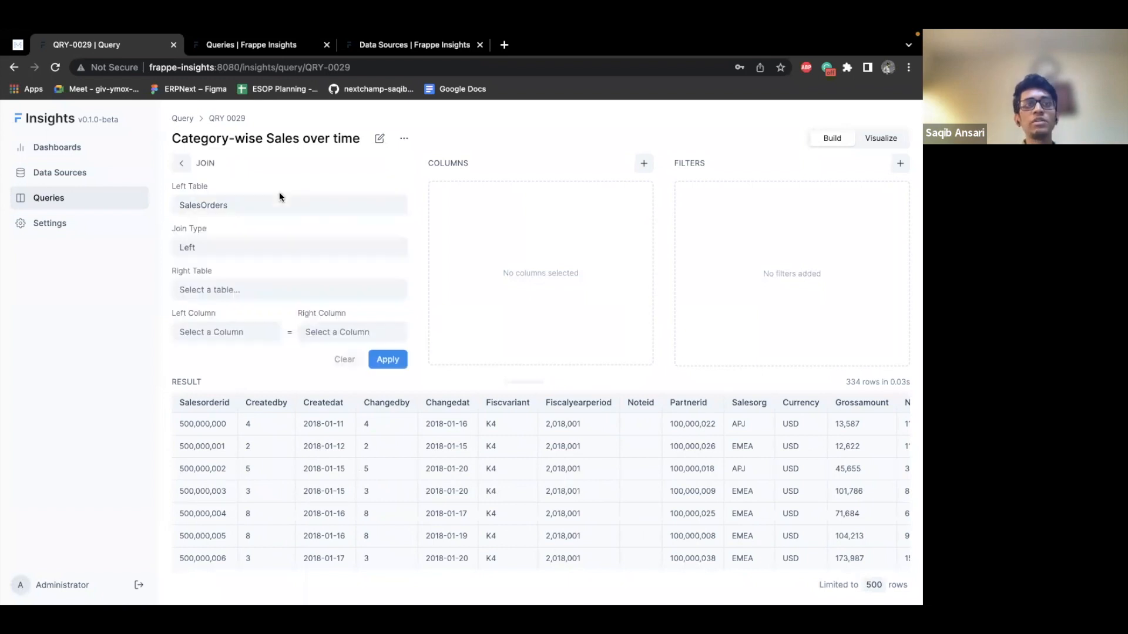
pyautogui.moveTo(257, 231)
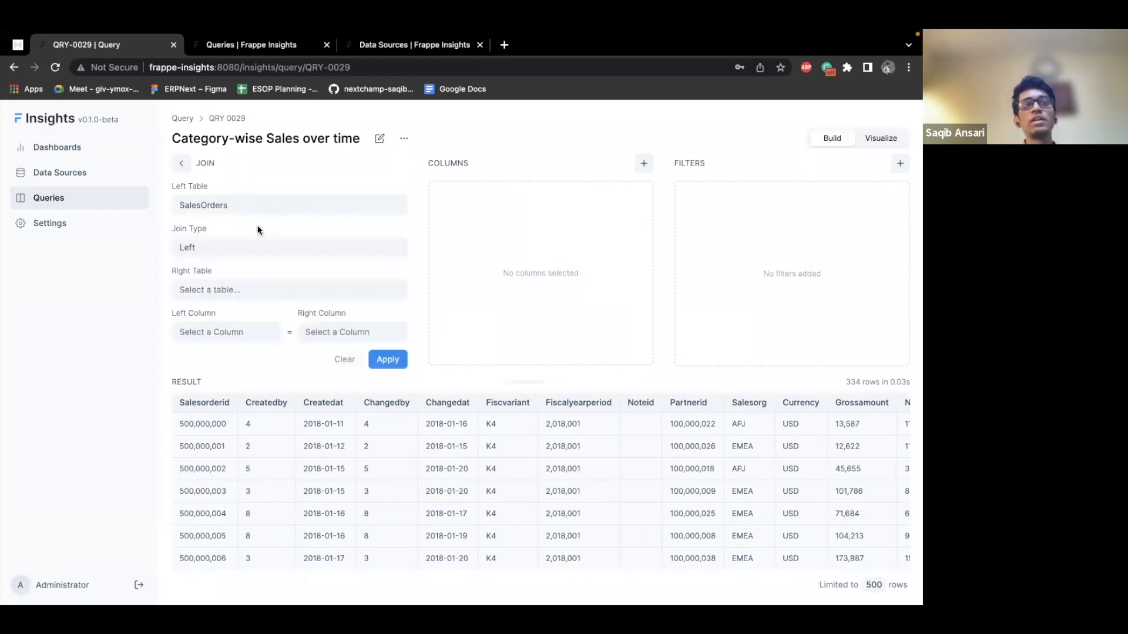
pyautogui.click(288, 289)
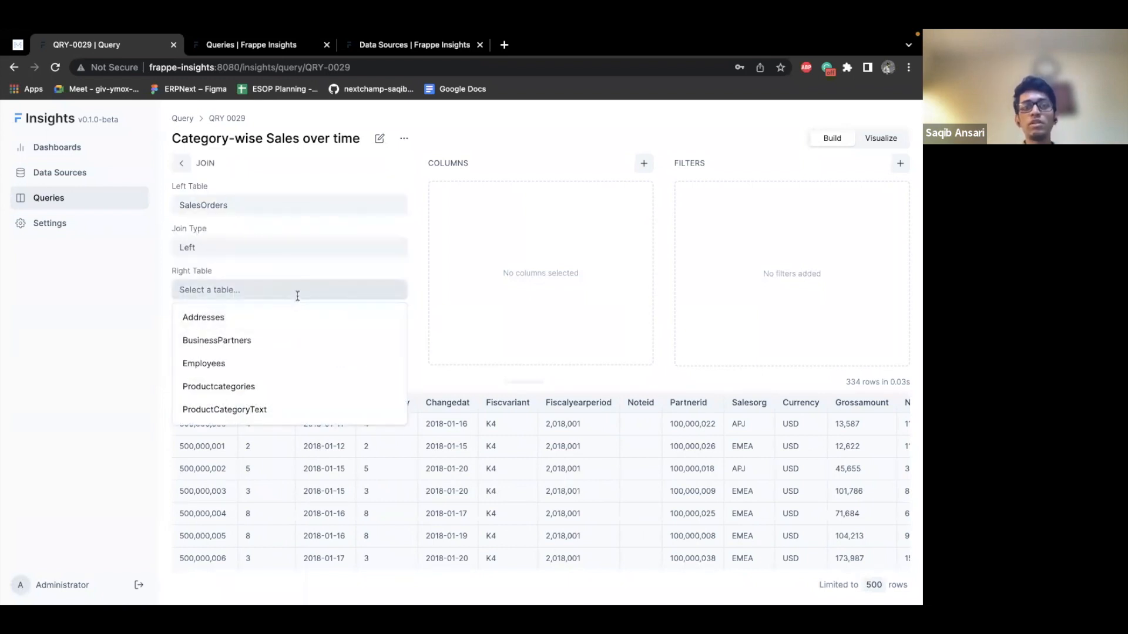
pyautogui.write('sales')
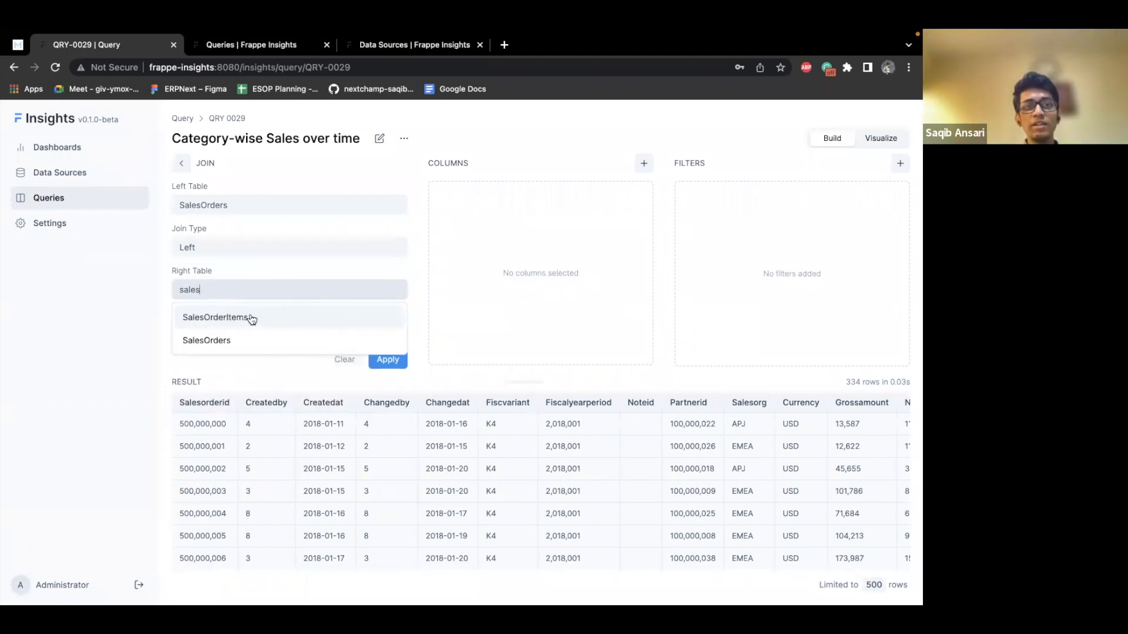
pyautogui.click(219, 317)
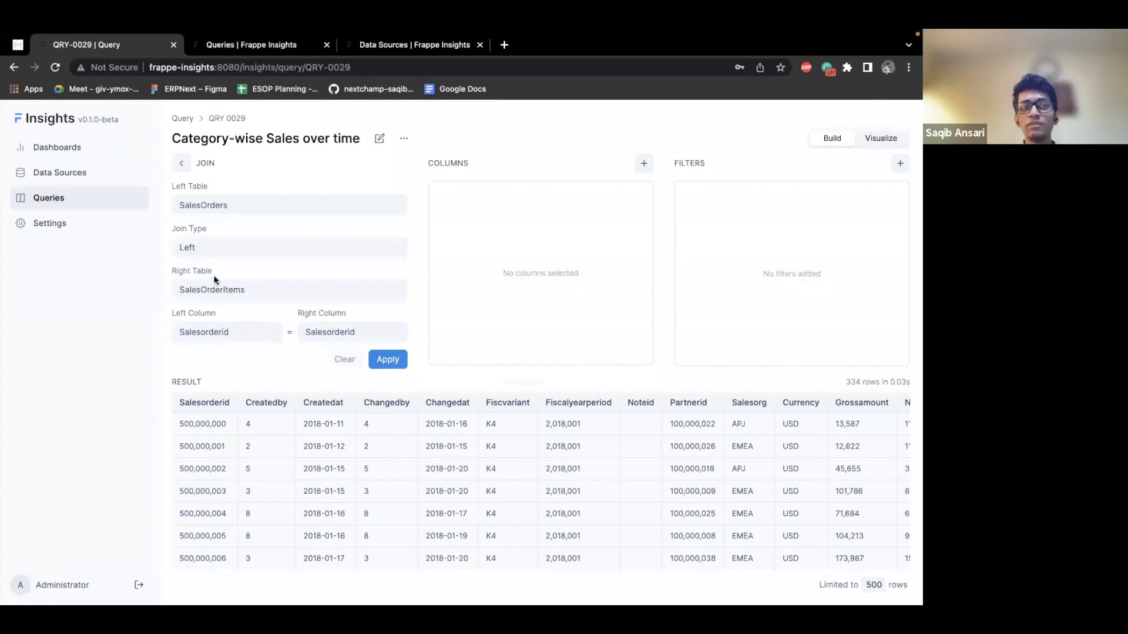
pyautogui.moveTo(284, 328)
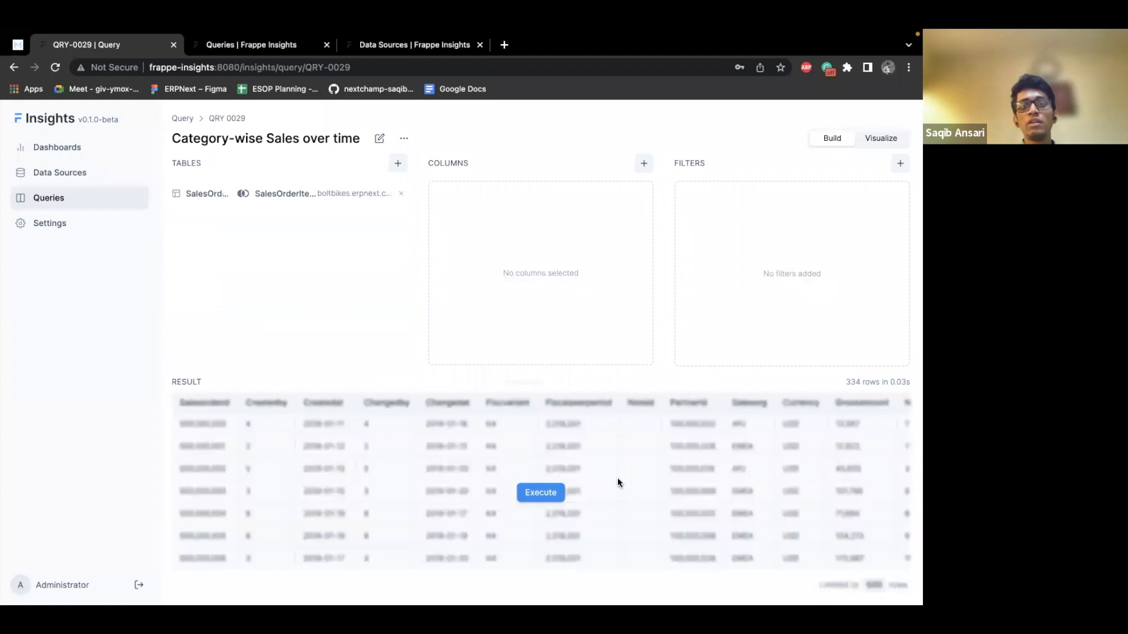
pyautogui.click(541, 492)
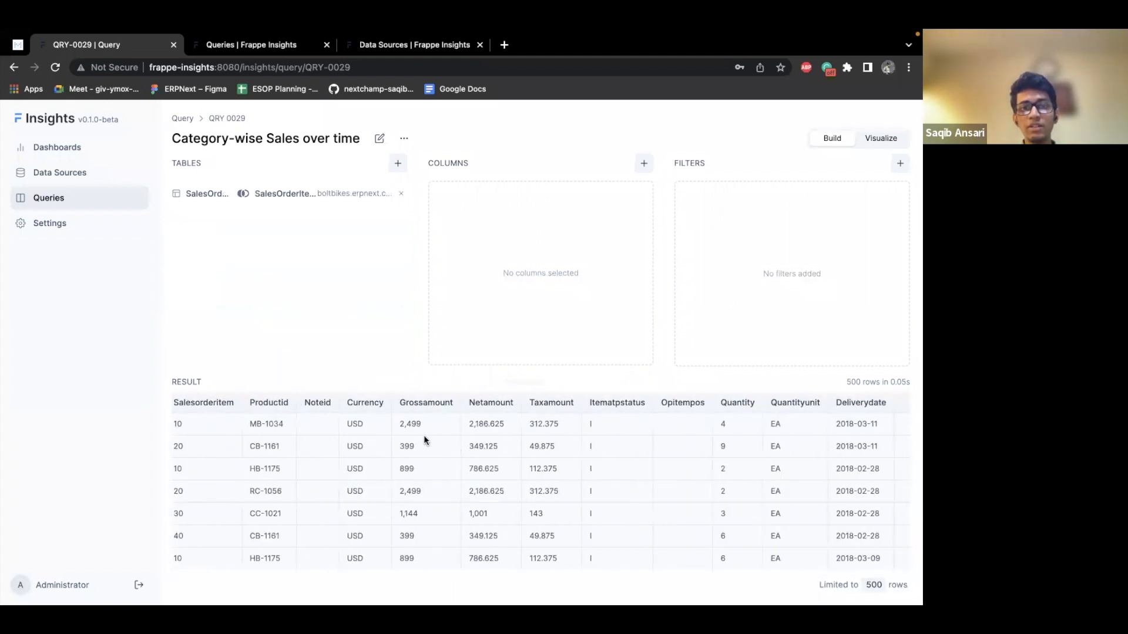
pyautogui.doubleClick(266, 424)
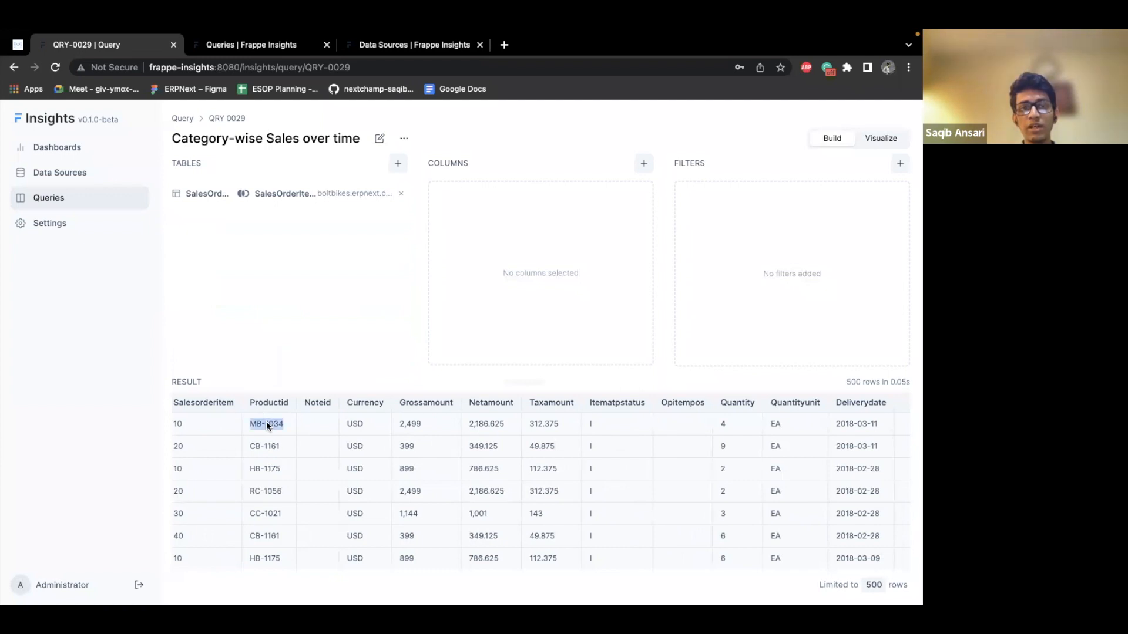
pyautogui.moveTo(720, 429)
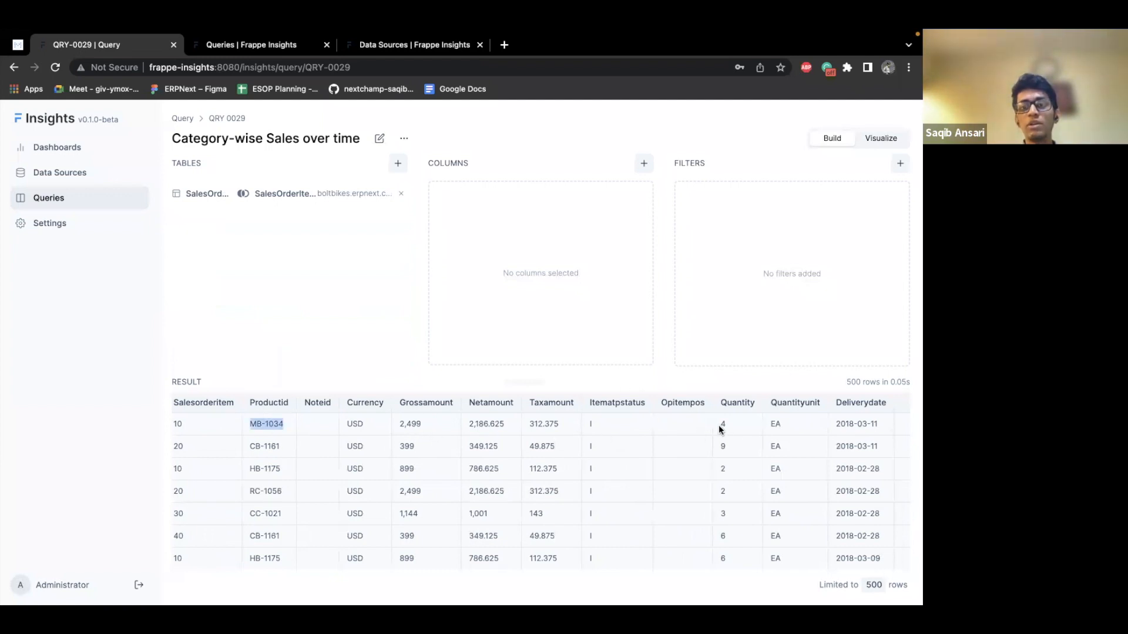
pyautogui.click(410, 424)
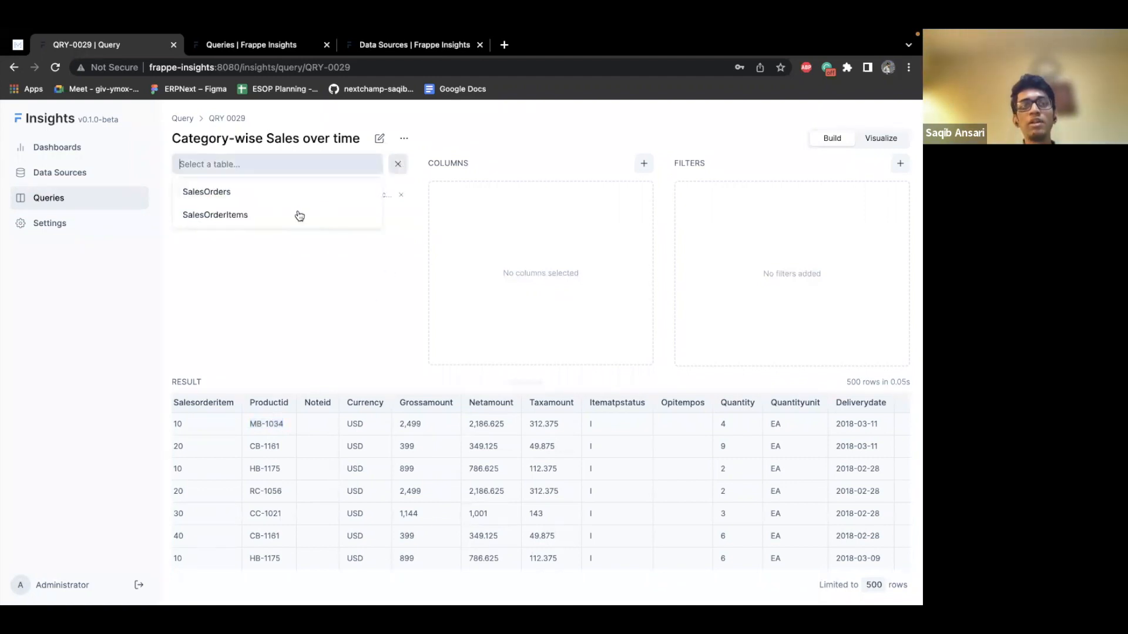
# Step: Left-join Products to SalesOrderItems on Productid as the query's second join
pyautogui.click(214, 214)
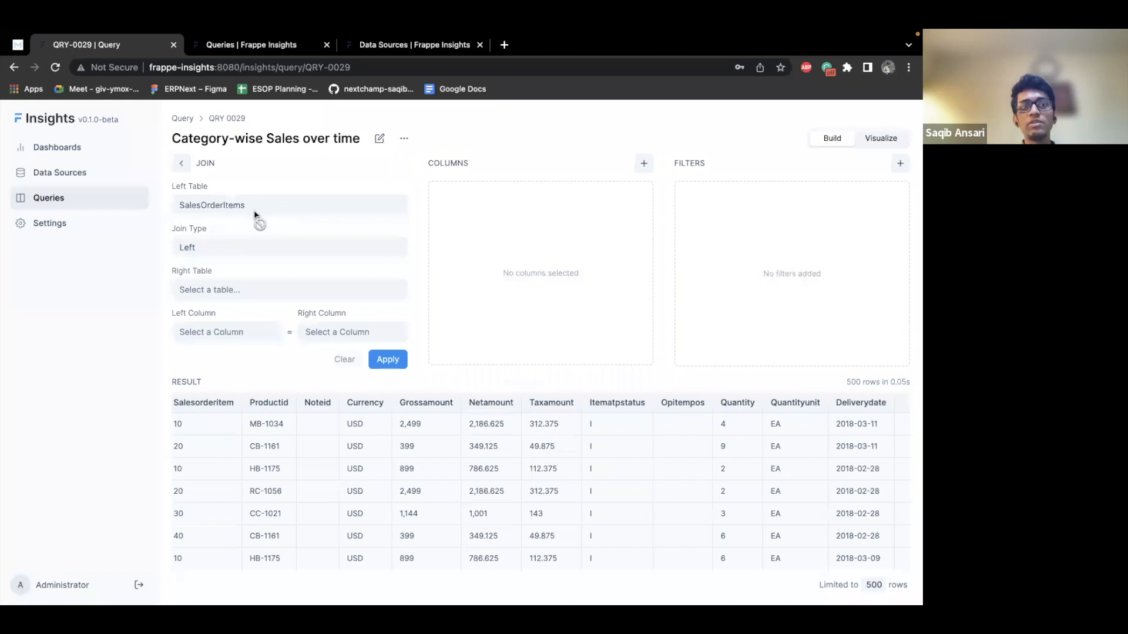
pyautogui.write('prod')
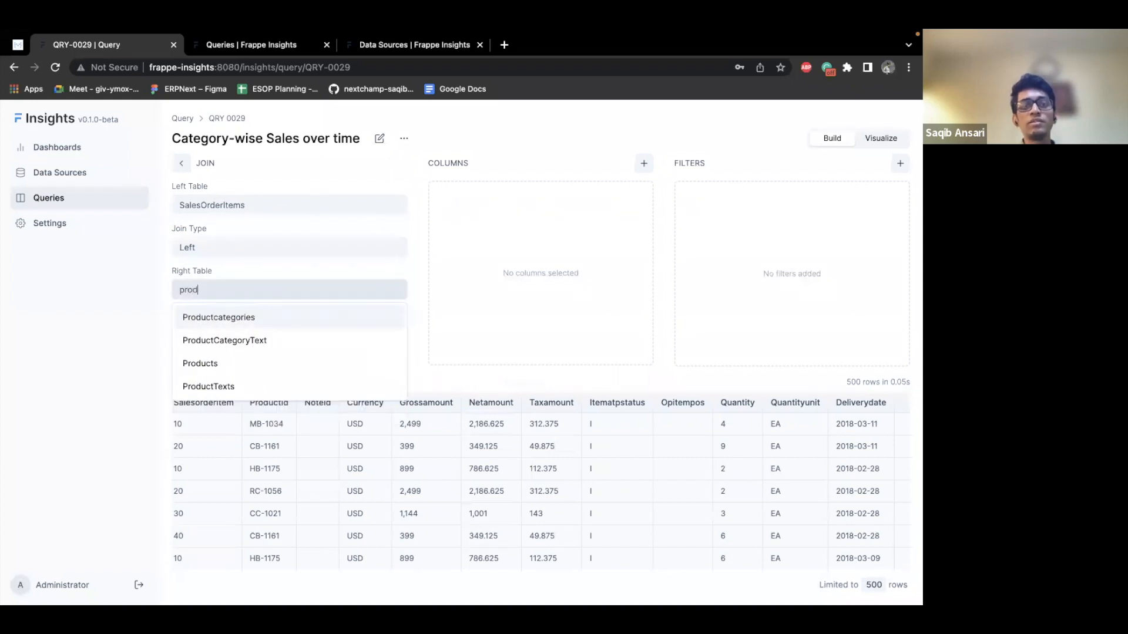
pyautogui.click(200, 363)
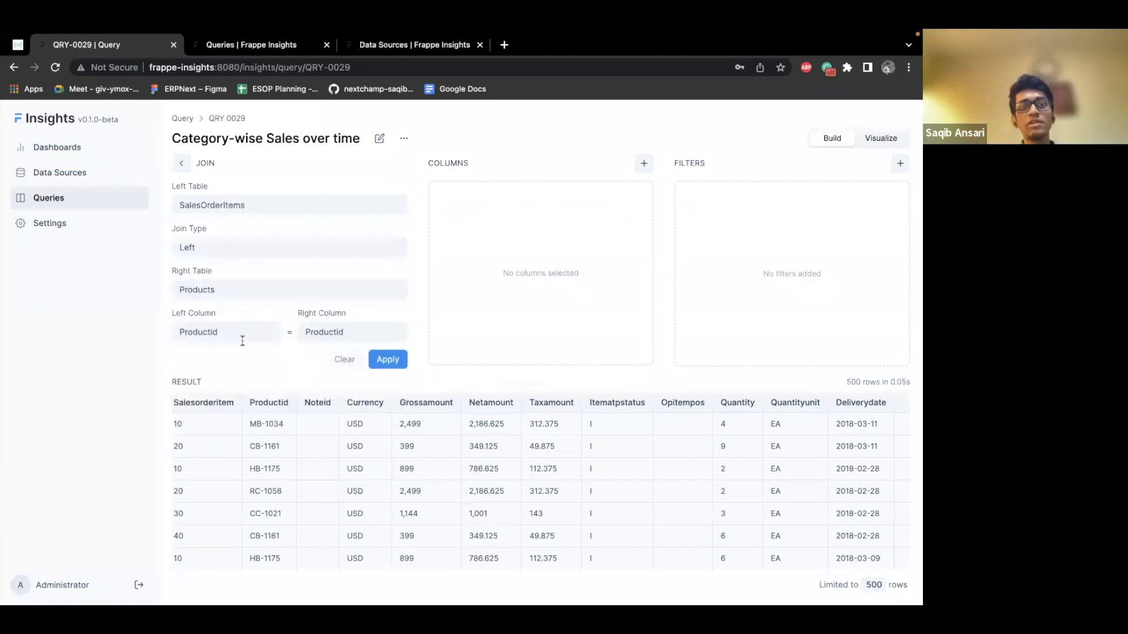
pyautogui.click(387, 359)
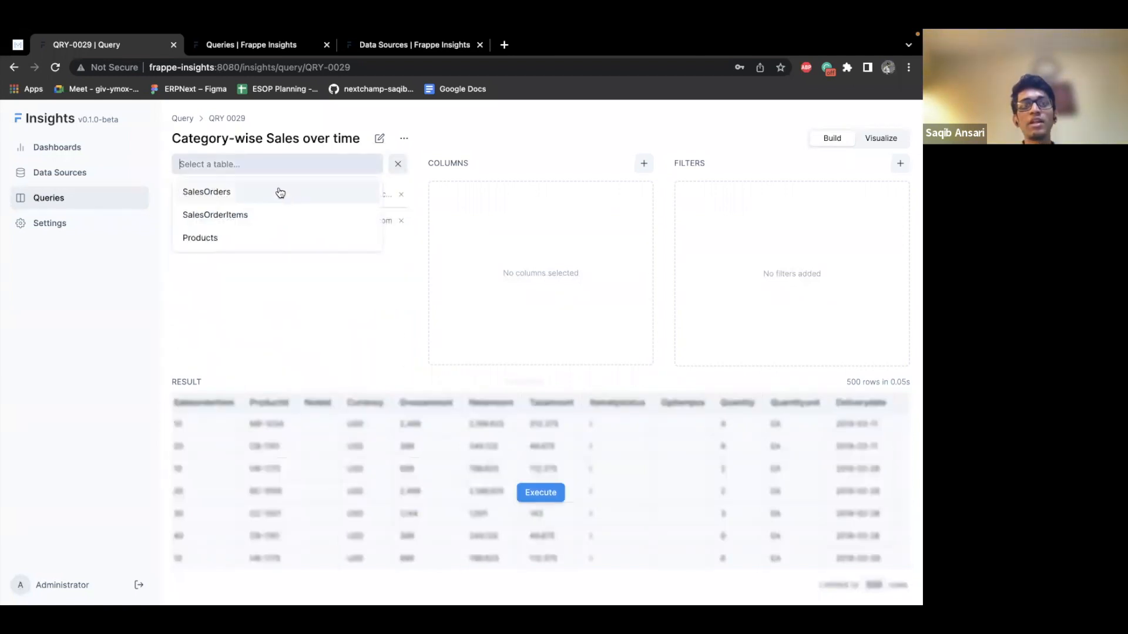
pyautogui.moveTo(294, 242)
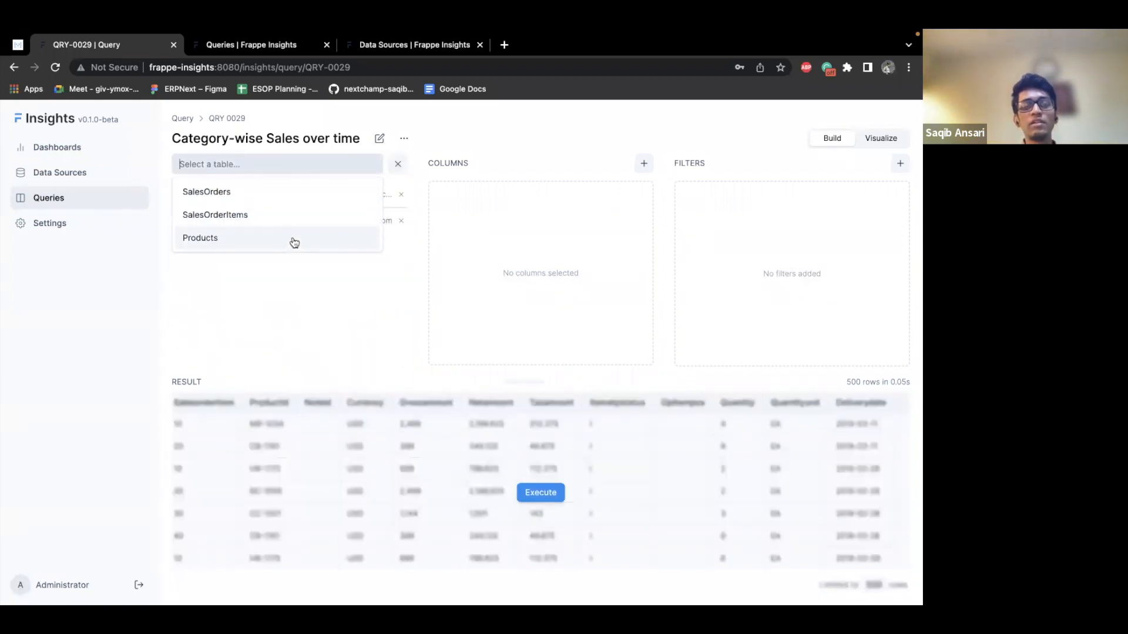
pyautogui.click(199, 238)
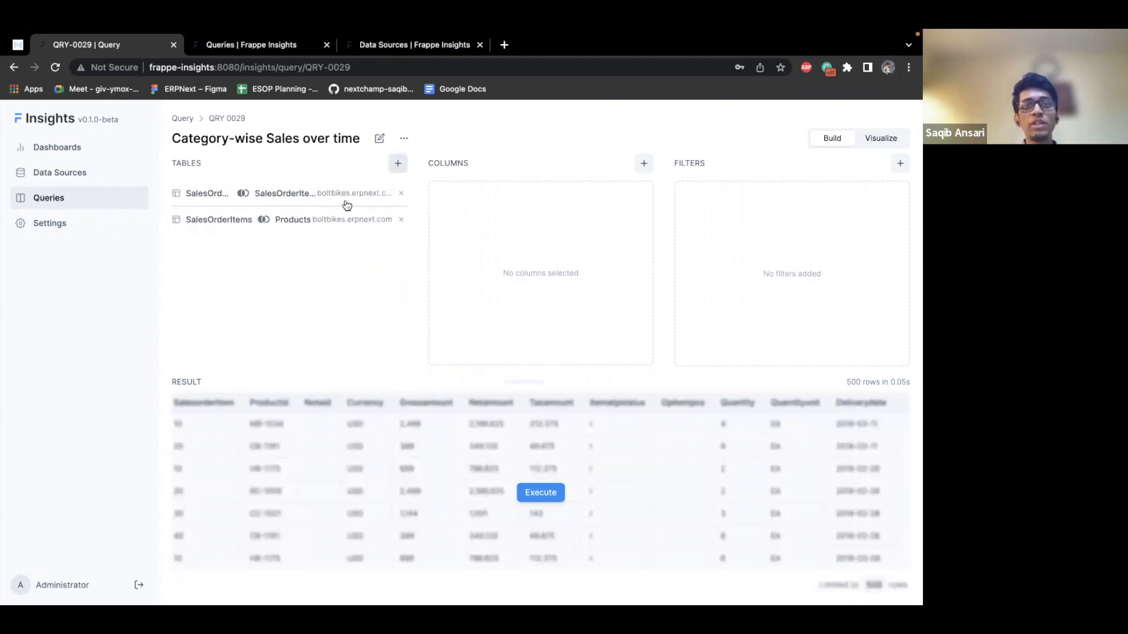
pyautogui.moveTo(398, 163)
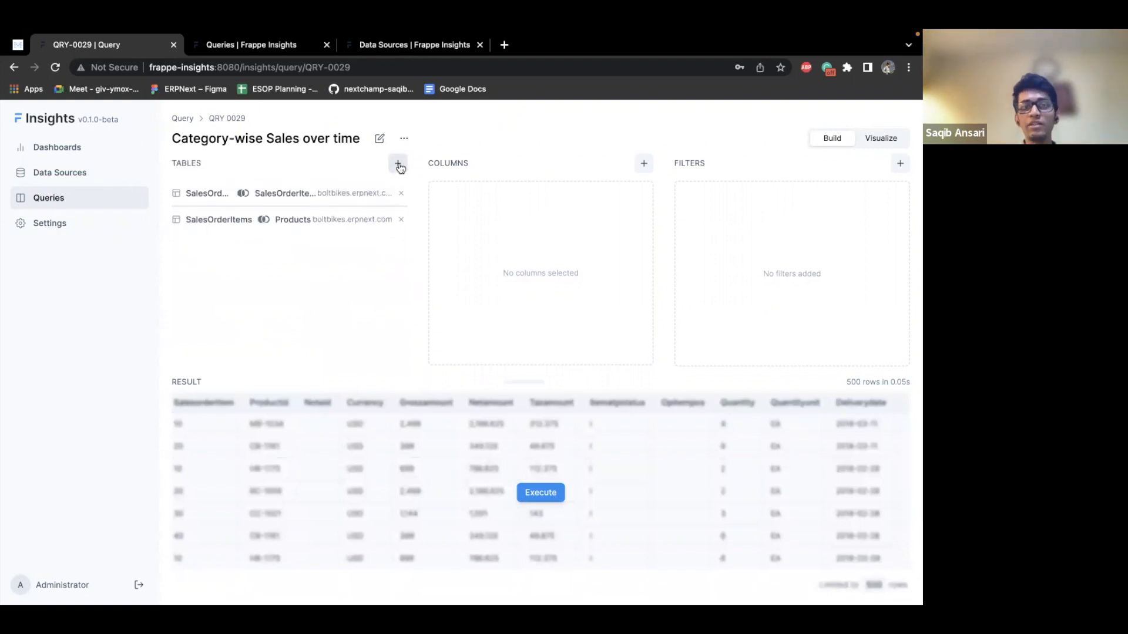
pyautogui.click(398, 163)
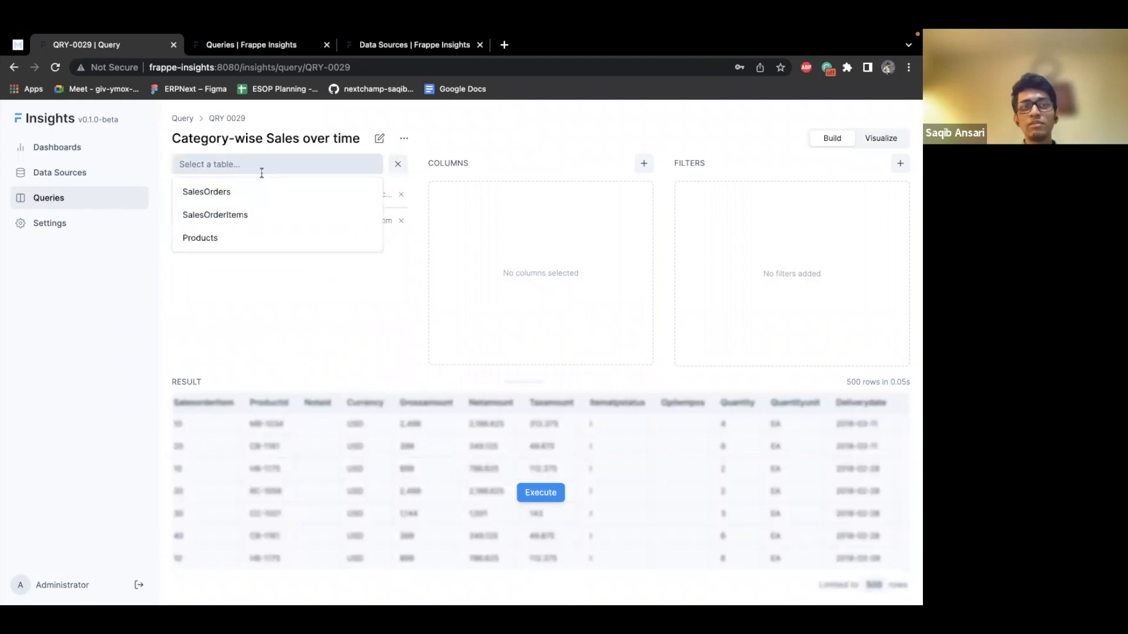
pyautogui.moveTo(340, 226)
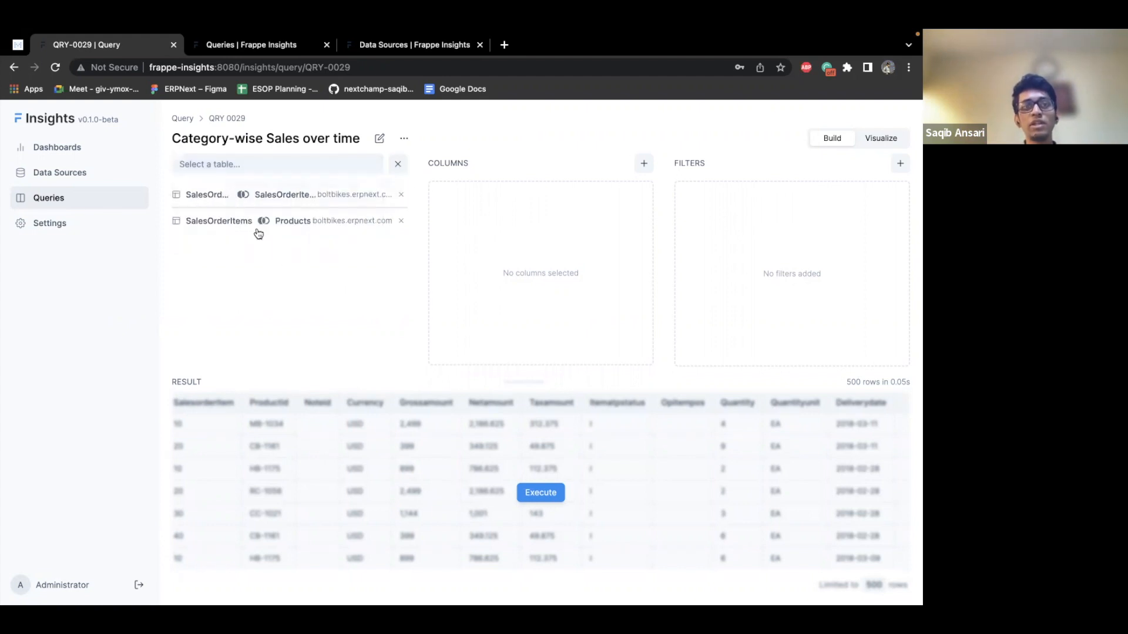
pyautogui.moveTo(292, 207)
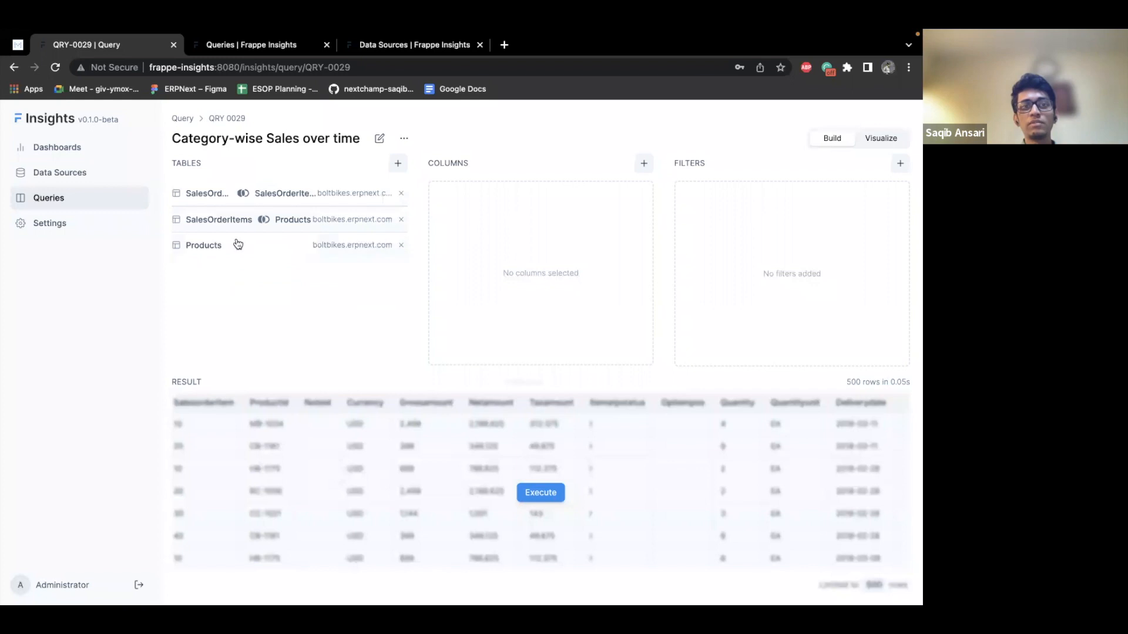
# Step: Left-join Products to ProductCategoryText and re-run the query, returning 500 rows
pyautogui.click(204, 244)
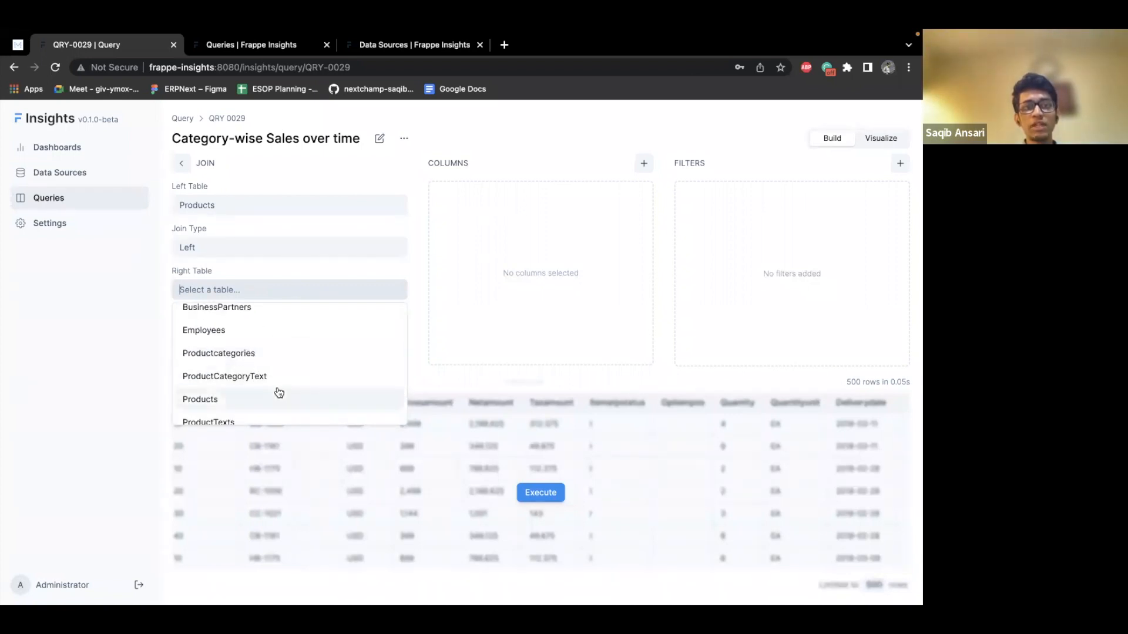
pyautogui.click(224, 376)
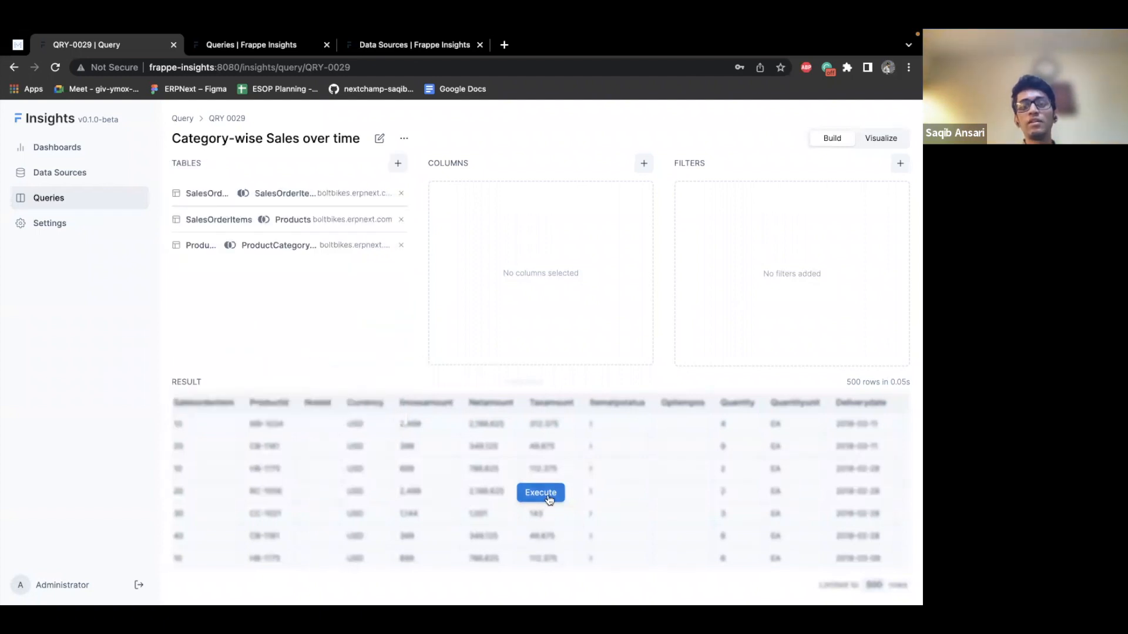
pyautogui.click(539, 492)
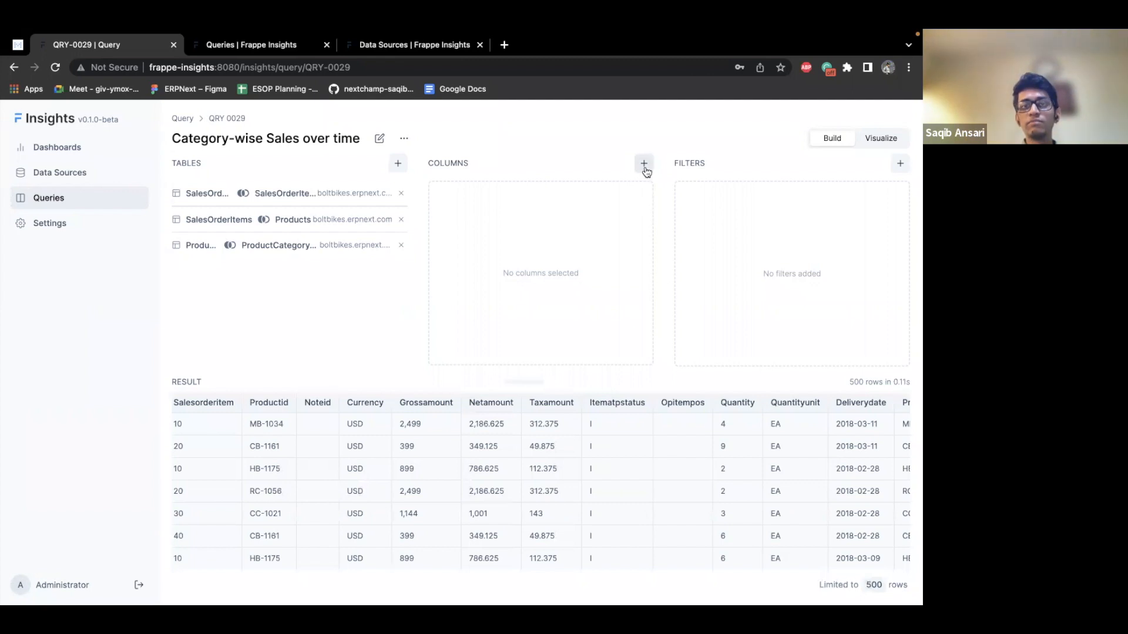
# Step: Add the SalesOrders Createdat and category Short Descr columns to the query
pyautogui.click(642, 163)
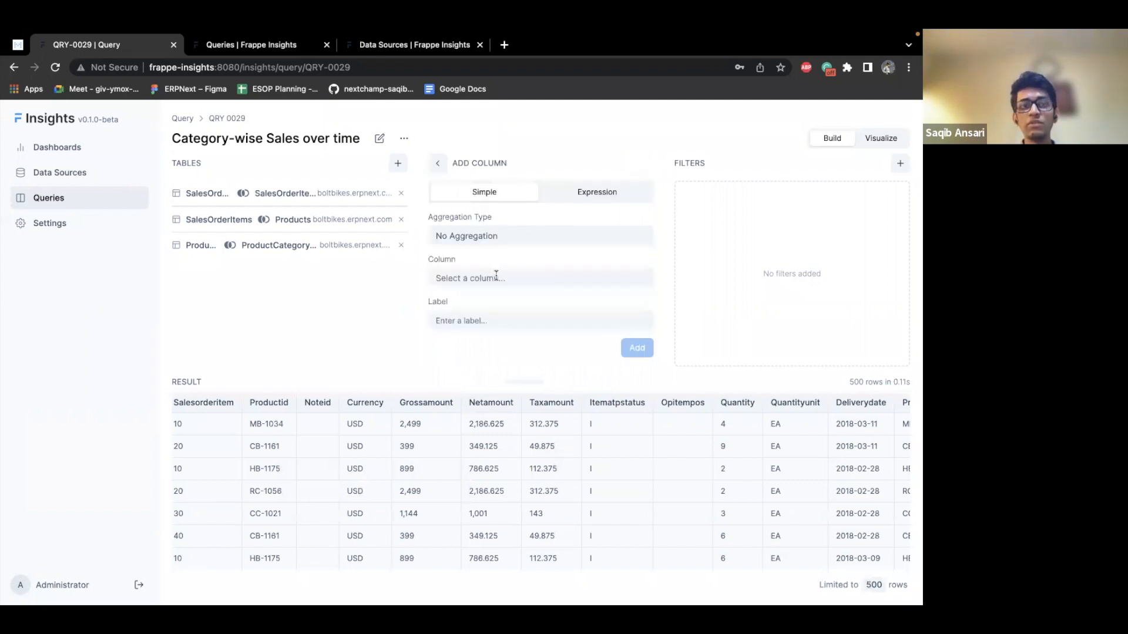
pyautogui.click(539, 278)
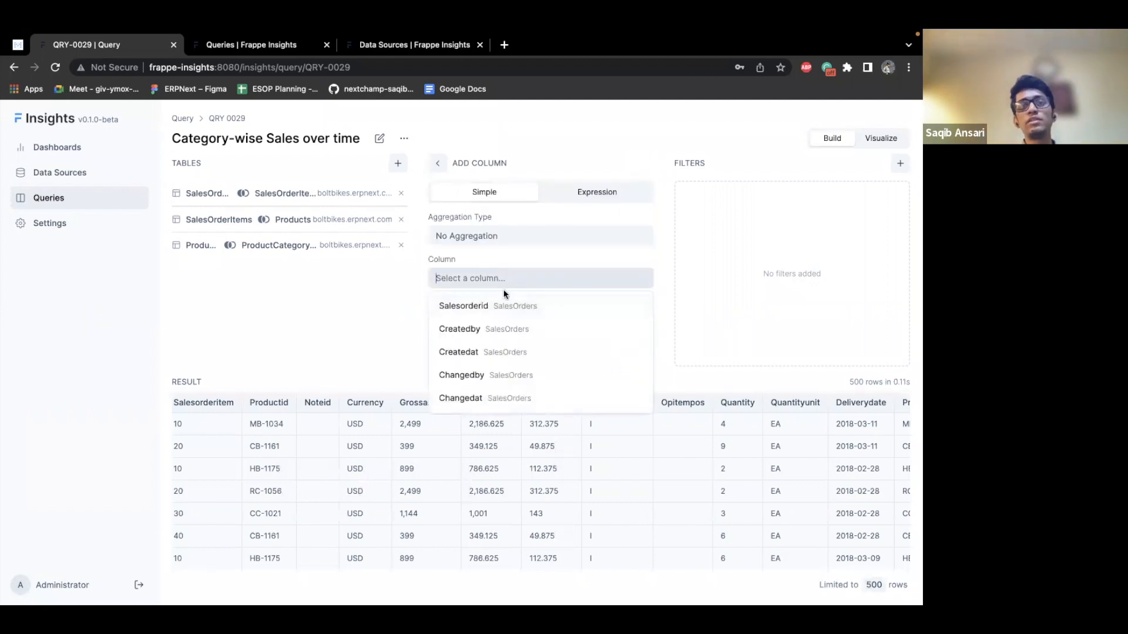
pyautogui.write('crea')
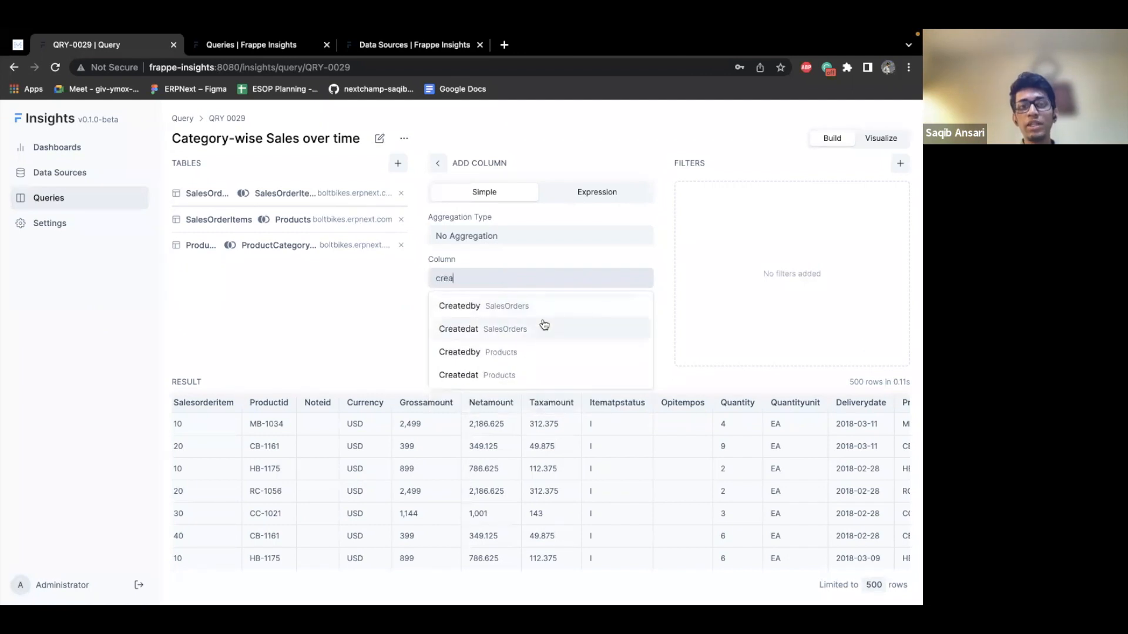
pyautogui.click(459, 329)
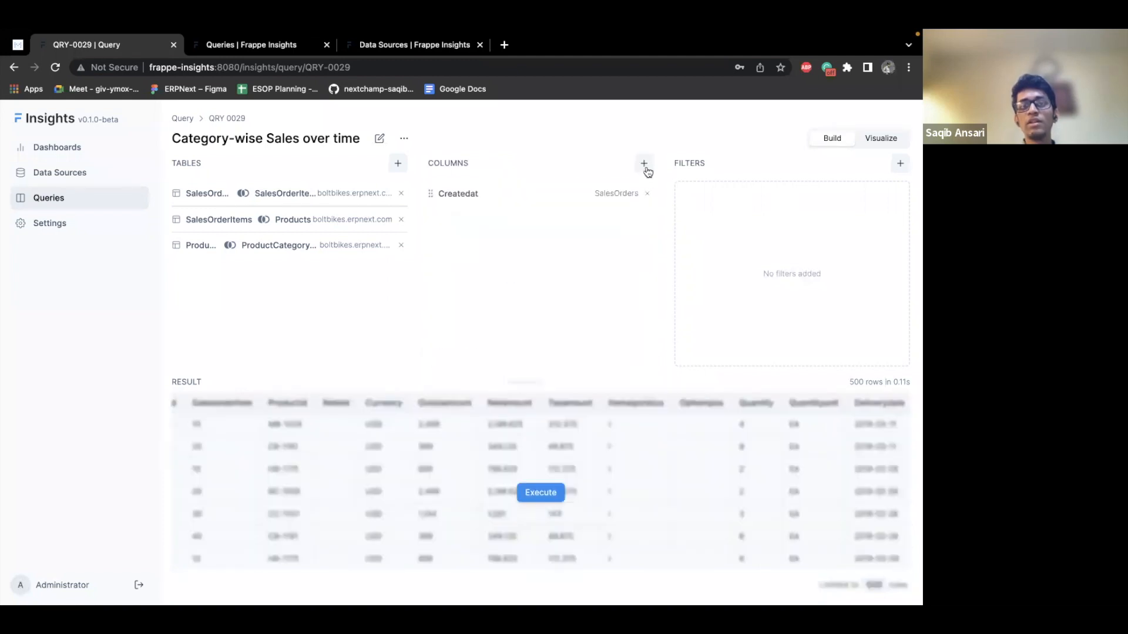
pyautogui.click(642, 162)
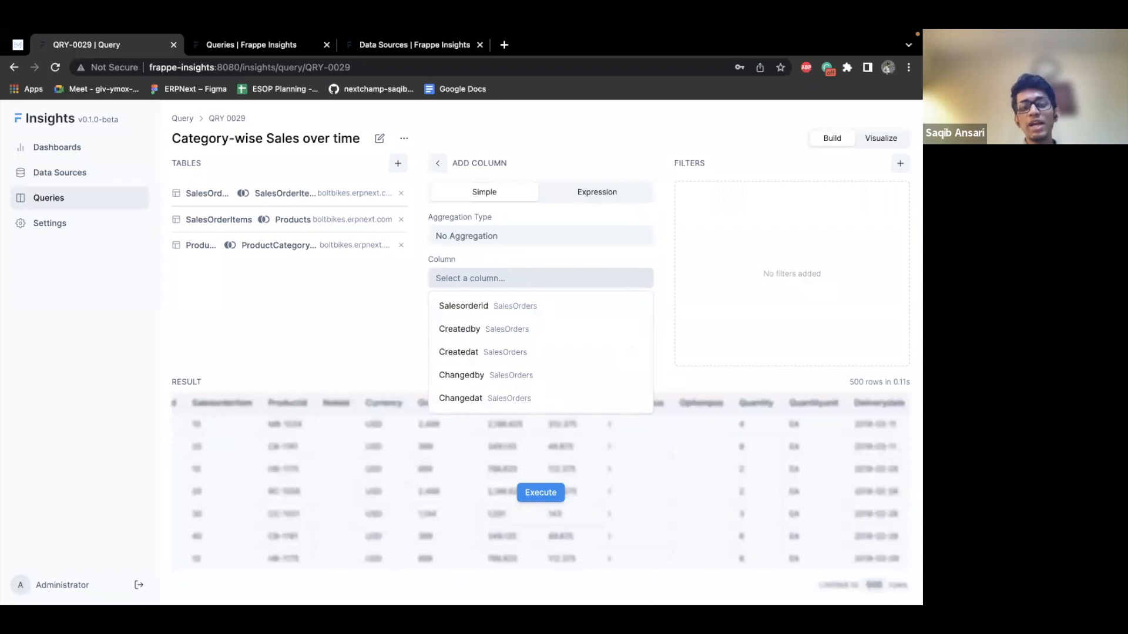
pyautogui.write('categor')
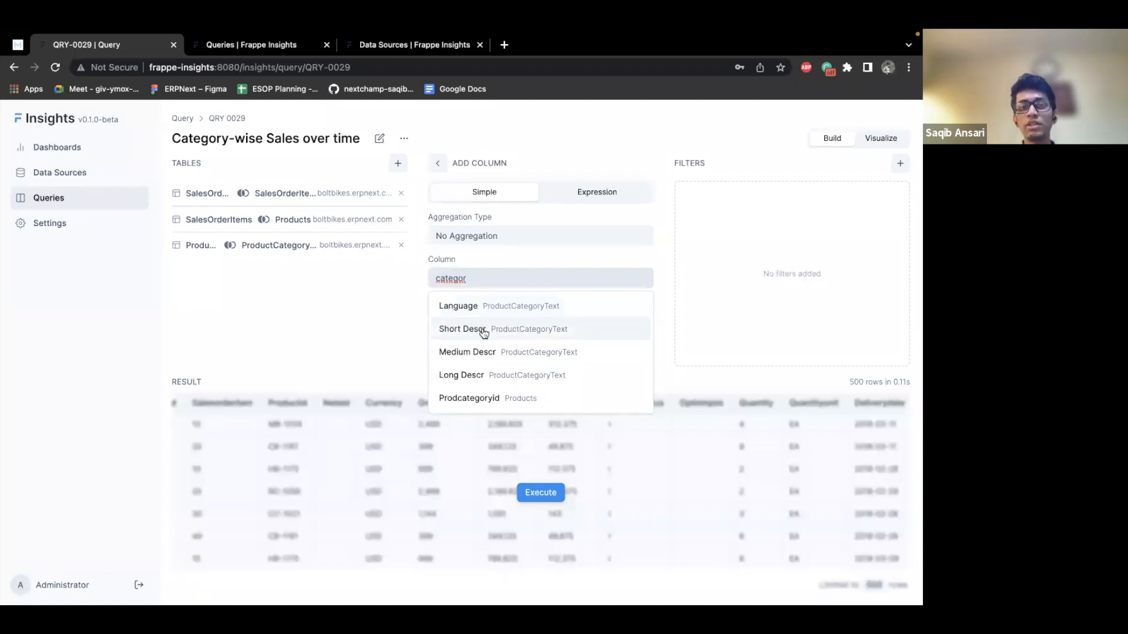
pyautogui.click(461, 329)
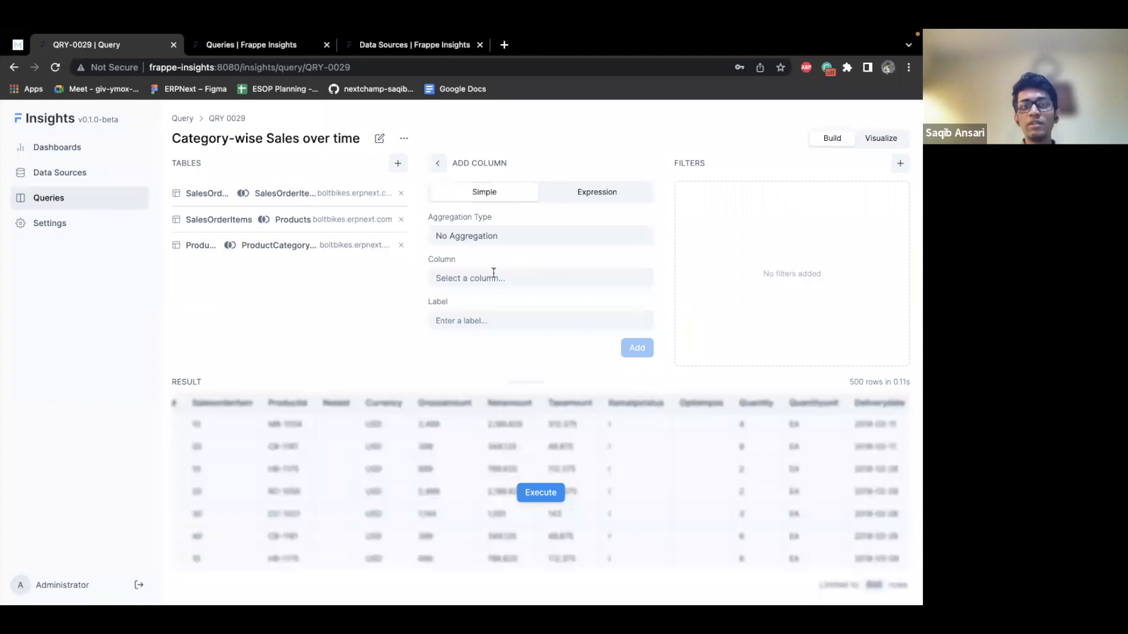
# Step: Add the Grossamount column and rerun the query to refresh the results
pyautogui.click(540, 278)
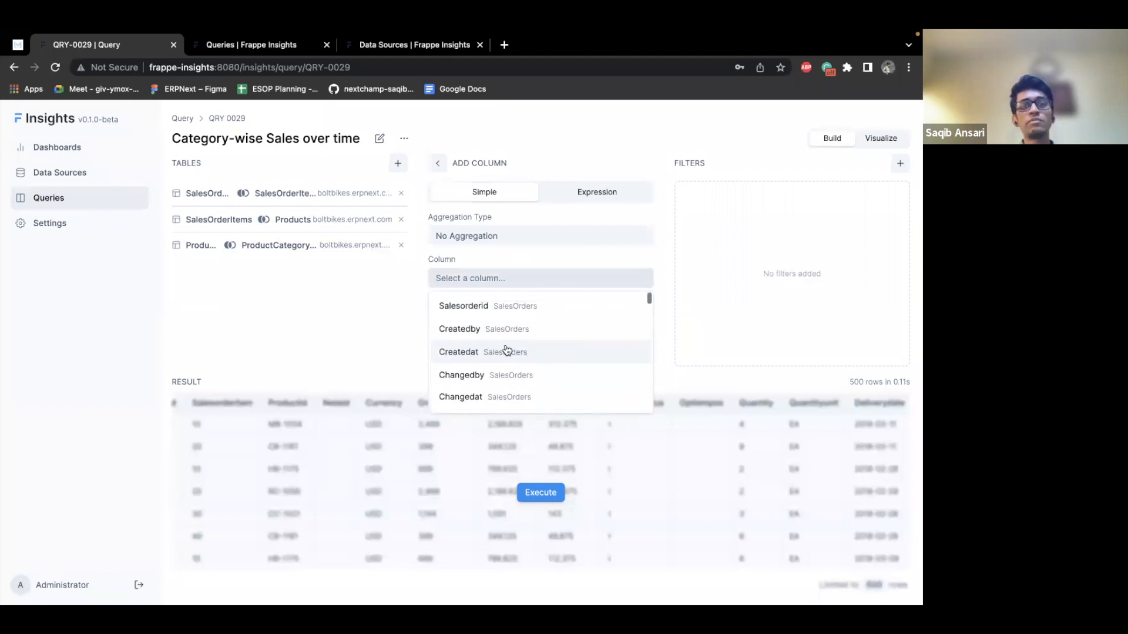
pyautogui.write('gross')
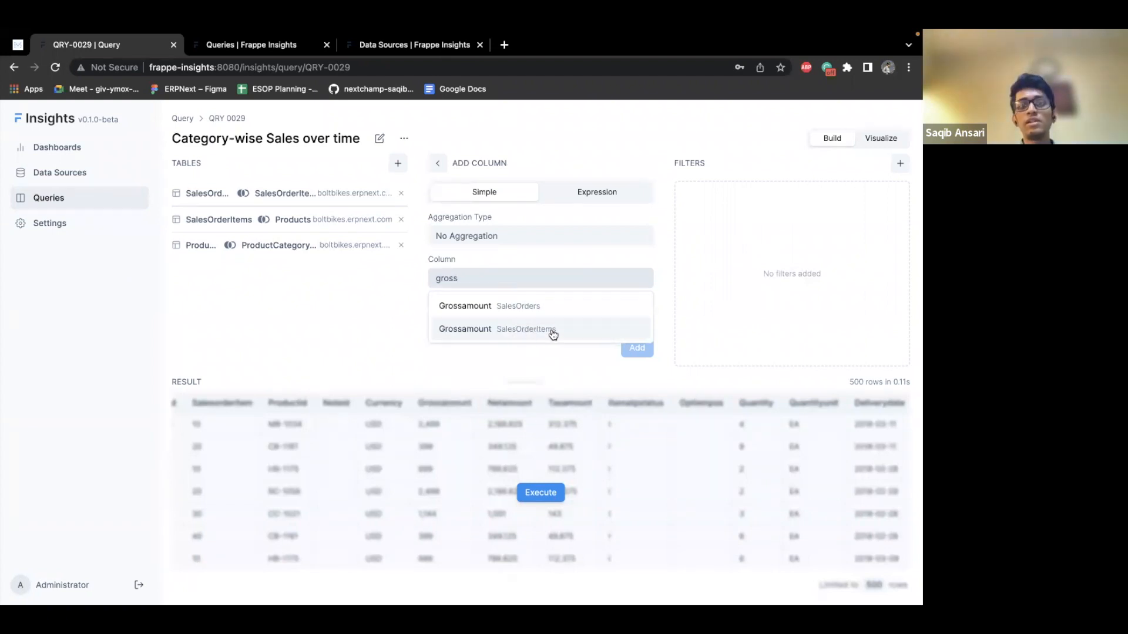
pyautogui.click(553, 329)
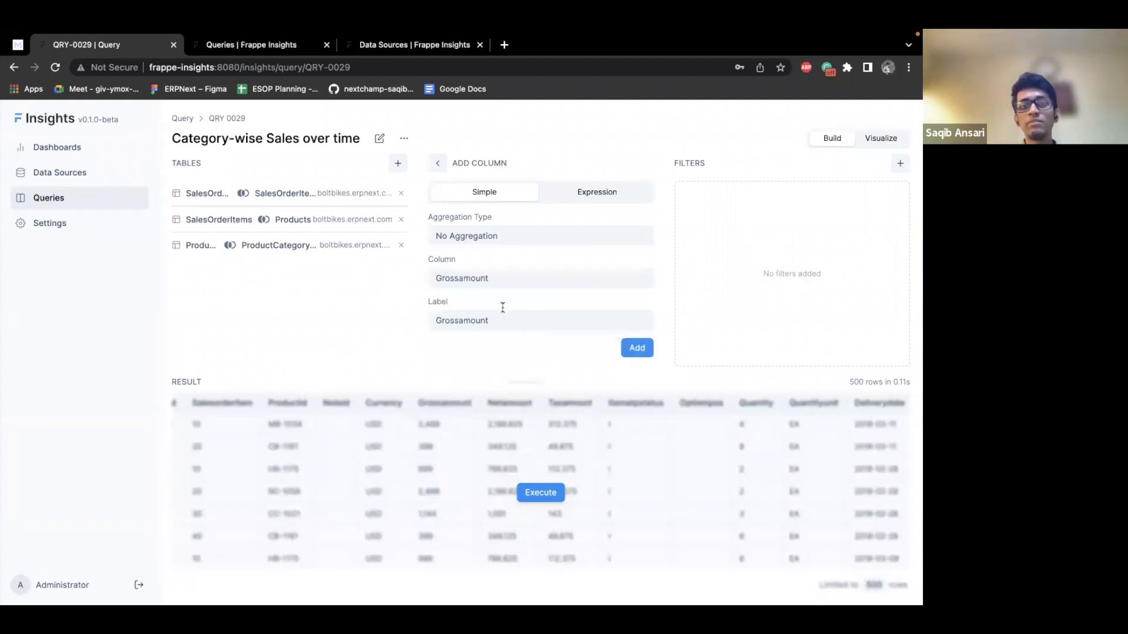
pyautogui.click(636, 348)
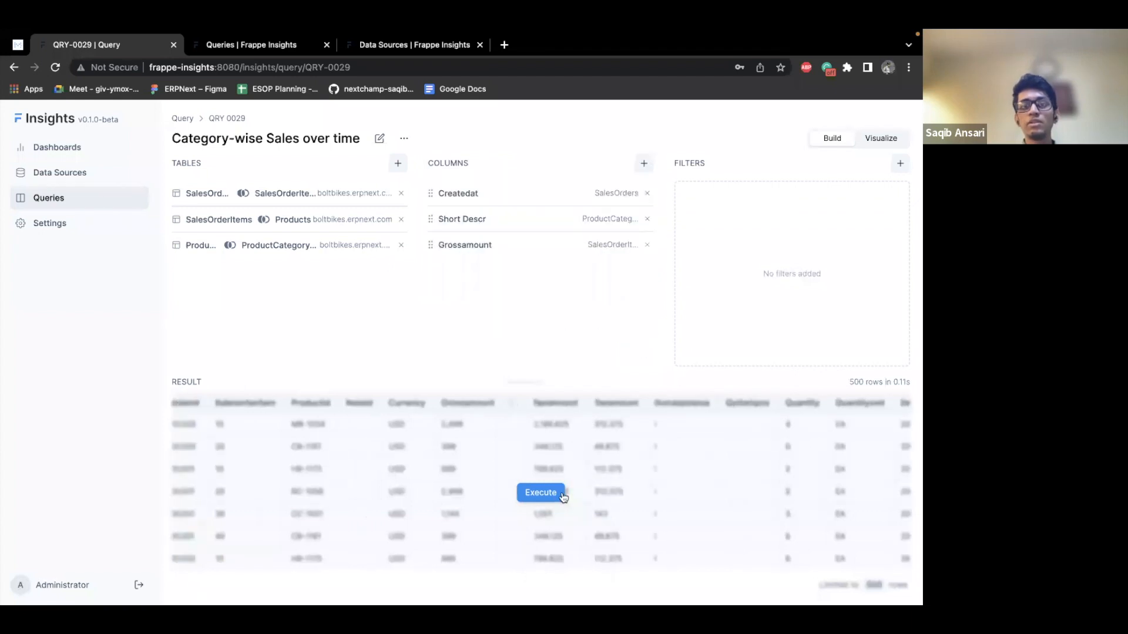
pyautogui.click(541, 492)
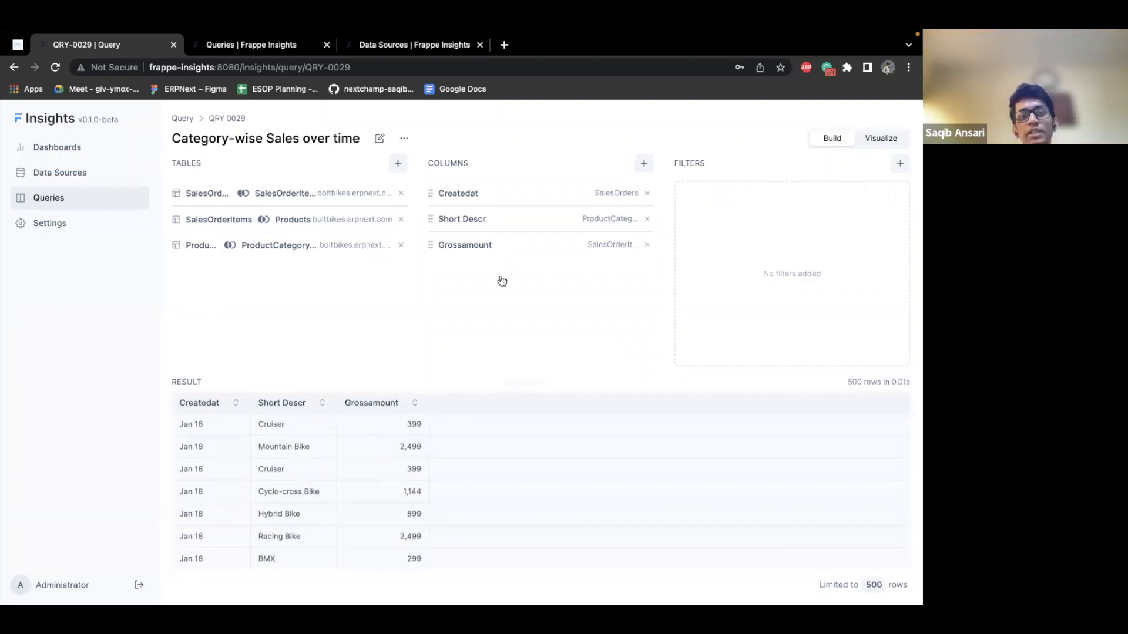
# Step: Group by Createdat labelled Month and Short Descr labelled Category
pyautogui.click(459, 192)
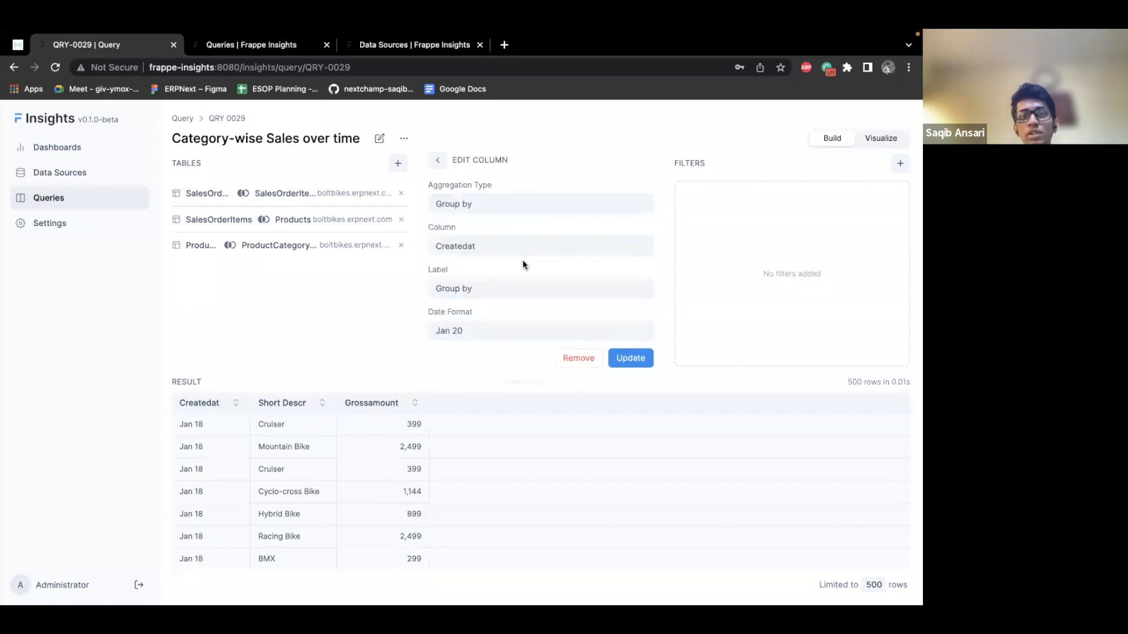
pyautogui.click(539, 288)
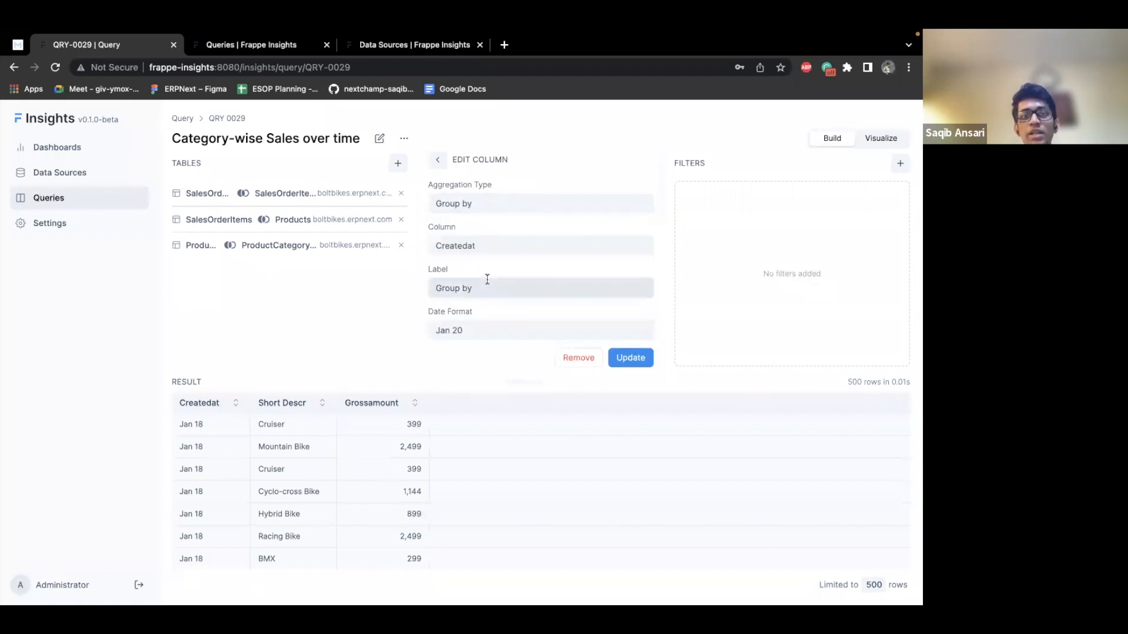
pyautogui.write('Month')
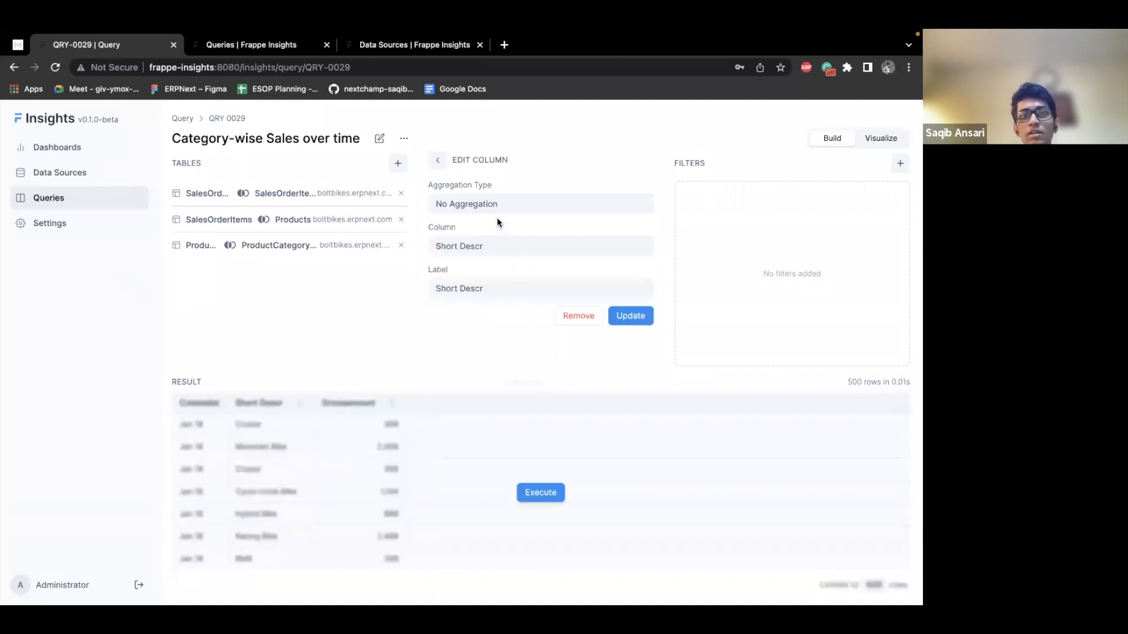
pyautogui.click(539, 246)
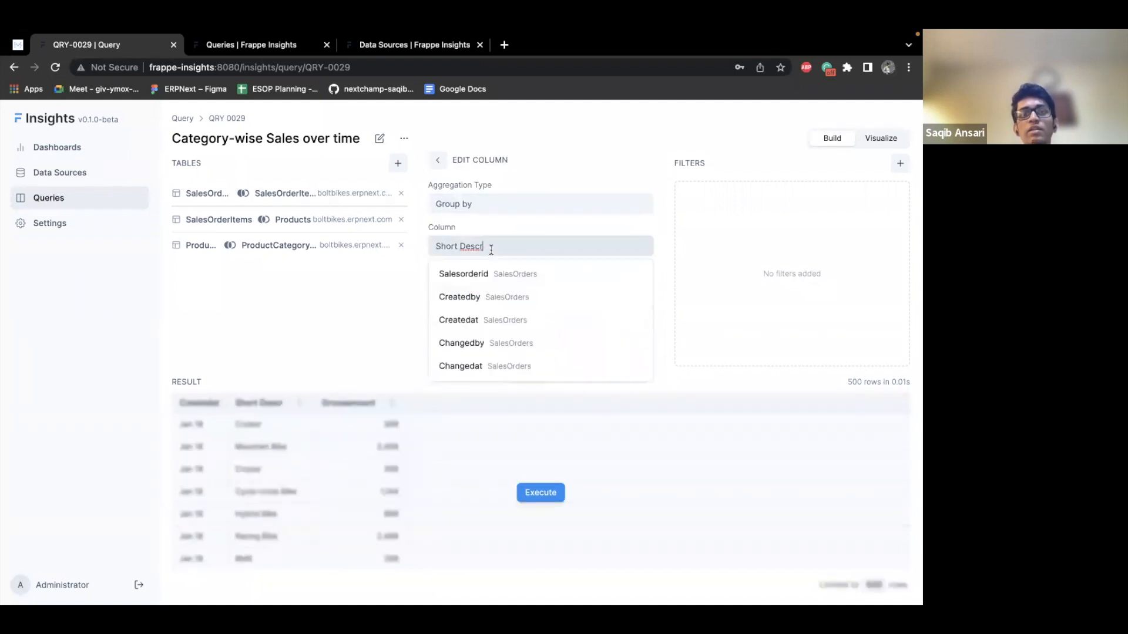
pyautogui.write('shor')
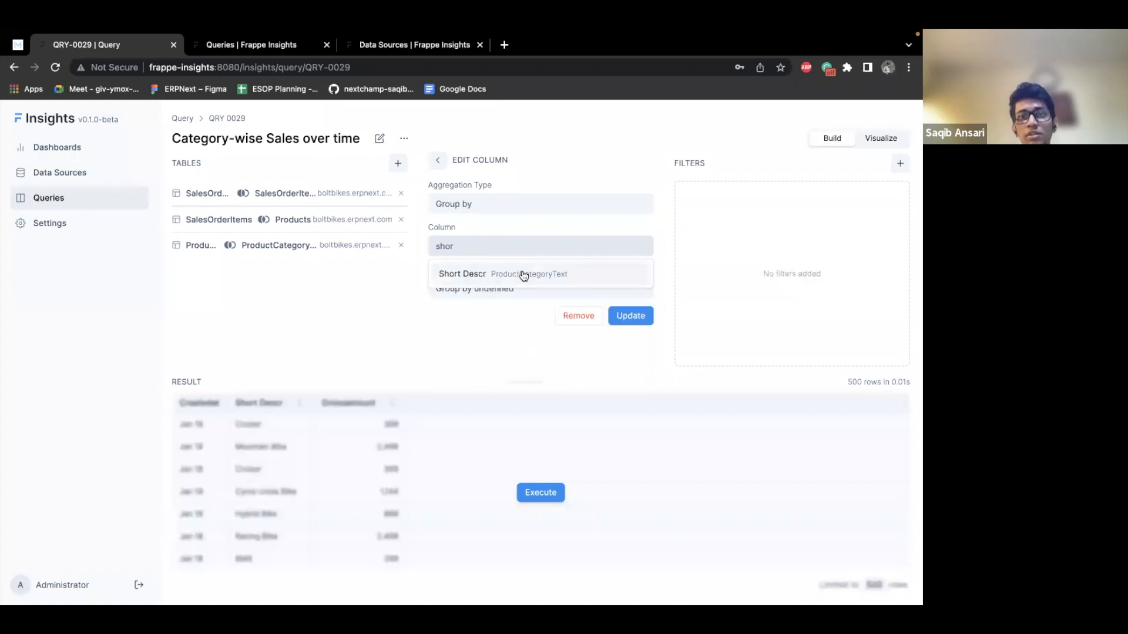
pyautogui.click(462, 273)
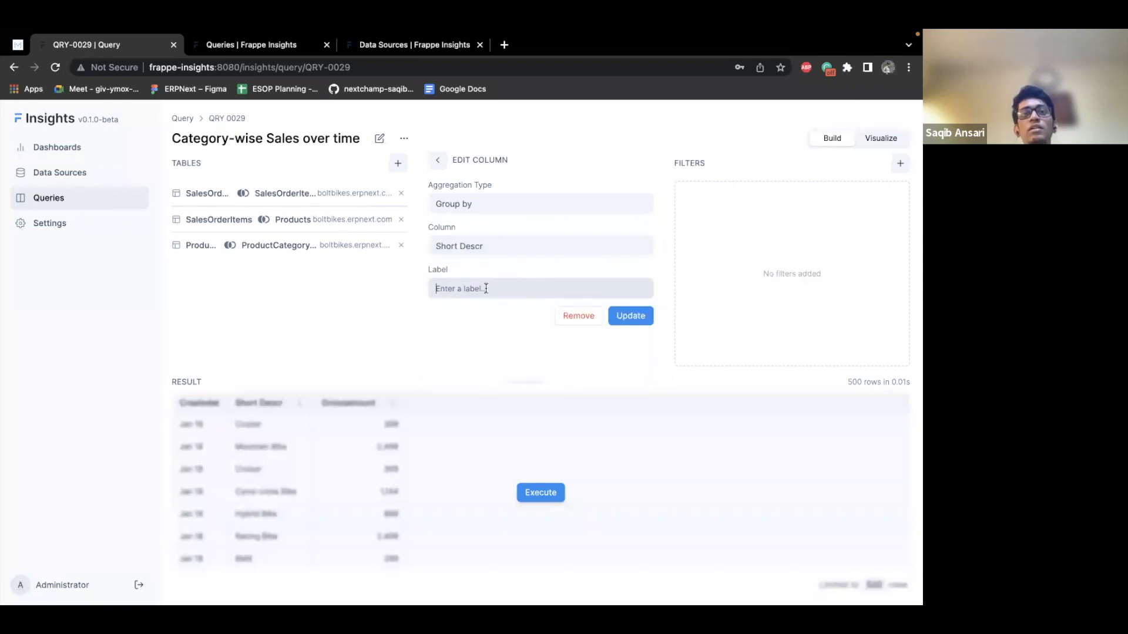
pyautogui.write('Category')
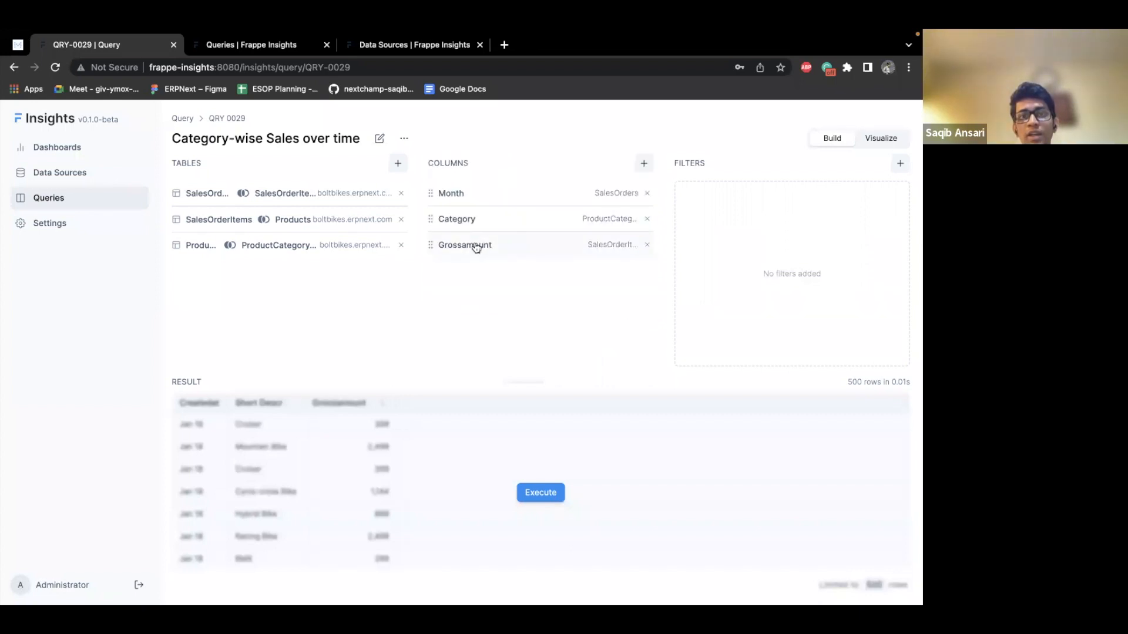
# Step: Make Grossamount a Sum of column labelled Sales and update the query
pyautogui.click(464, 244)
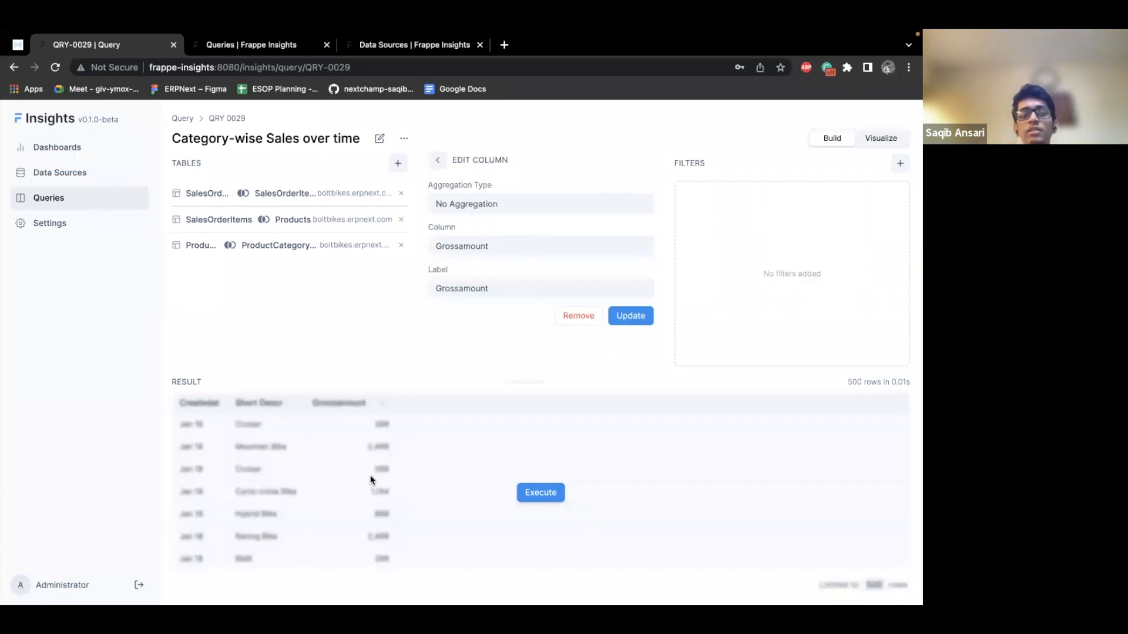
pyautogui.click(539, 204)
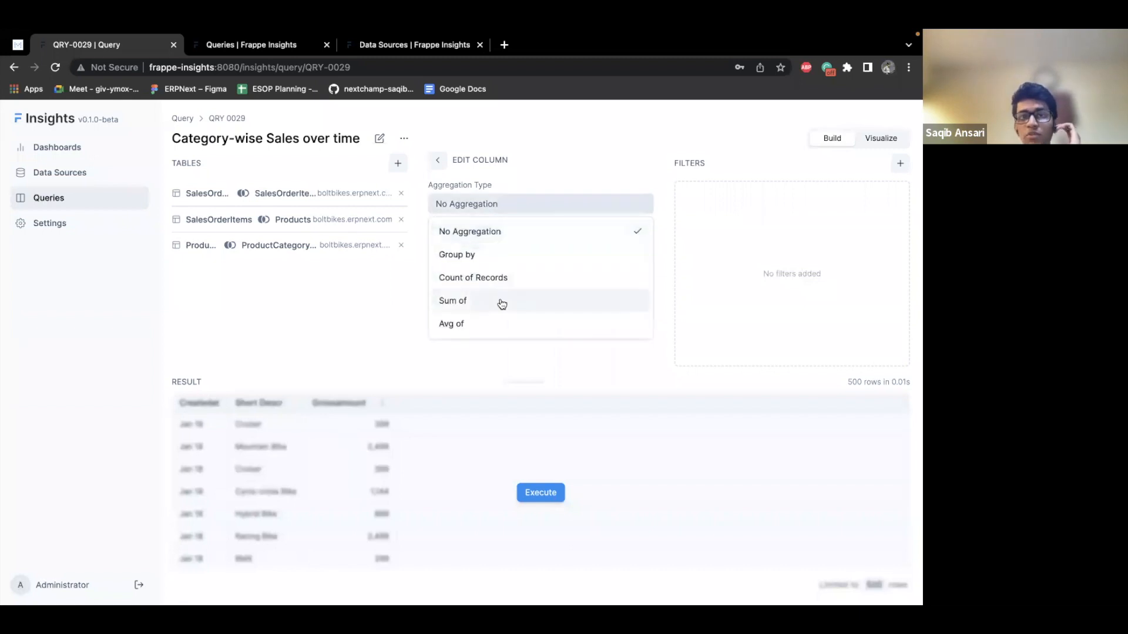
pyautogui.click(453, 301)
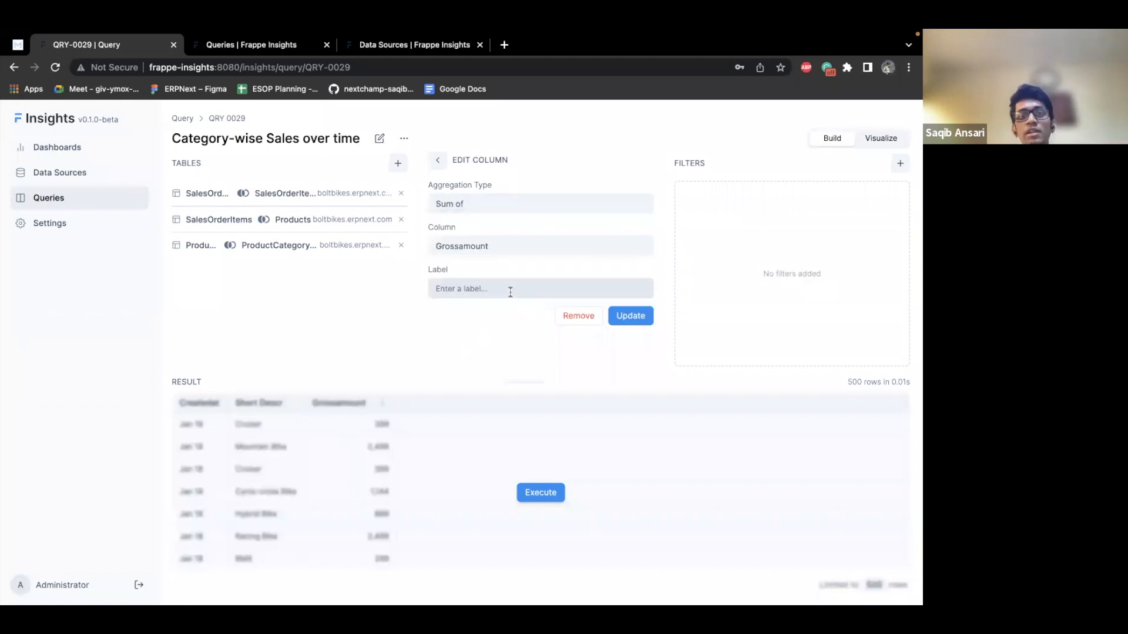
pyautogui.write('Sales')
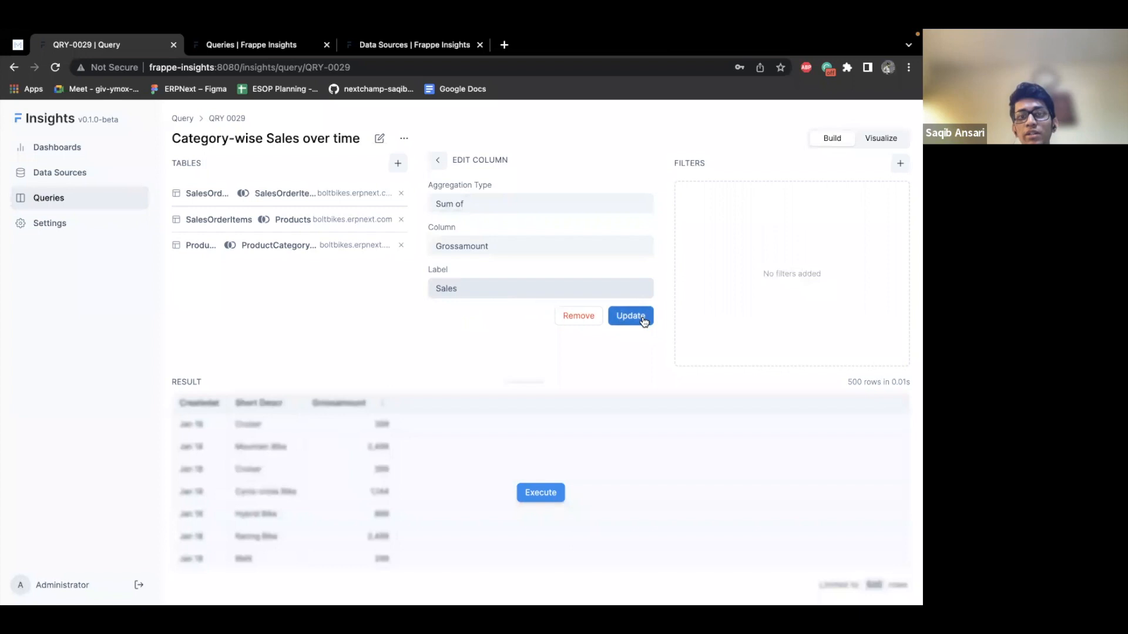
pyautogui.click(630, 316)
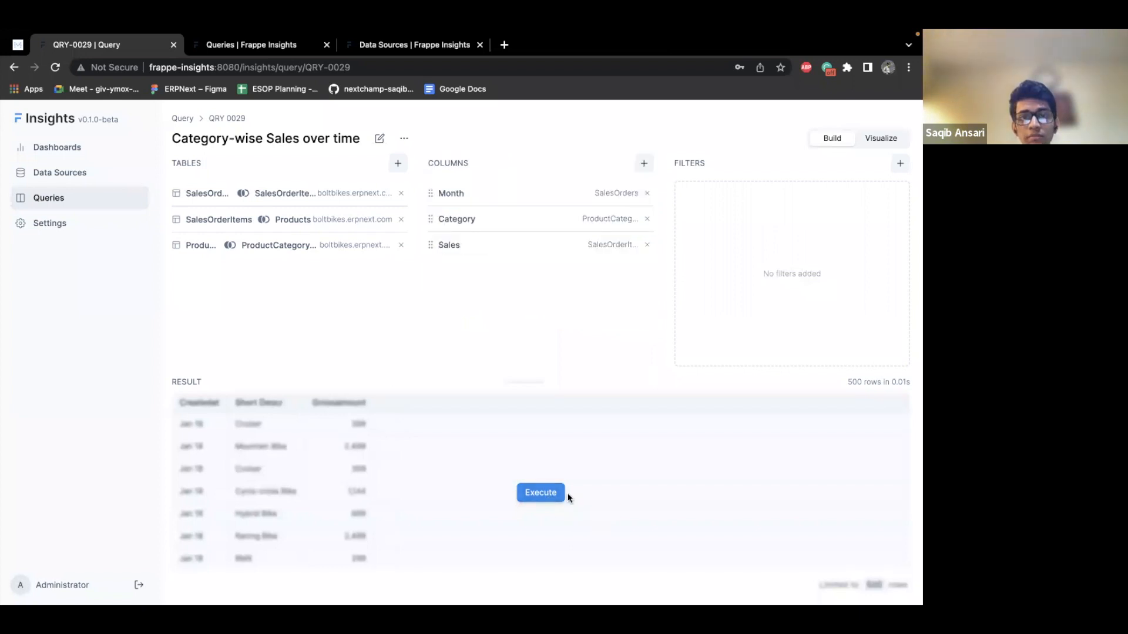
# Step: Execute the query to get 161 Month, Category, Sales rows like Jan 18, BMX, 4,261
pyautogui.click(541, 493)
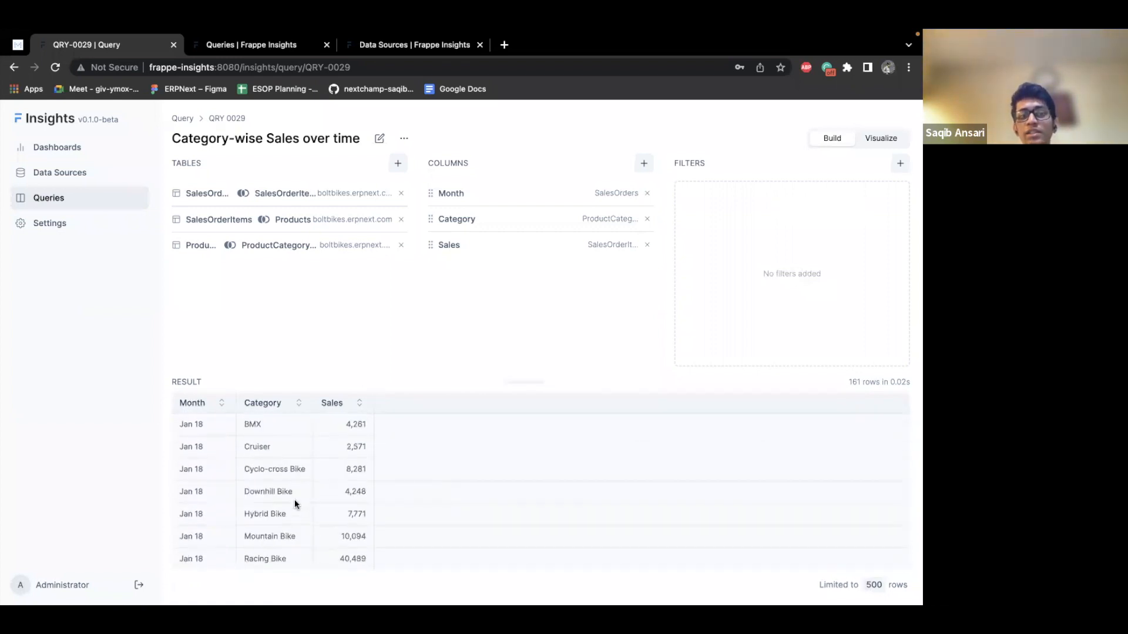
pyautogui.moveTo(308, 493)
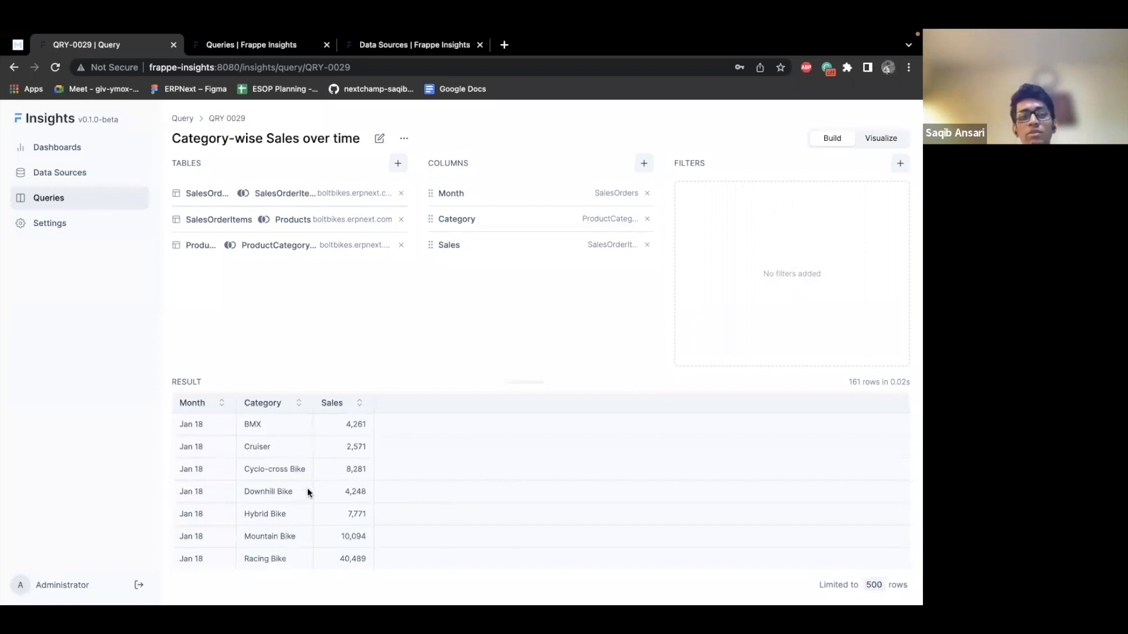
pyautogui.moveTo(434, 483)
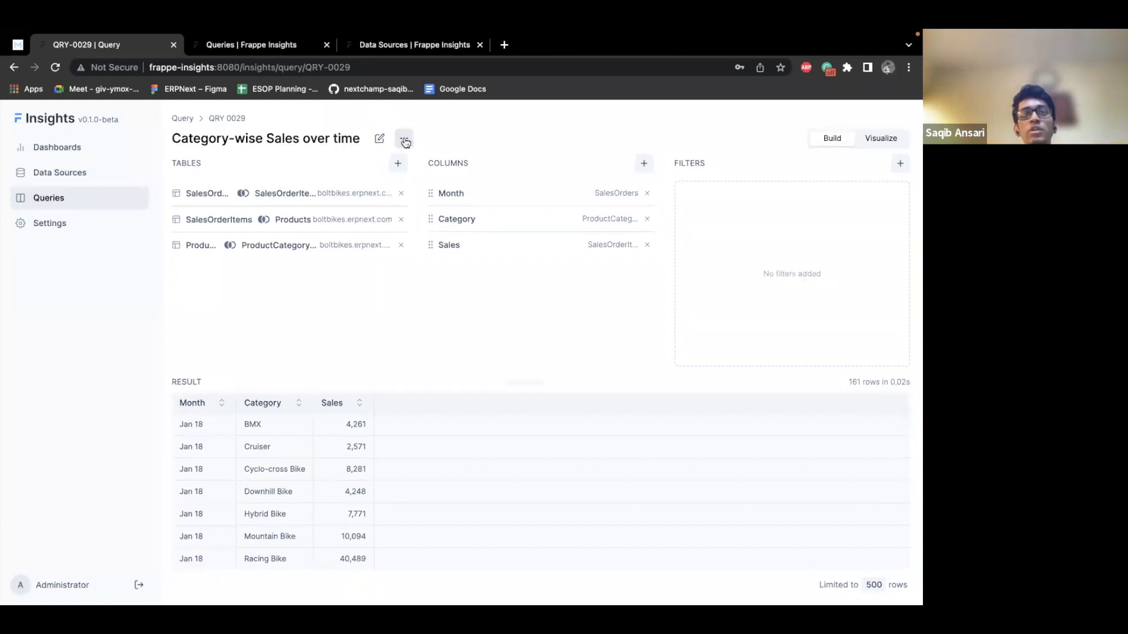
pyautogui.click(404, 138)
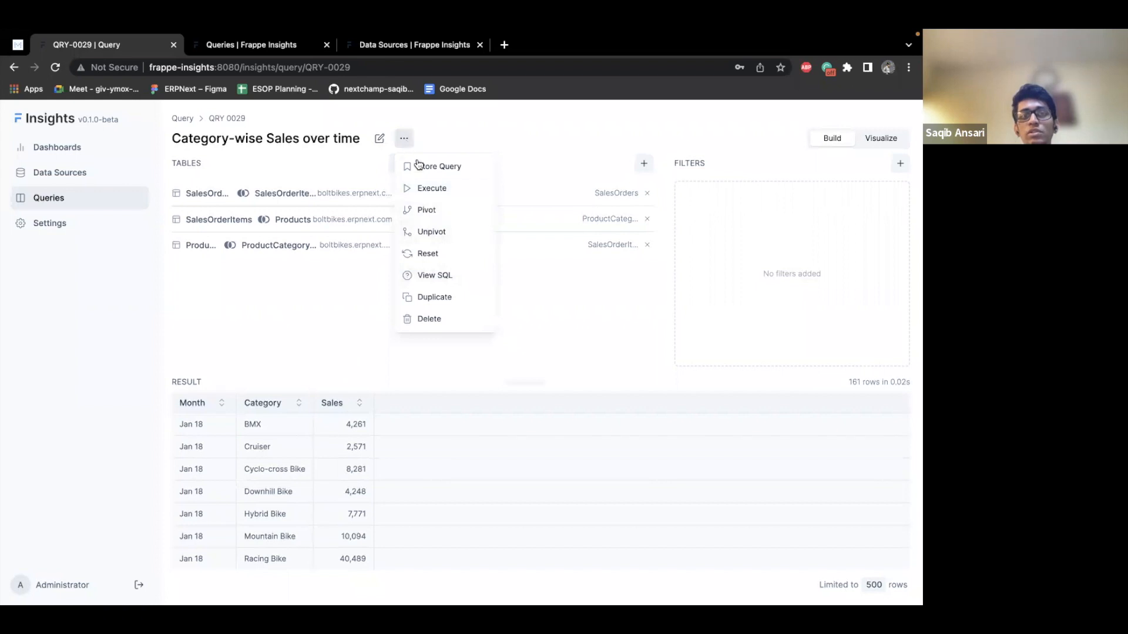
pyautogui.moveTo(468, 224)
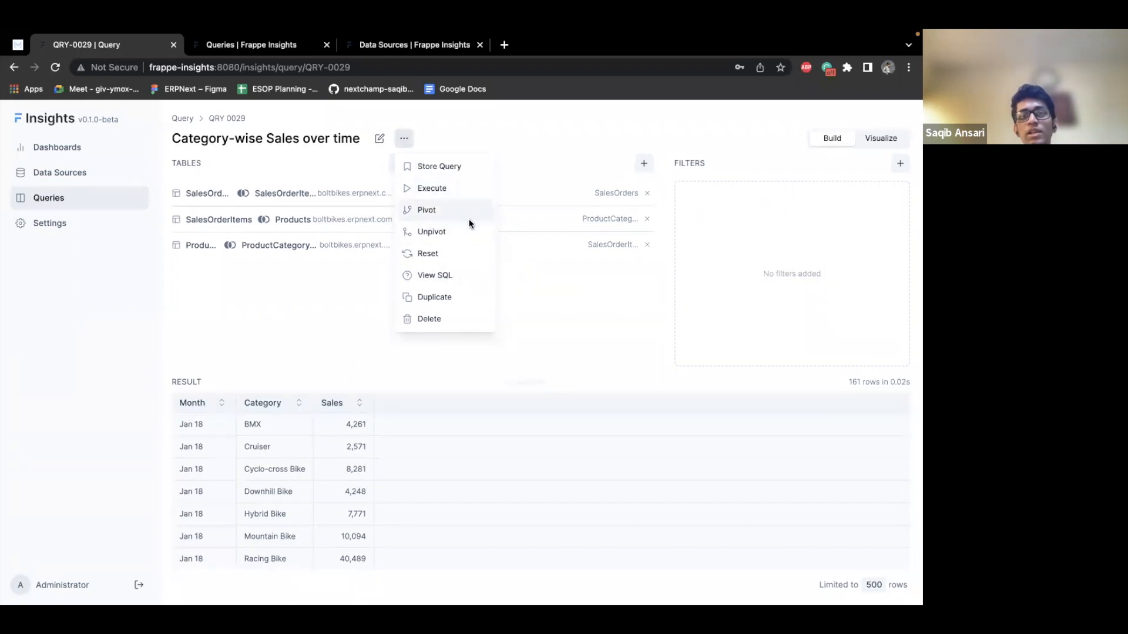
pyautogui.click(426, 209)
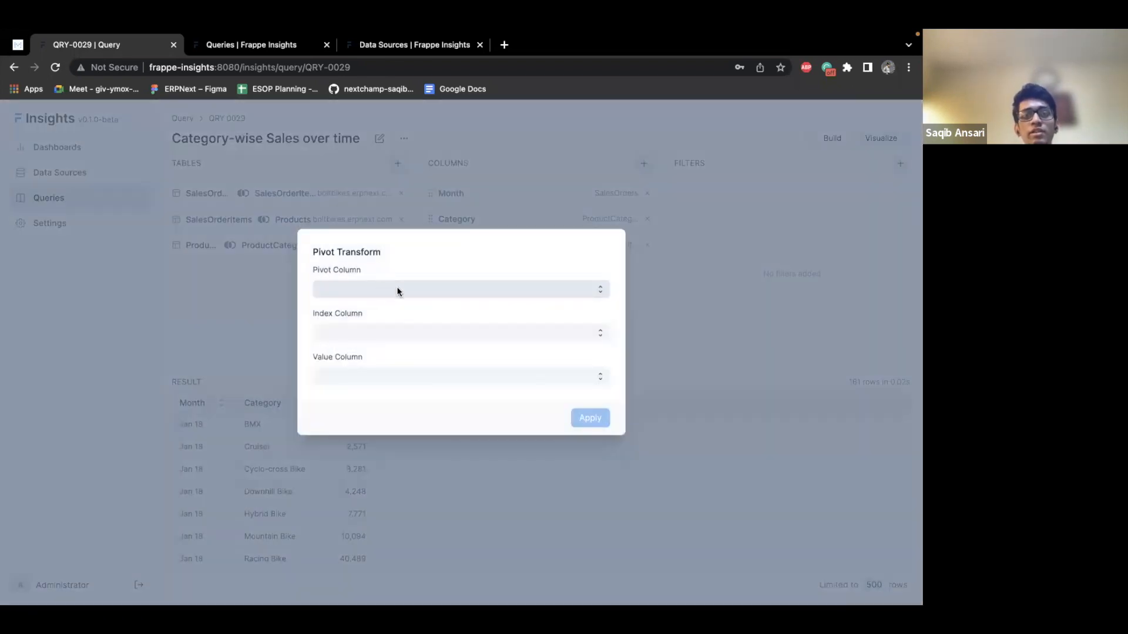
pyautogui.click(457, 288)
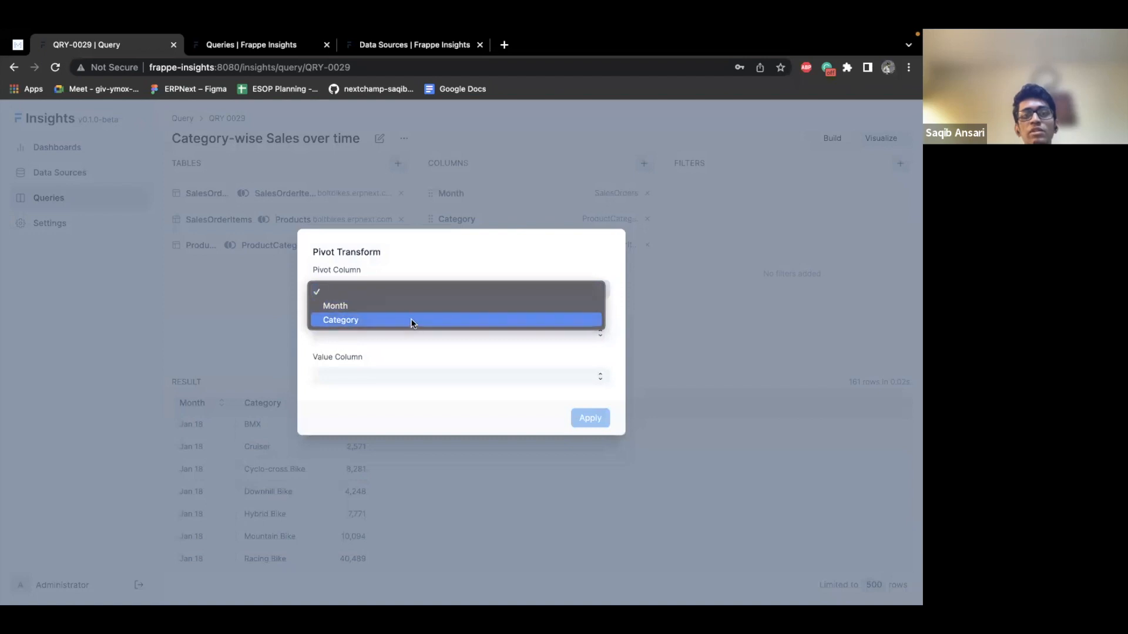
pyautogui.click(341, 319)
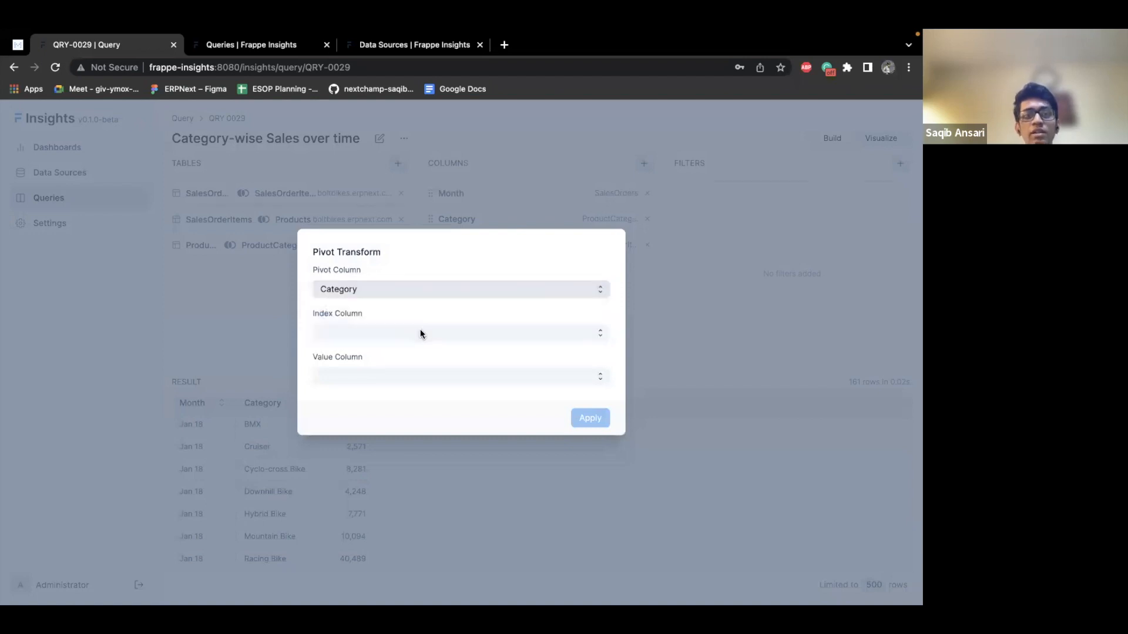
pyautogui.click(461, 333)
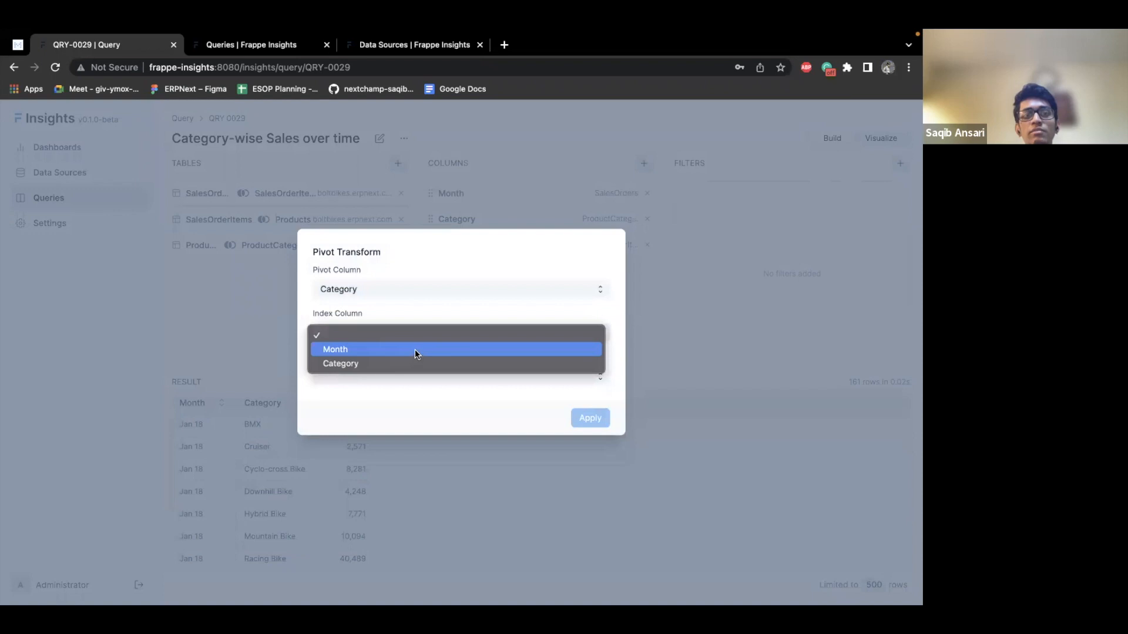
pyautogui.click(336, 349)
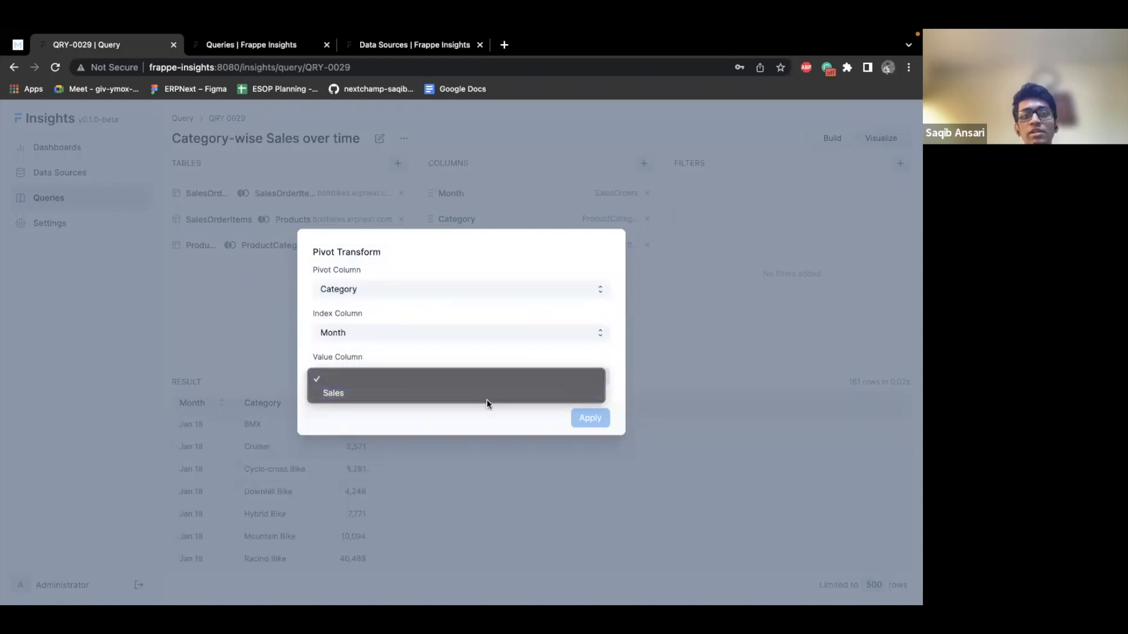
pyautogui.click(333, 393)
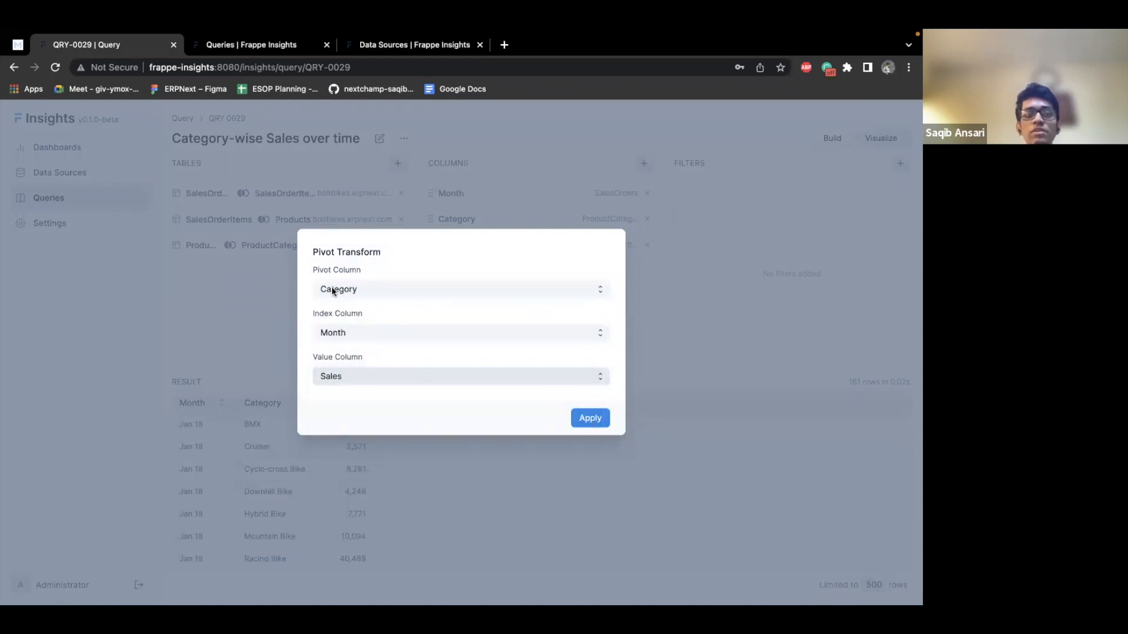
pyautogui.moveTo(278, 434)
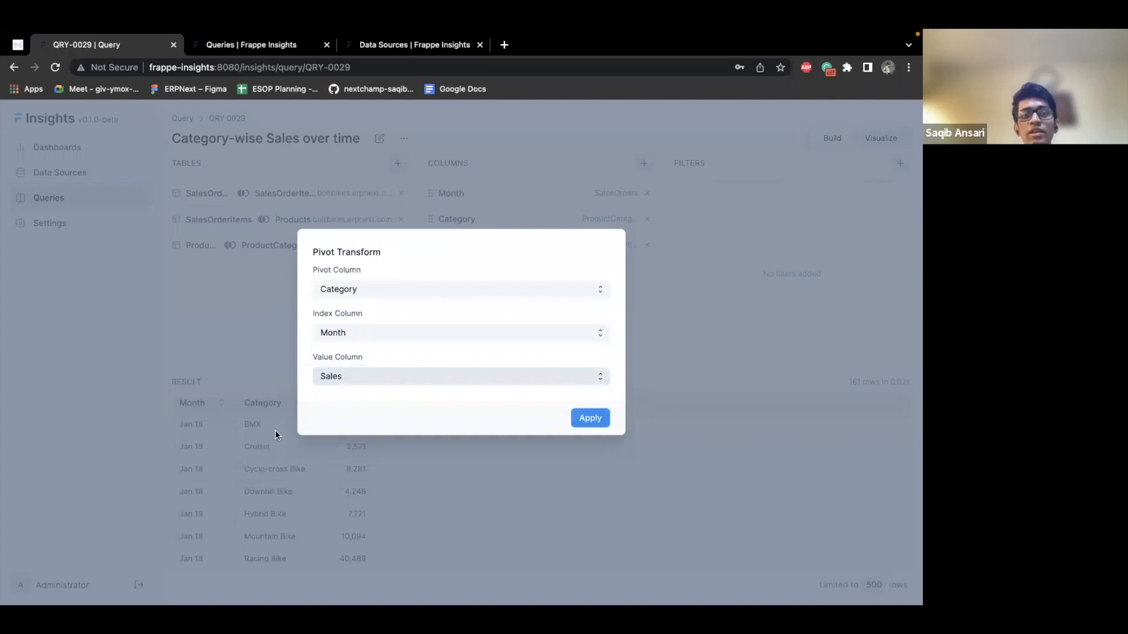
pyautogui.click(590, 417)
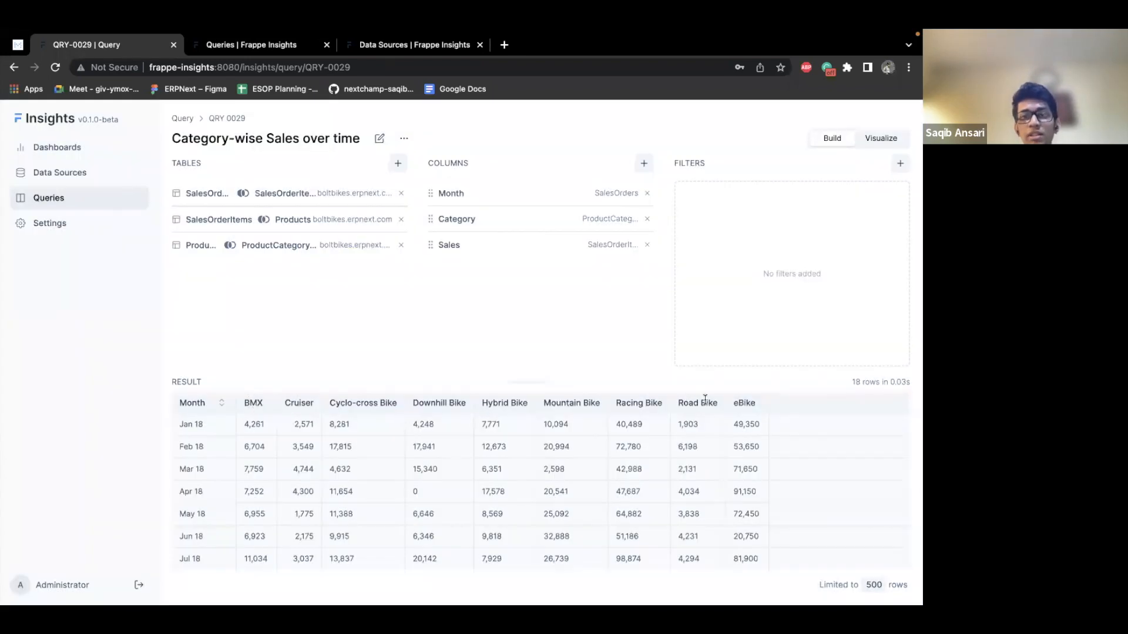
pyautogui.moveTo(581, 478)
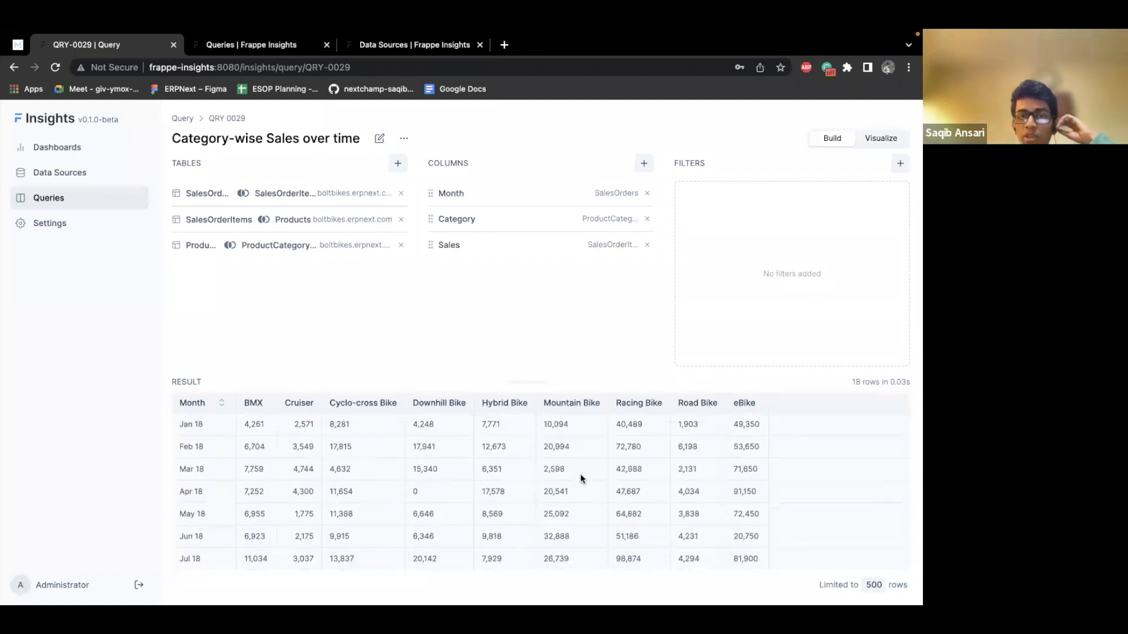
pyautogui.scroll(-3)
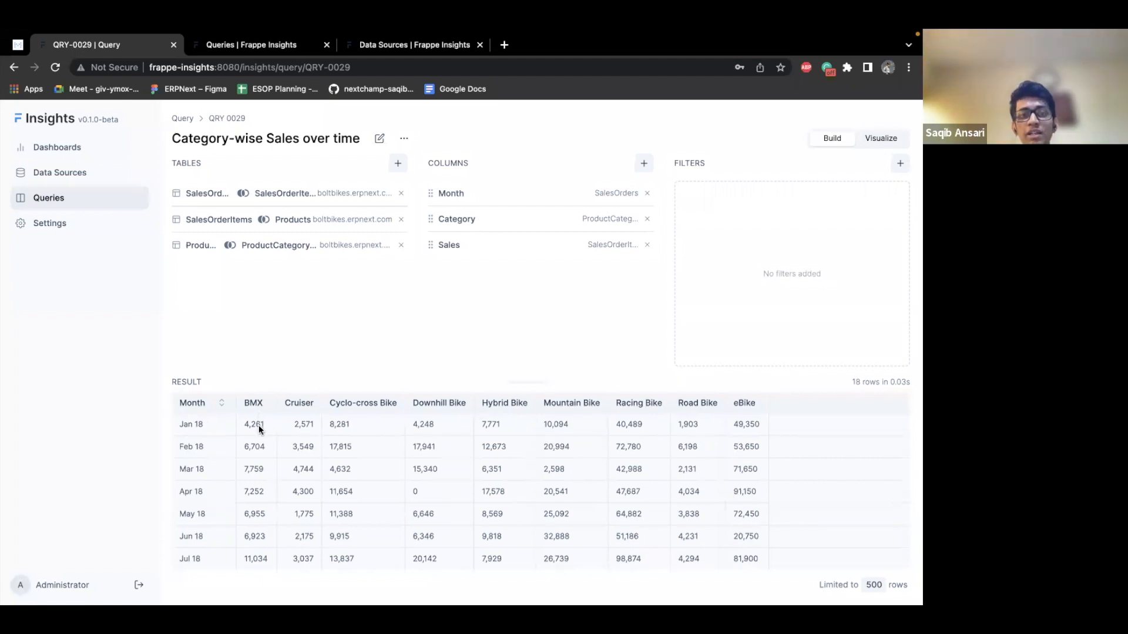
pyautogui.moveTo(192, 431)
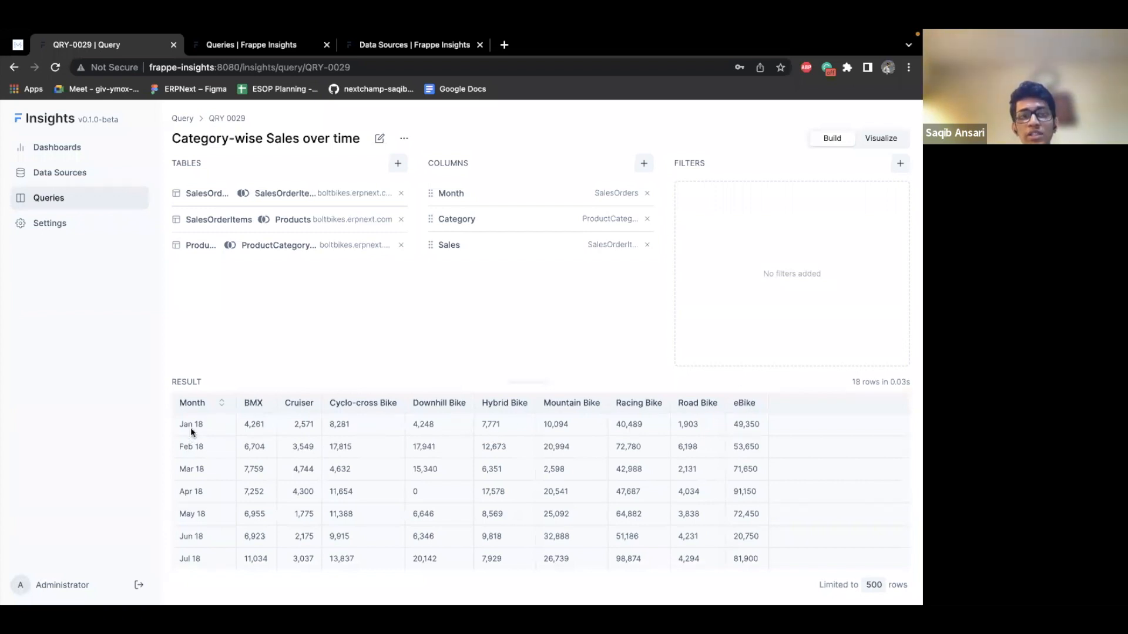
pyautogui.moveTo(867, 151)
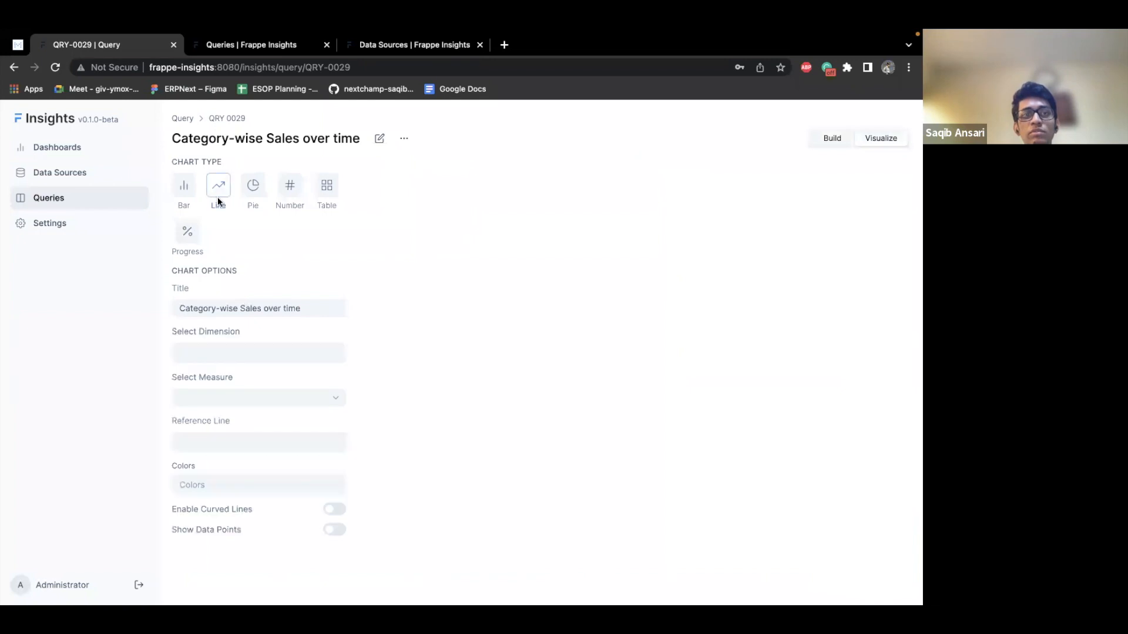
# Step: Make it a Bar chart with Month as dimension and all bike categories as measures
pyautogui.click(256, 353)
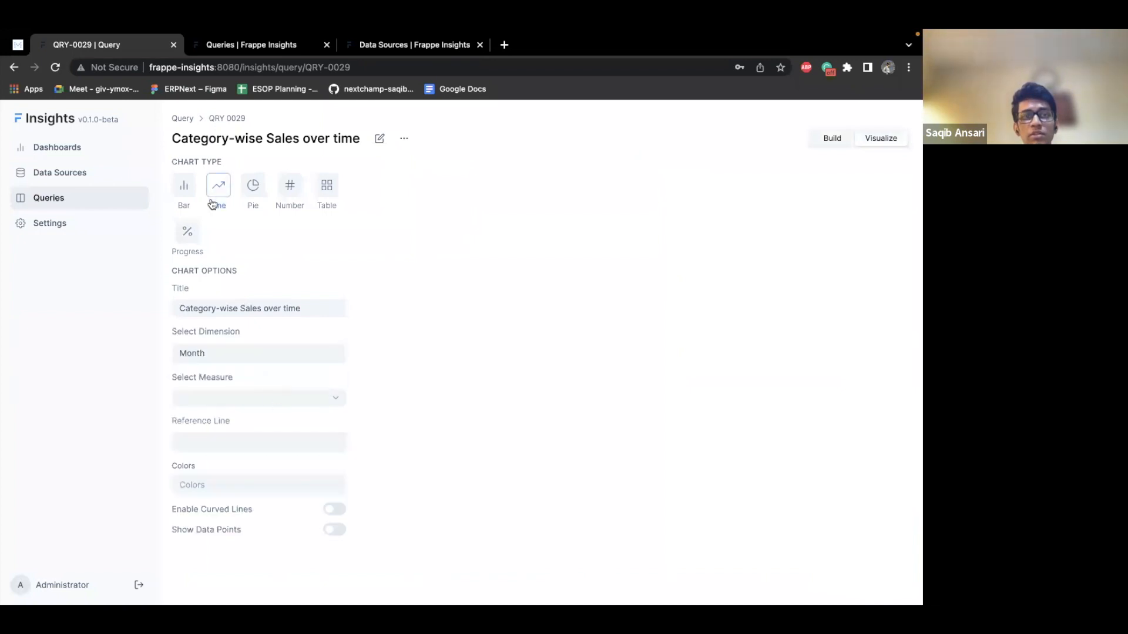
pyautogui.click(258, 397)
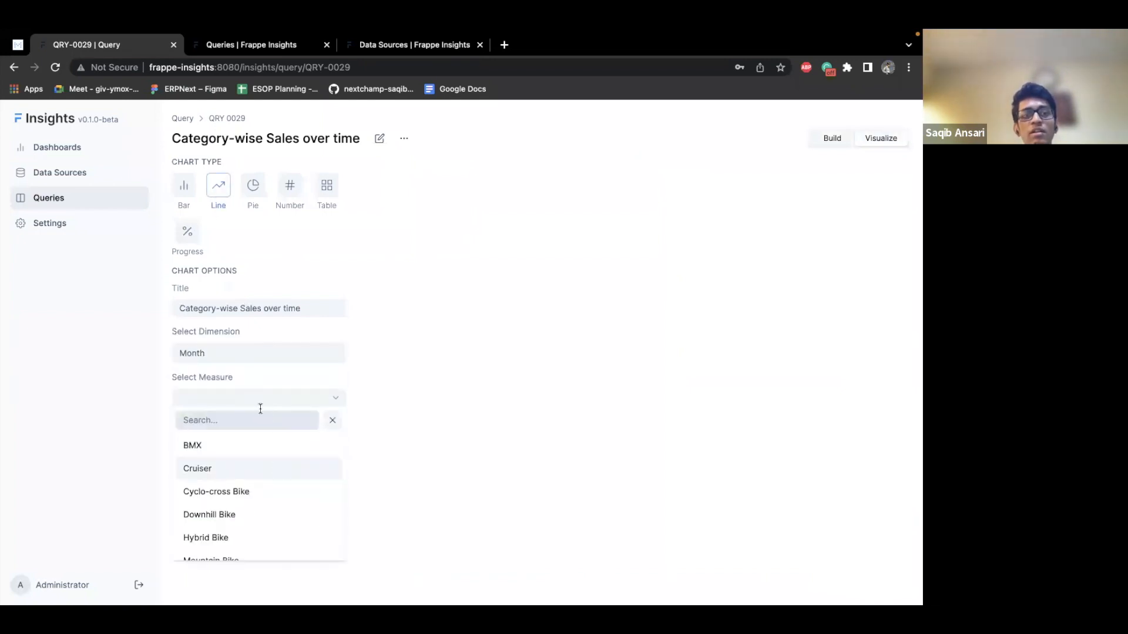
pyautogui.click(183, 185)
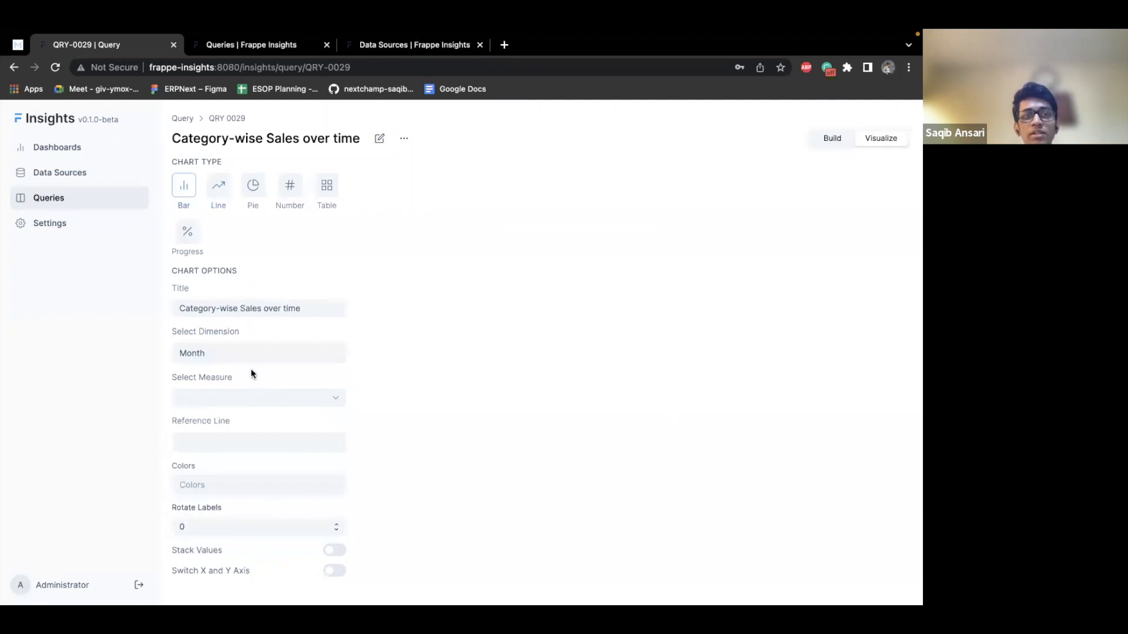
pyautogui.click(258, 397)
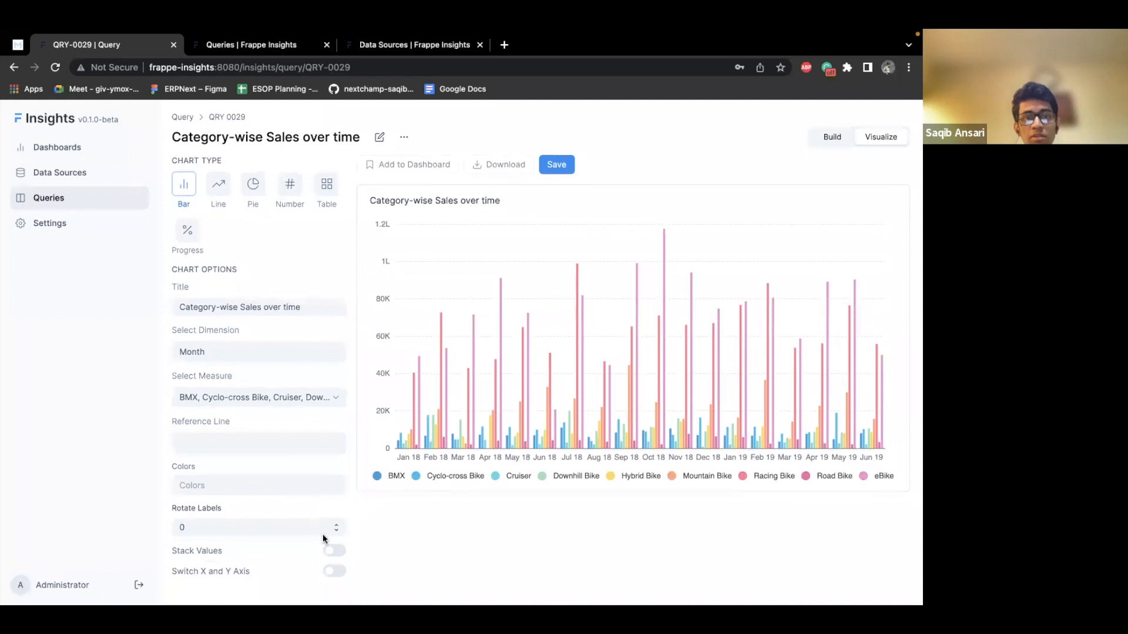
# Step: Stack category values with switched axes for horizontal bars, save and reload the chart
pyautogui.click(333, 551)
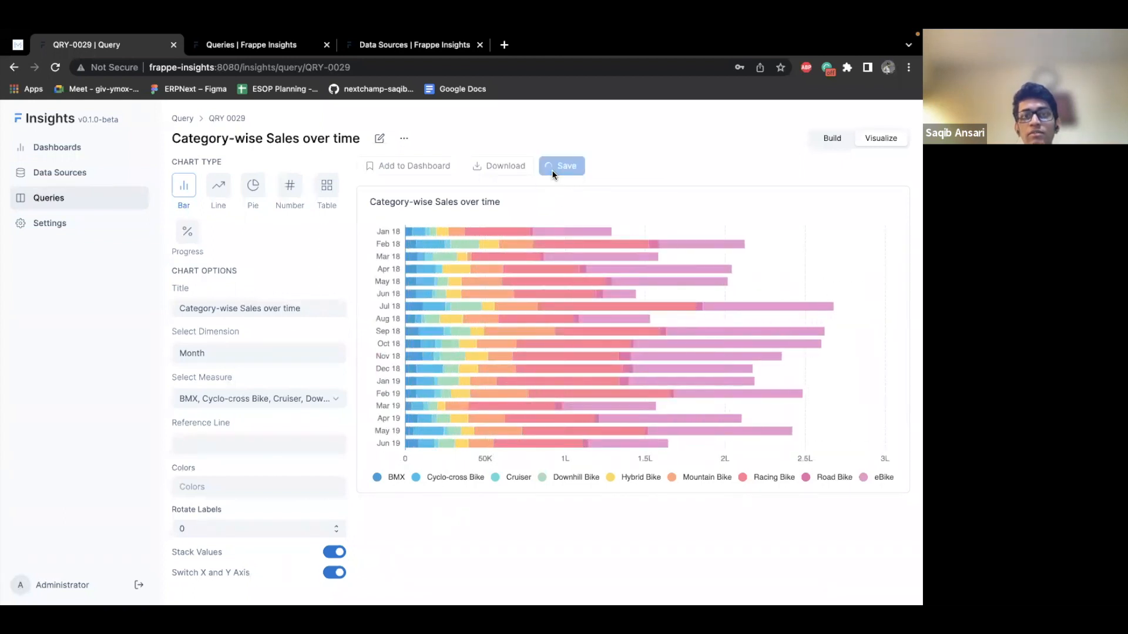
pyautogui.click(566, 166)
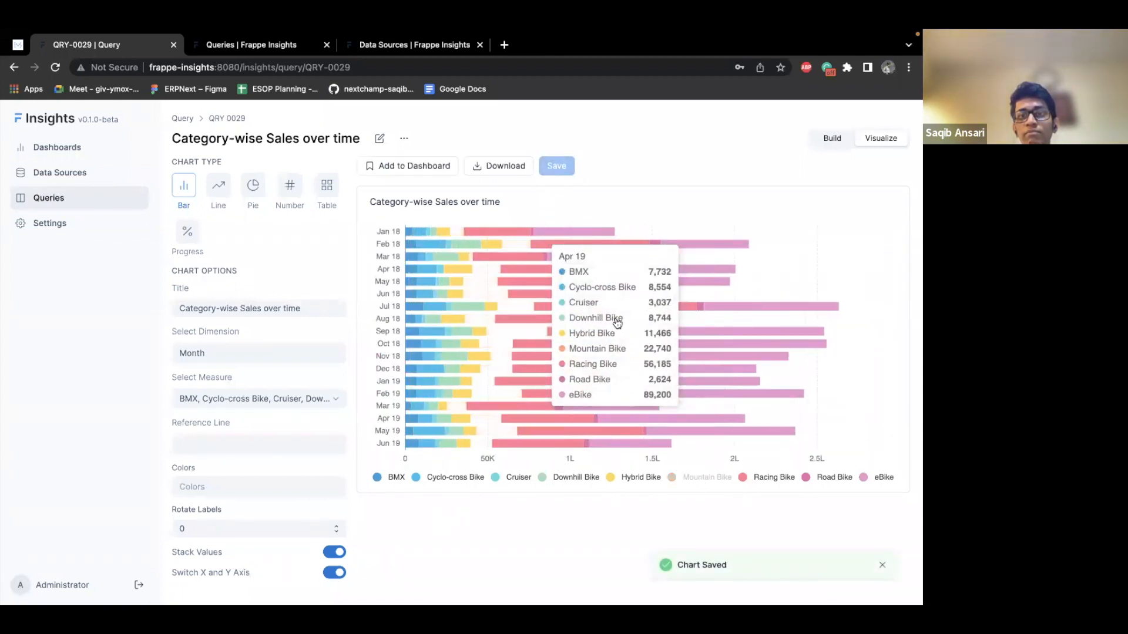
pyautogui.click(880, 138)
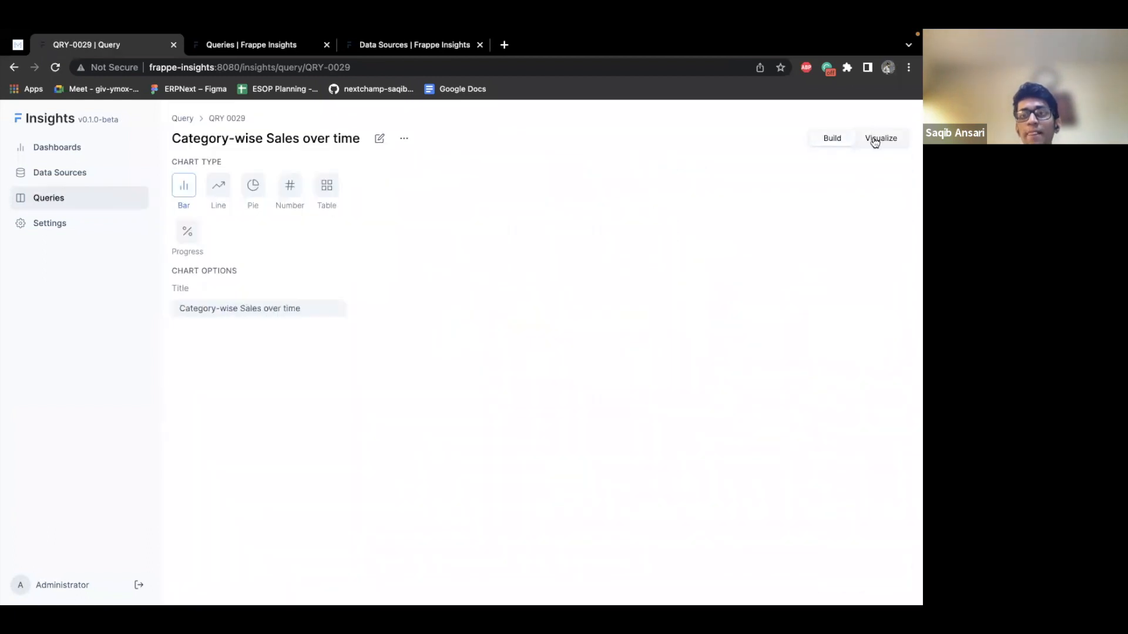
pyautogui.click(880, 138)
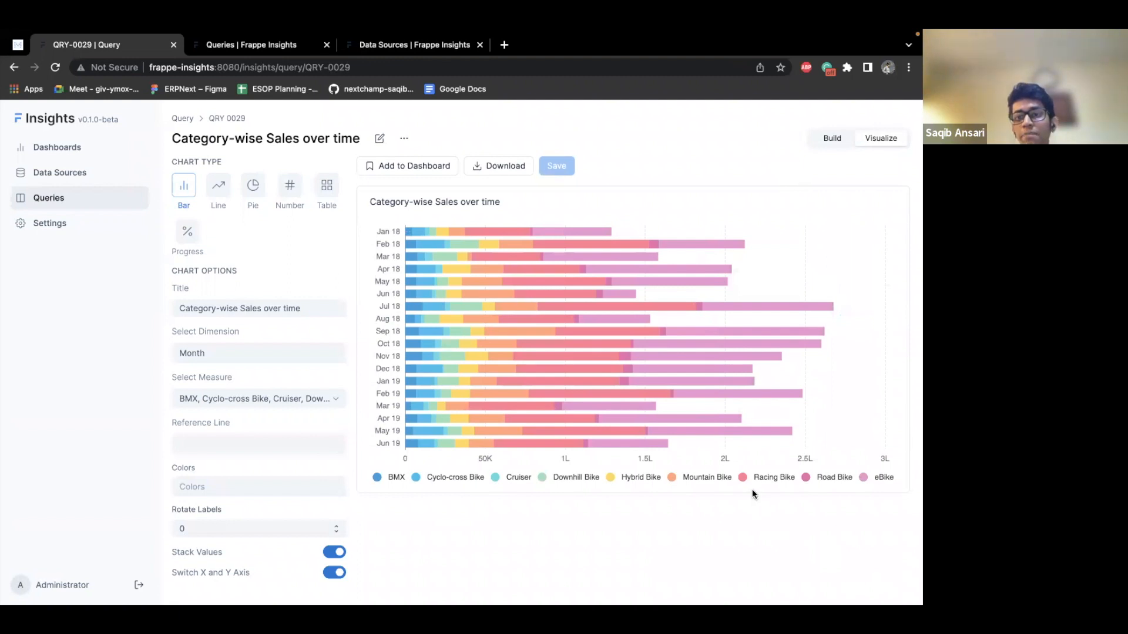
pyautogui.moveTo(787, 431)
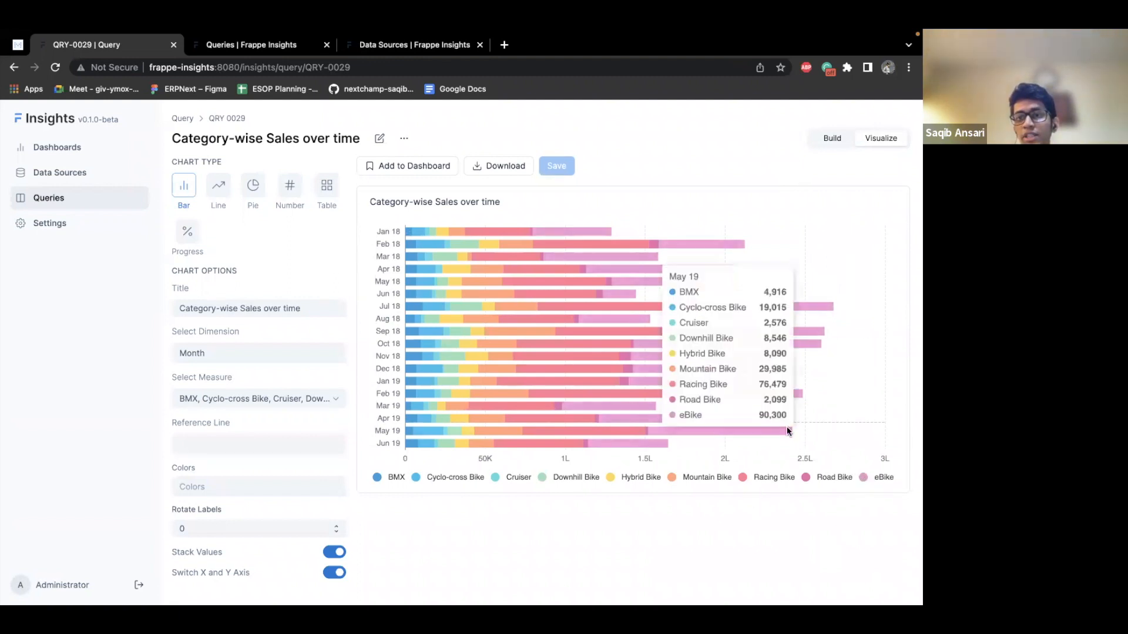
pyautogui.moveTo(775, 401)
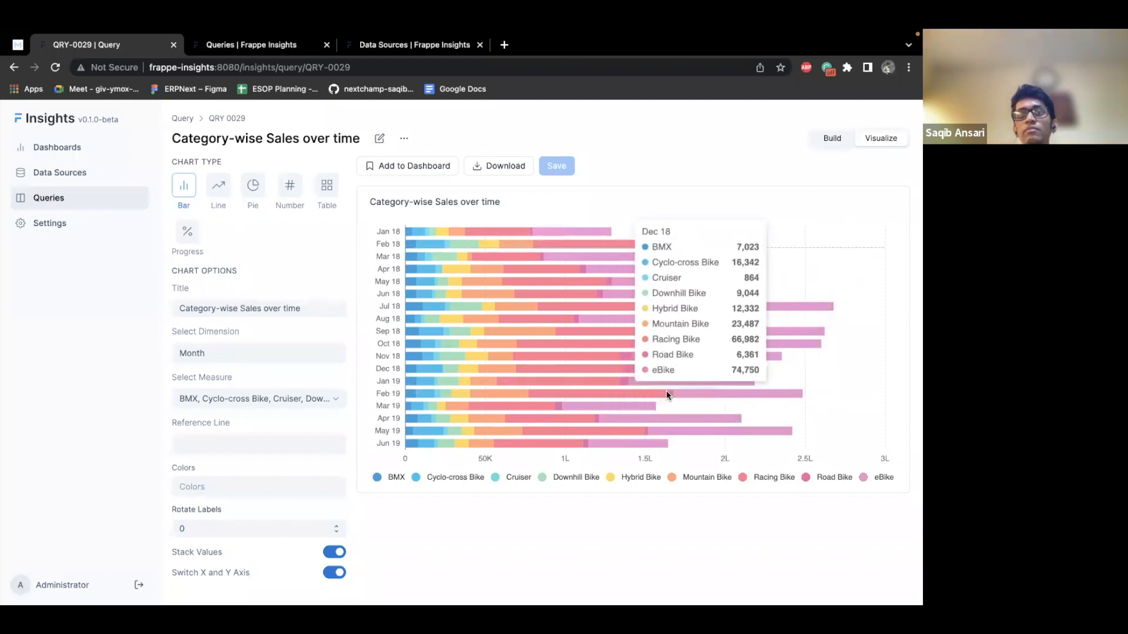
pyautogui.moveTo(612, 426)
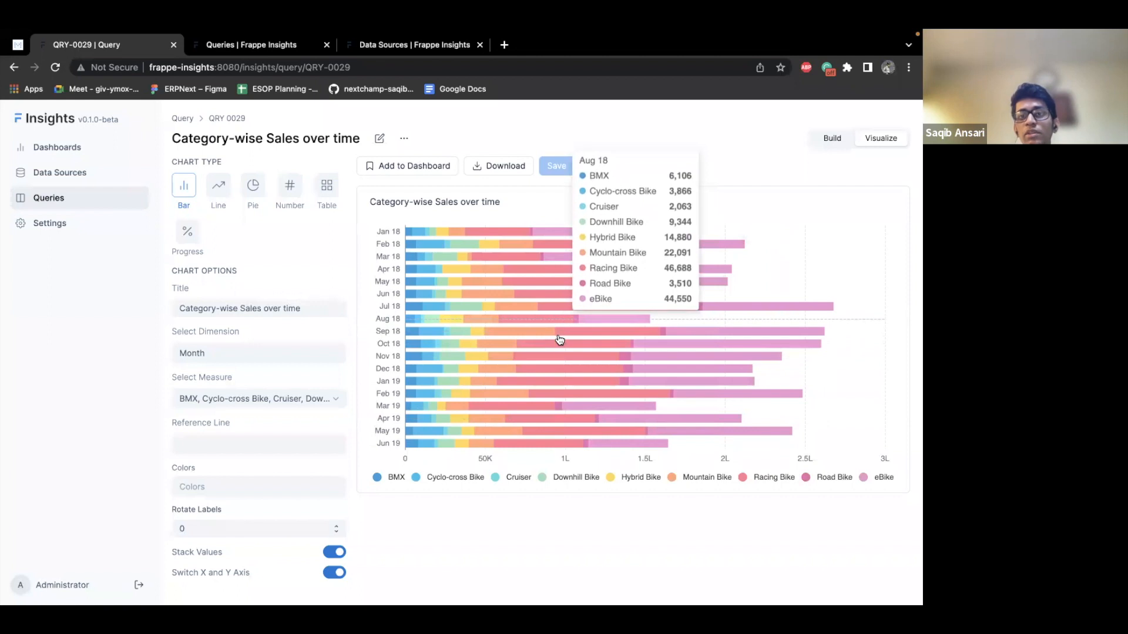
pyautogui.moveTo(581, 520)
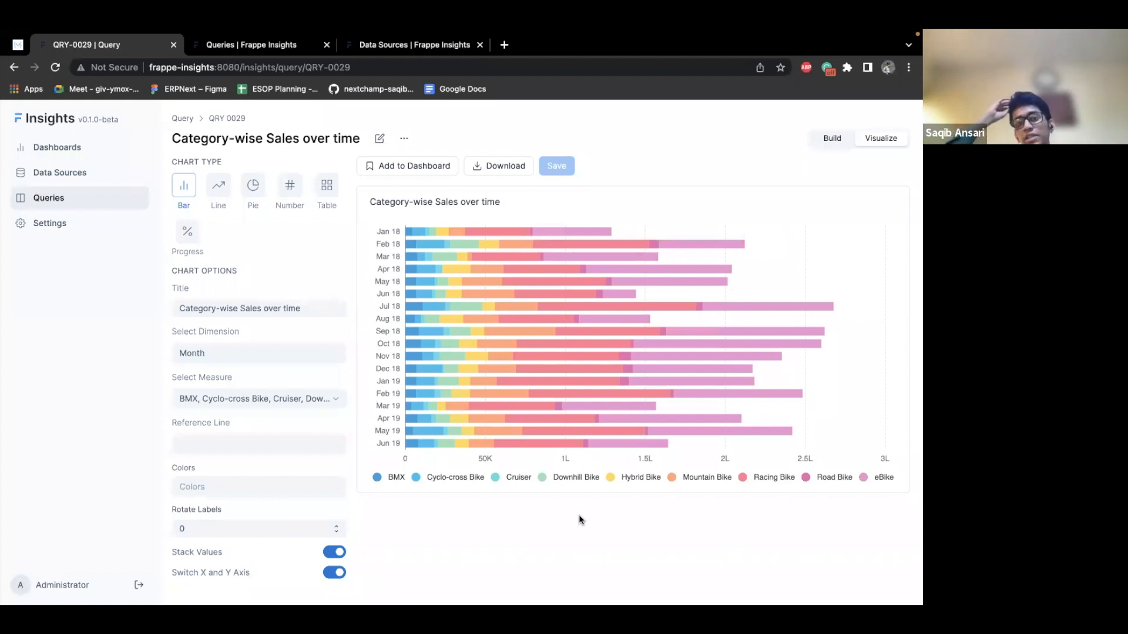
pyautogui.moveTo(614, 509)
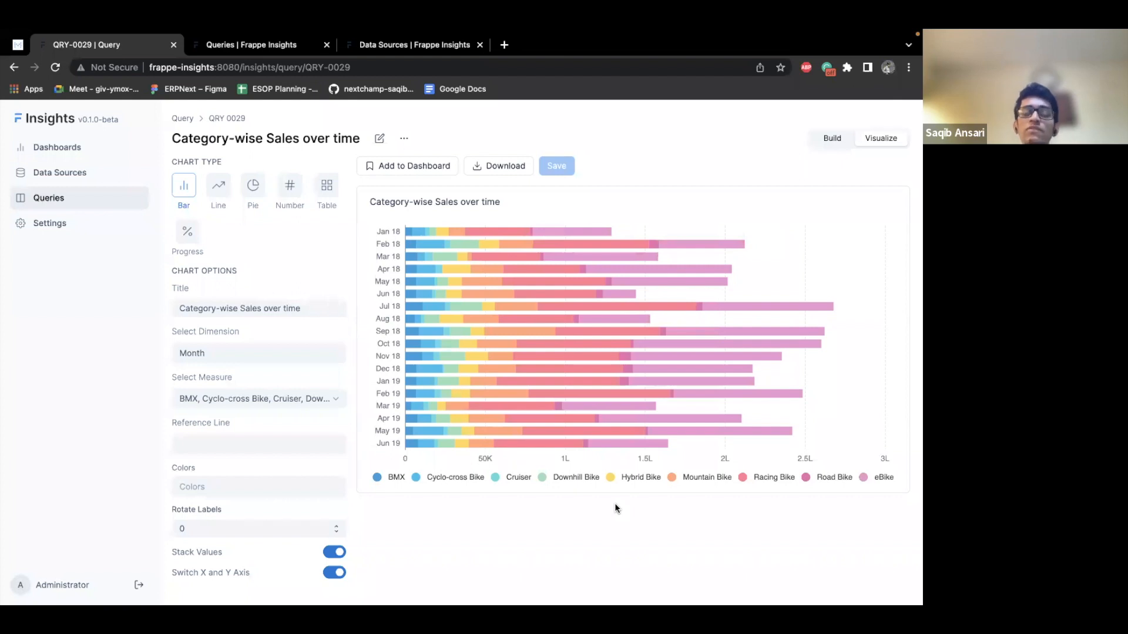
pyautogui.moveTo(550, 535)
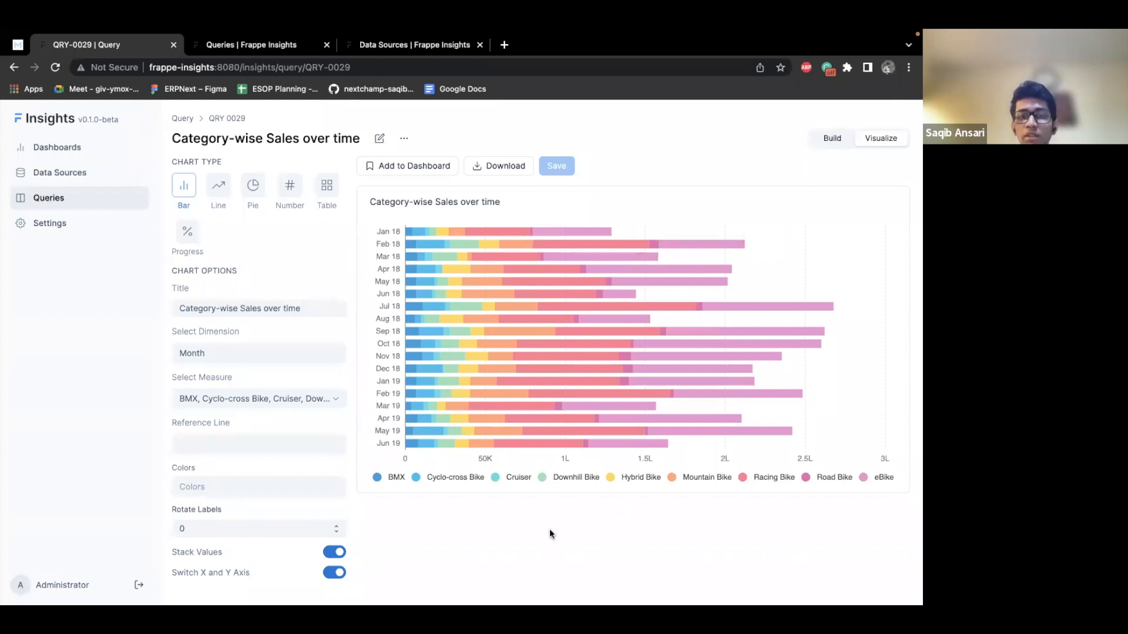
pyautogui.moveTo(596, 532)
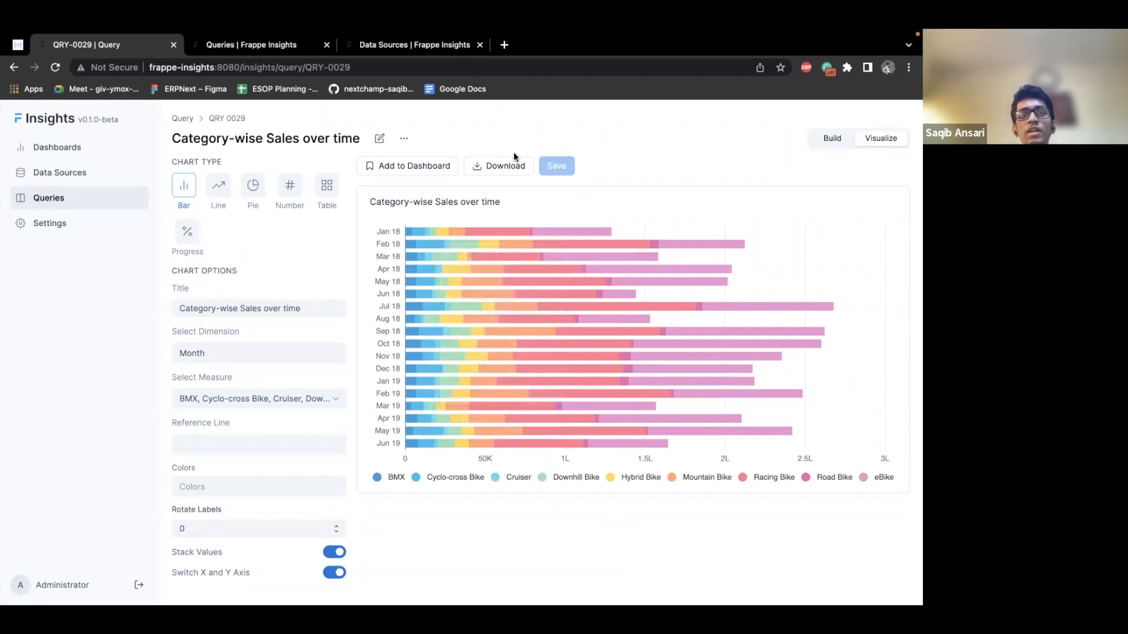
pyautogui.moveTo(398, 166)
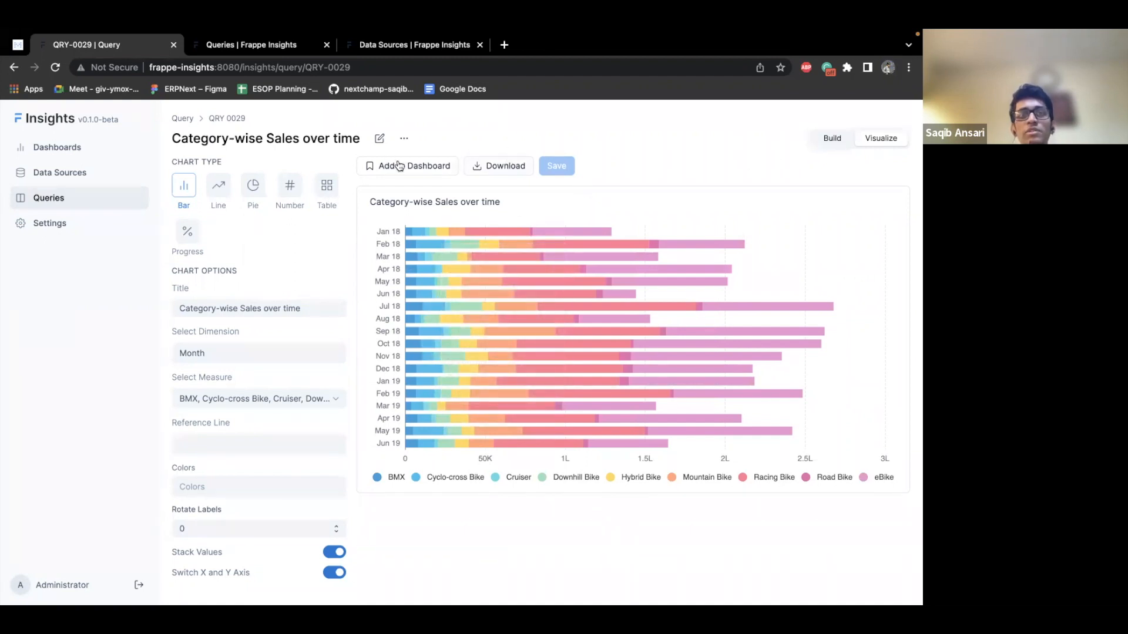
# Step: Add the Category-wise Sales over time chart to the Demo dashboard
pyautogui.click(407, 165)
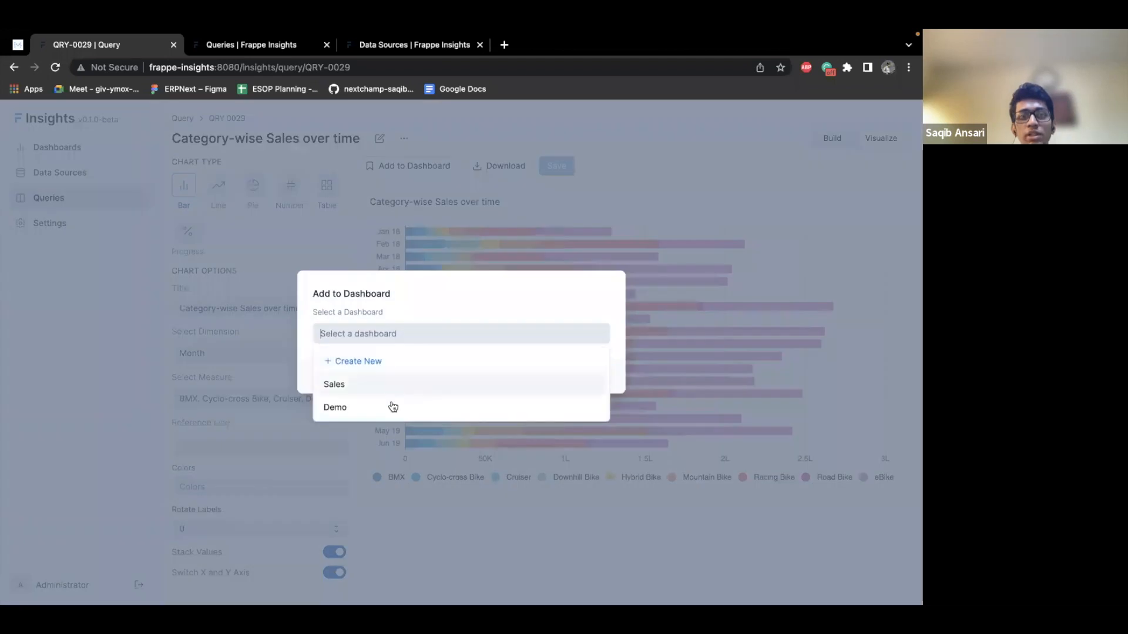
pyautogui.click(334, 407)
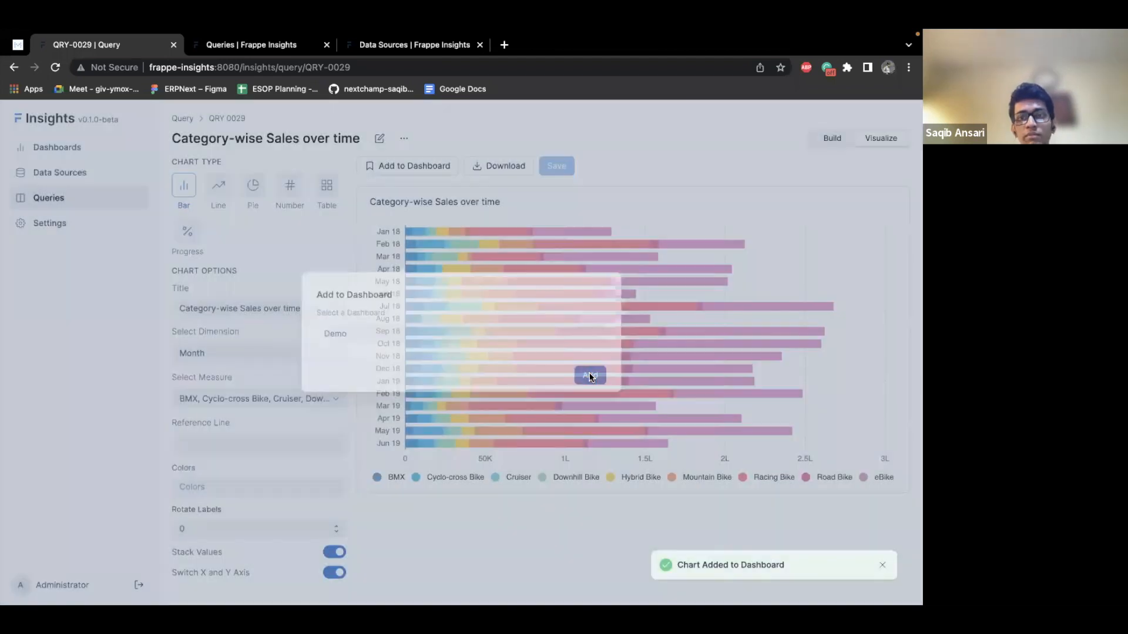
pyautogui.click(589, 375)
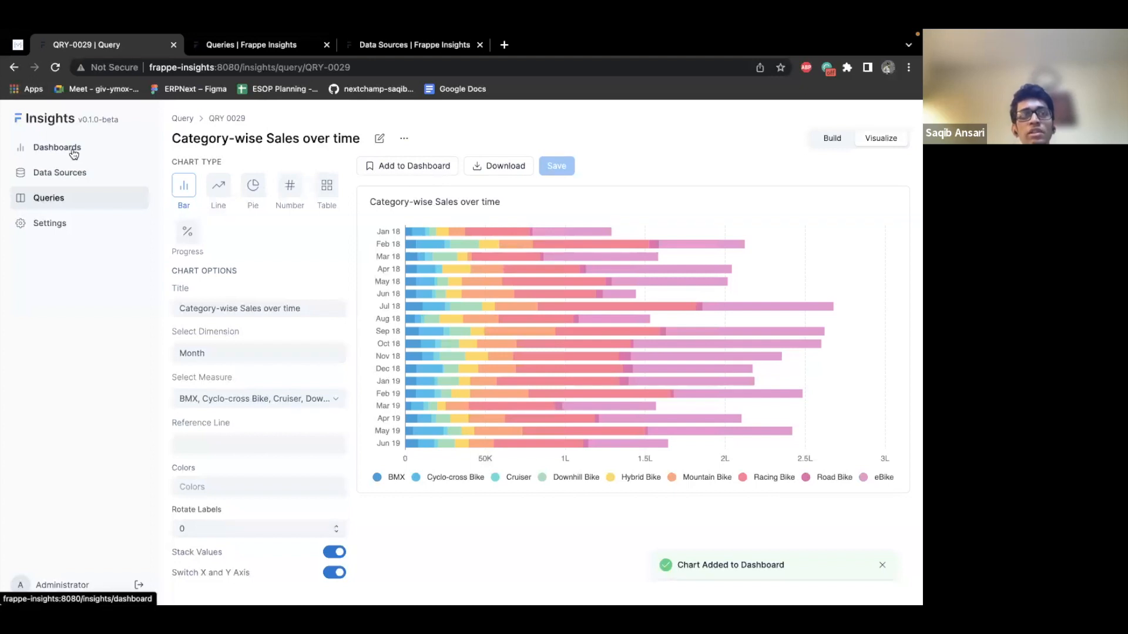
# Step: Open the Demo dashboard and scroll down to the new stacked bar chart
pyautogui.click(57, 146)
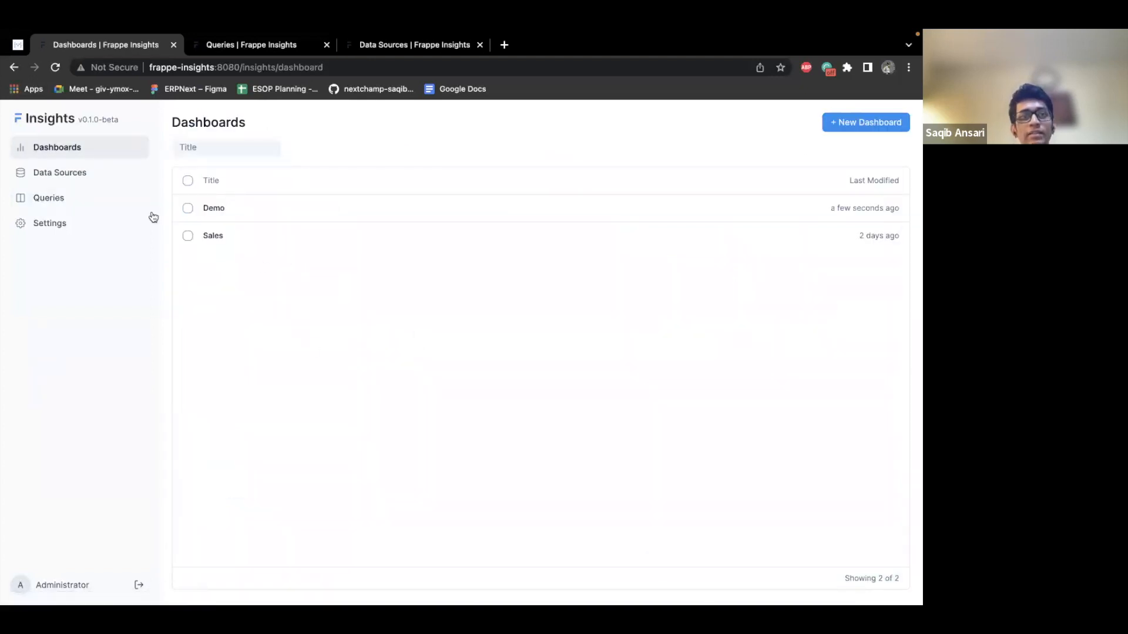
pyautogui.click(213, 208)
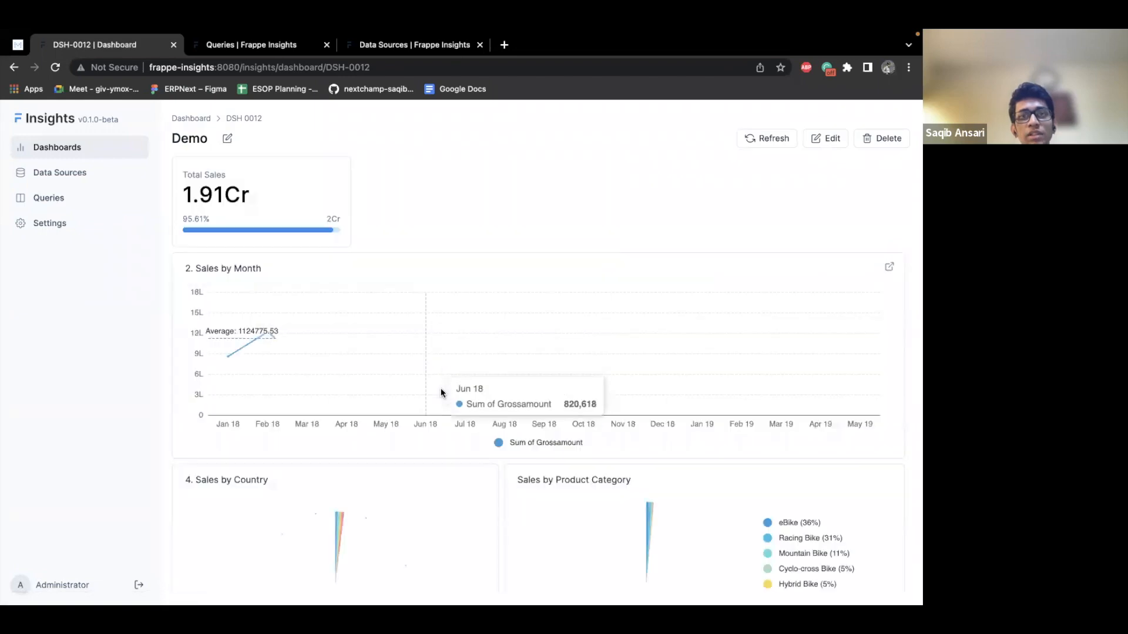
pyautogui.scroll(-3)
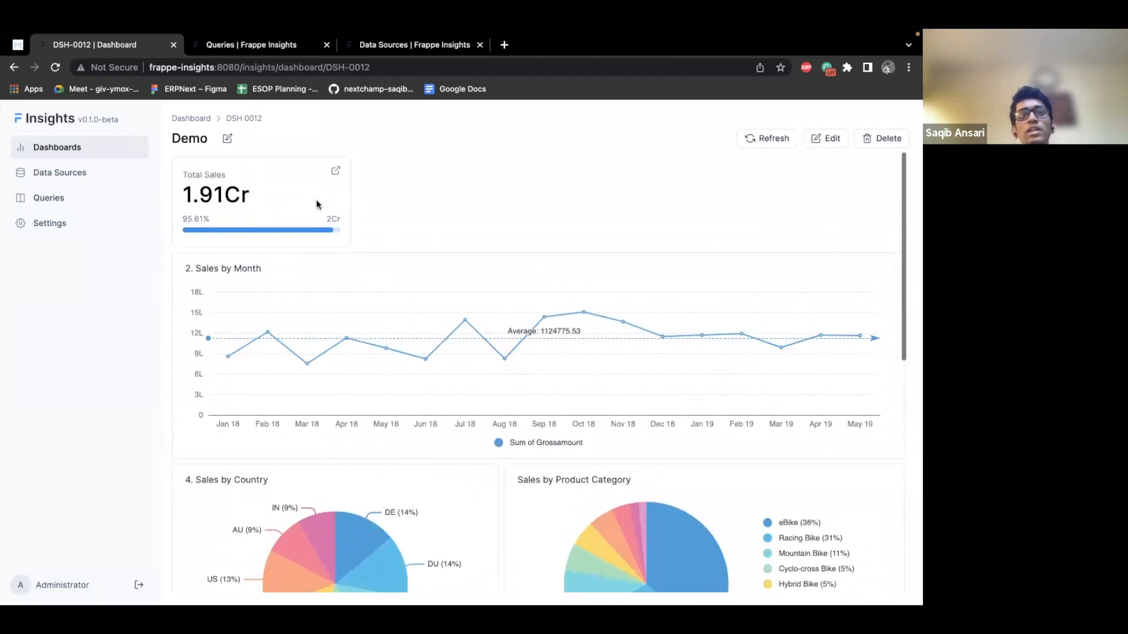
pyautogui.scroll(-3)
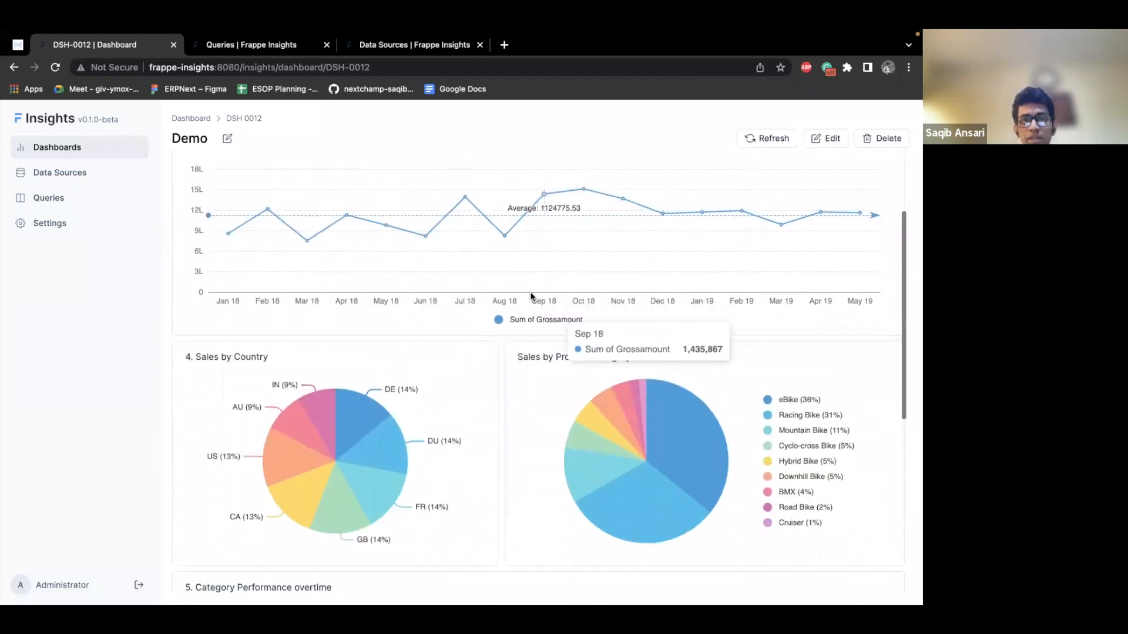
pyautogui.scroll(-3)
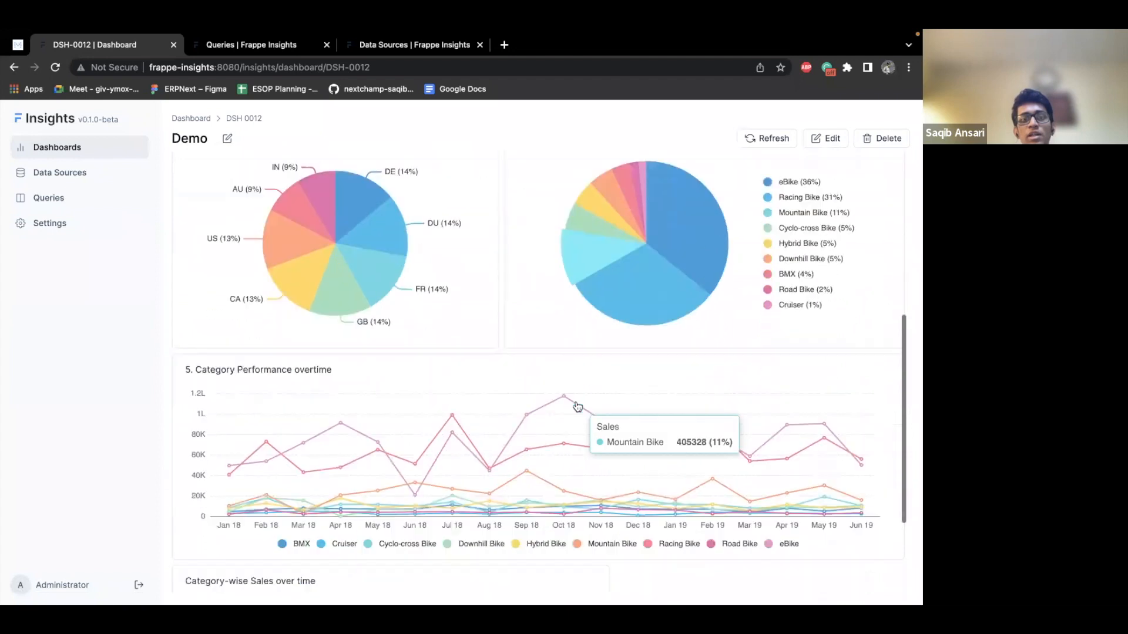
pyautogui.scroll(-3)
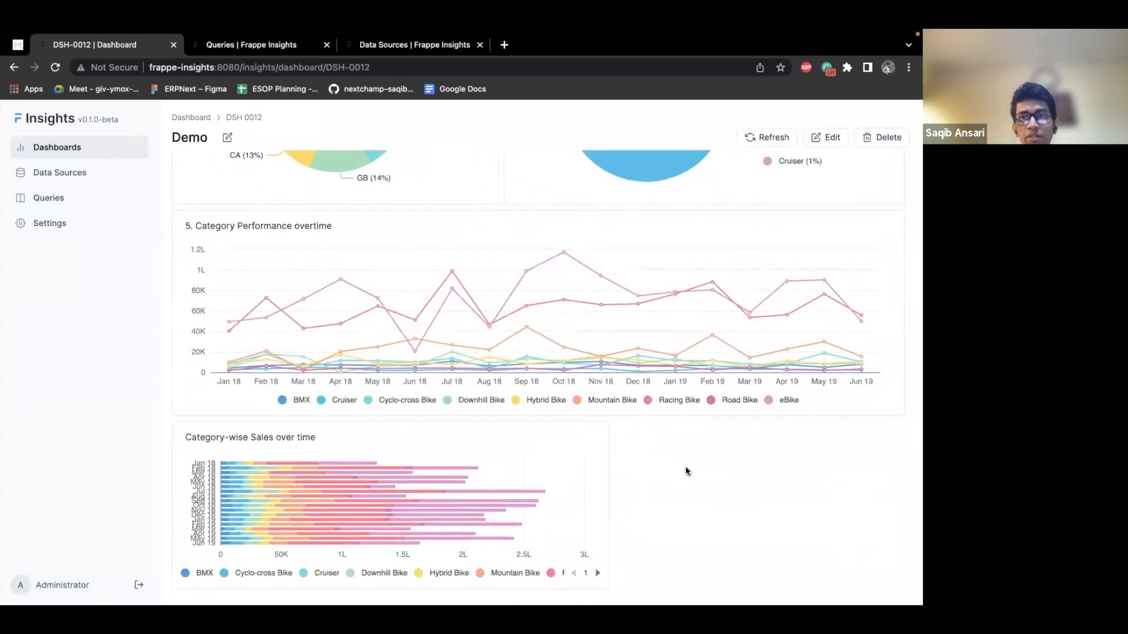
# Step: Save the Demo dashboard and scroll down to the Category-wise Sales over time chart
pyautogui.click(826, 137)
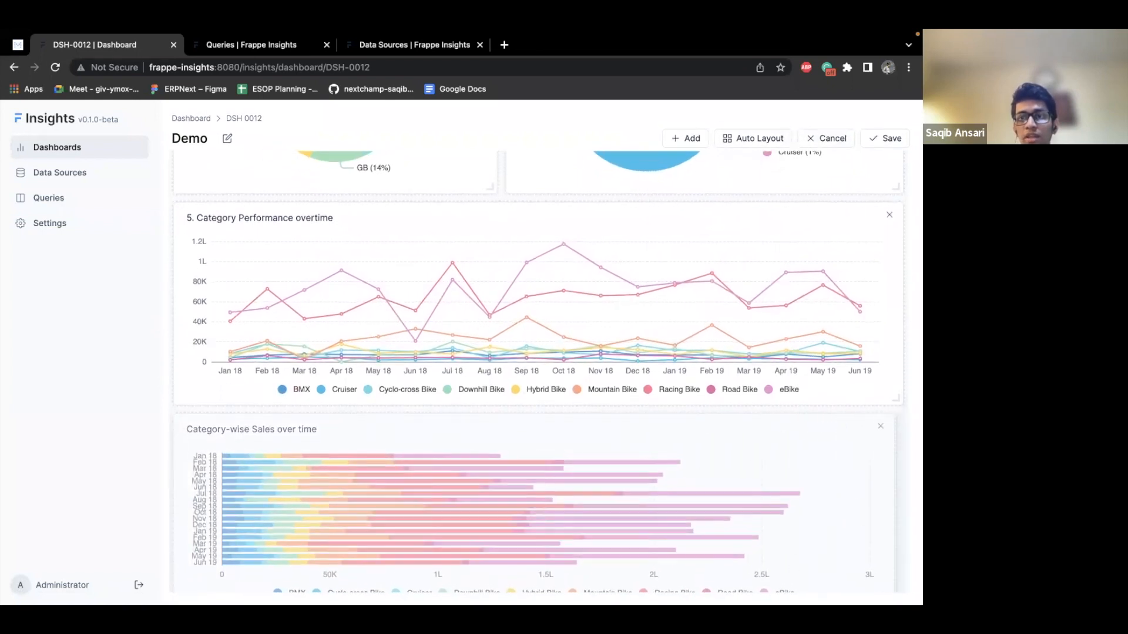
pyautogui.scroll(-3)
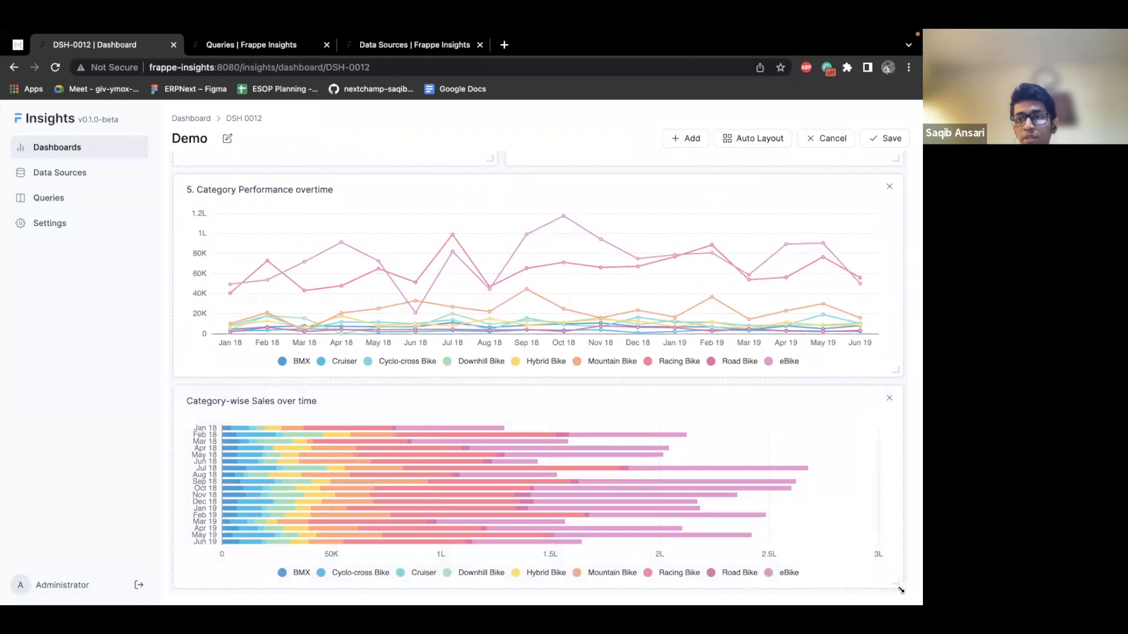
pyautogui.scroll(-3)
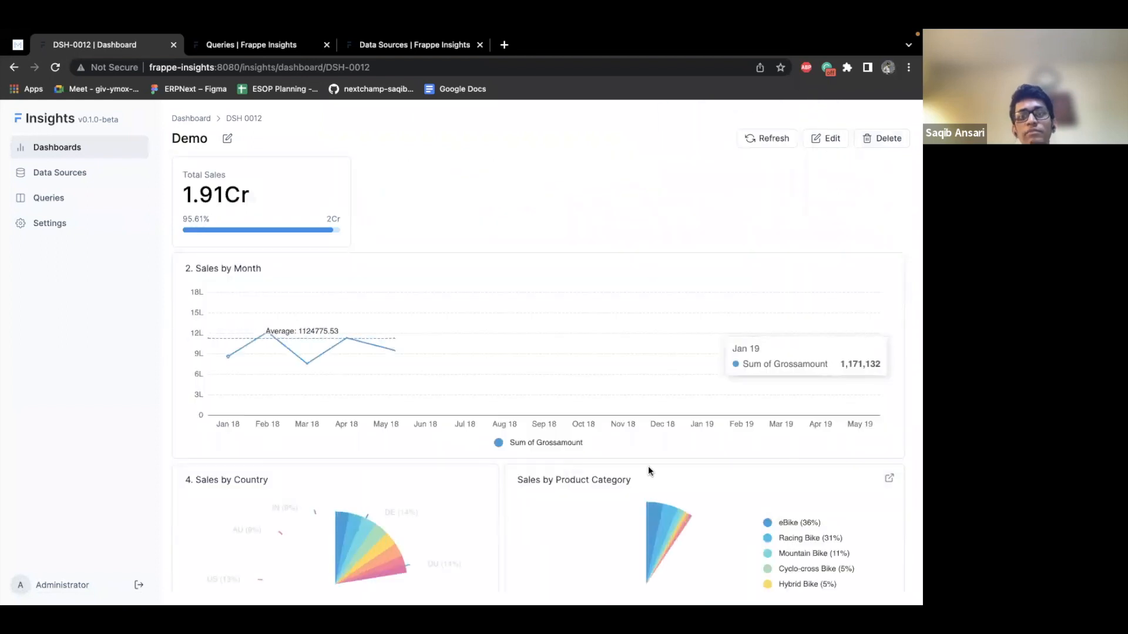
pyautogui.scroll(-3)
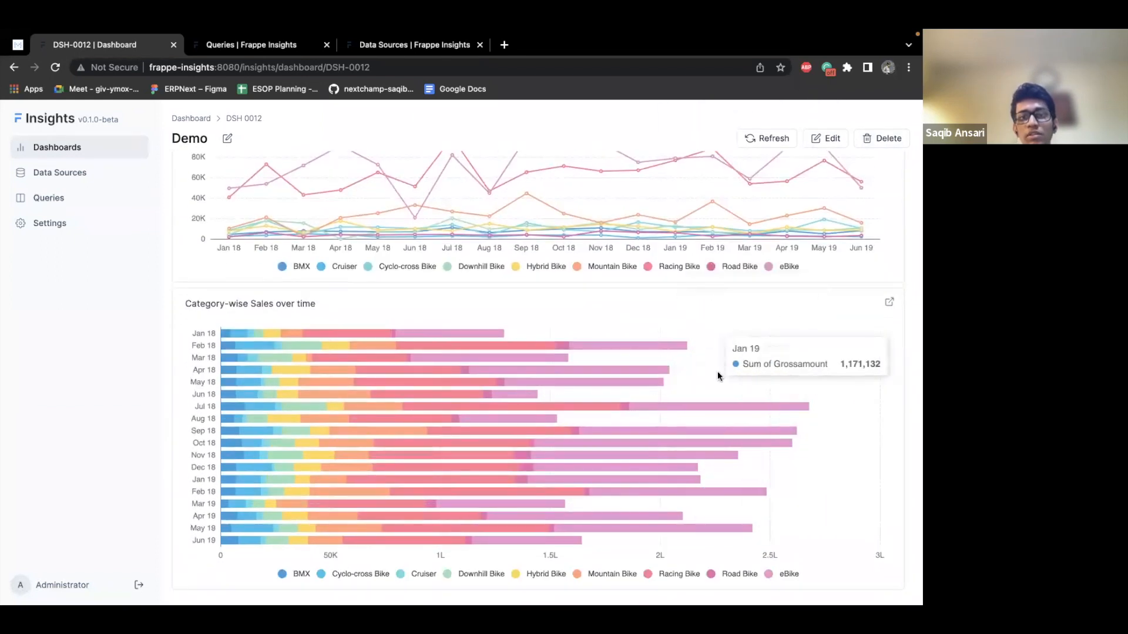
pyautogui.moveTo(499, 377)
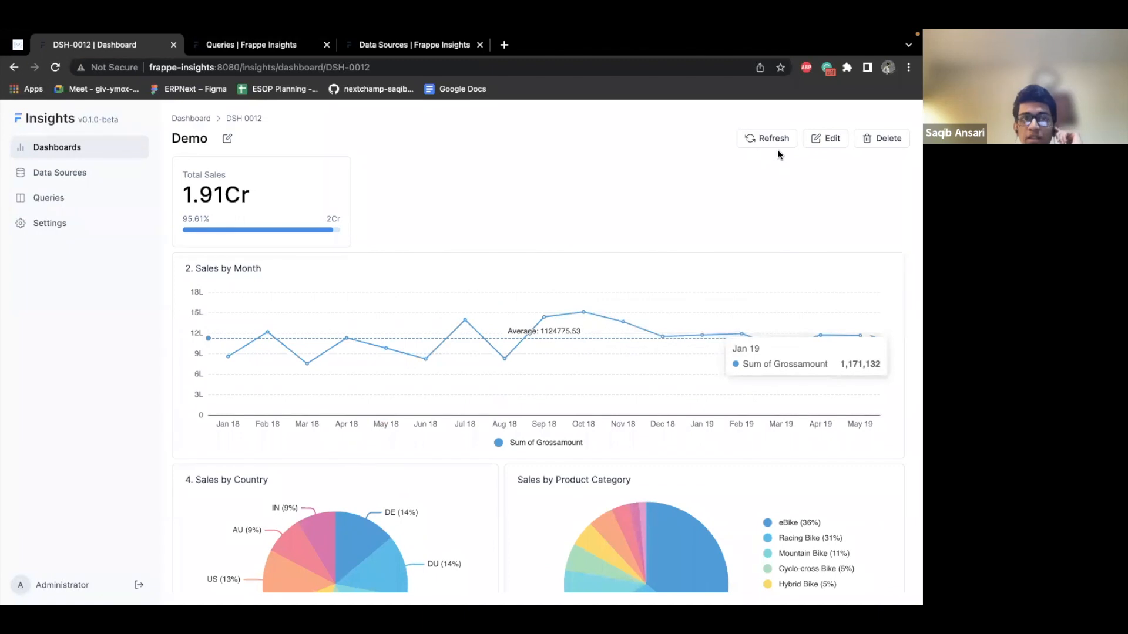
pyautogui.moveTo(398, 171)
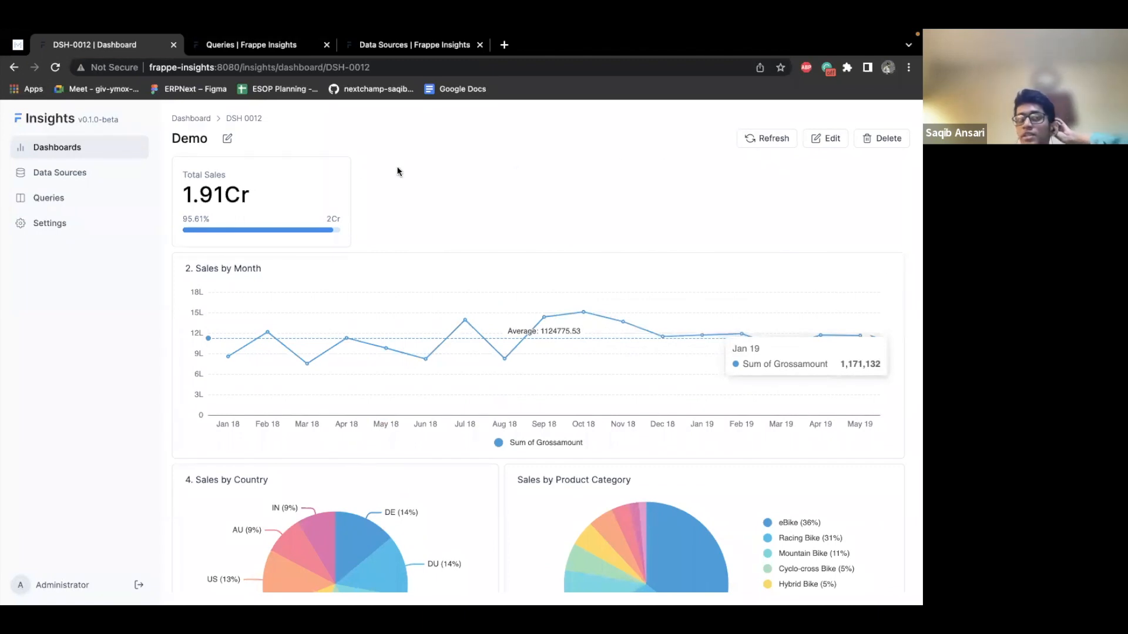
pyautogui.moveTo(481, 222)
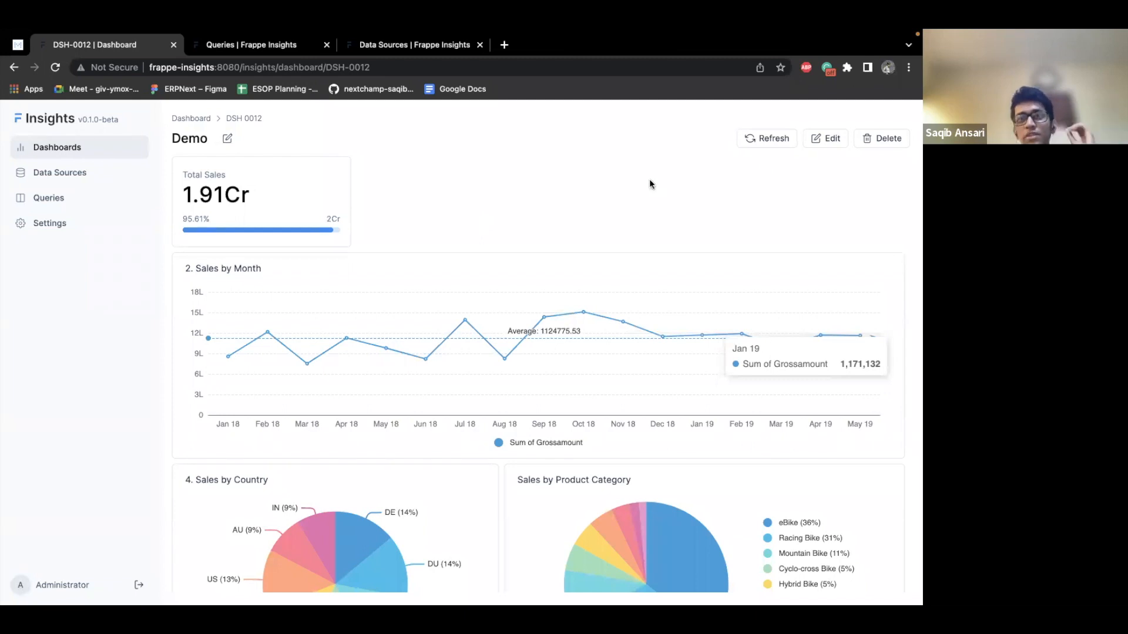
pyautogui.moveTo(594, 171)
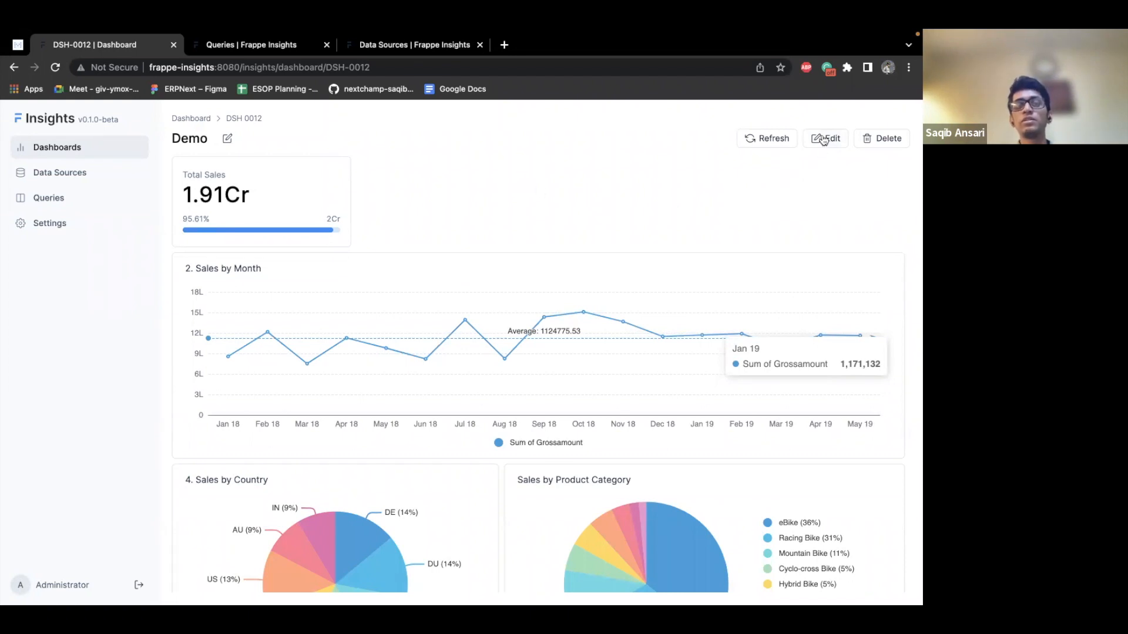
# Step: Switch the Demo dashboard into edit mode with the Edit button
pyautogui.click(825, 138)
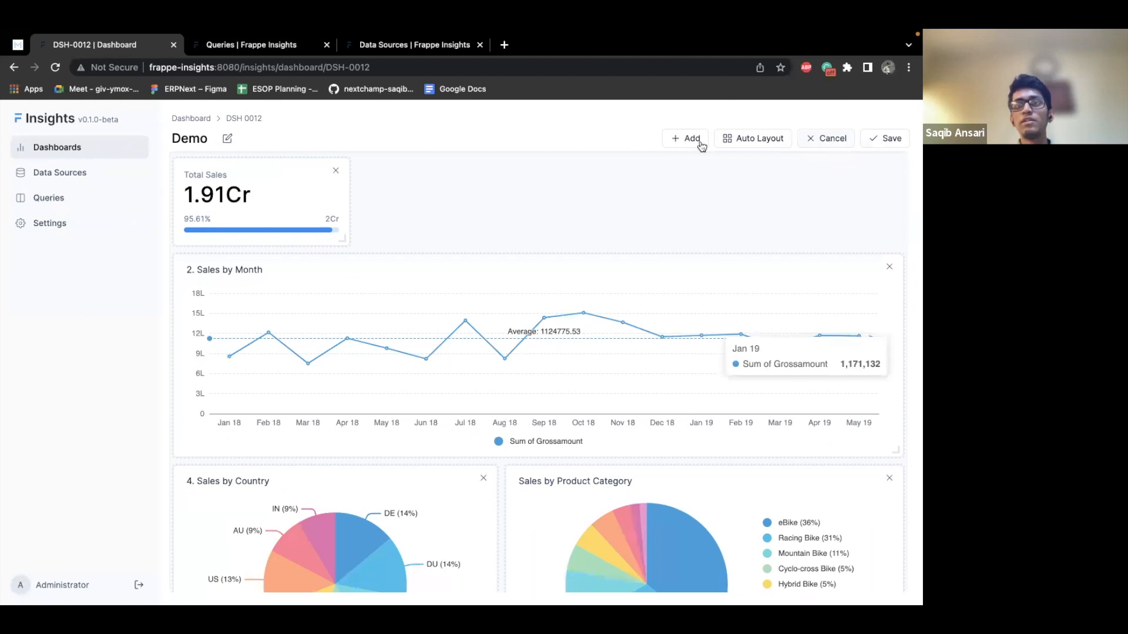
# Step: Browse the Chart, Filter and Text options in the Add an item dialog
pyautogui.click(687, 138)
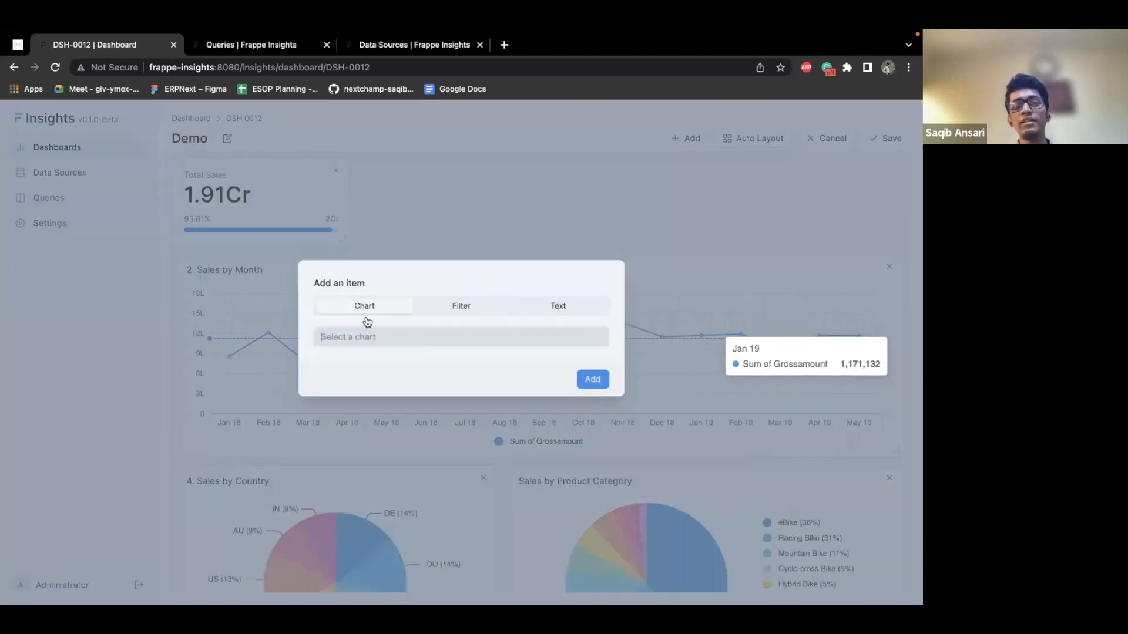
pyautogui.click(459, 336)
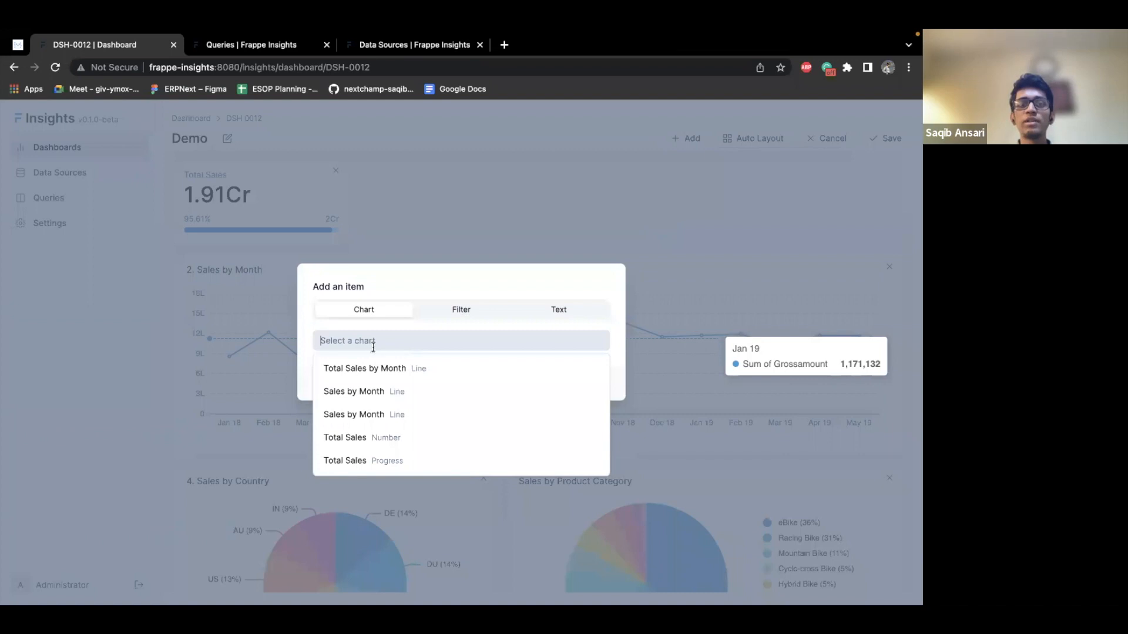
pyautogui.scroll(-3)
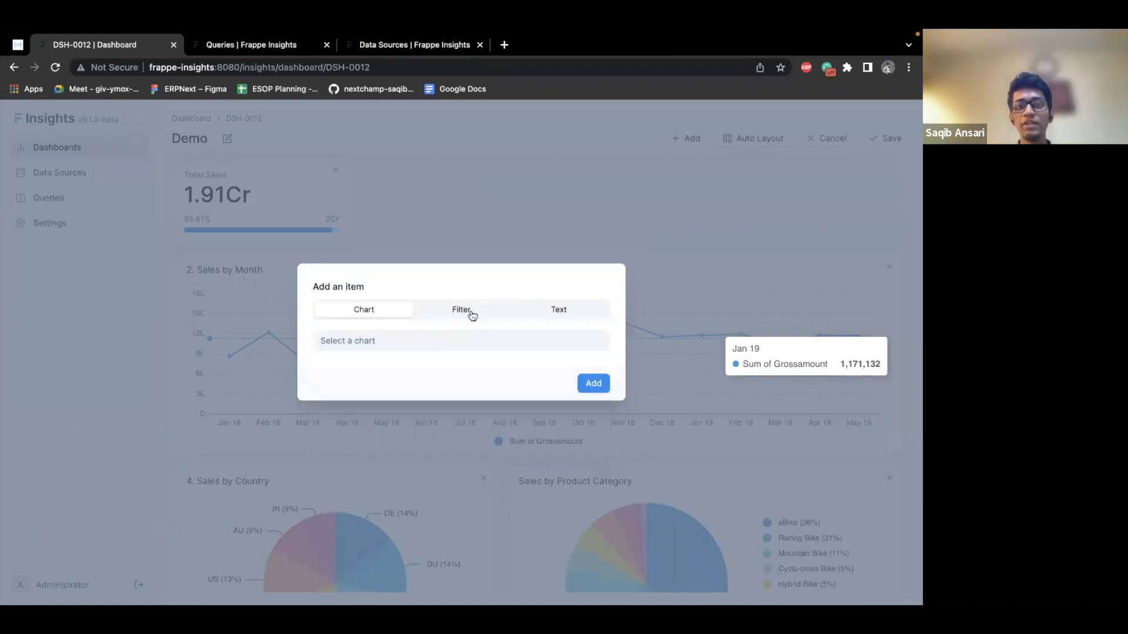
pyautogui.click(461, 310)
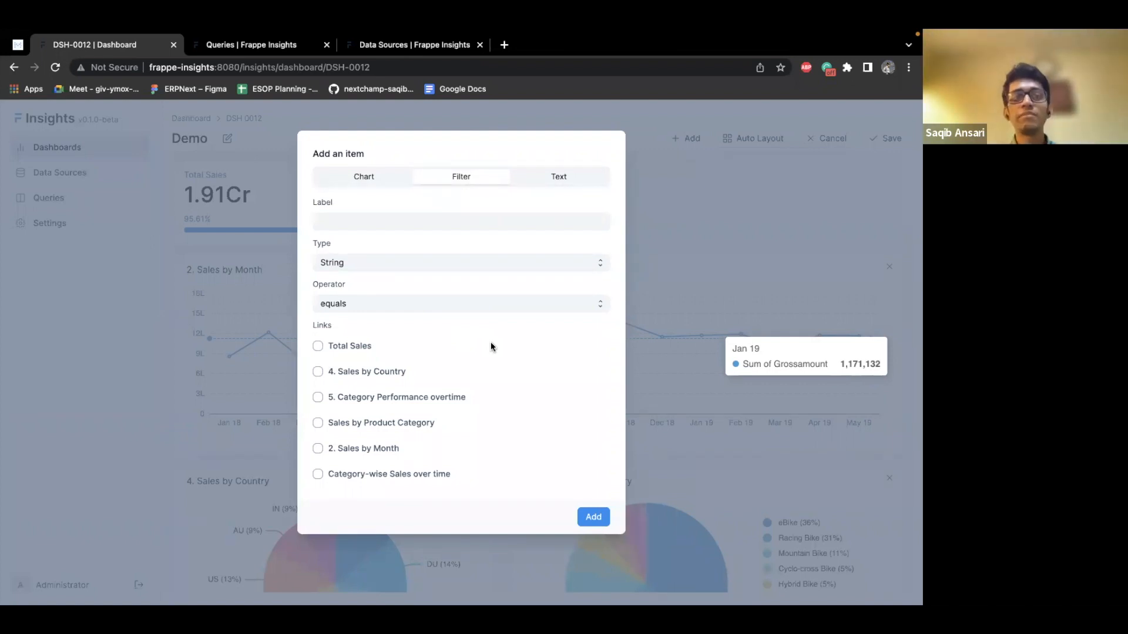
pyautogui.moveTo(431, 430)
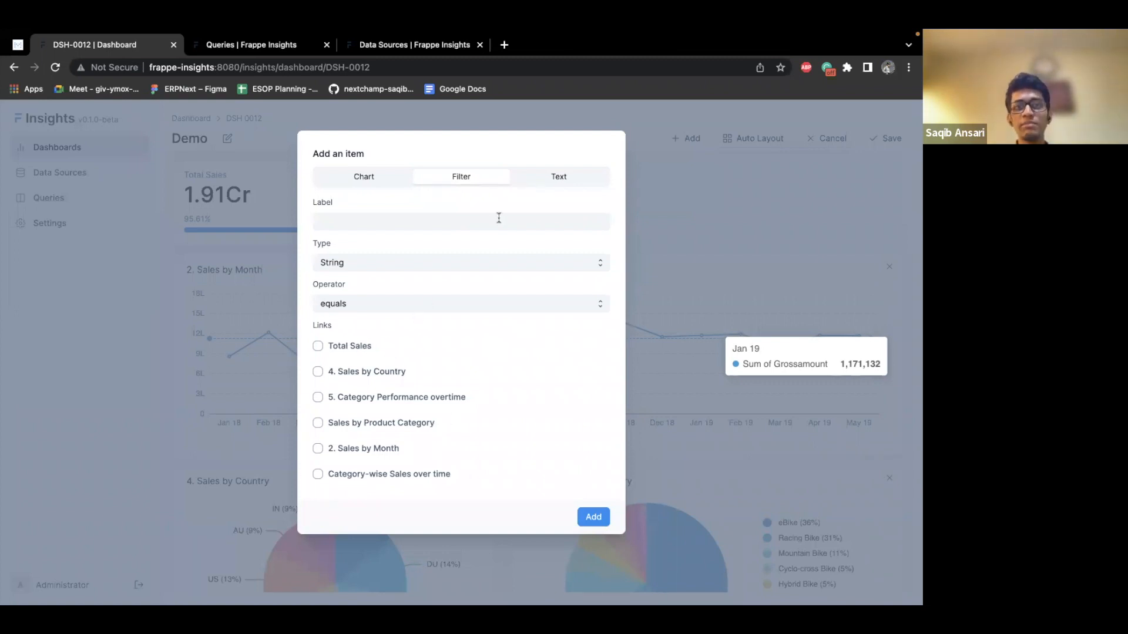
pyautogui.click(558, 176)
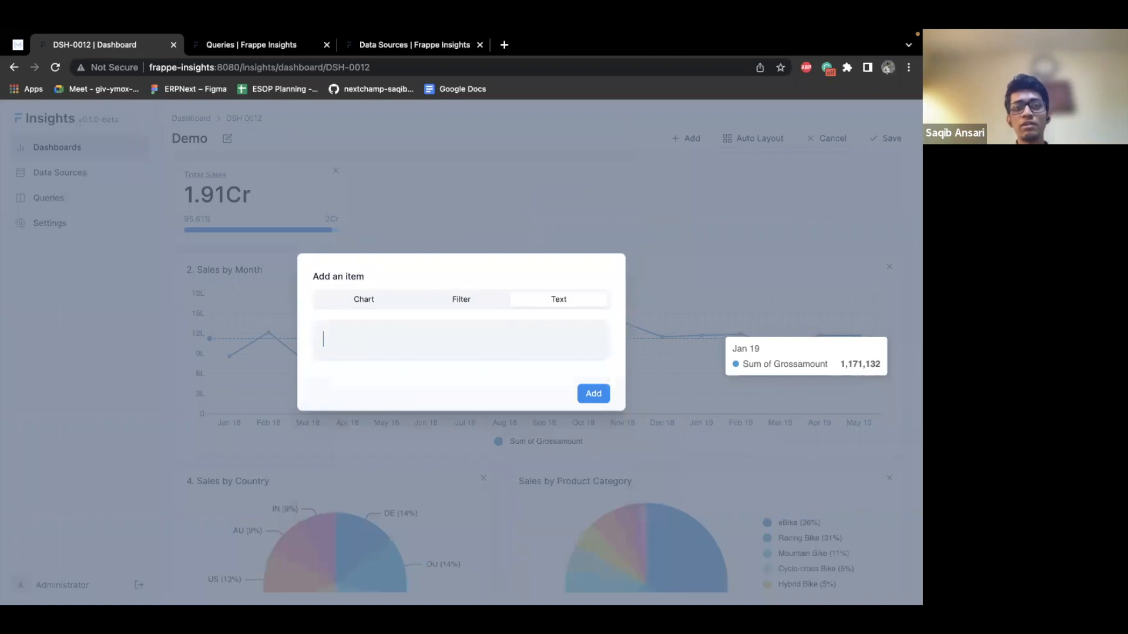
pyautogui.write('Sales')
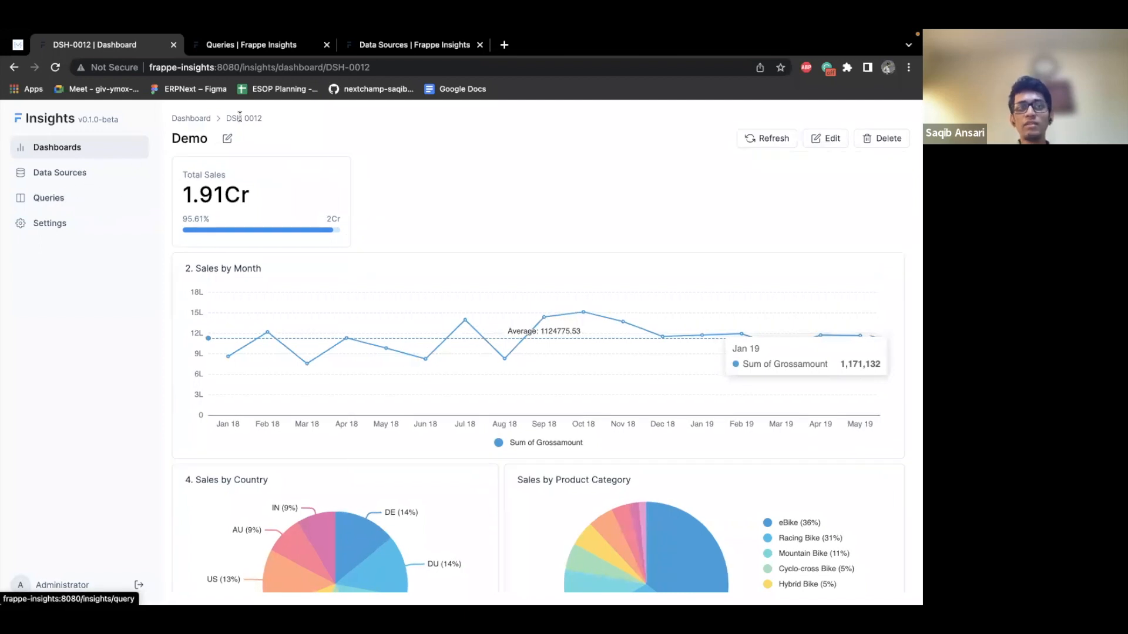
pyautogui.moveTo(513, 201)
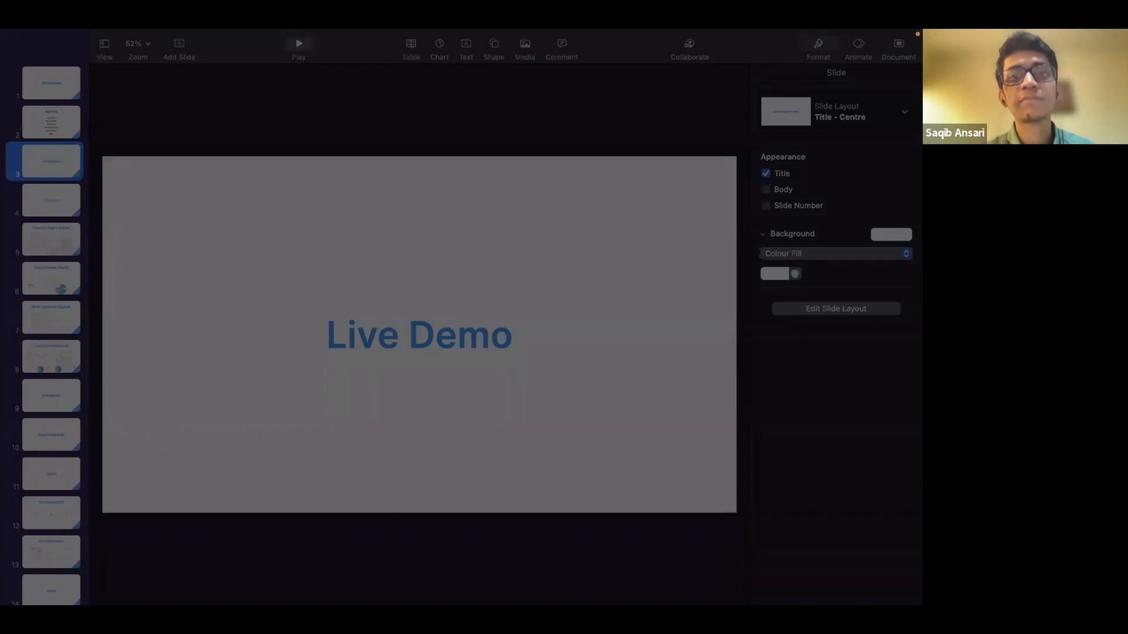
# Step: Resume the Keynote slideshow, moving past Live Demo to the Powerful Query Builder slide
pyautogui.click(297, 43)
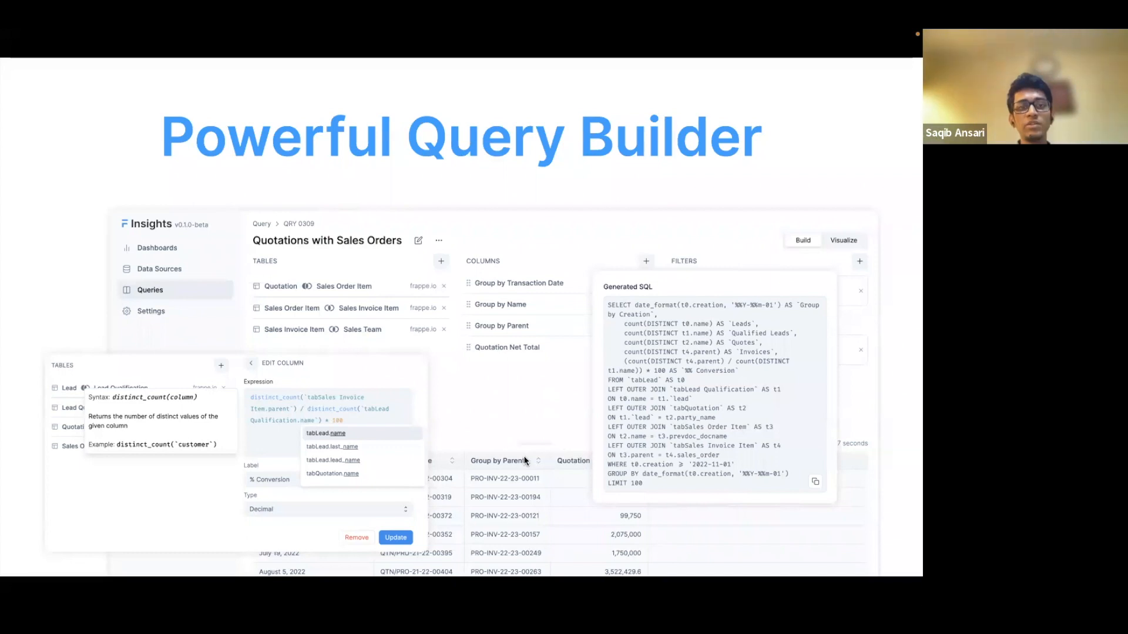
pyautogui.moveTo(338, 442)
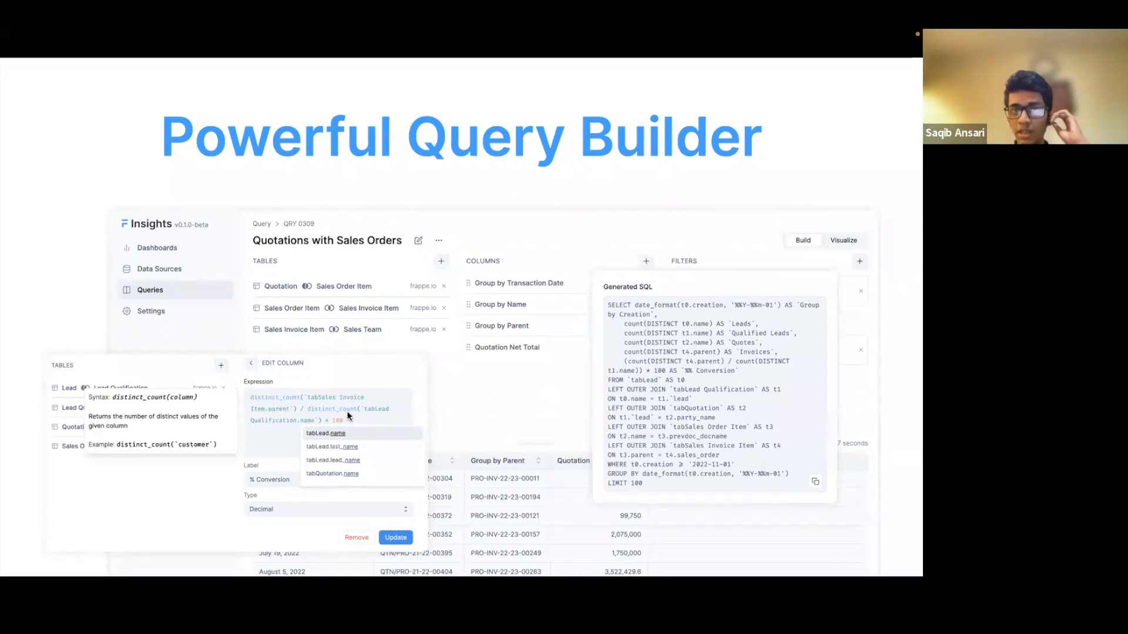
pyautogui.moveTo(529, 404)
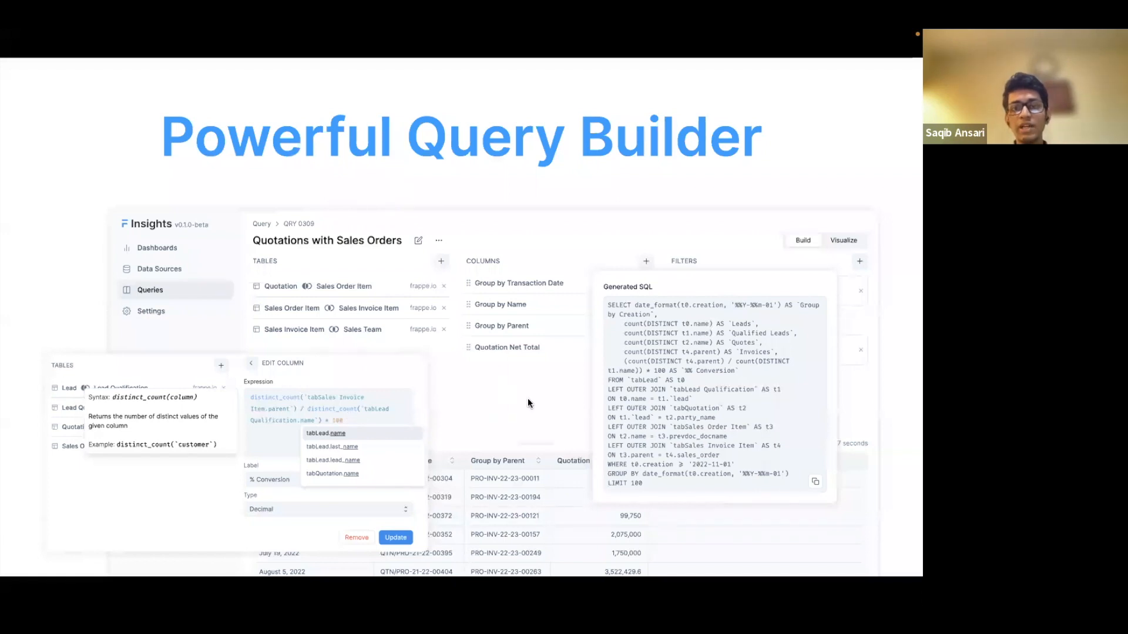
pyautogui.moveTo(560, 411)
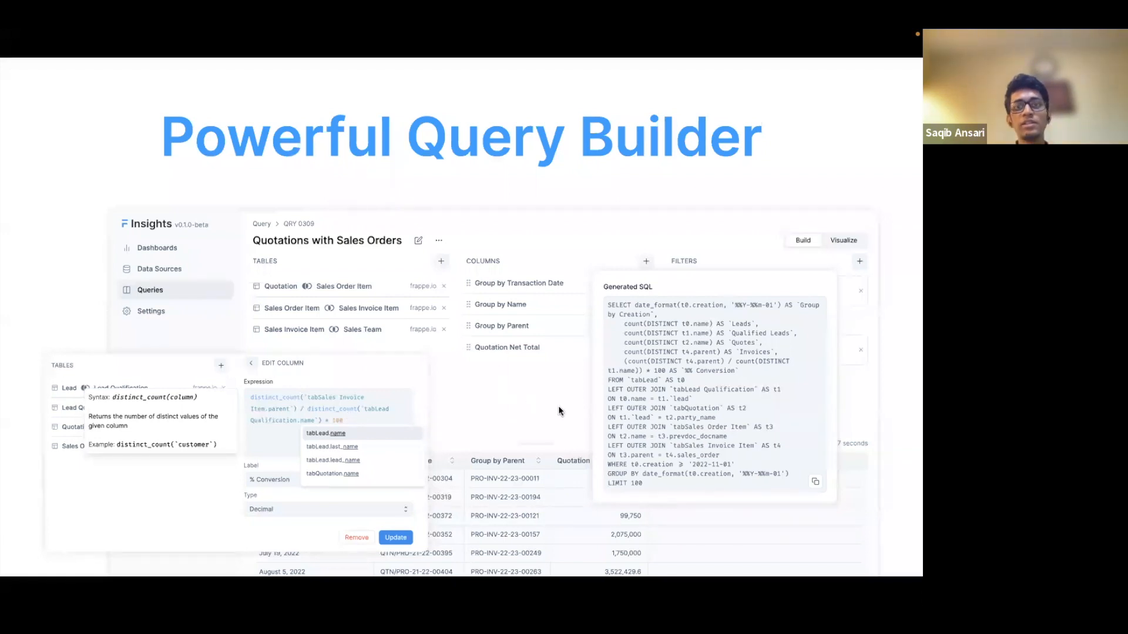
pyautogui.moveTo(752, 453)
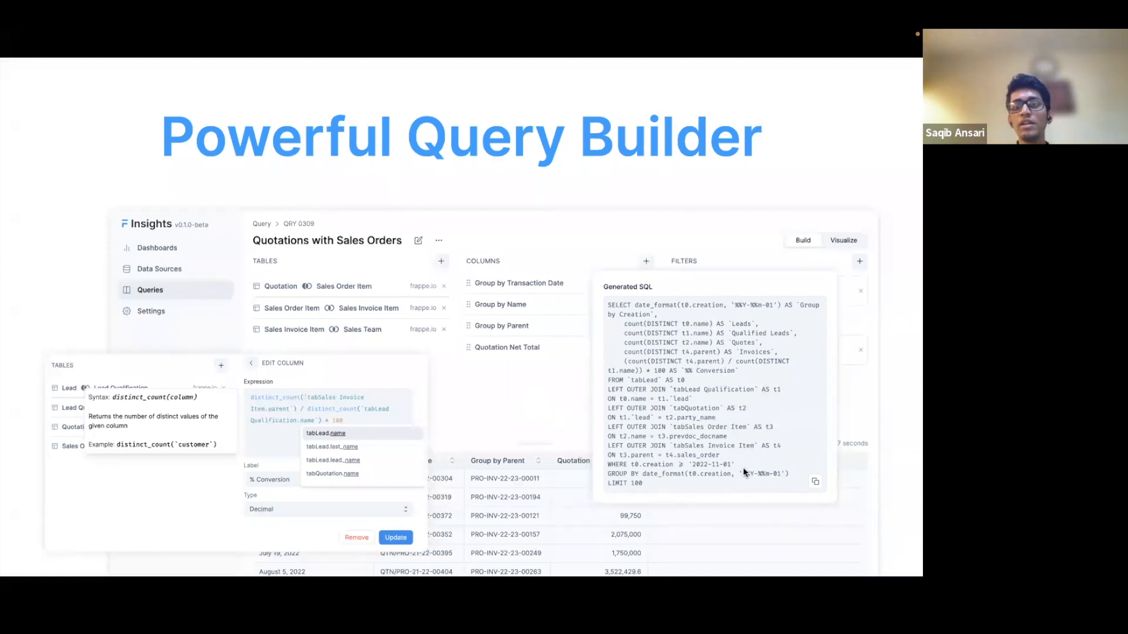
pyautogui.moveTo(664, 464)
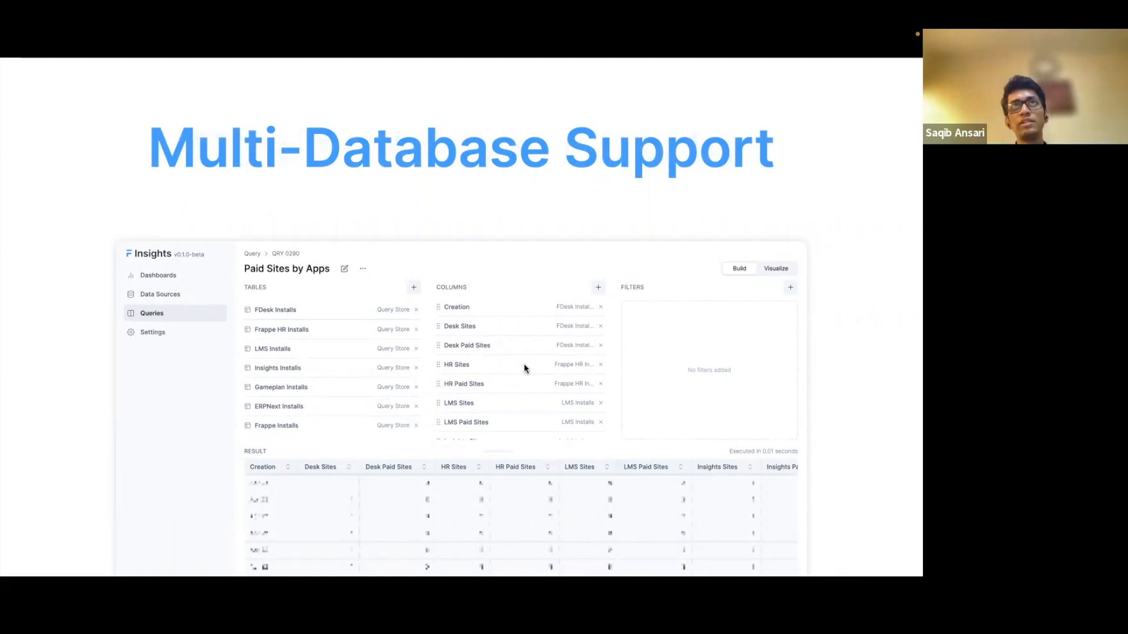
pyautogui.moveTo(481, 306)
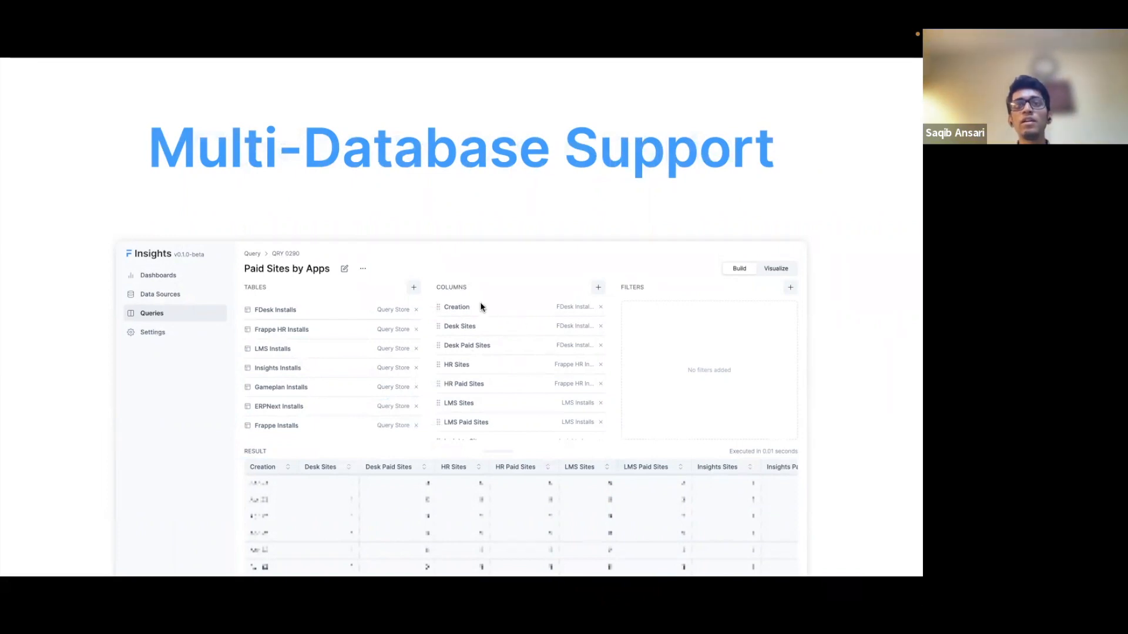
pyautogui.moveTo(494, 372)
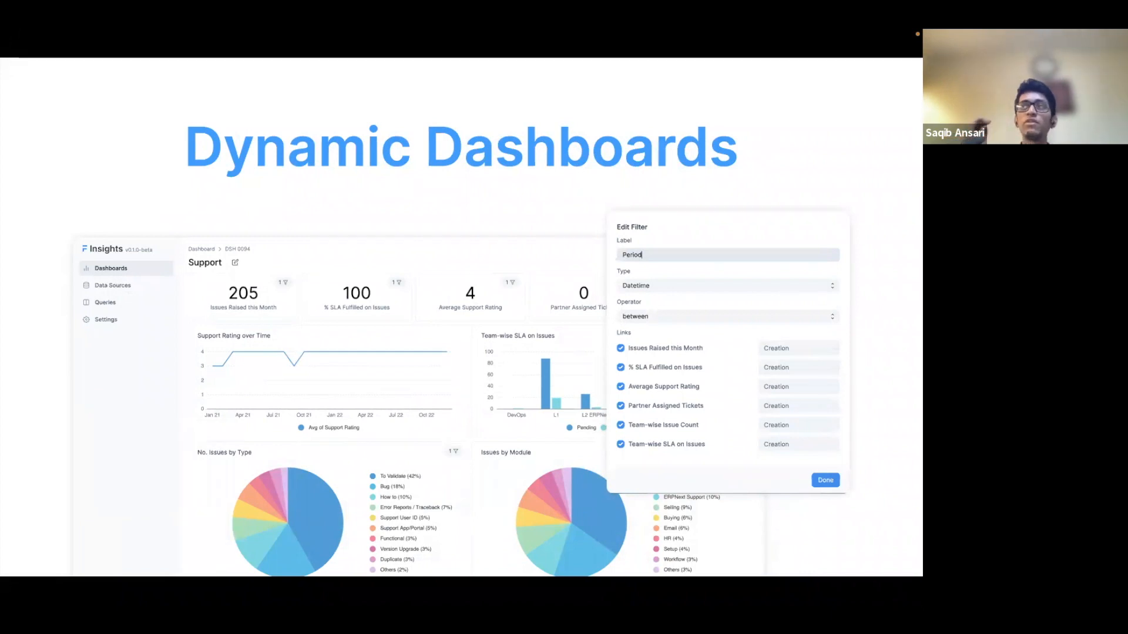
pyautogui.moveTo(583, 410)
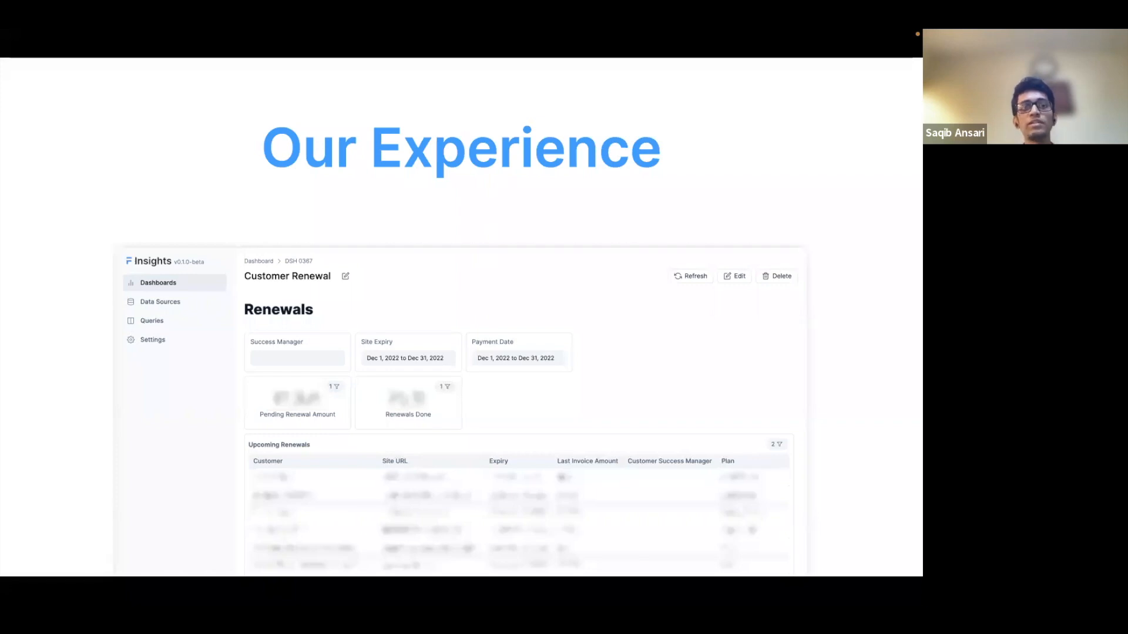
# Step: Advance to the final 'Questions?' slide linking to the Frappe Insights GitHub issues page
pyautogui.press('Right')
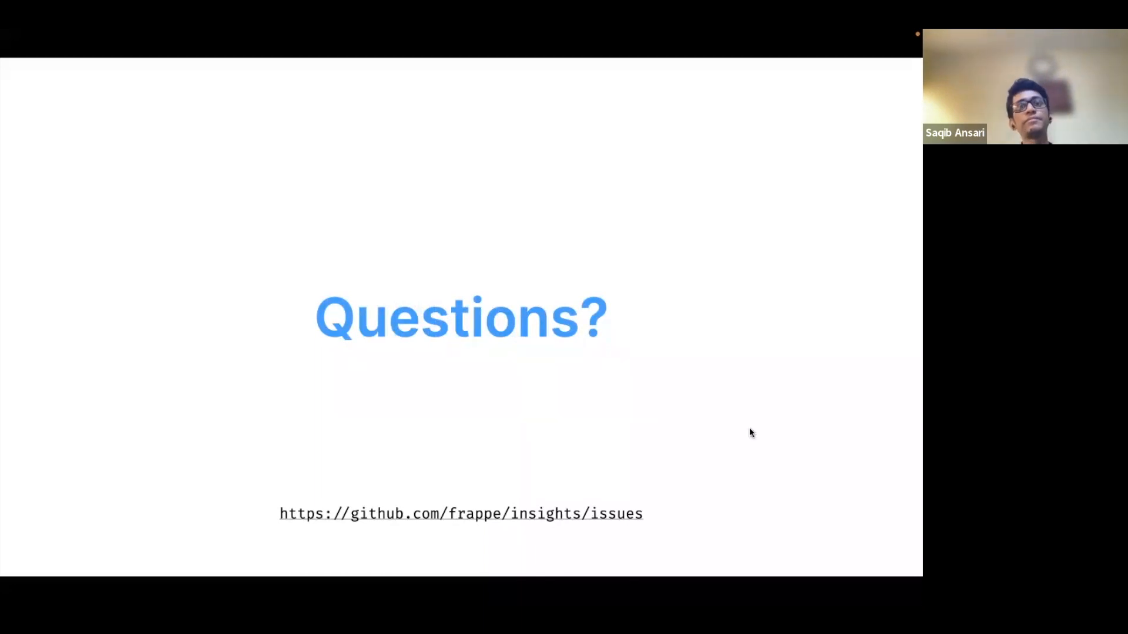